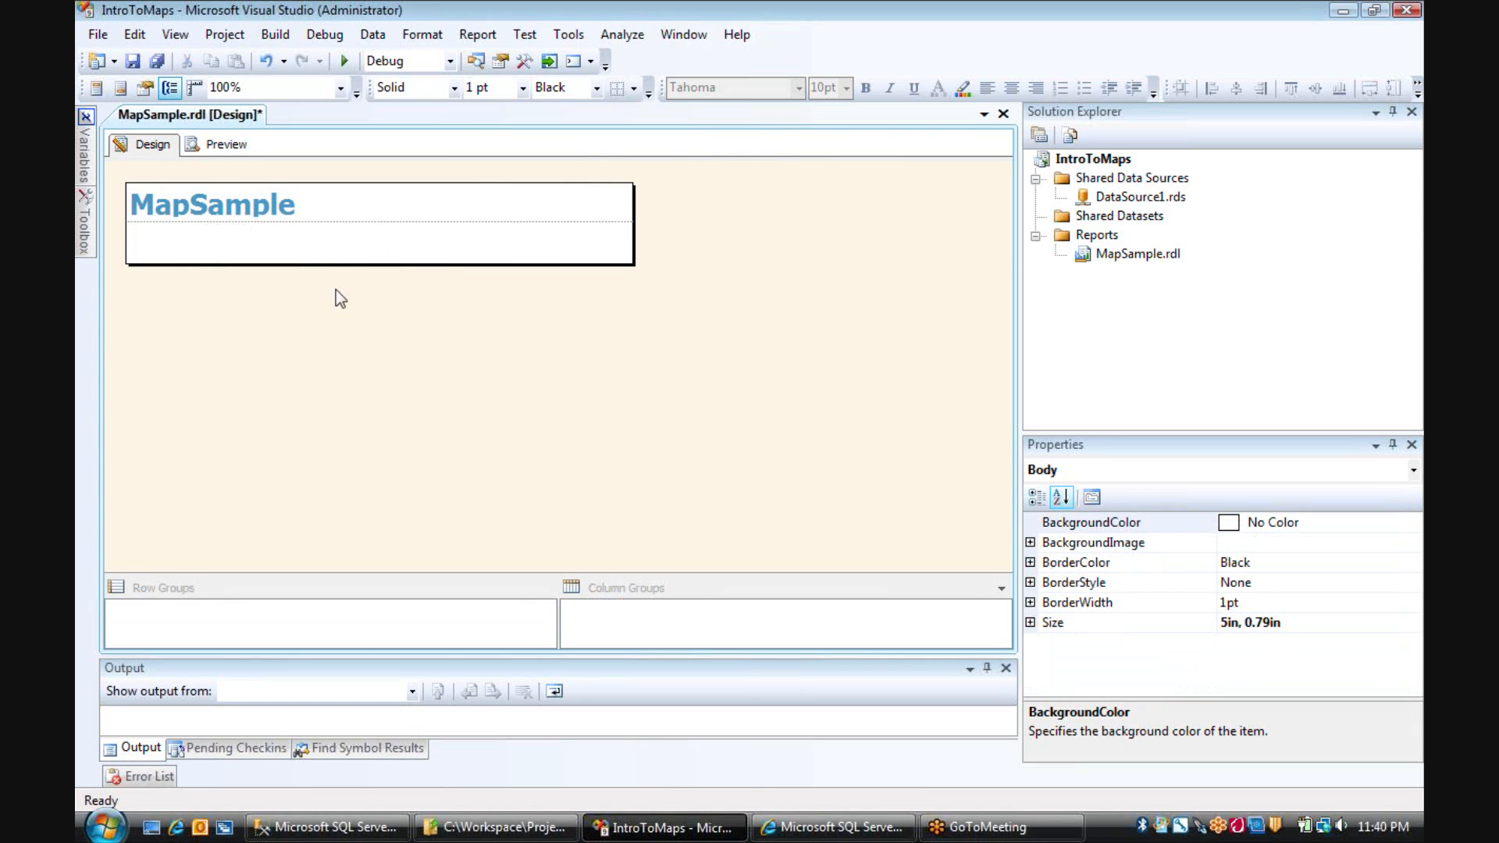
Stretch the report body down to about 5in by 3.39in.
left_click_drag(341, 259, 347, 490)
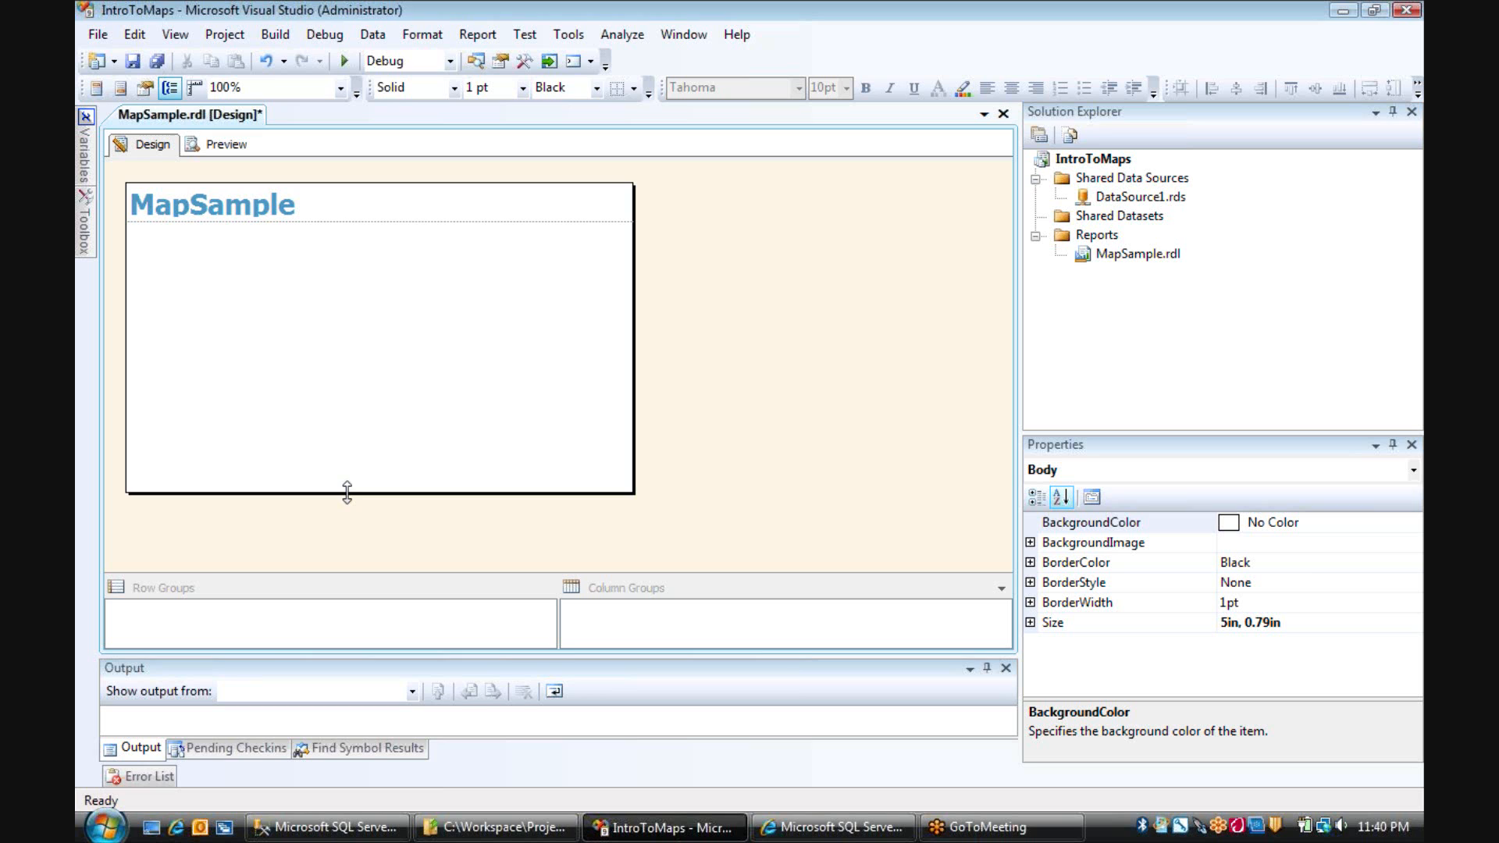
left_click_drag(347, 495, 379, 531)
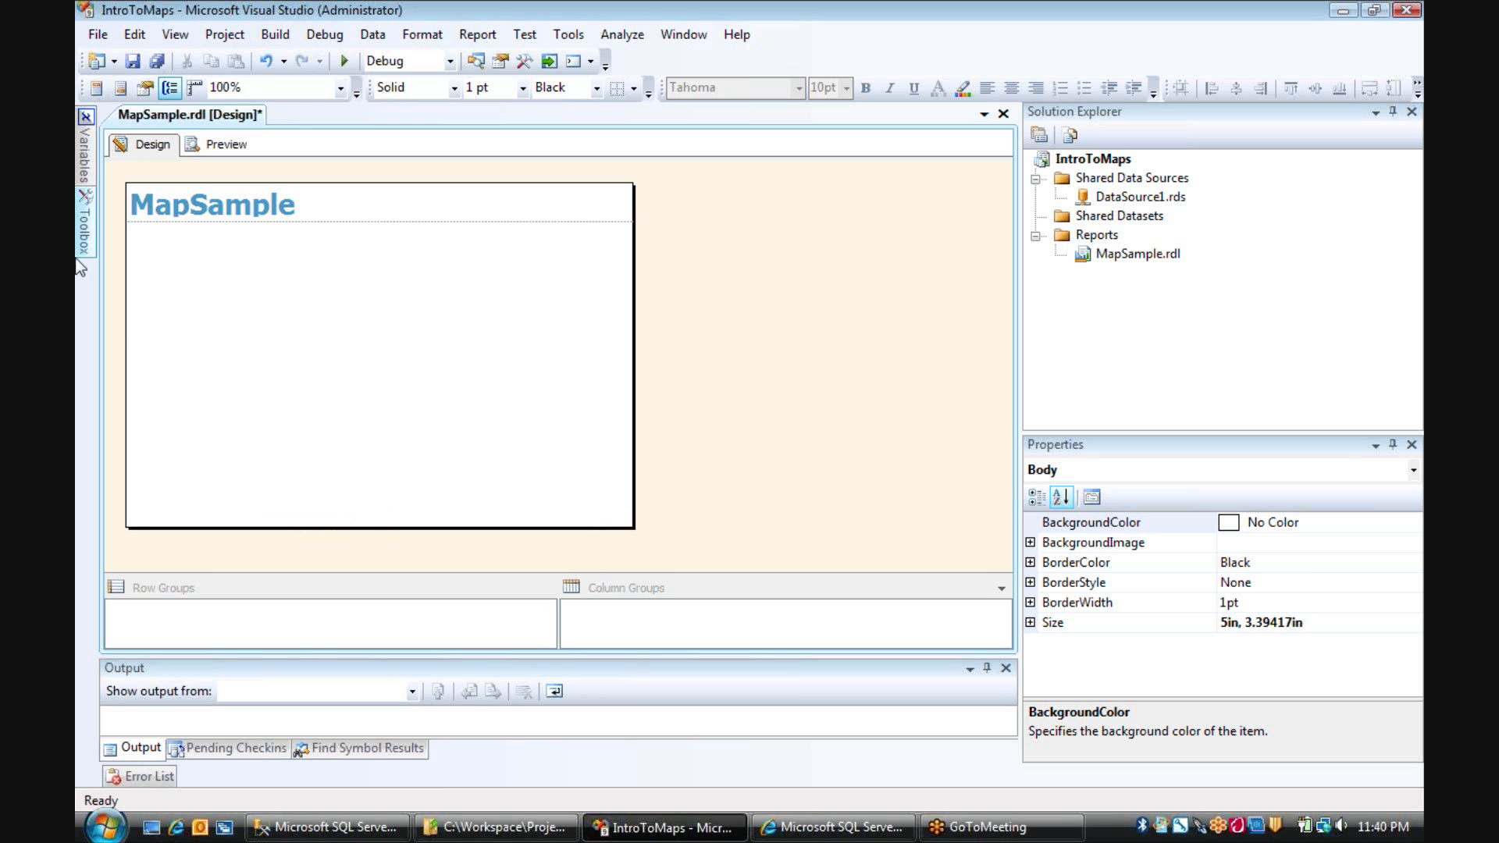
left_click(86, 234)
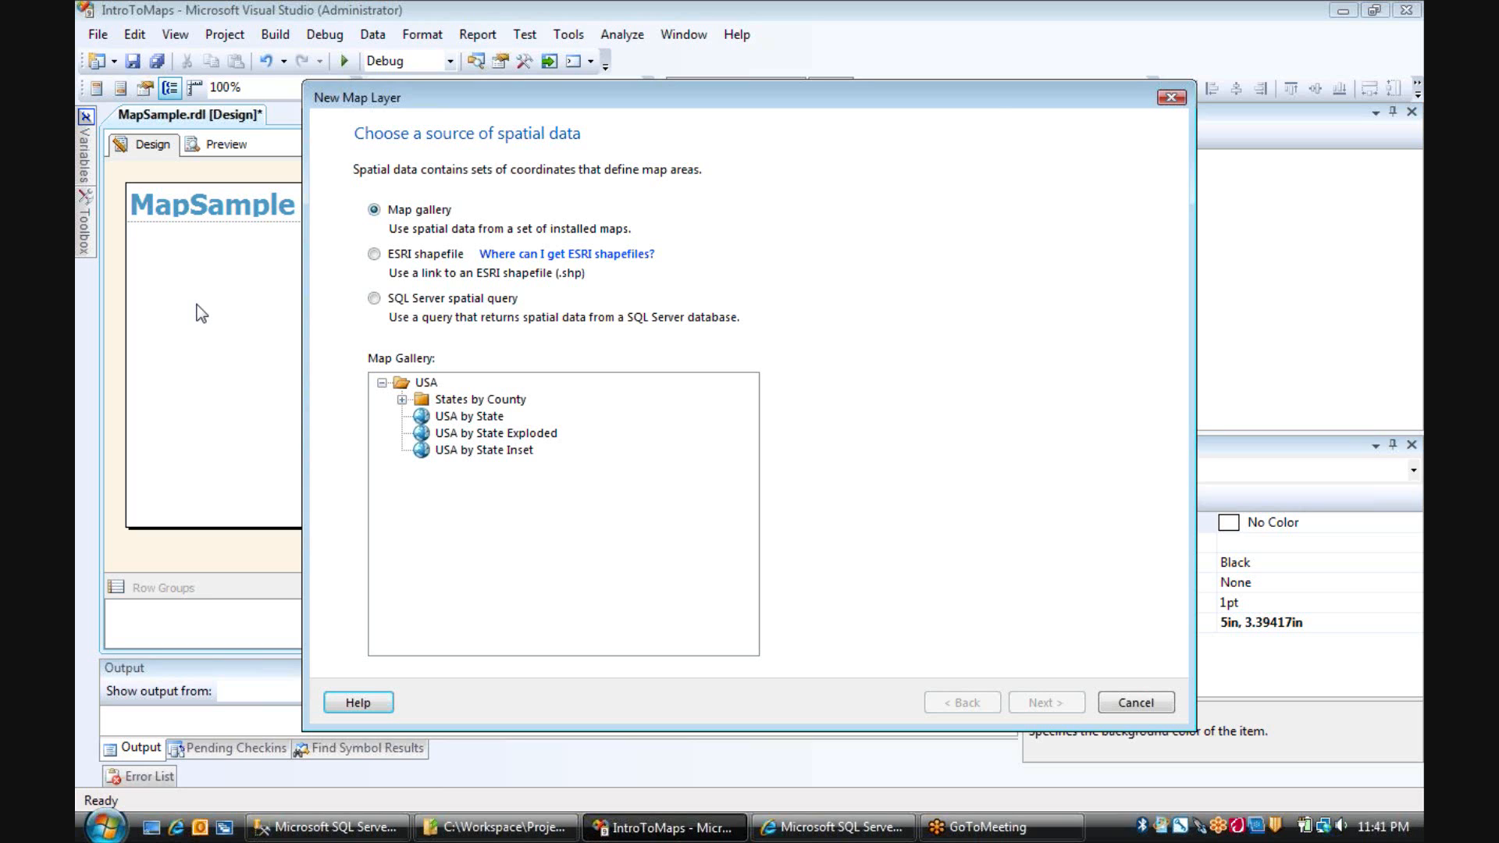
mouse_move(470, 222)
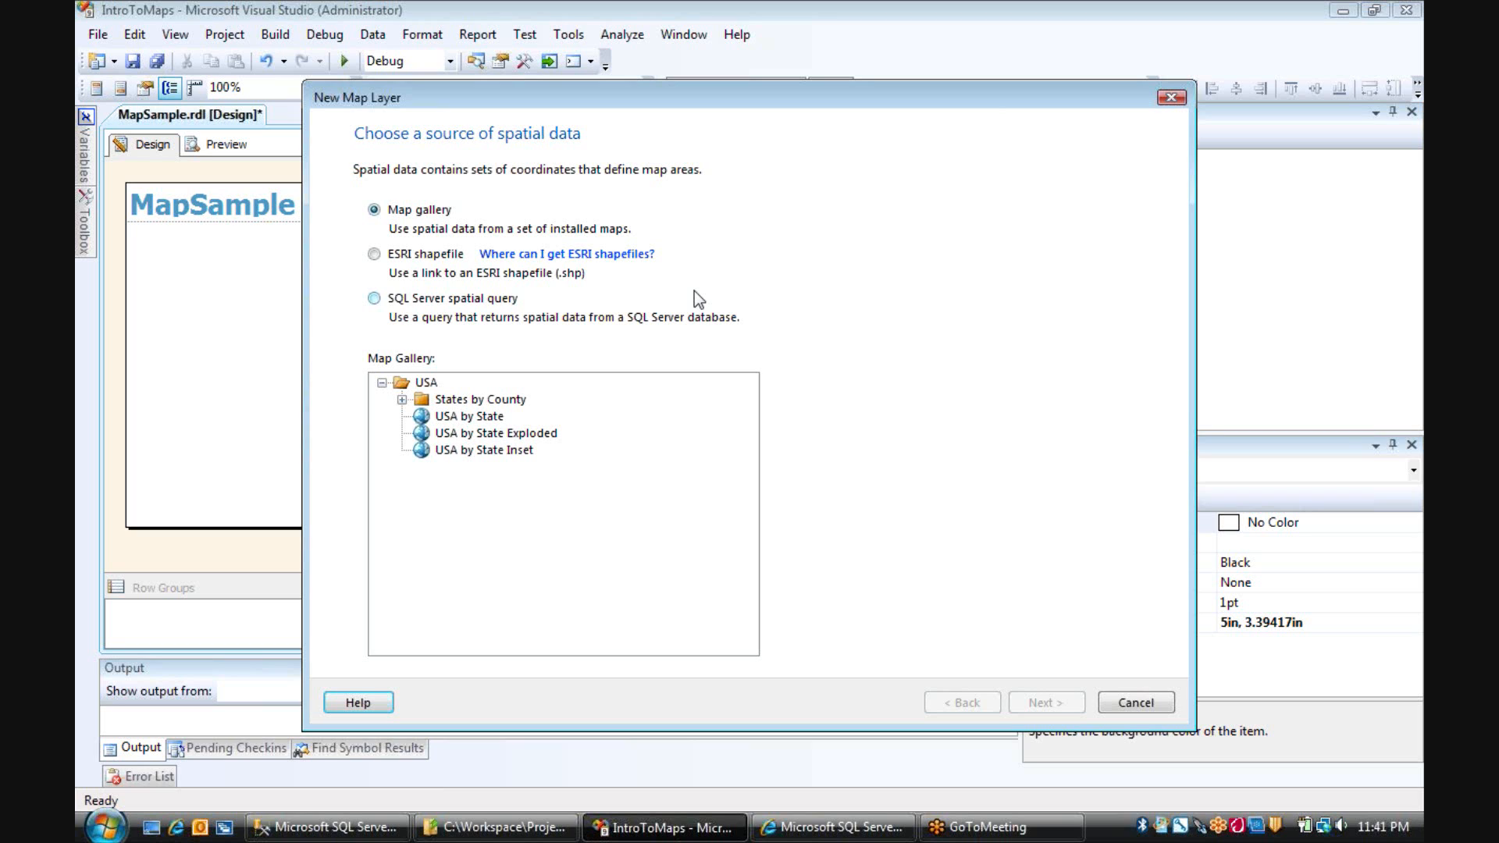
mouse_move(536, 329)
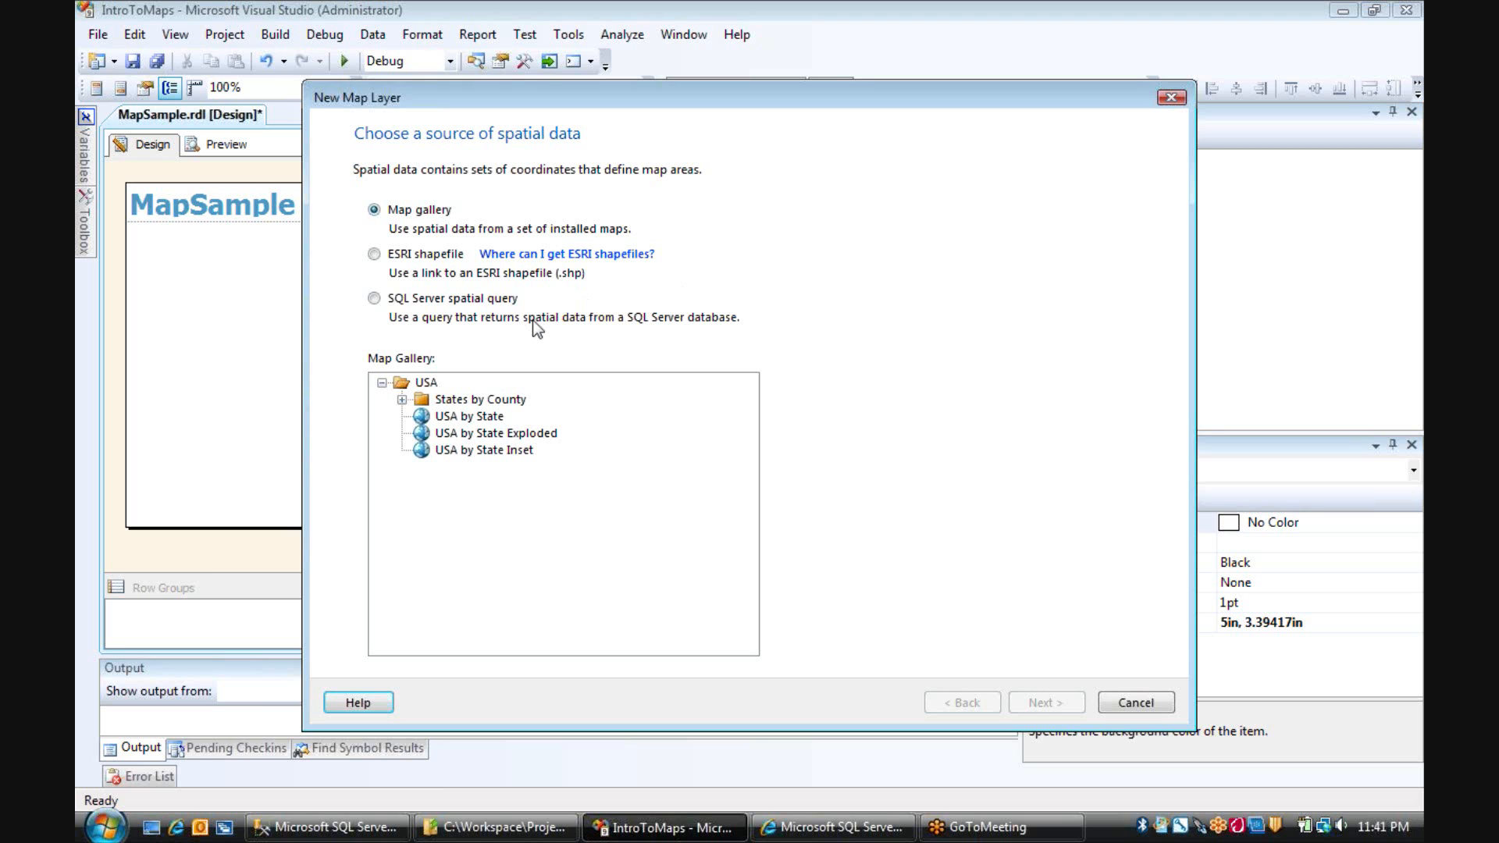
mouse_move(484, 320)
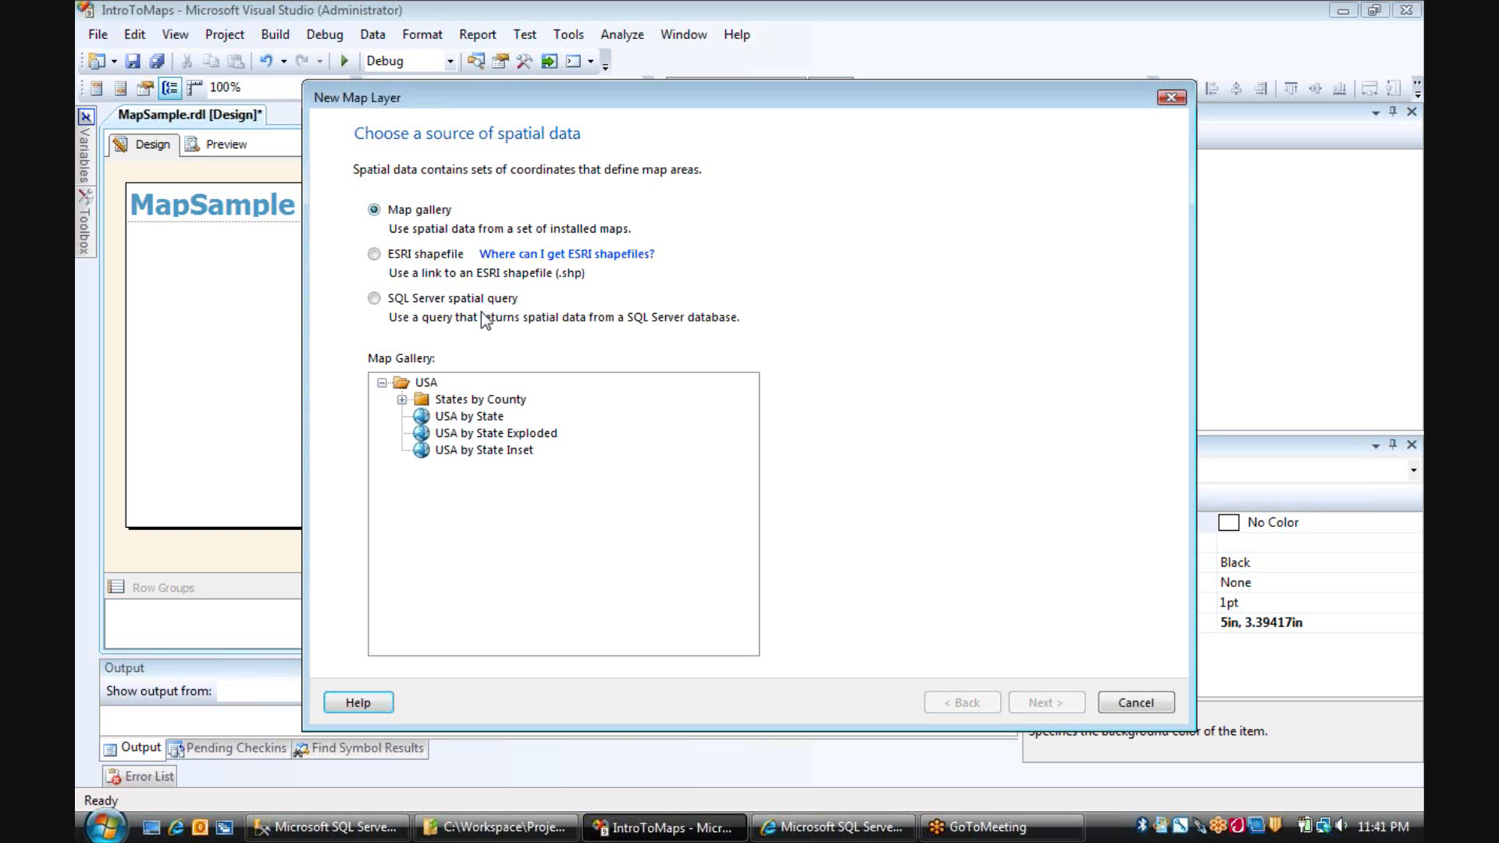
mouse_move(655, 328)
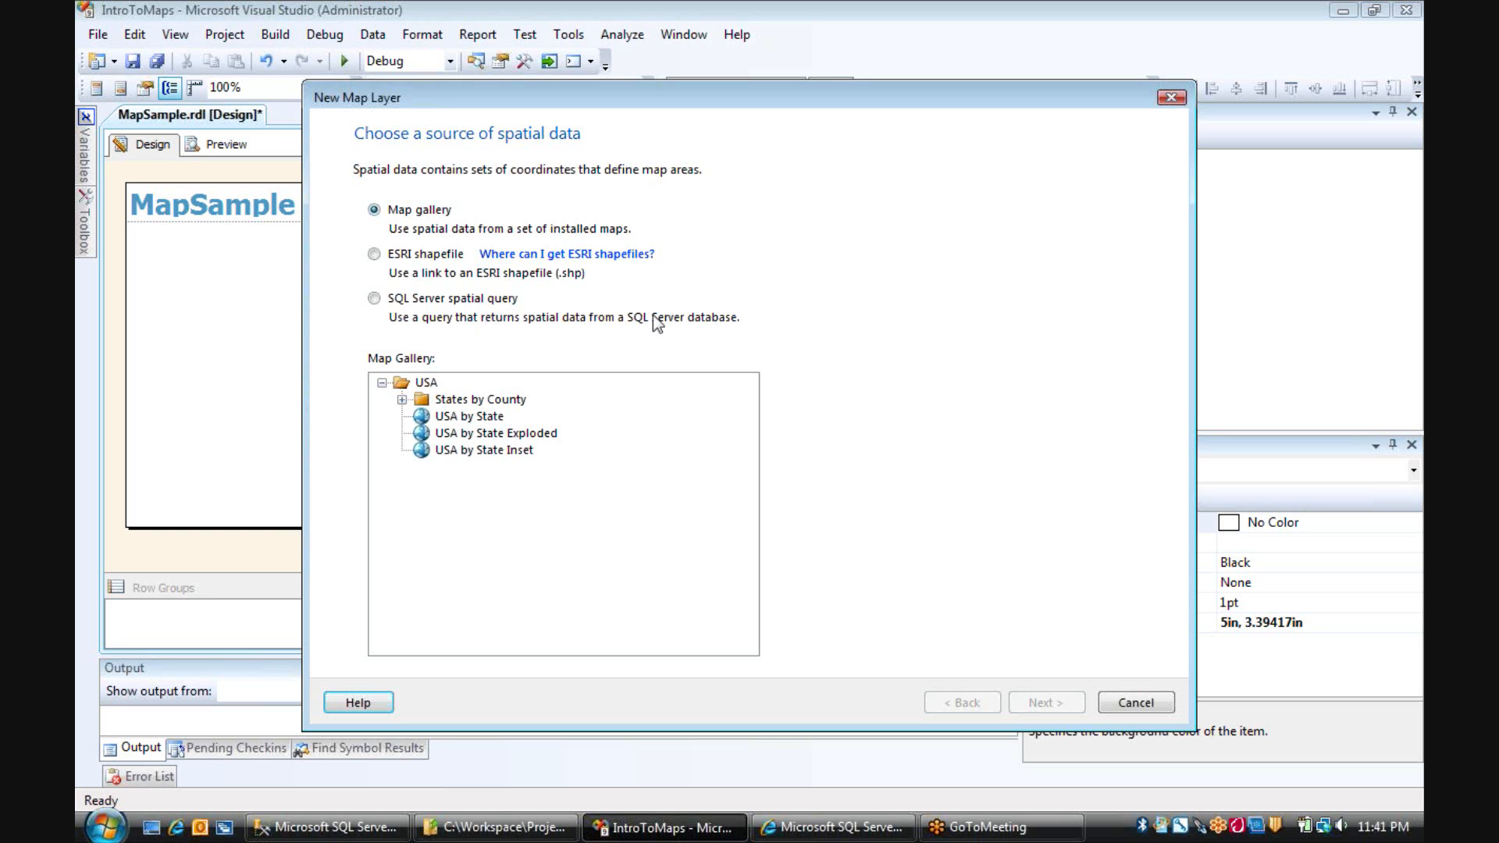
mouse_move(434, 191)
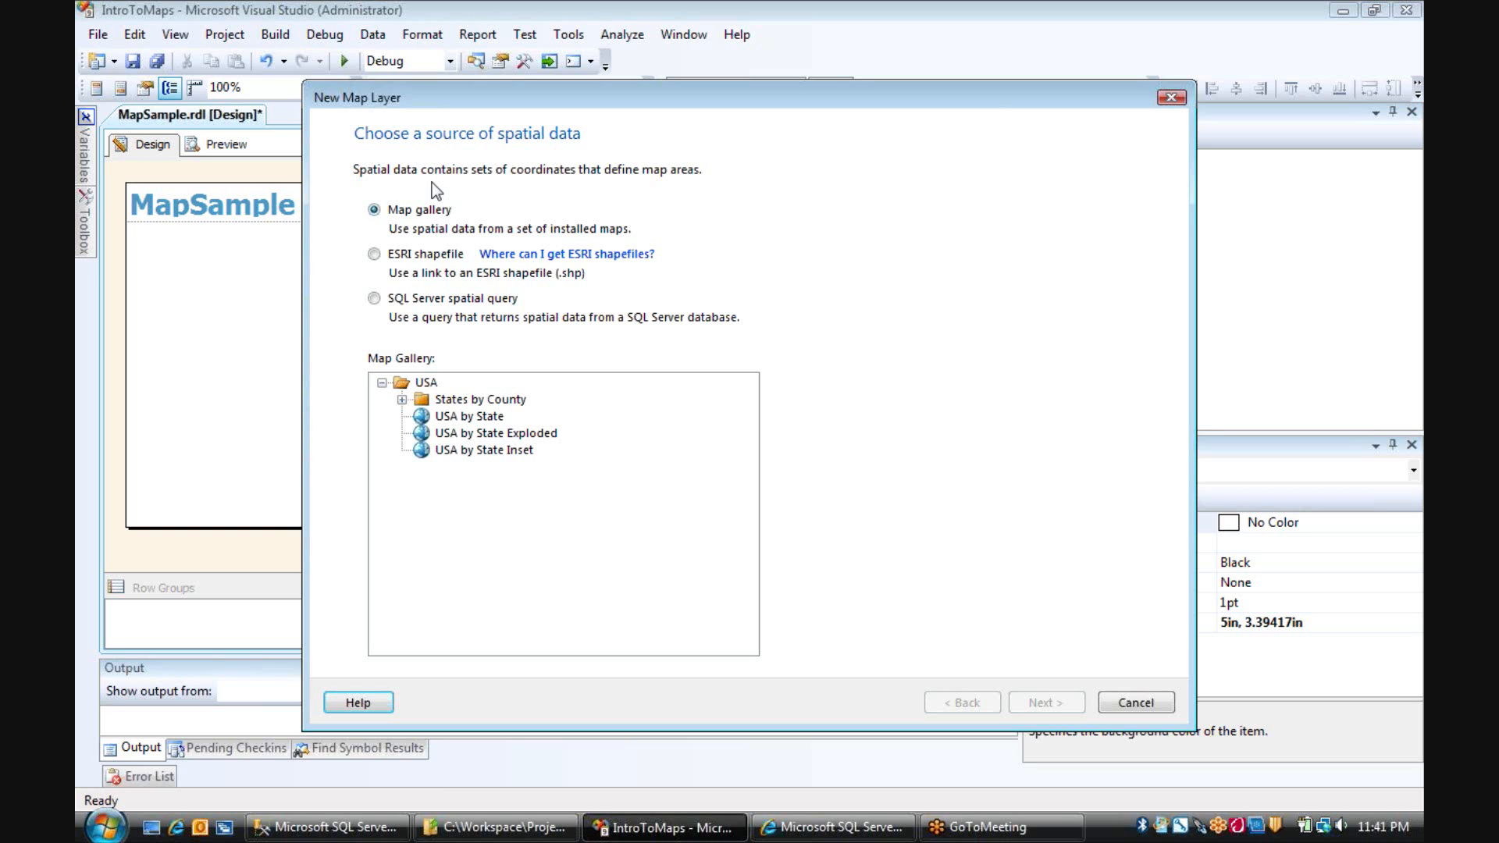
mouse_move(482, 375)
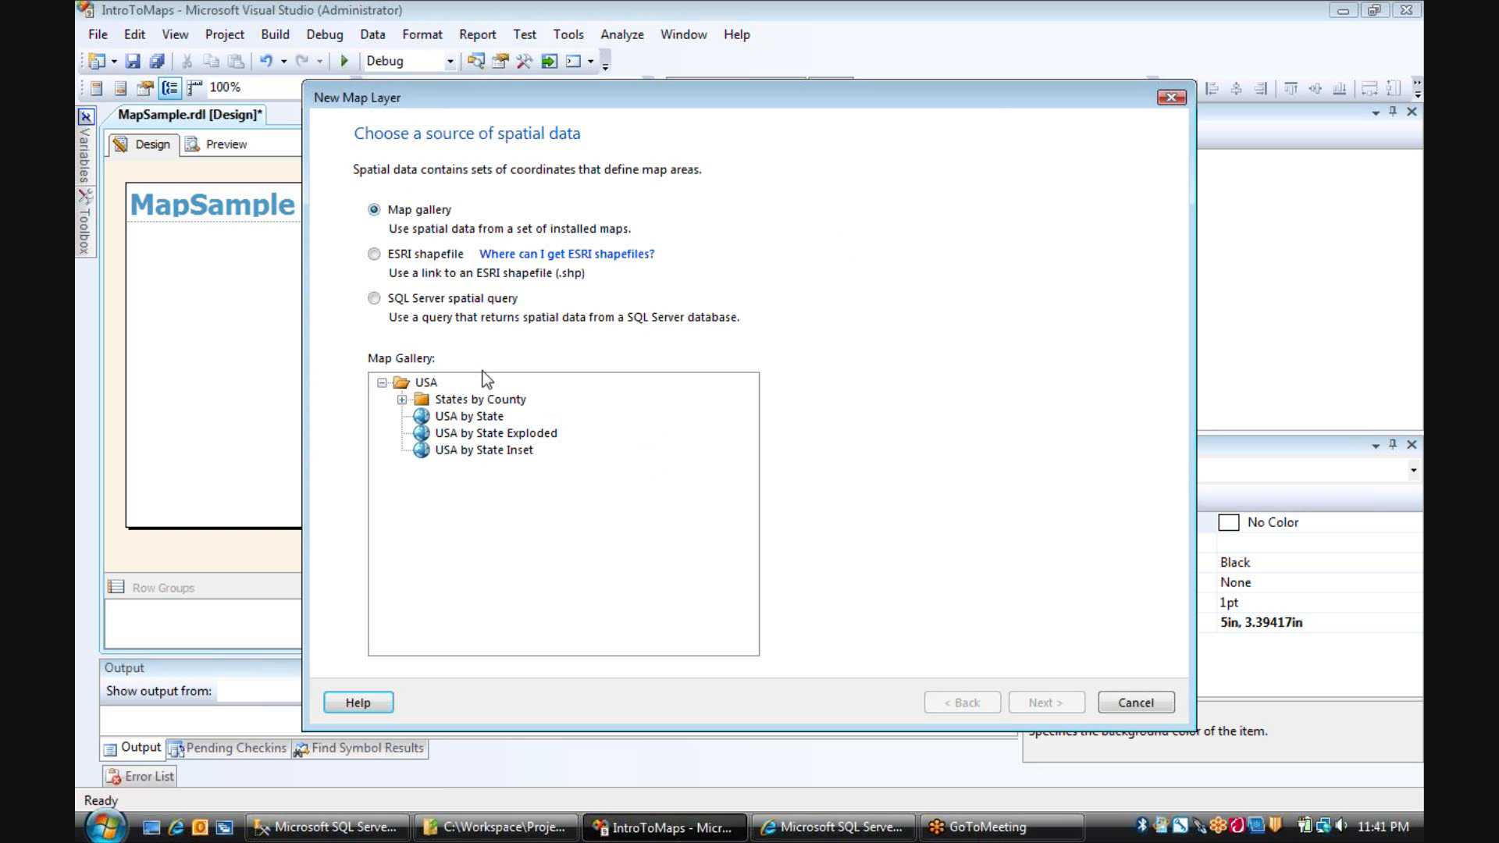
mouse_move(526, 423)
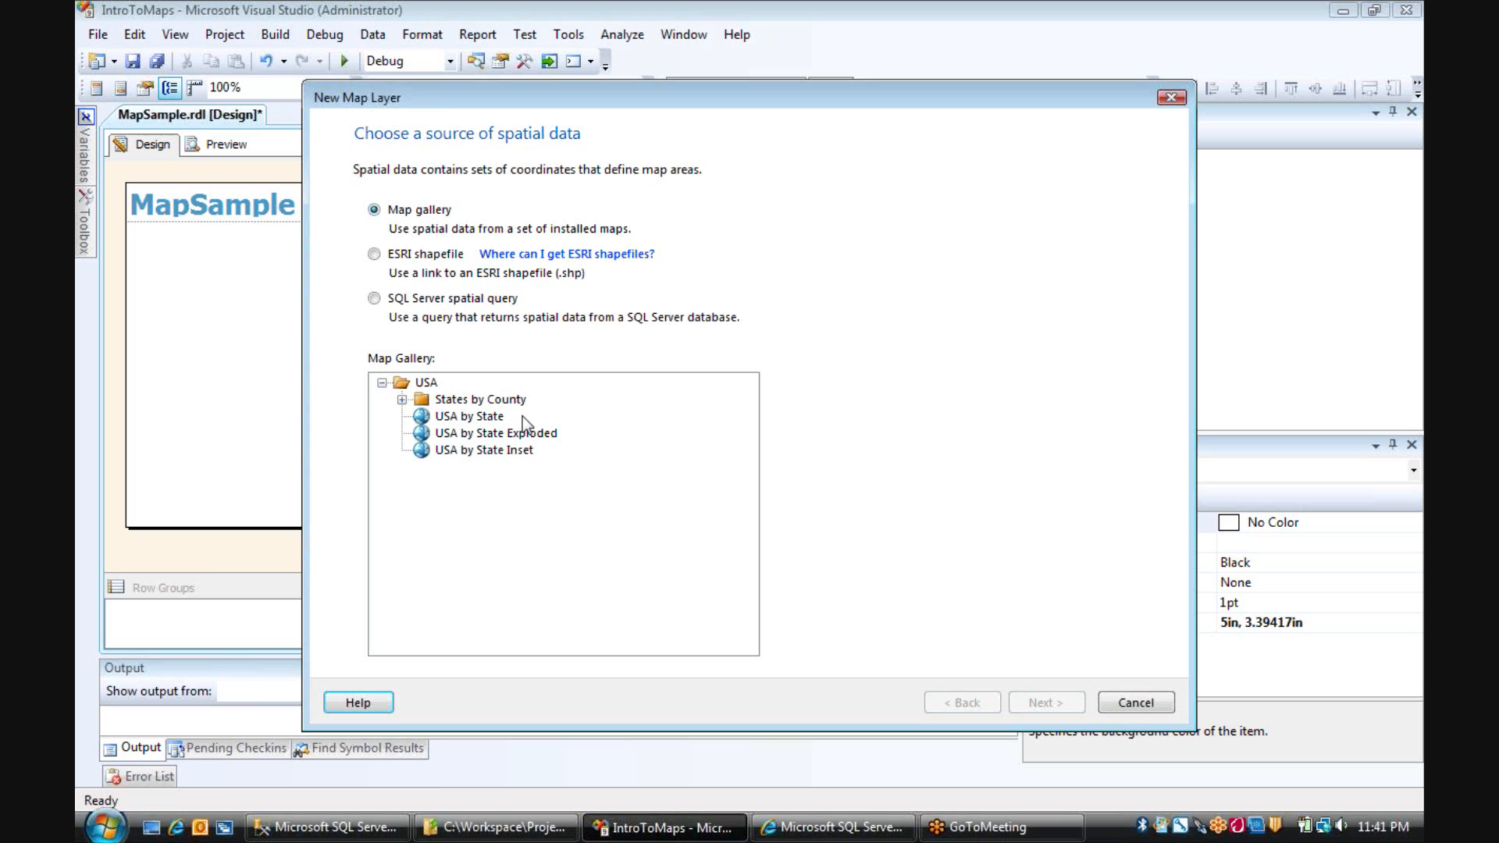
mouse_move(431, 435)
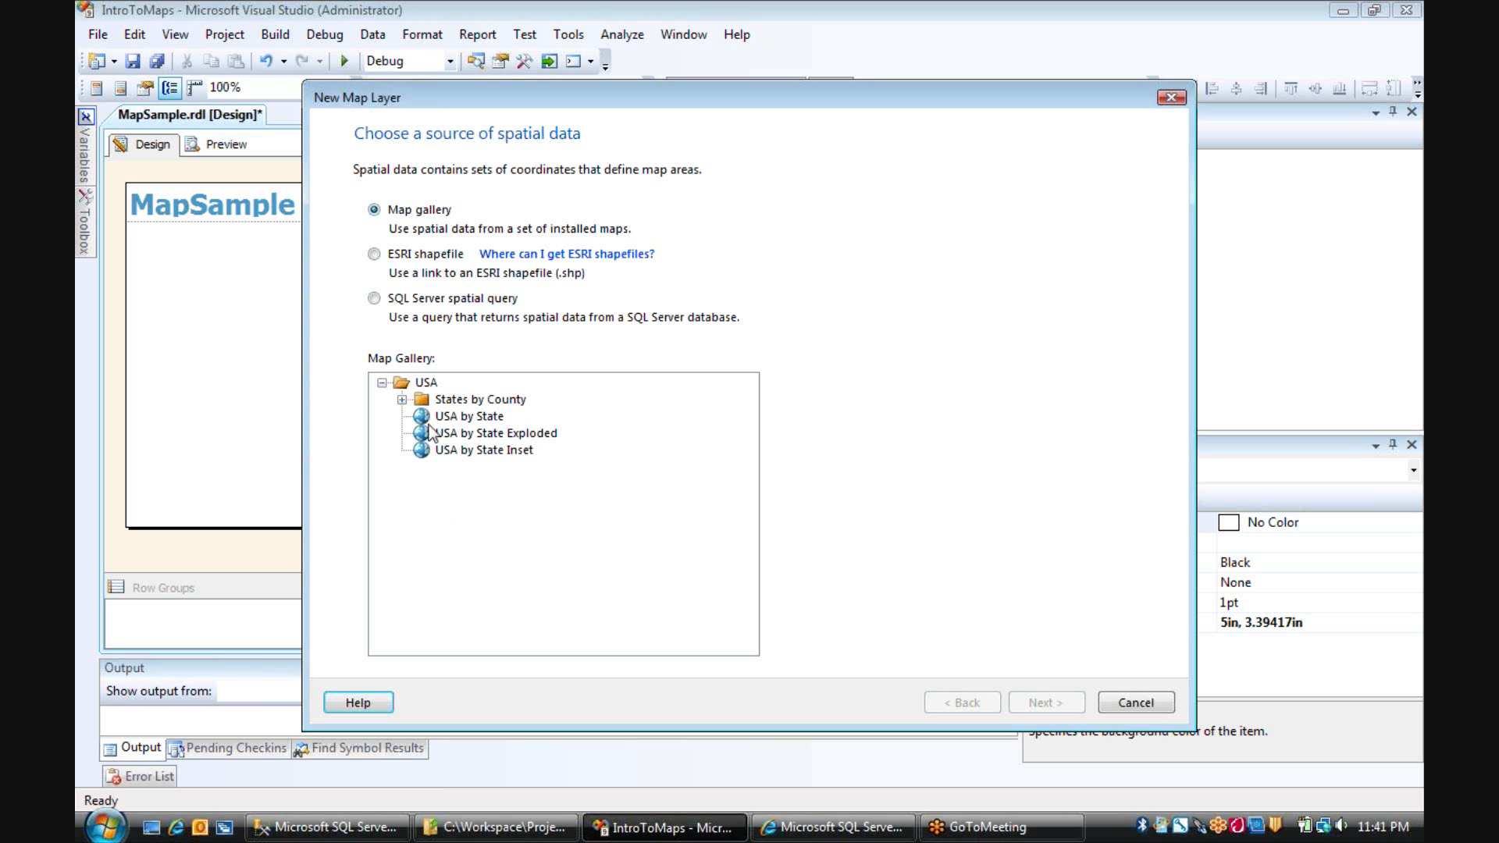
Preview the USA gallery maps and select USA by State Exploded.
left_click(409, 399)
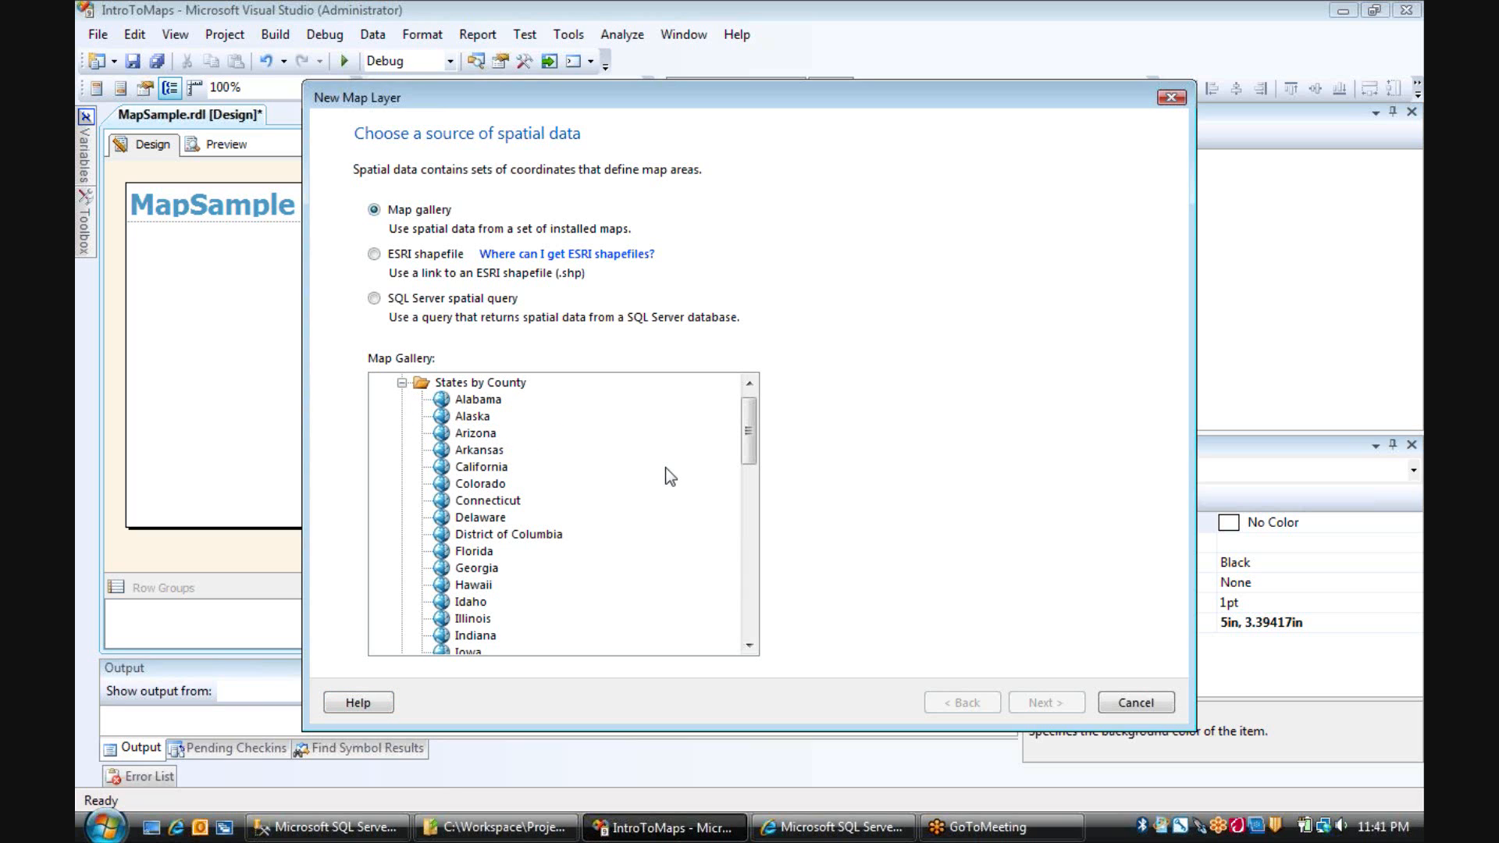
mouse_move(495, 558)
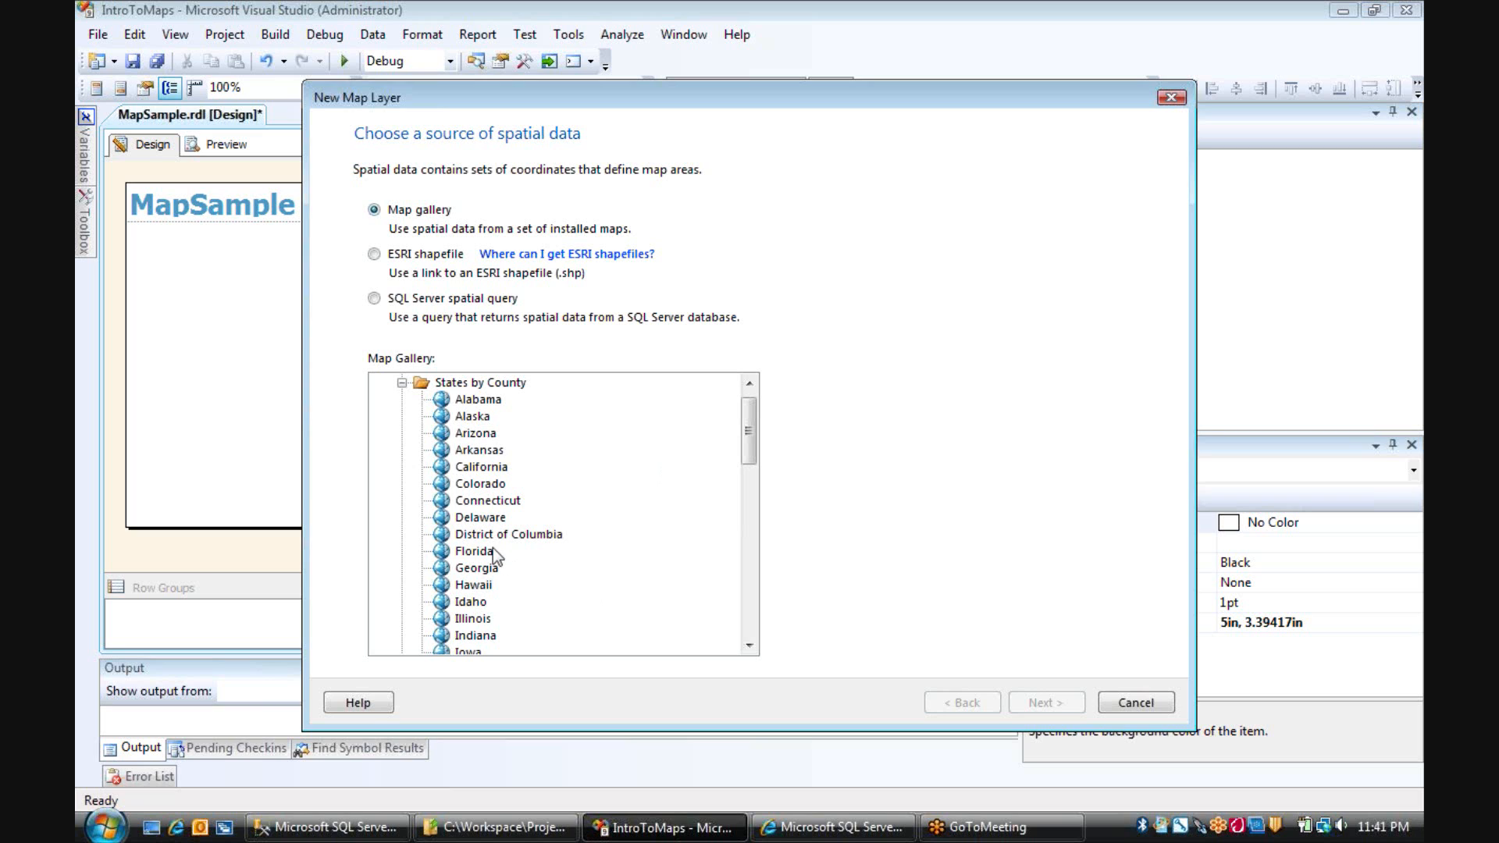
left_click(474, 551)
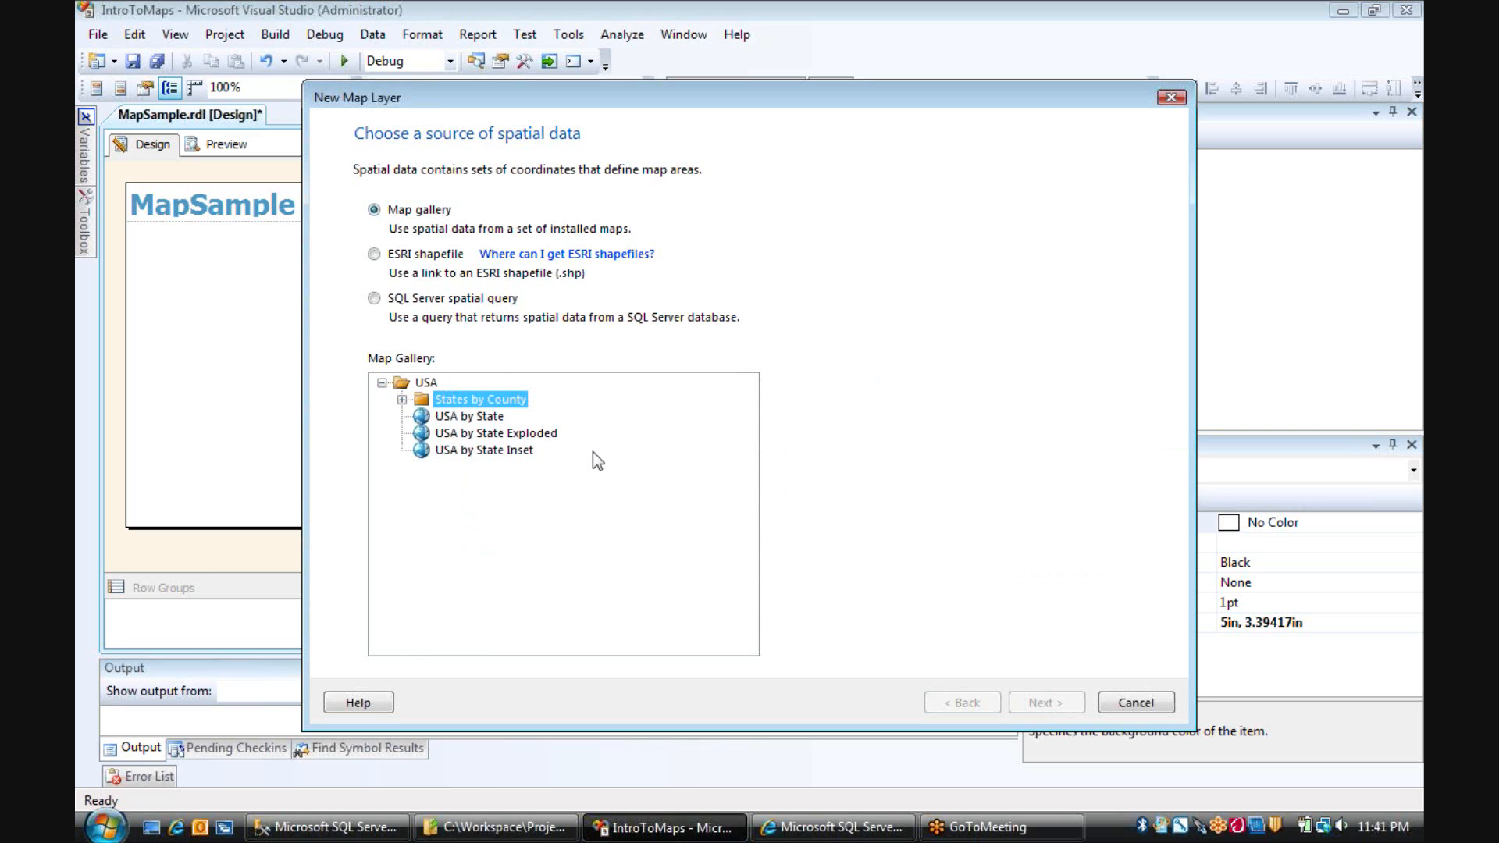
mouse_move(553, 433)
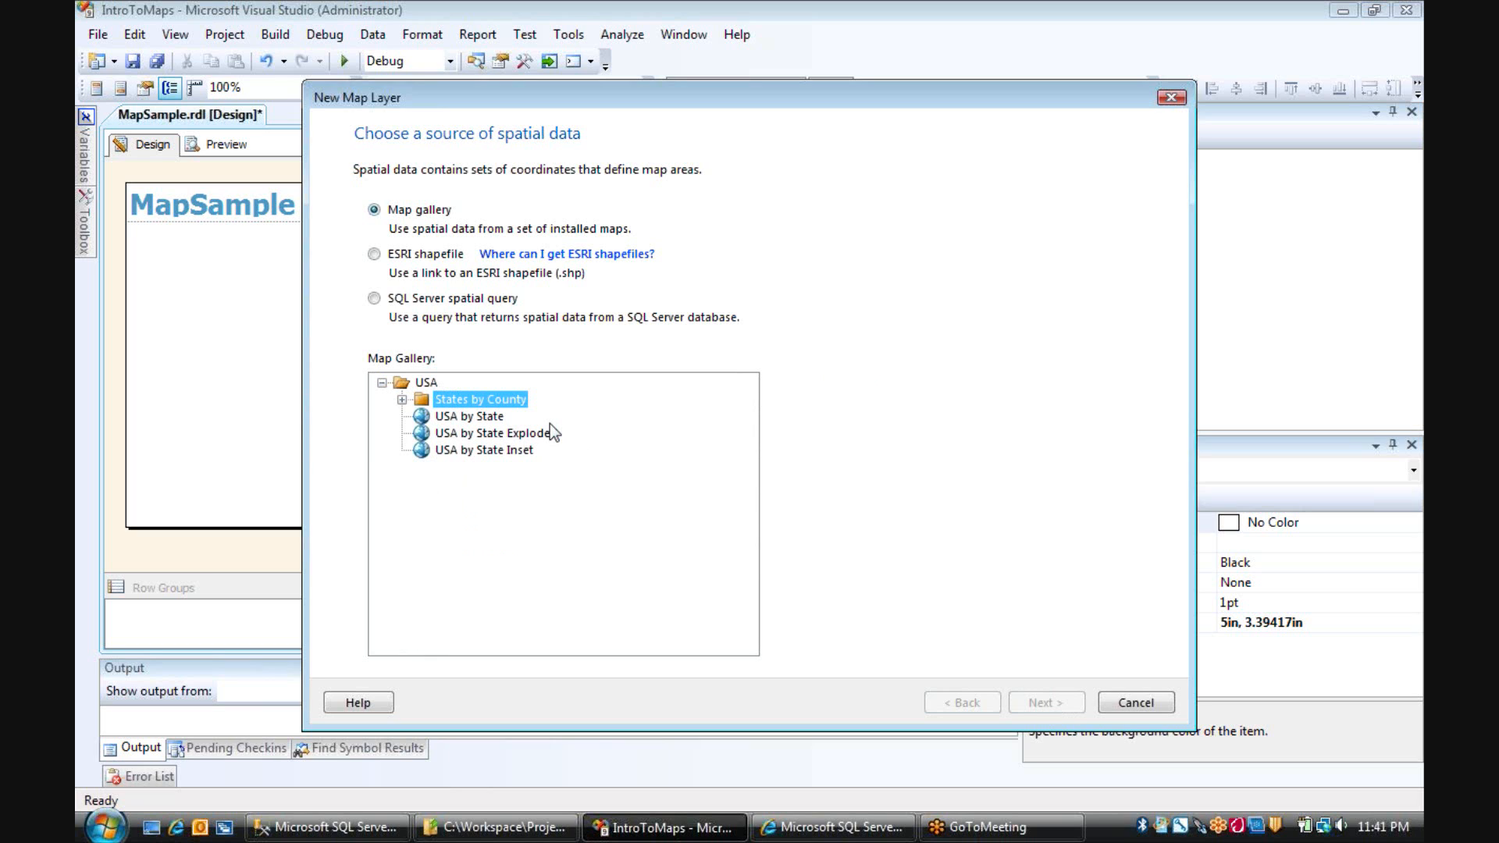
left_click(466, 416)
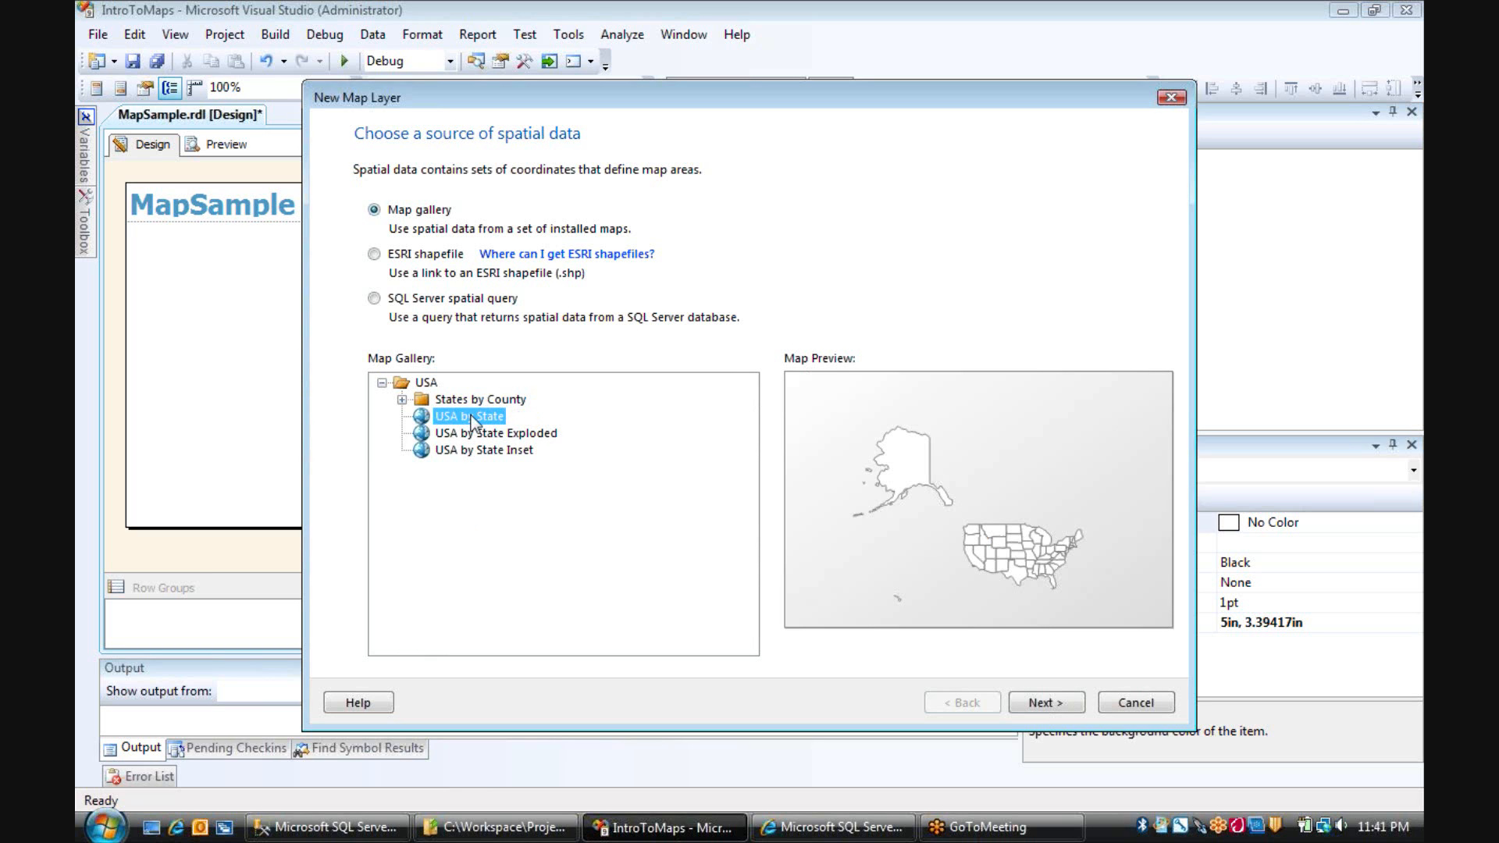
mouse_move(527, 451)
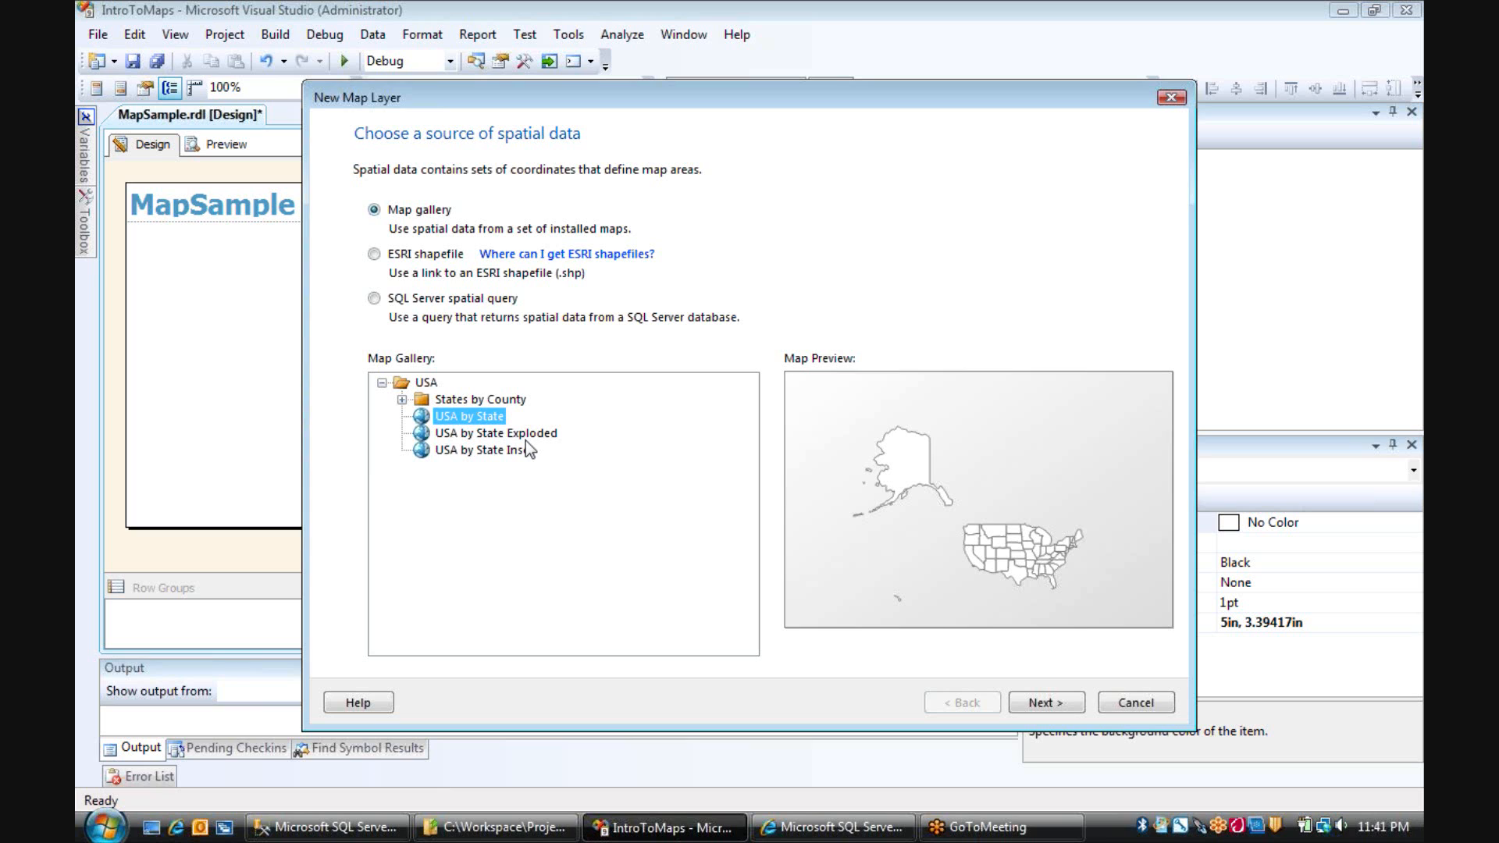
left_click(494, 434)
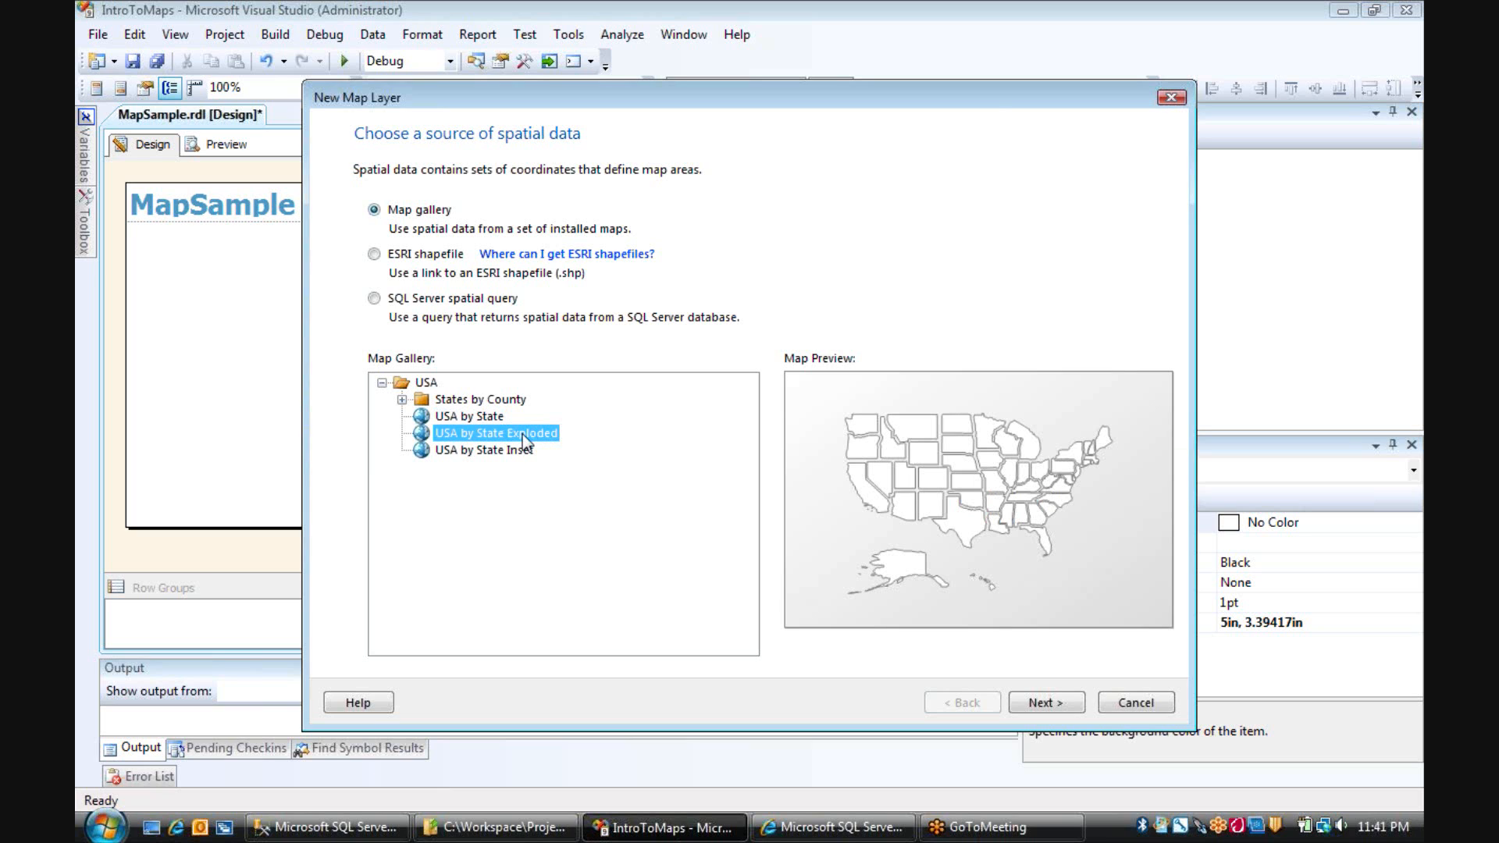
left_click(482, 450)
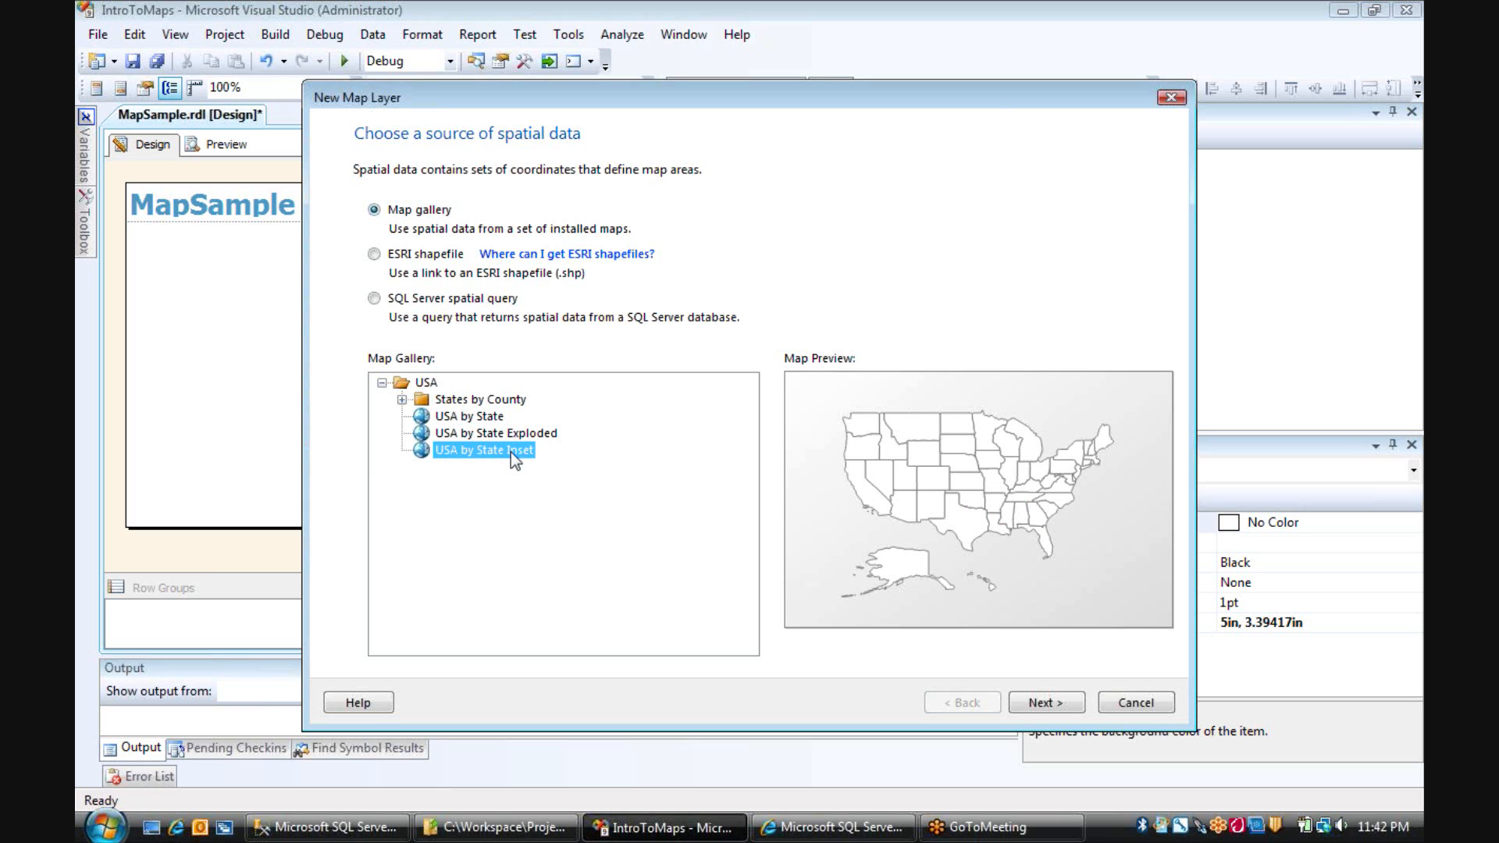
left_click(490, 433)
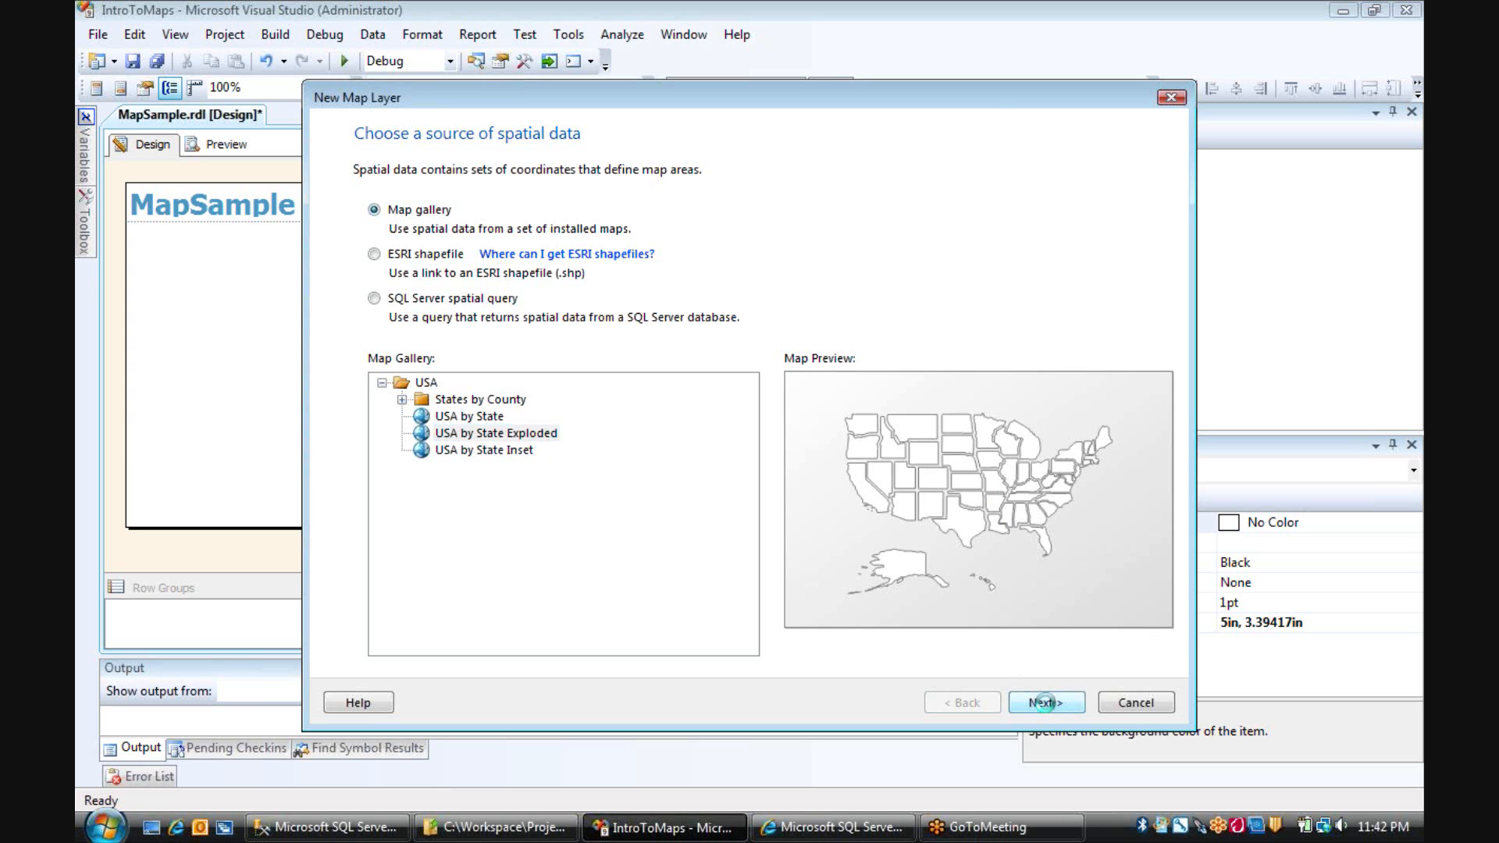
Advance the map wizard to the spatial data and map view options.
left_click(1047, 702)
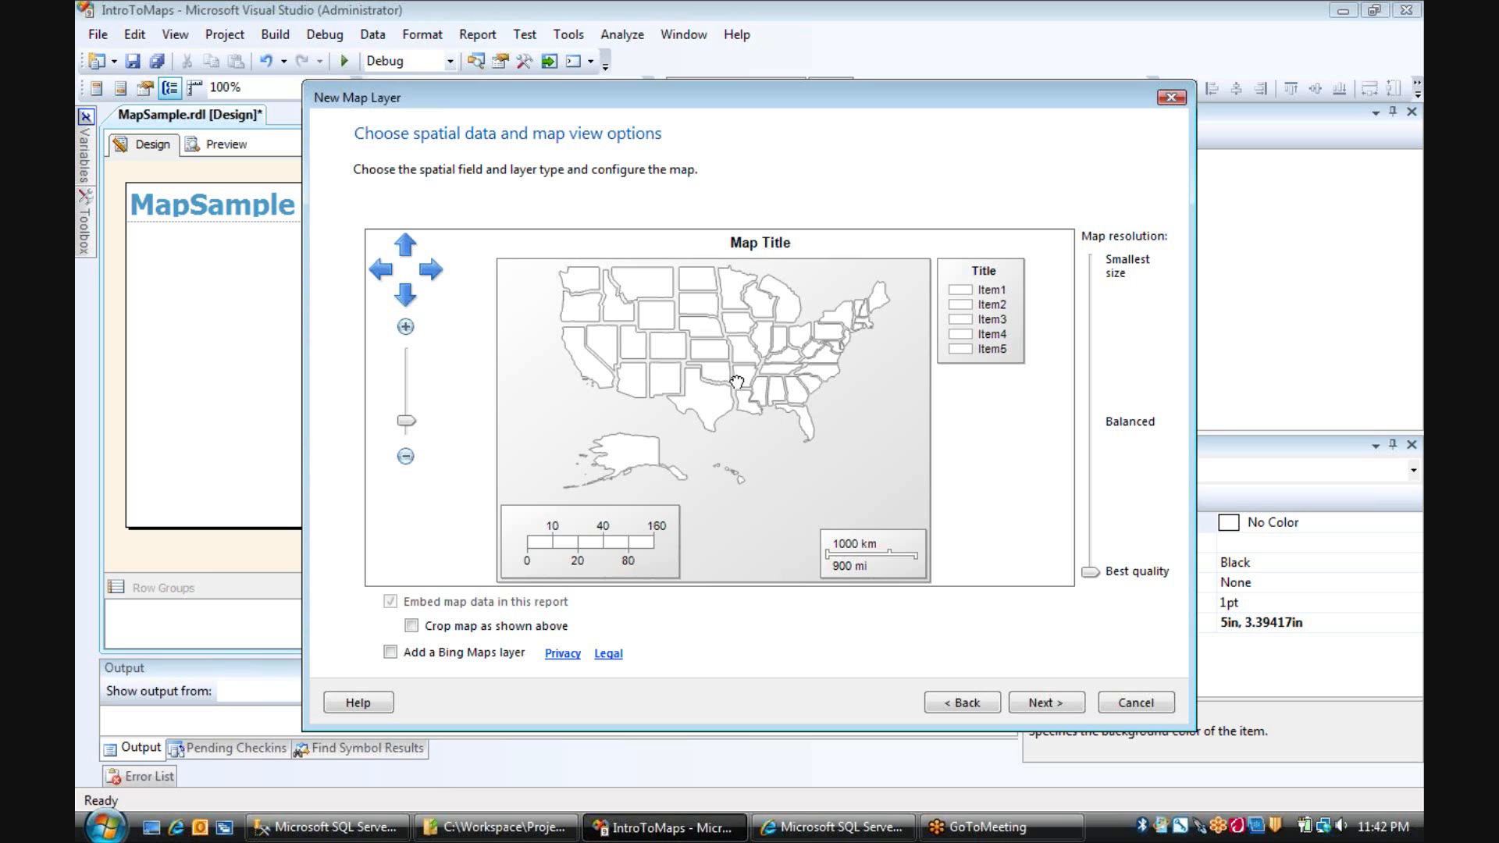
mouse_move(738, 378)
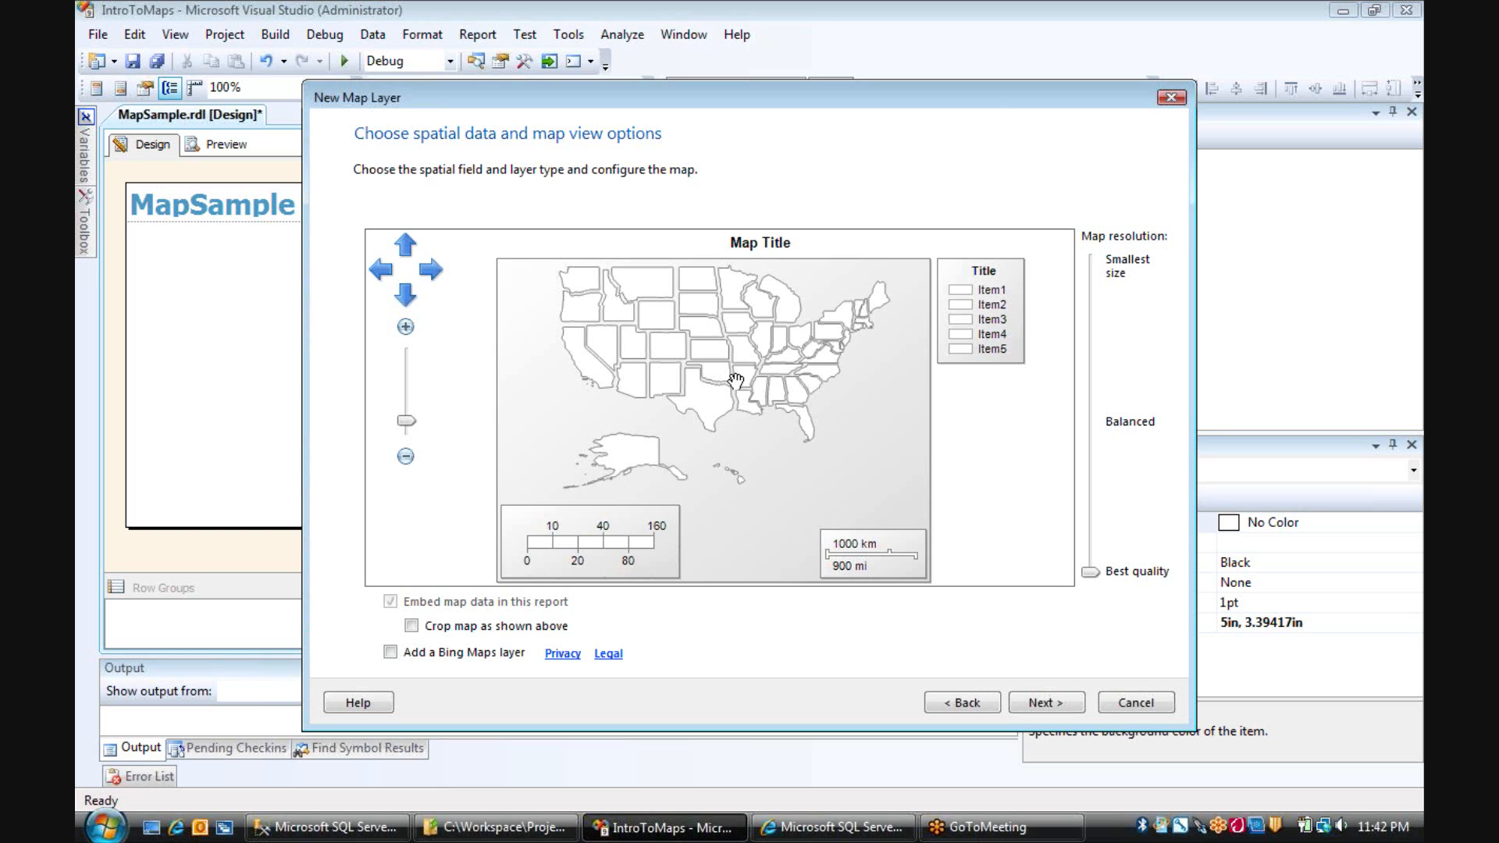
mouse_move(1113, 370)
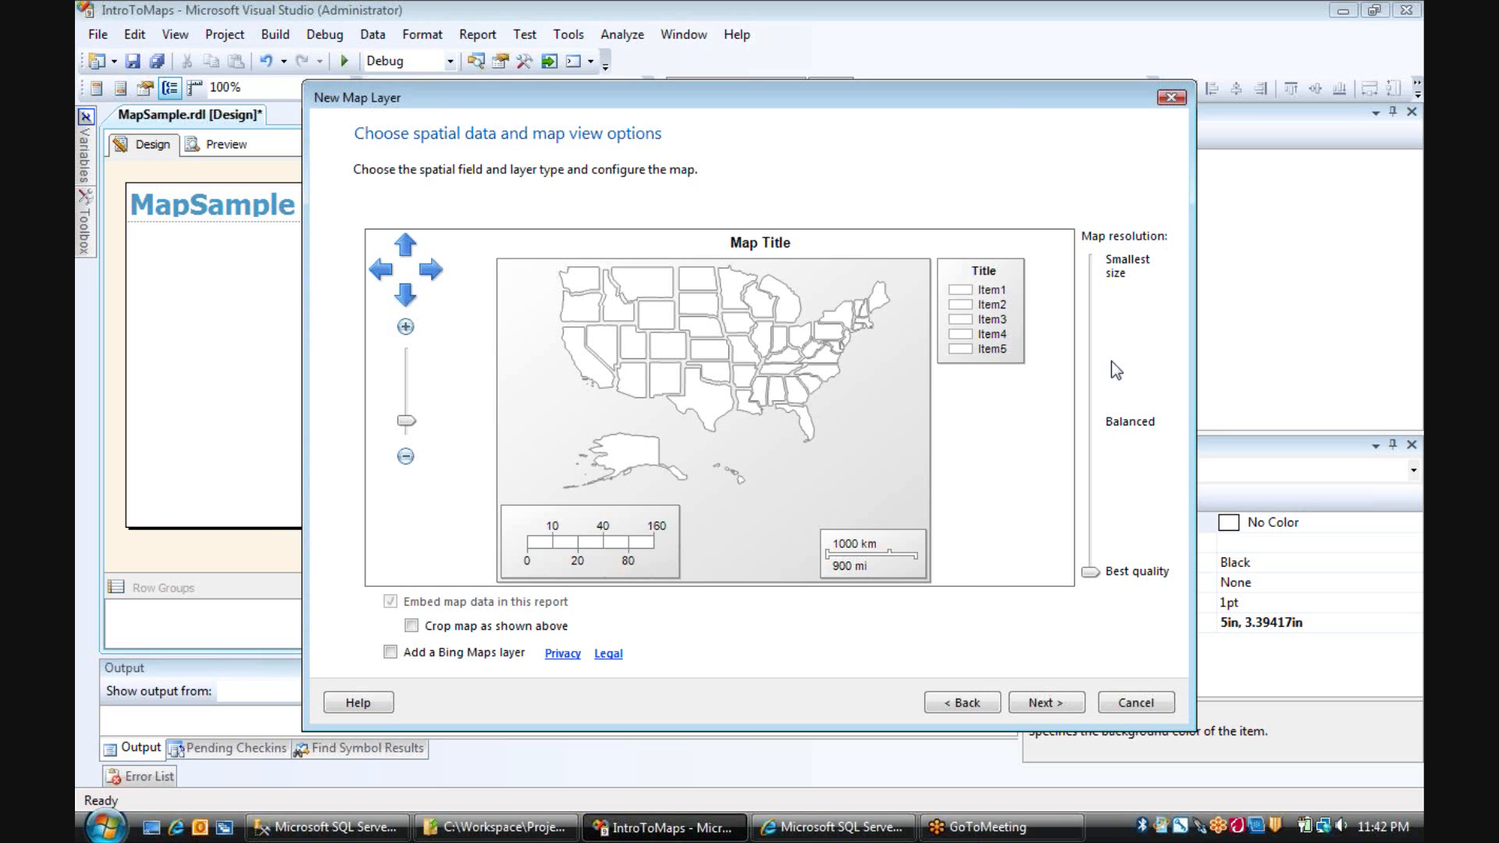
mouse_move(1139, 301)
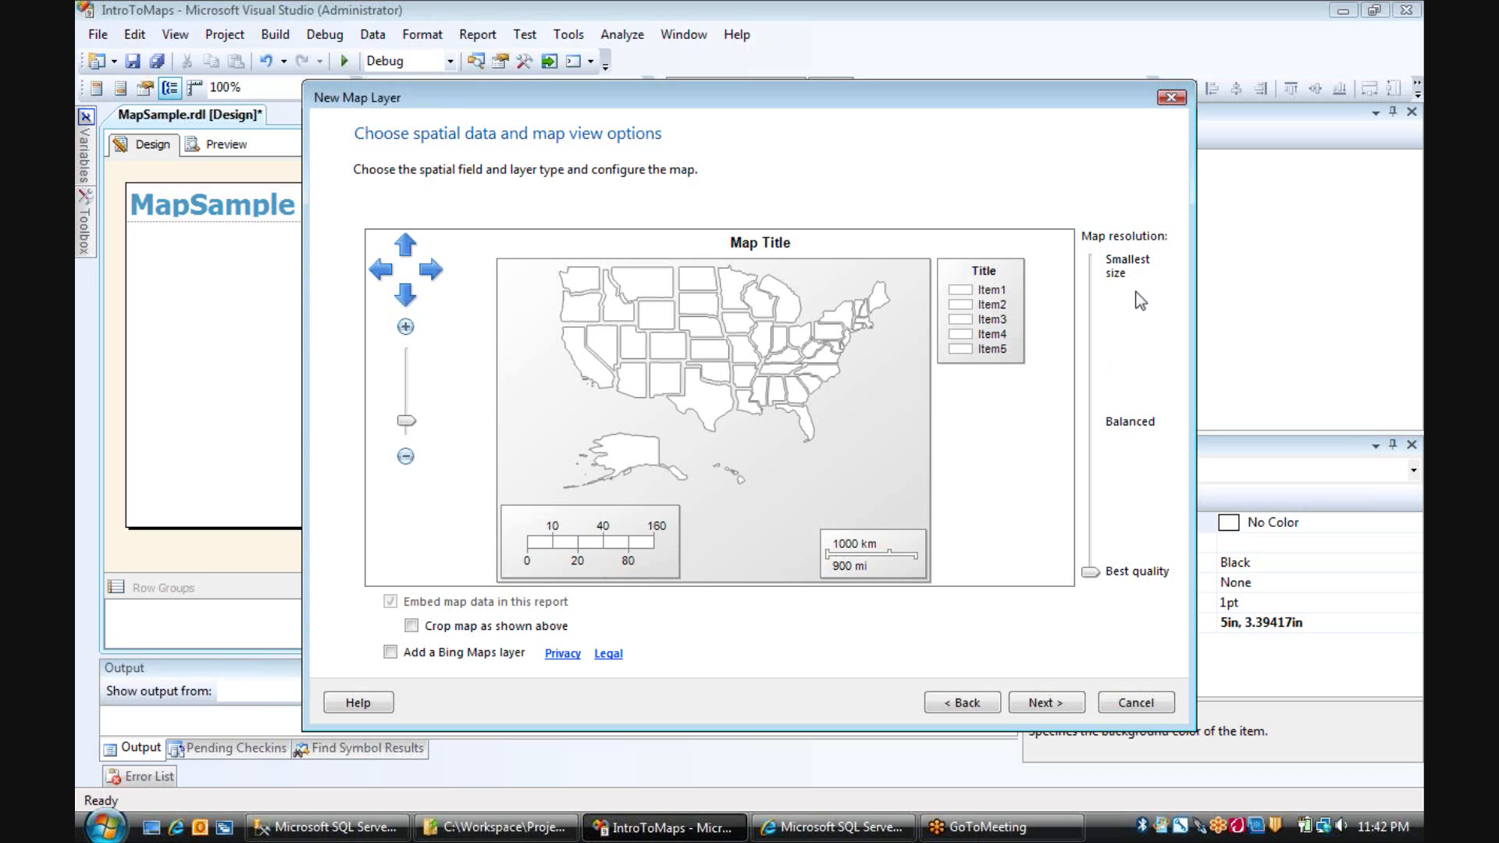
mouse_move(1113, 539)
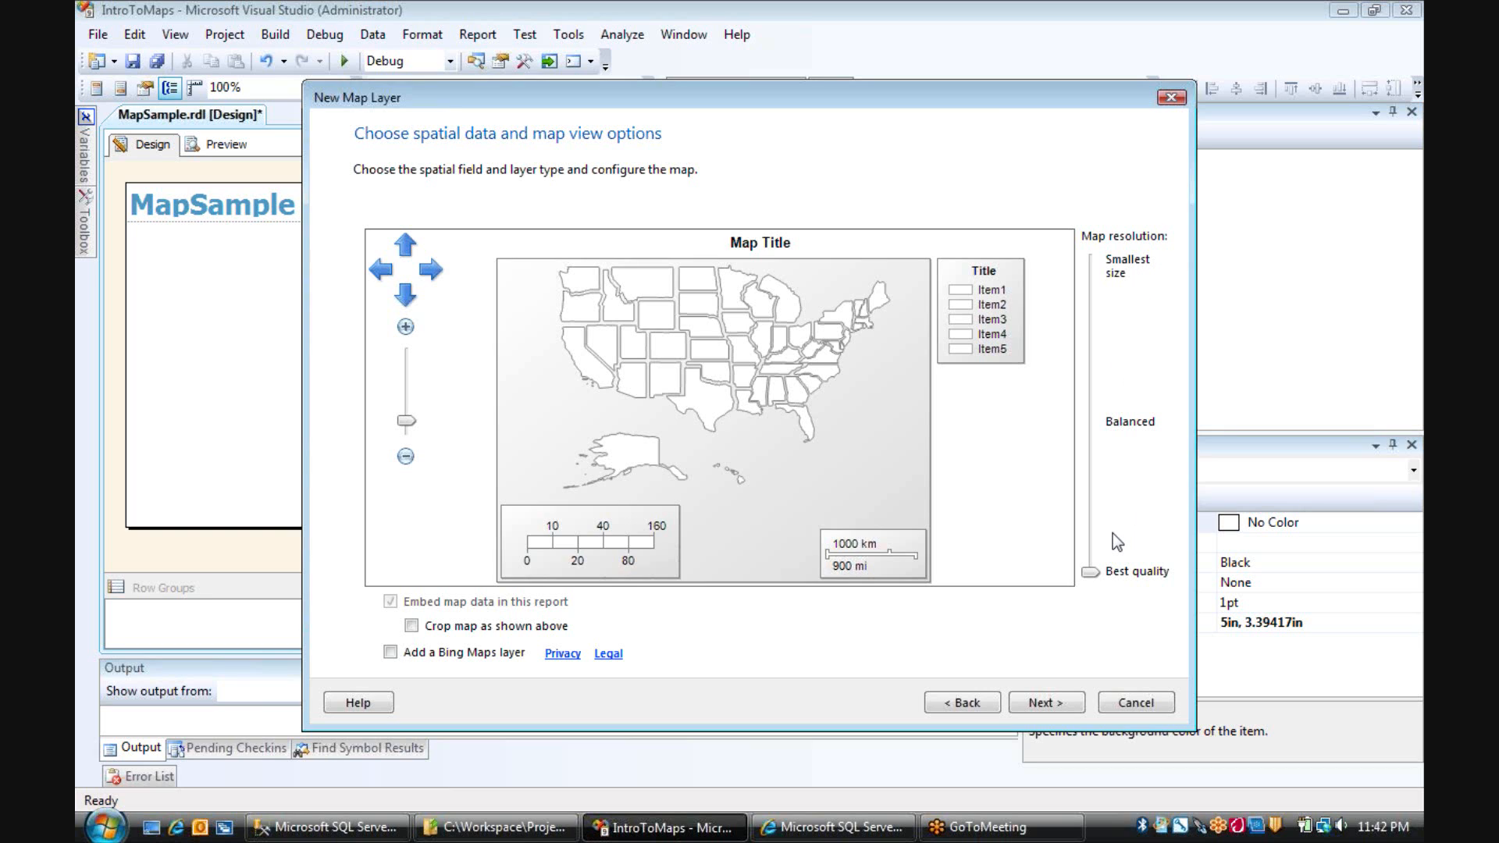
mouse_move(1032, 546)
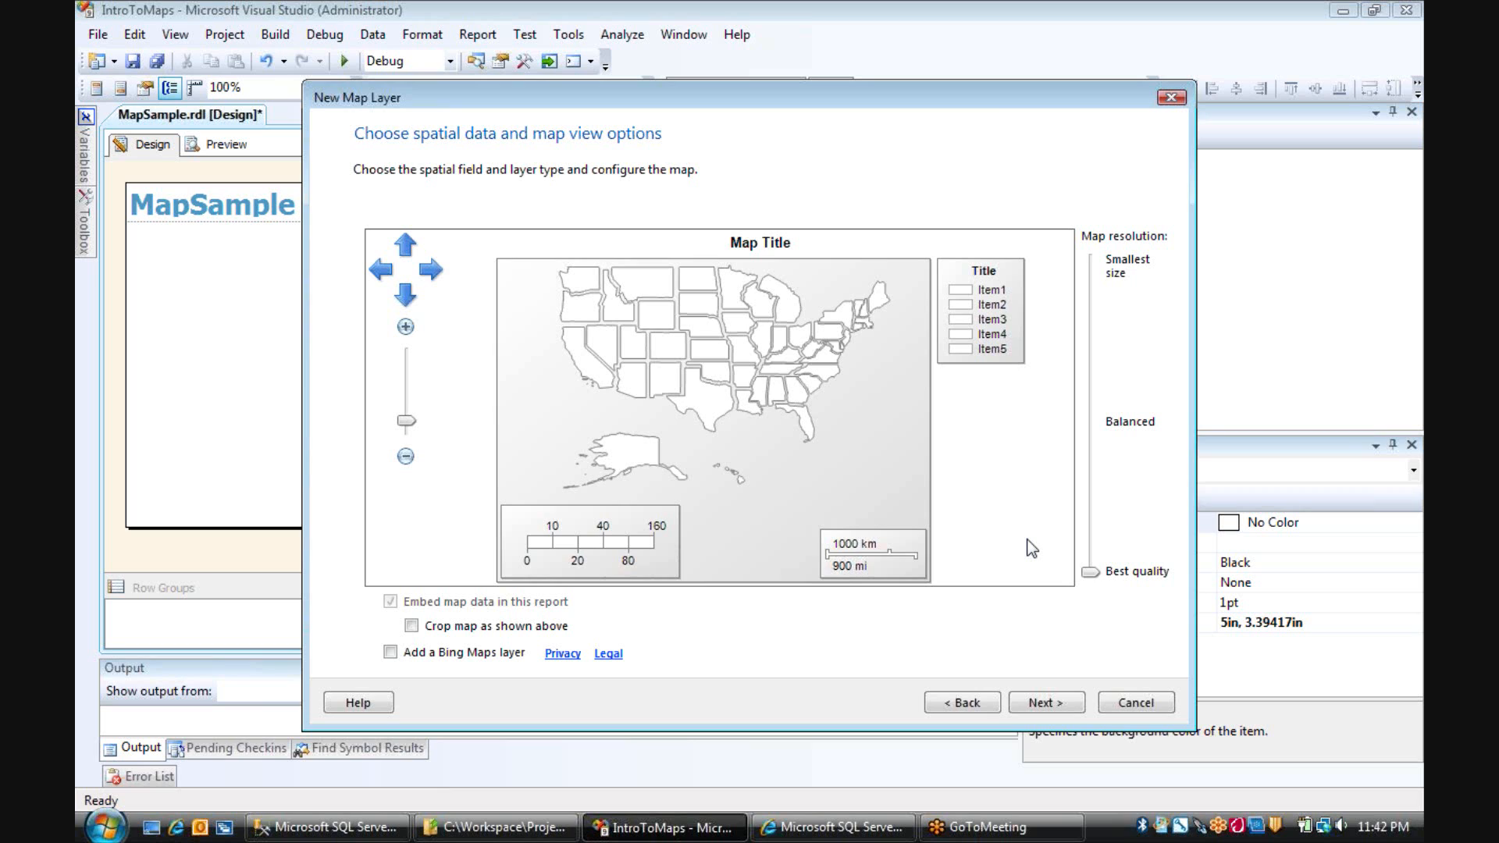
mouse_move(1032, 492)
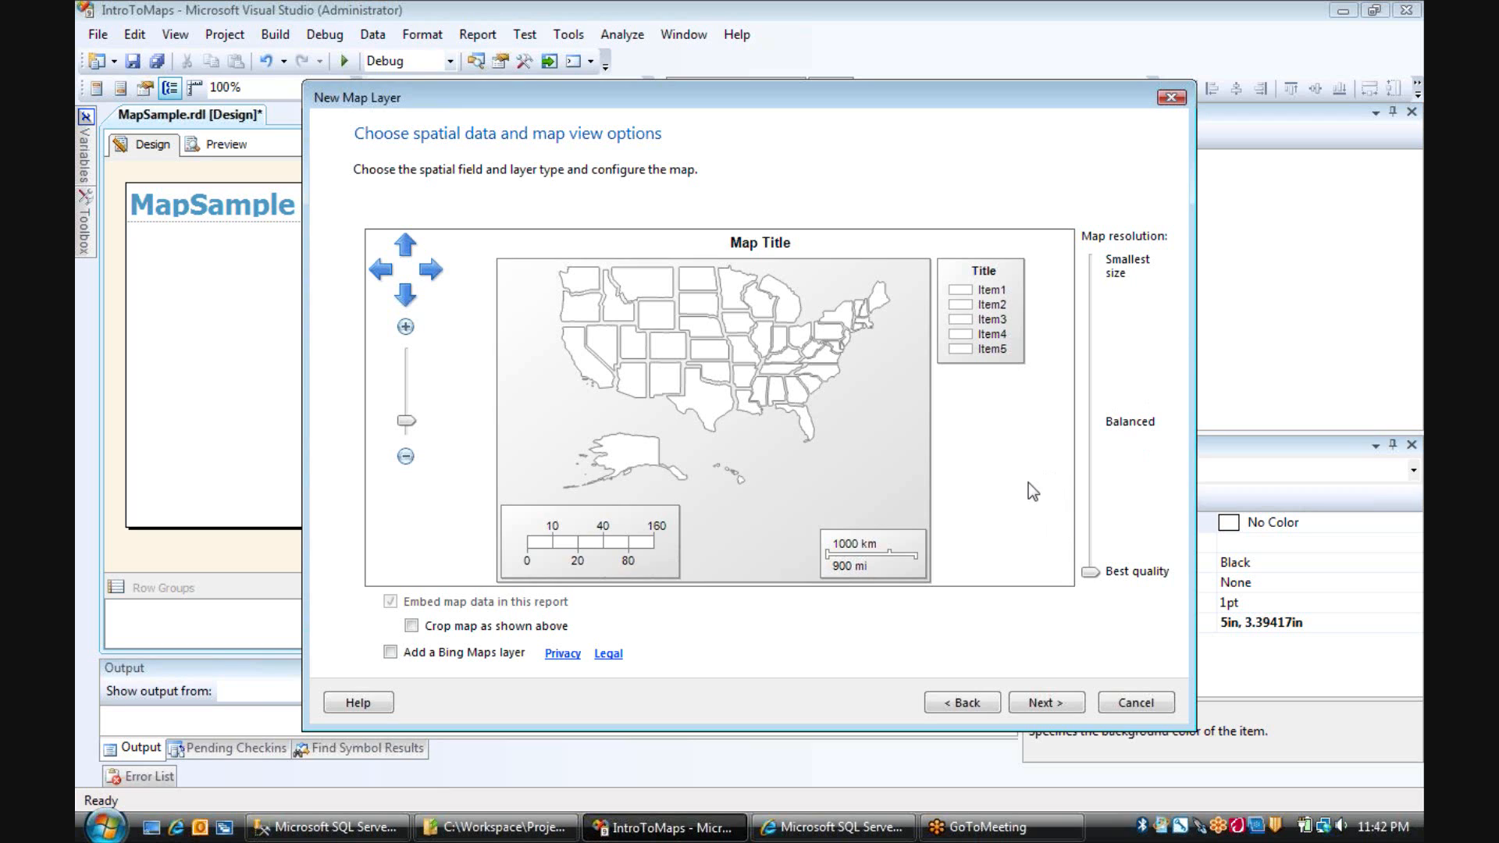
mouse_move(1070, 595)
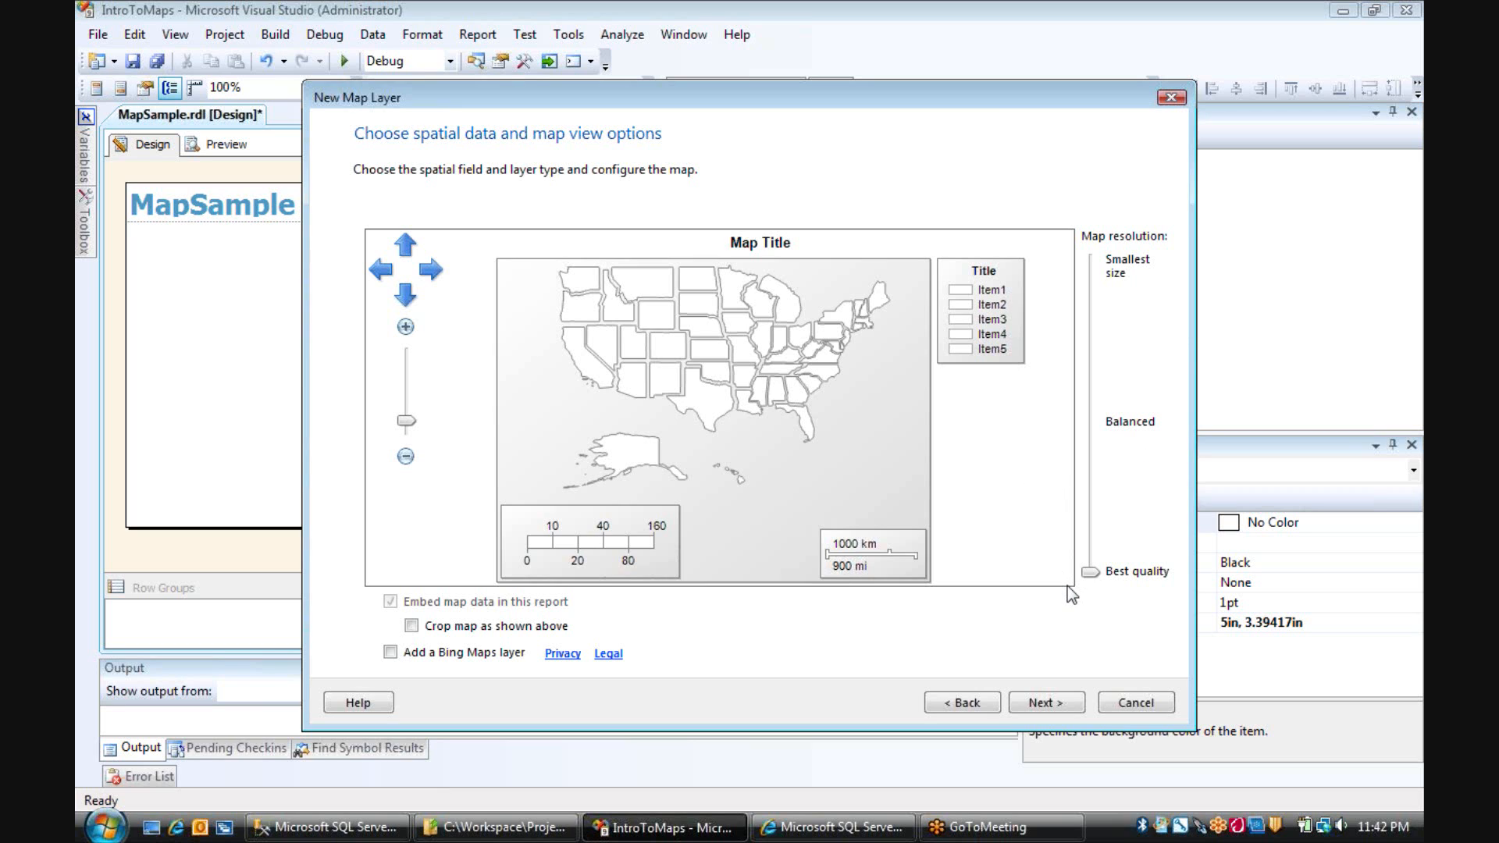
mouse_move(1029, 535)
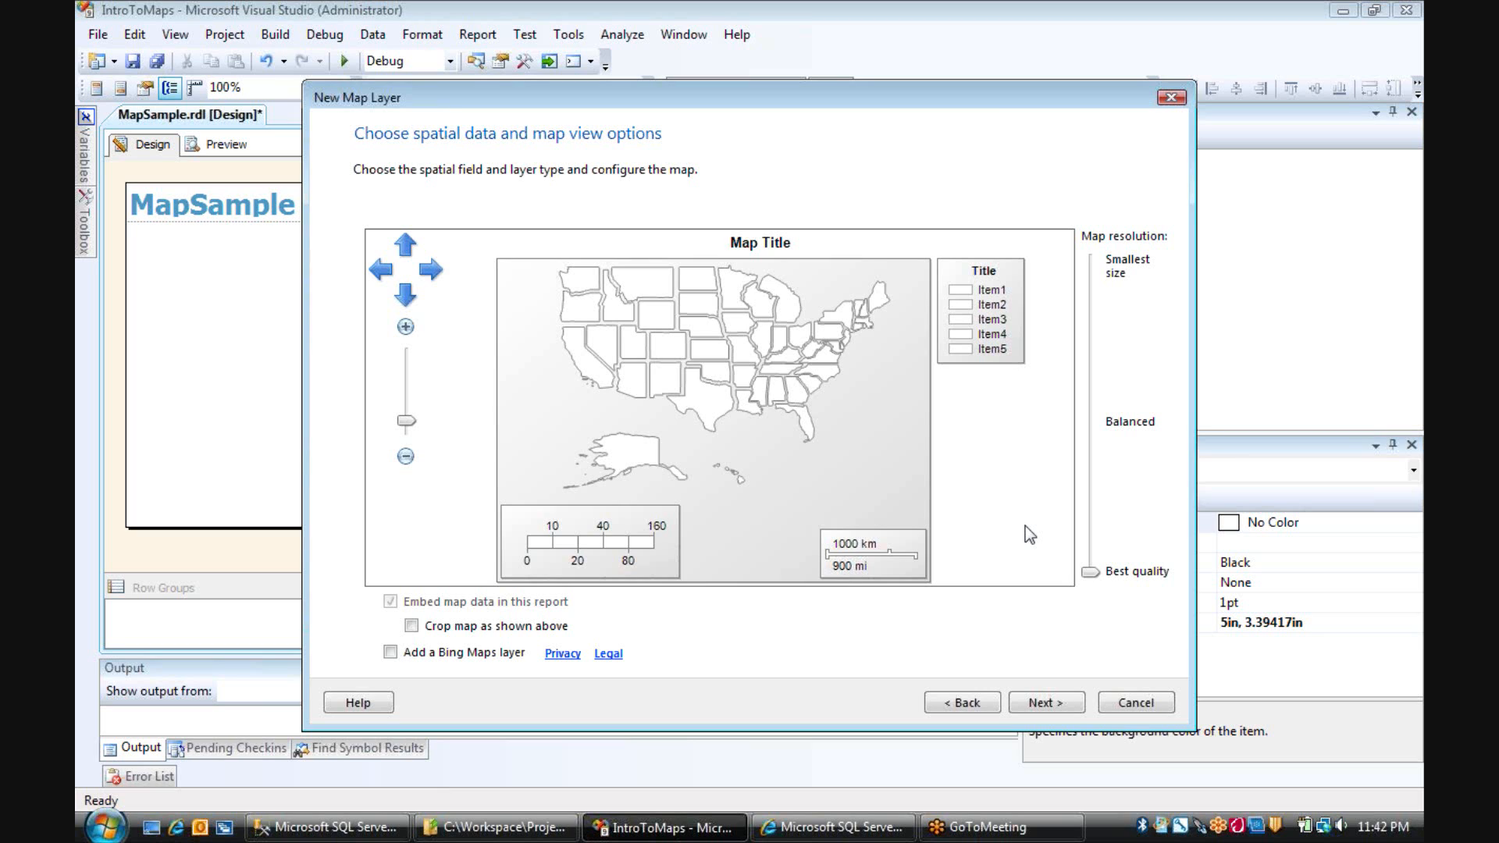
mouse_move(1042, 576)
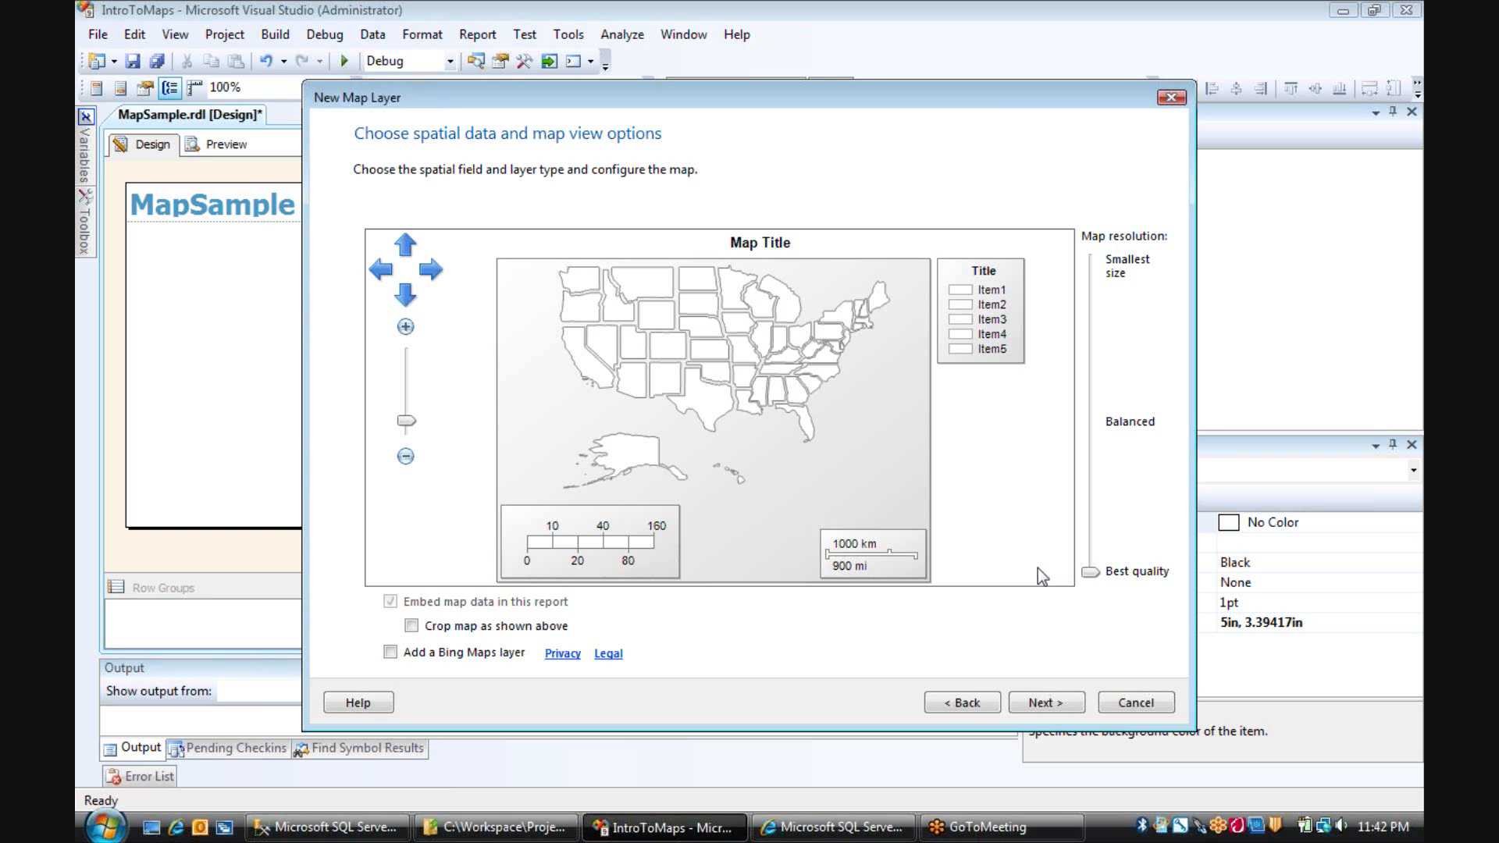
mouse_move(866, 660)
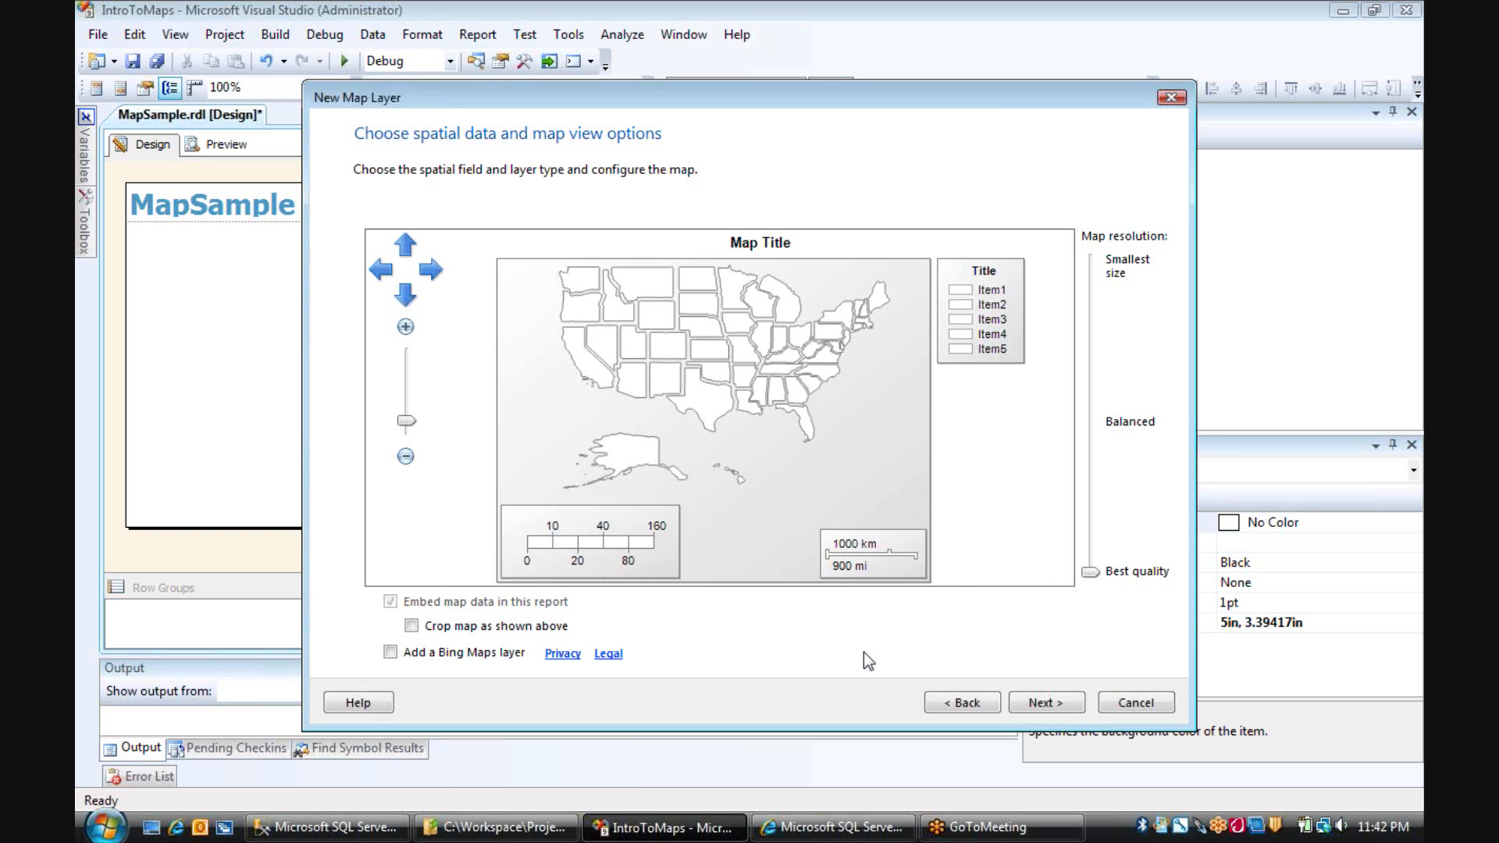
mouse_move(436, 683)
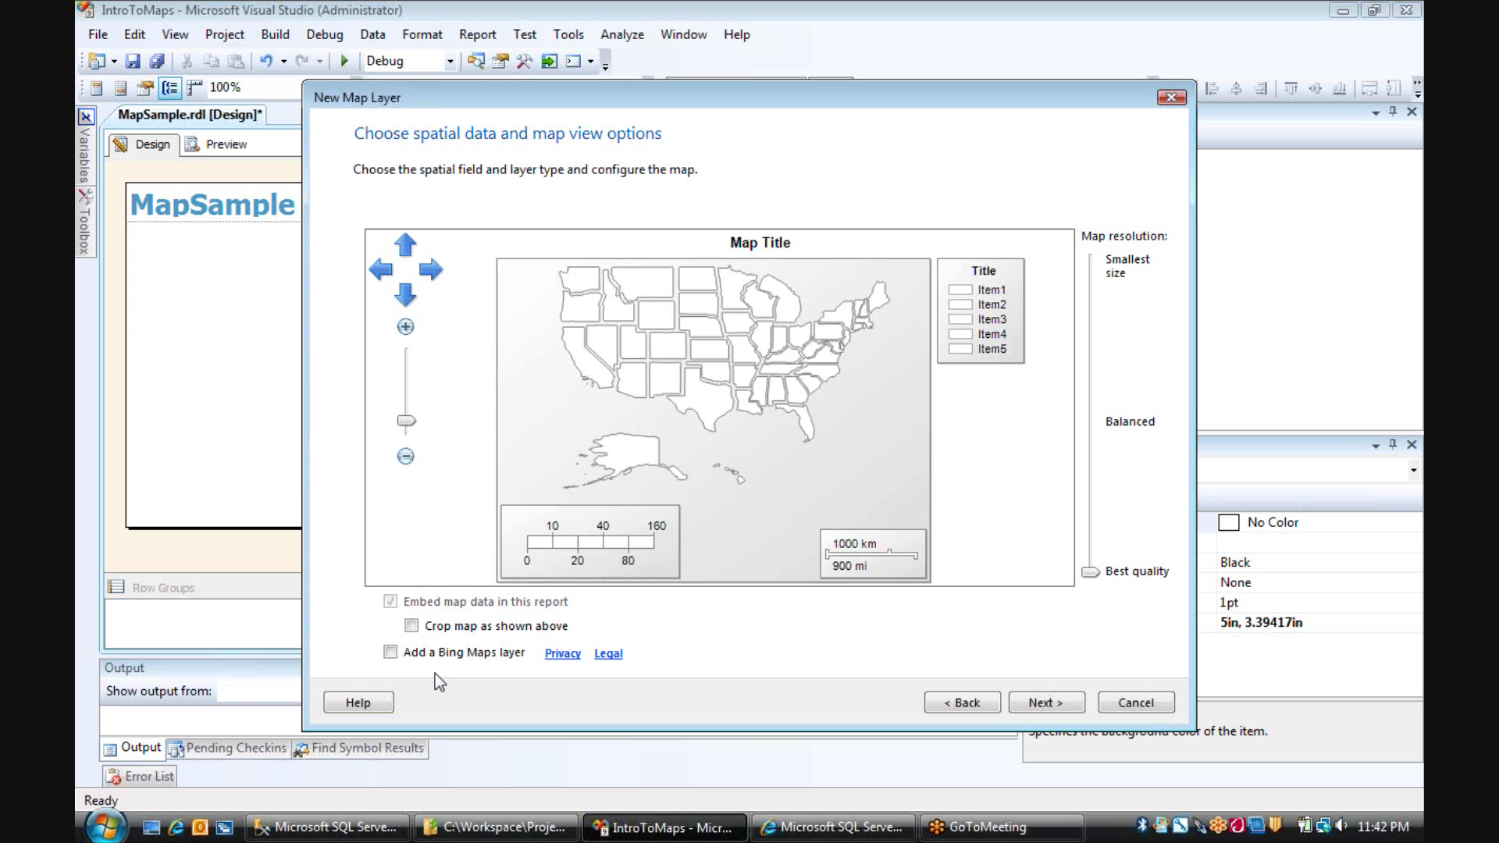
Try an Aerial Bing Maps layer, remove it, and reach visualization choices.
left_click(390, 652)
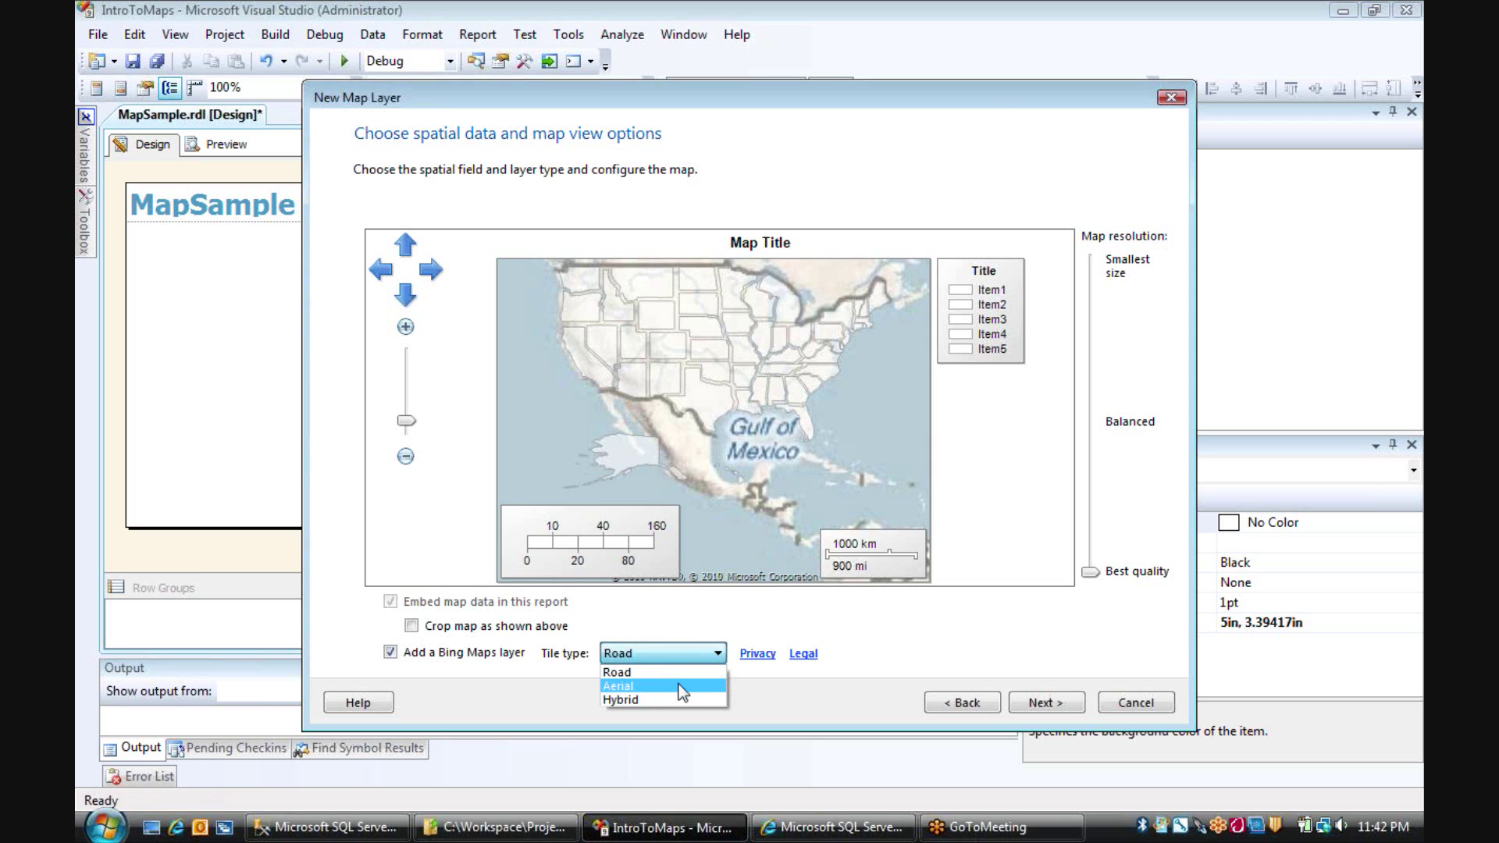
left_click(625, 687)
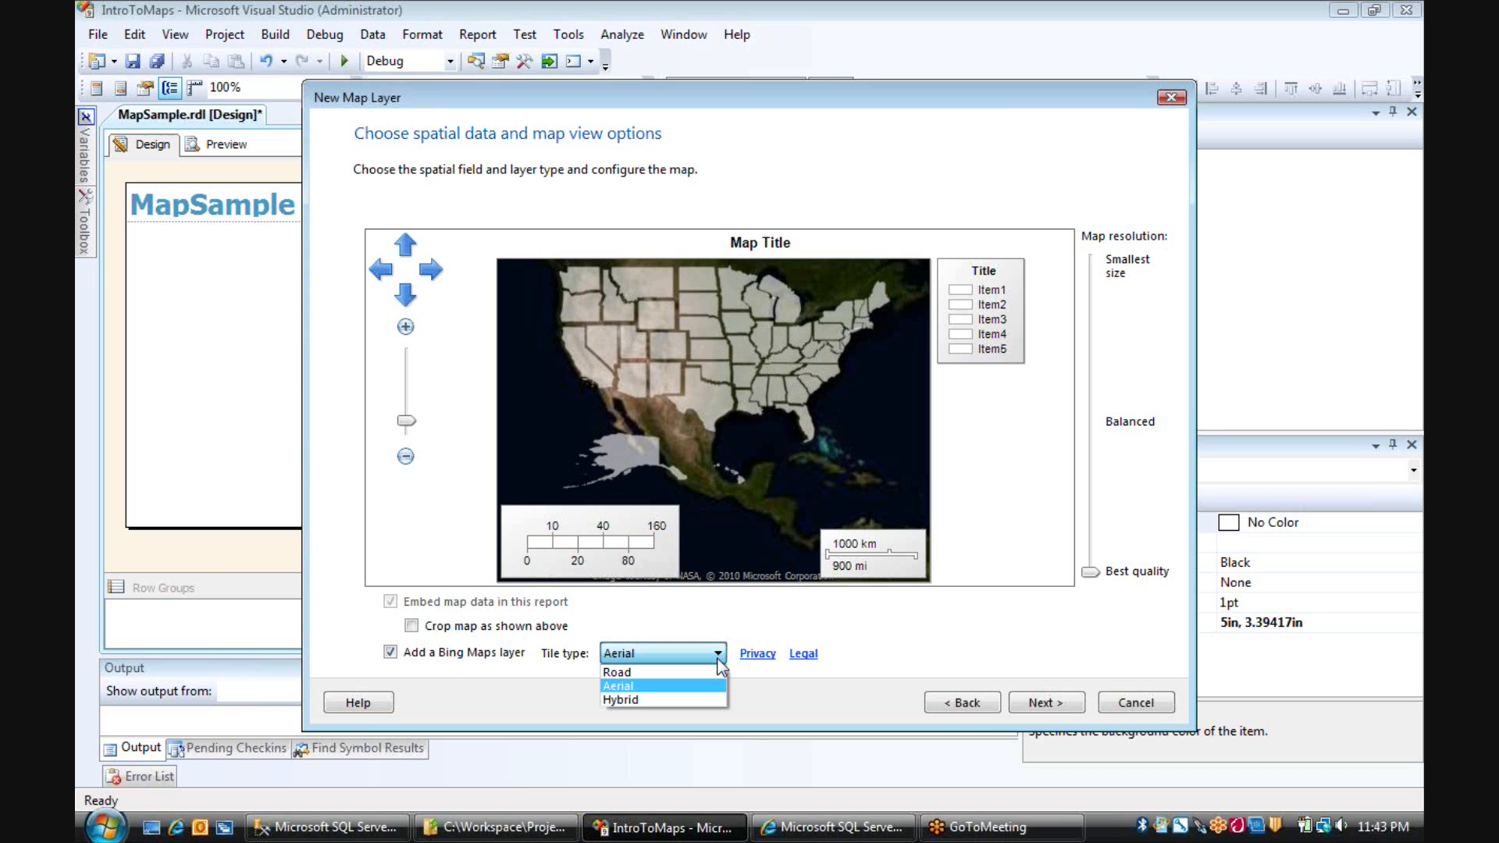
left_click(638, 686)
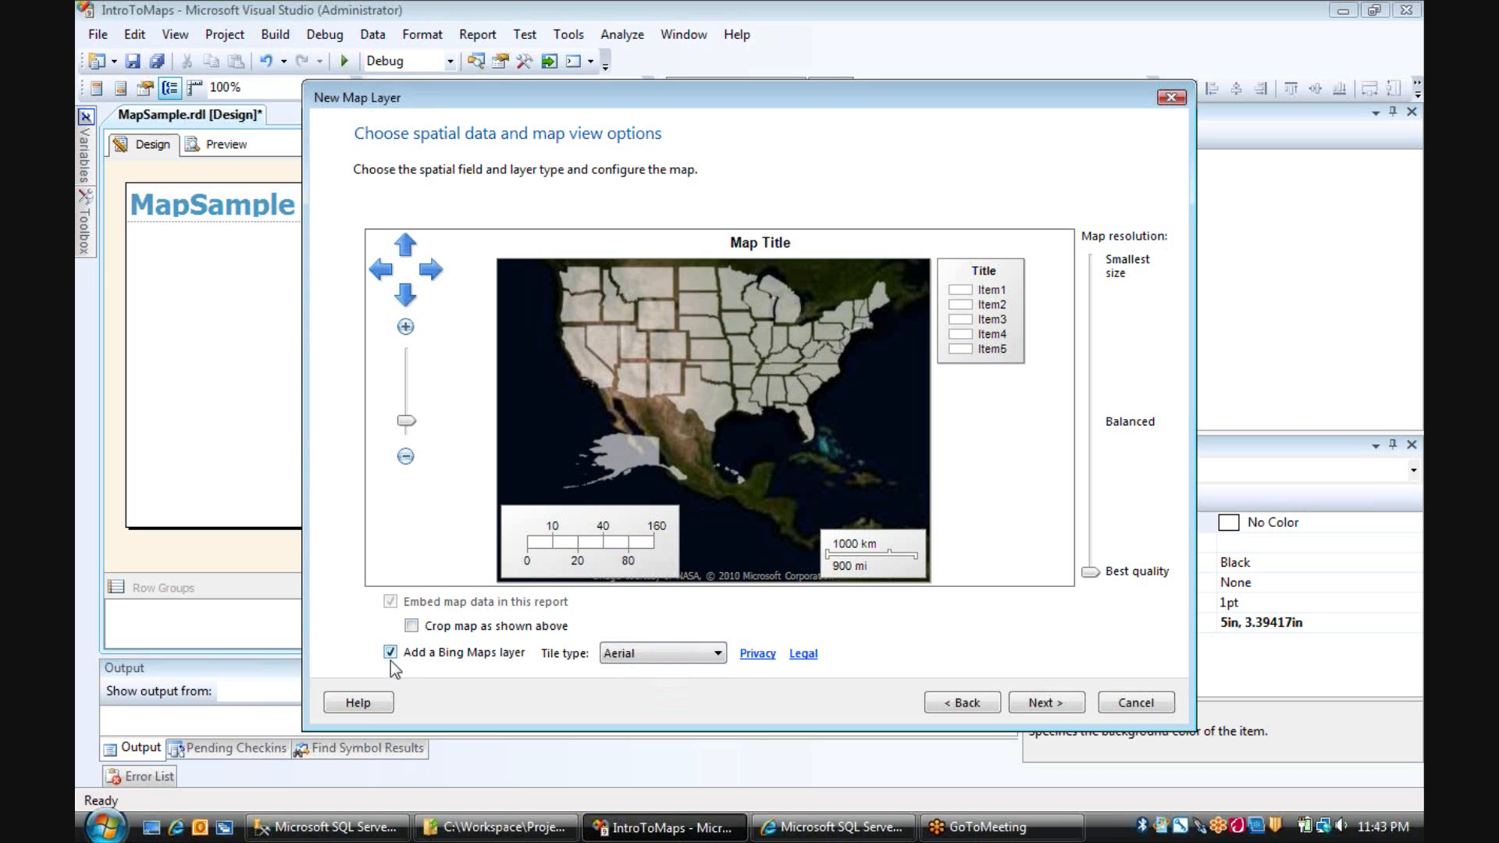
left_click(390, 652)
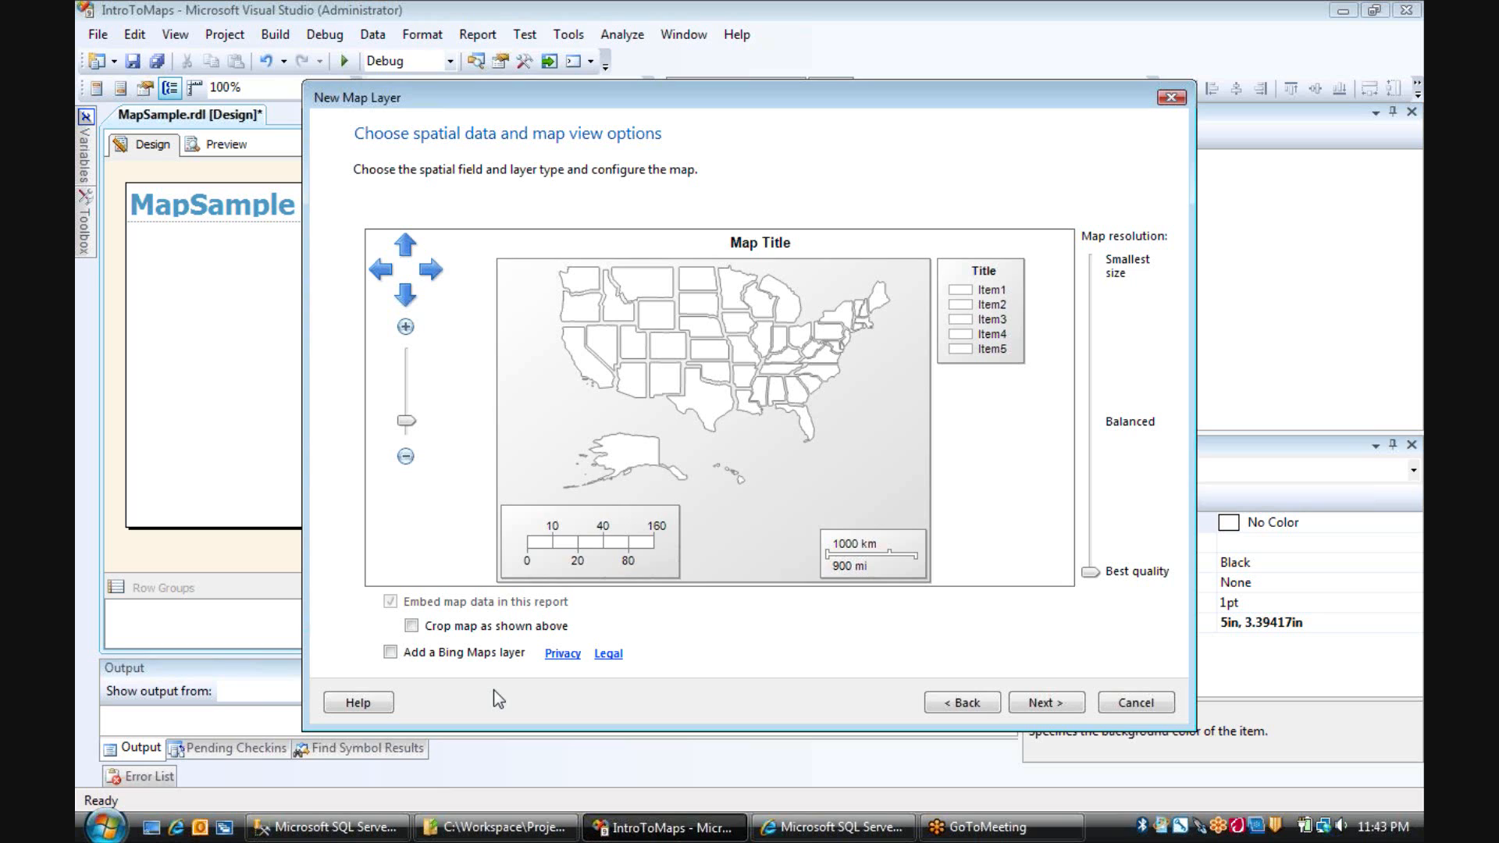
mouse_move(901, 658)
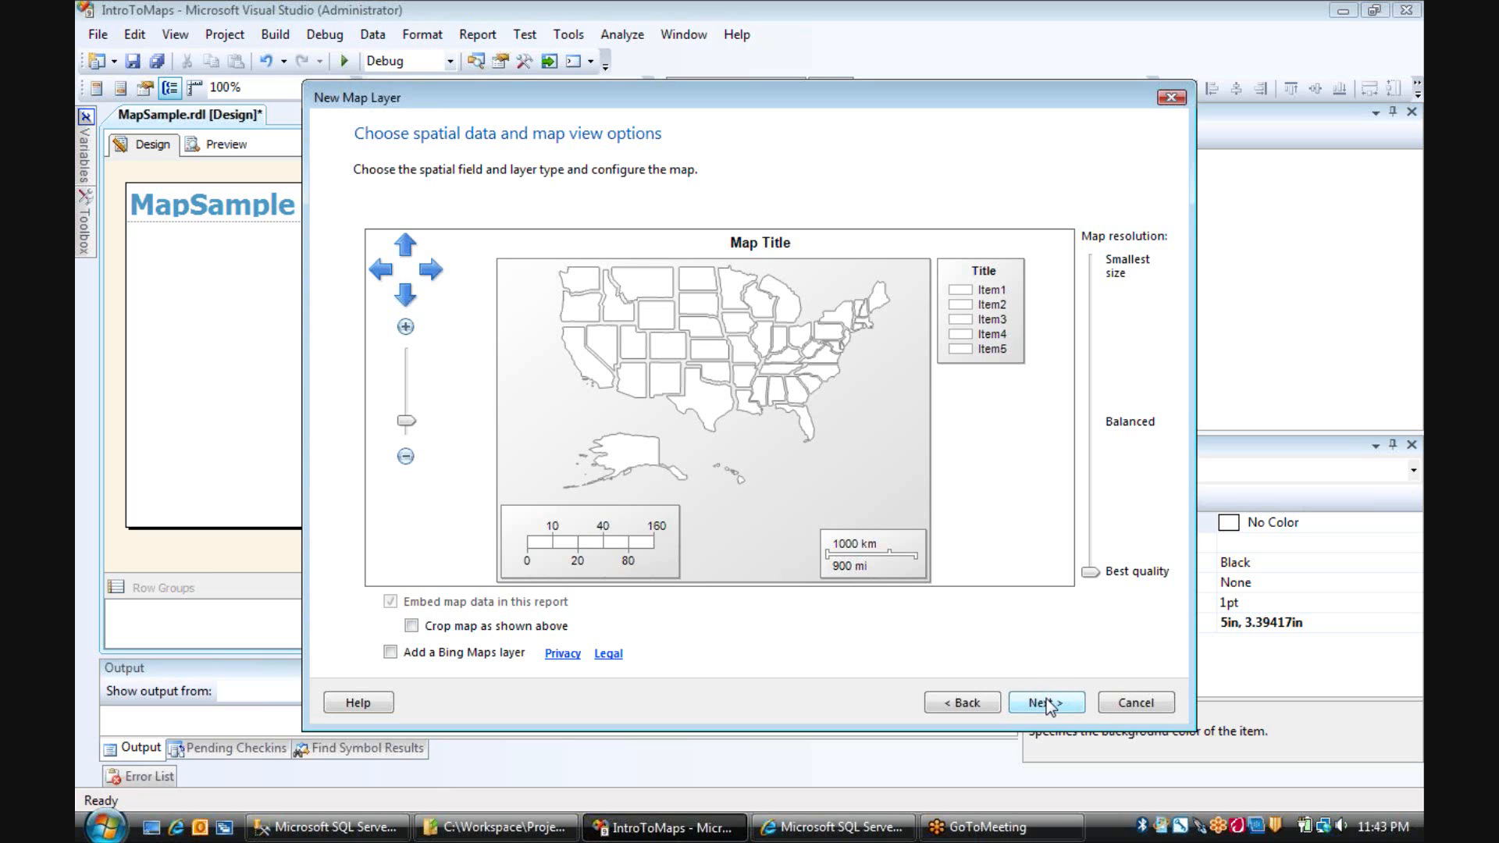
left_click(1046, 702)
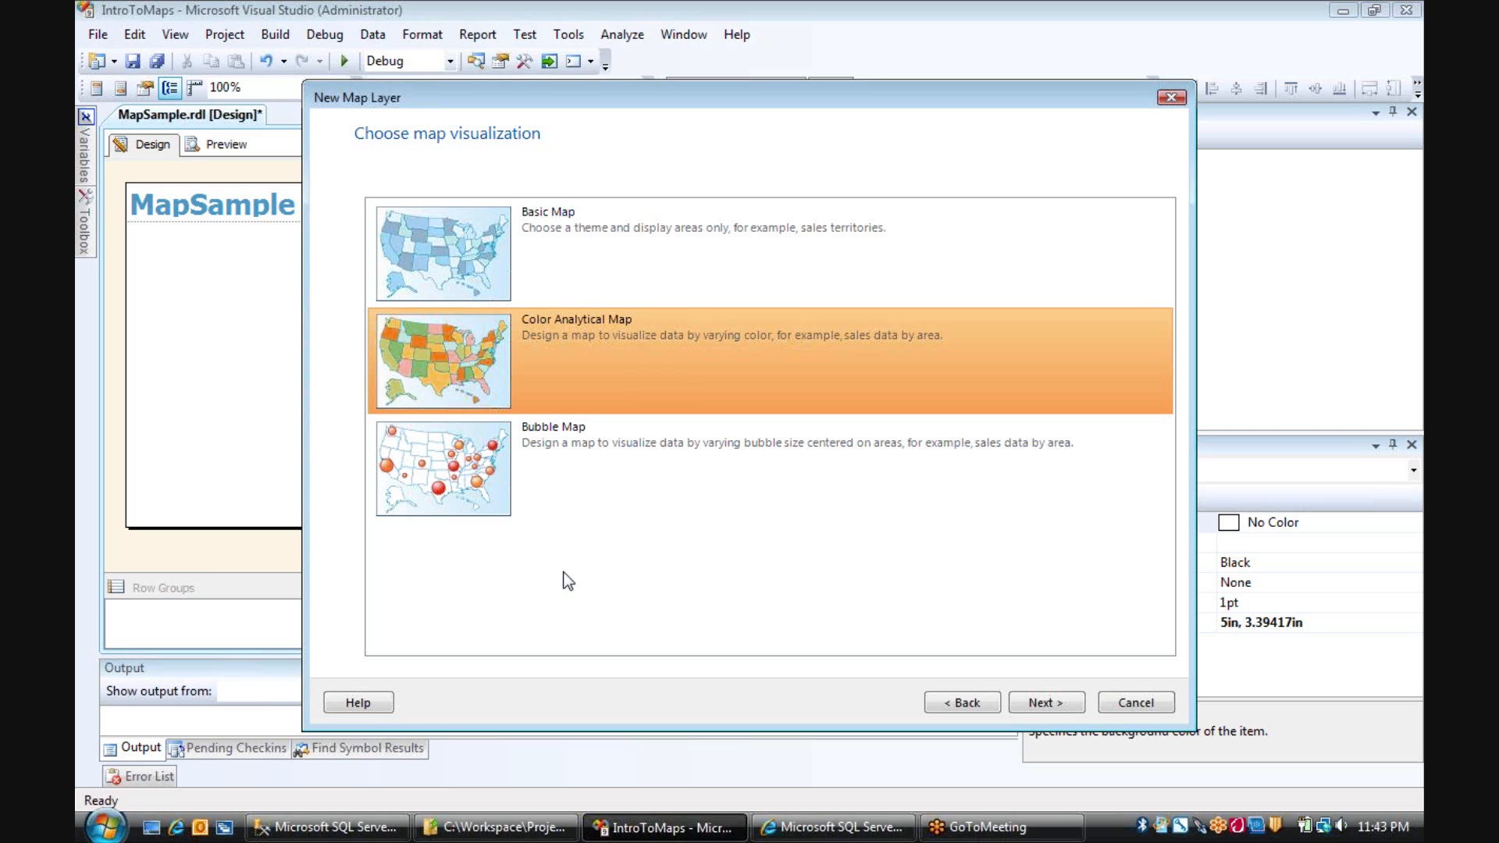
mouse_move(498, 487)
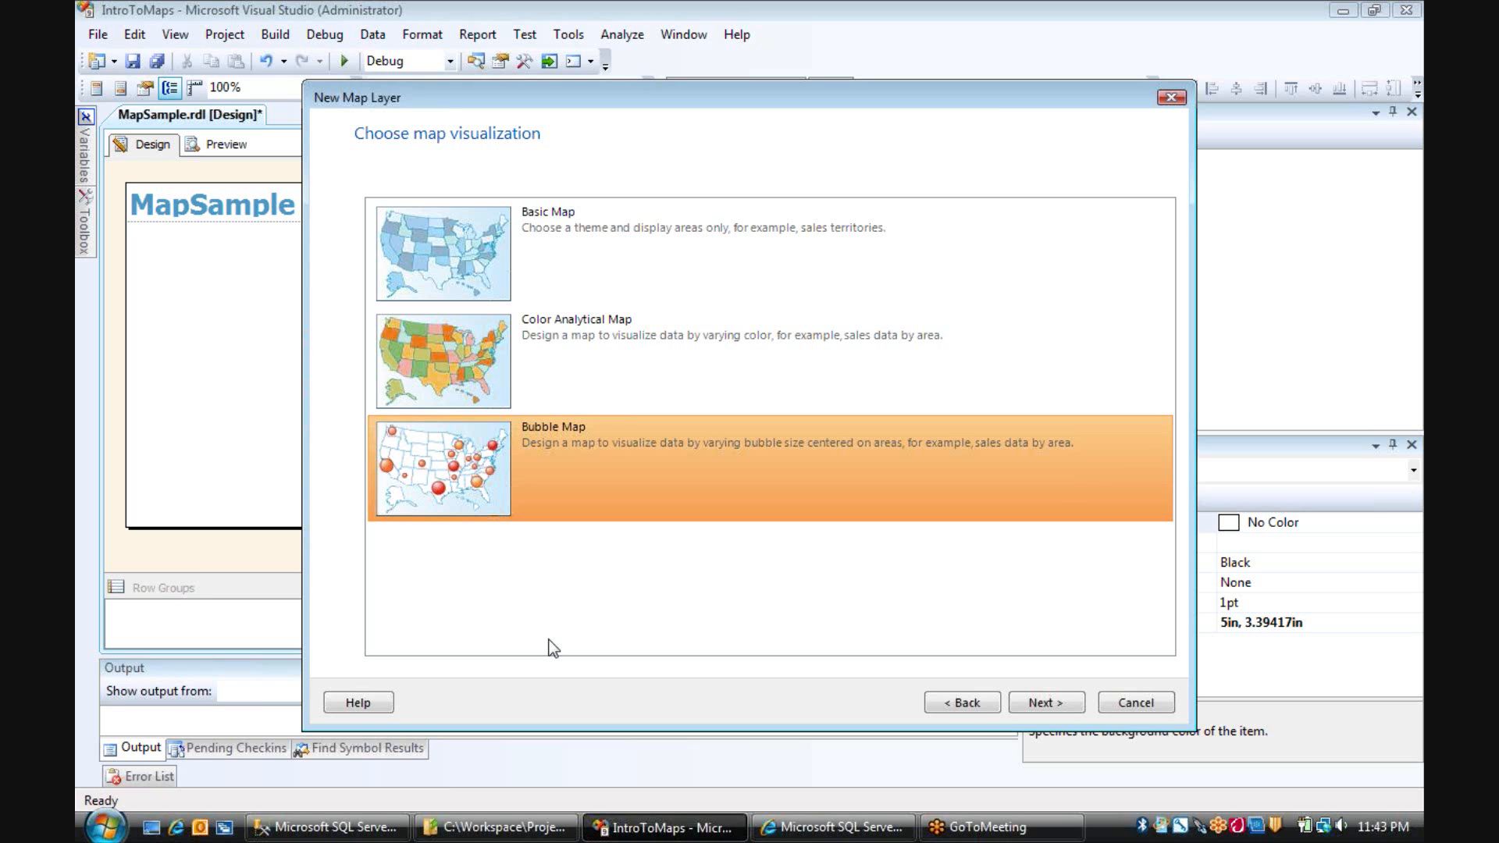
mouse_move(819, 635)
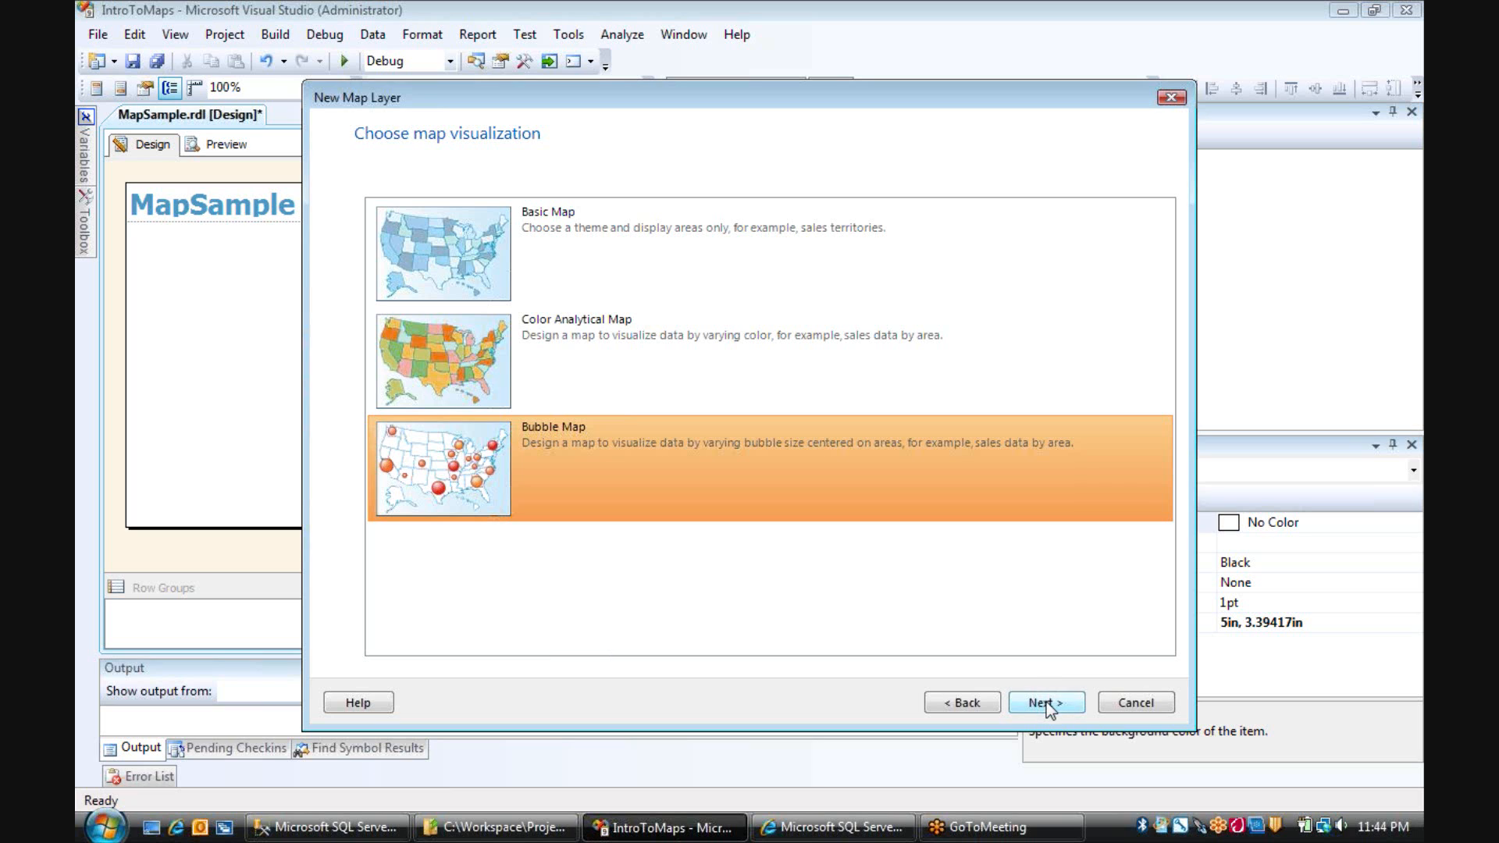
Choose the existing DataSet1 as the map's analytical dataset.
left_click(1046, 702)
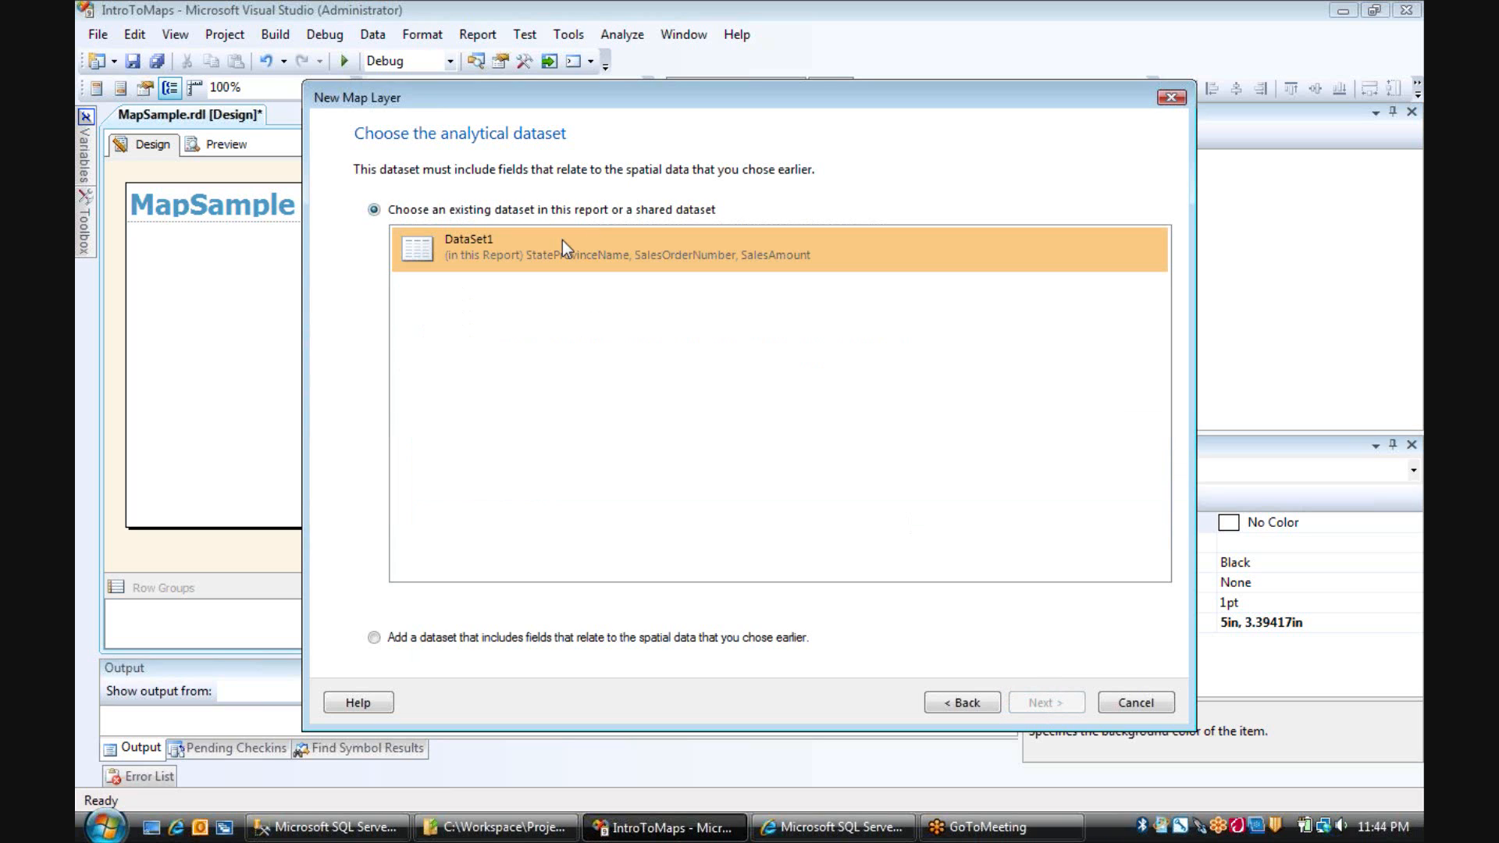
left_click(622, 250)
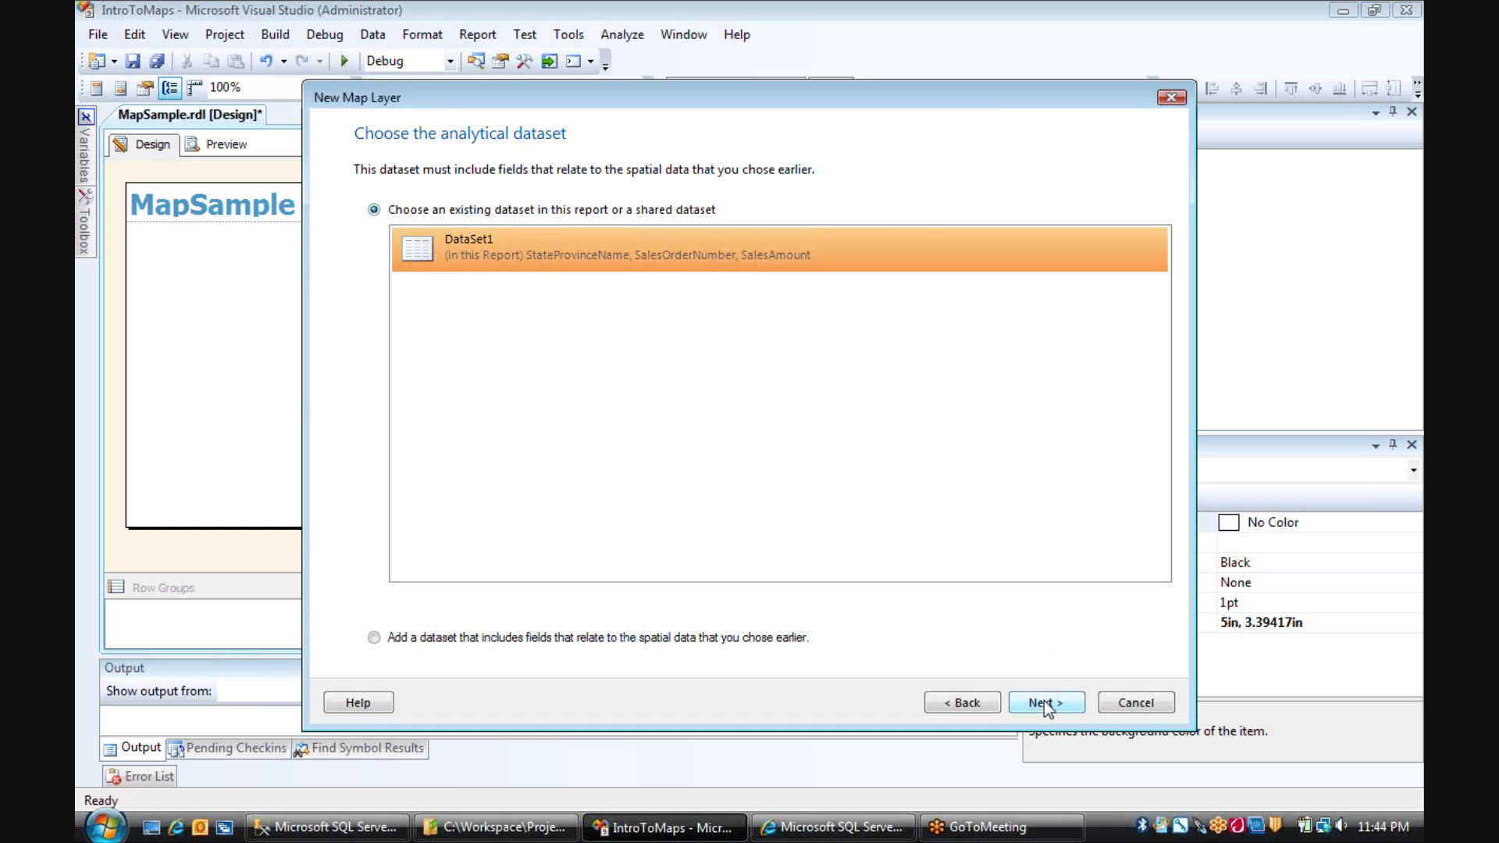
Match spatial field STATENAME to StateProvinceName and reach the color theme step.
left_click(1047, 703)
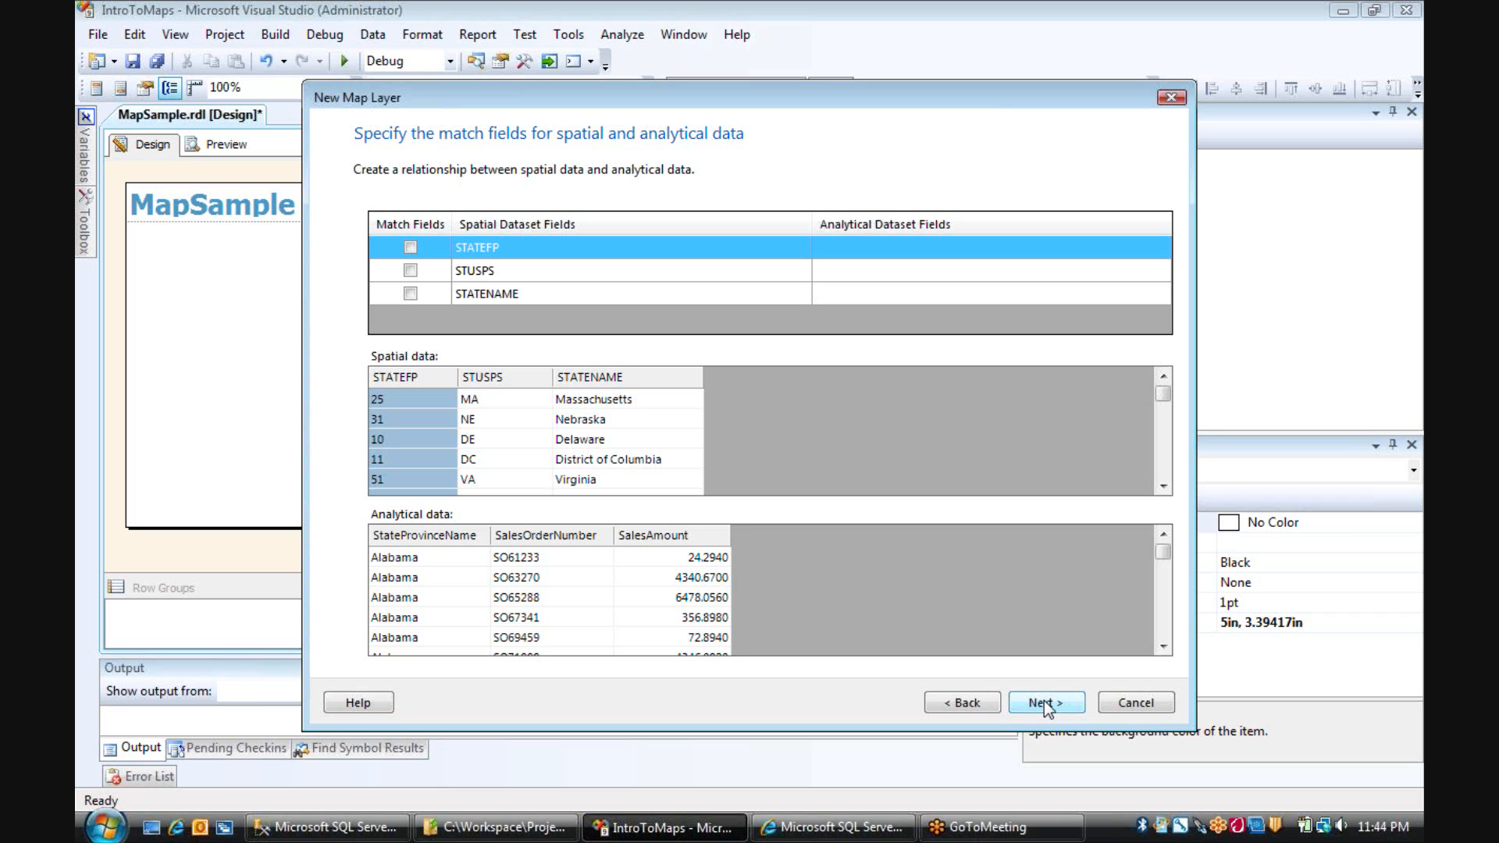
mouse_move(503, 466)
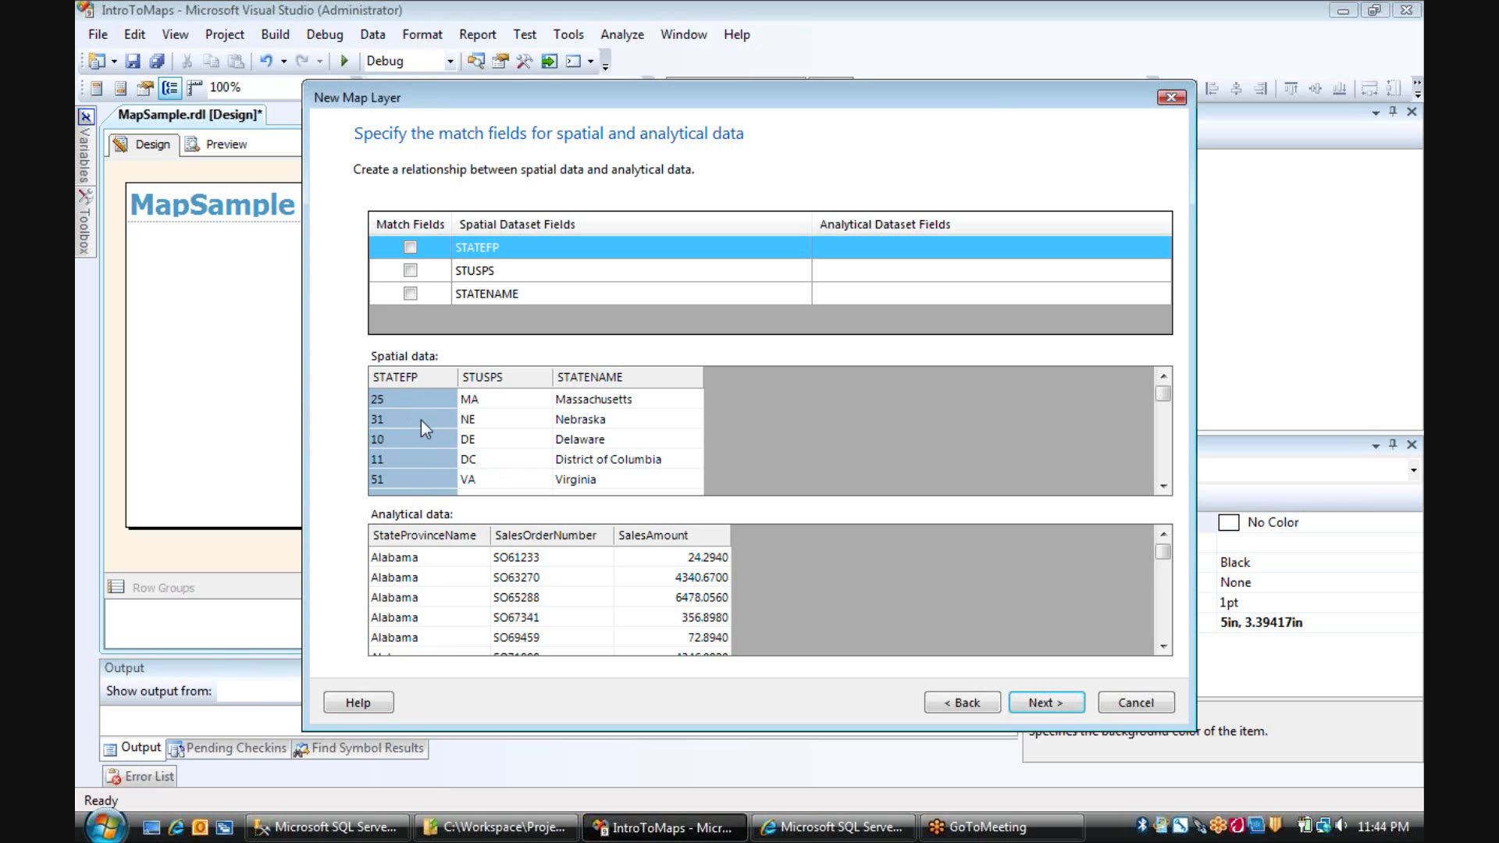
left_click(409, 377)
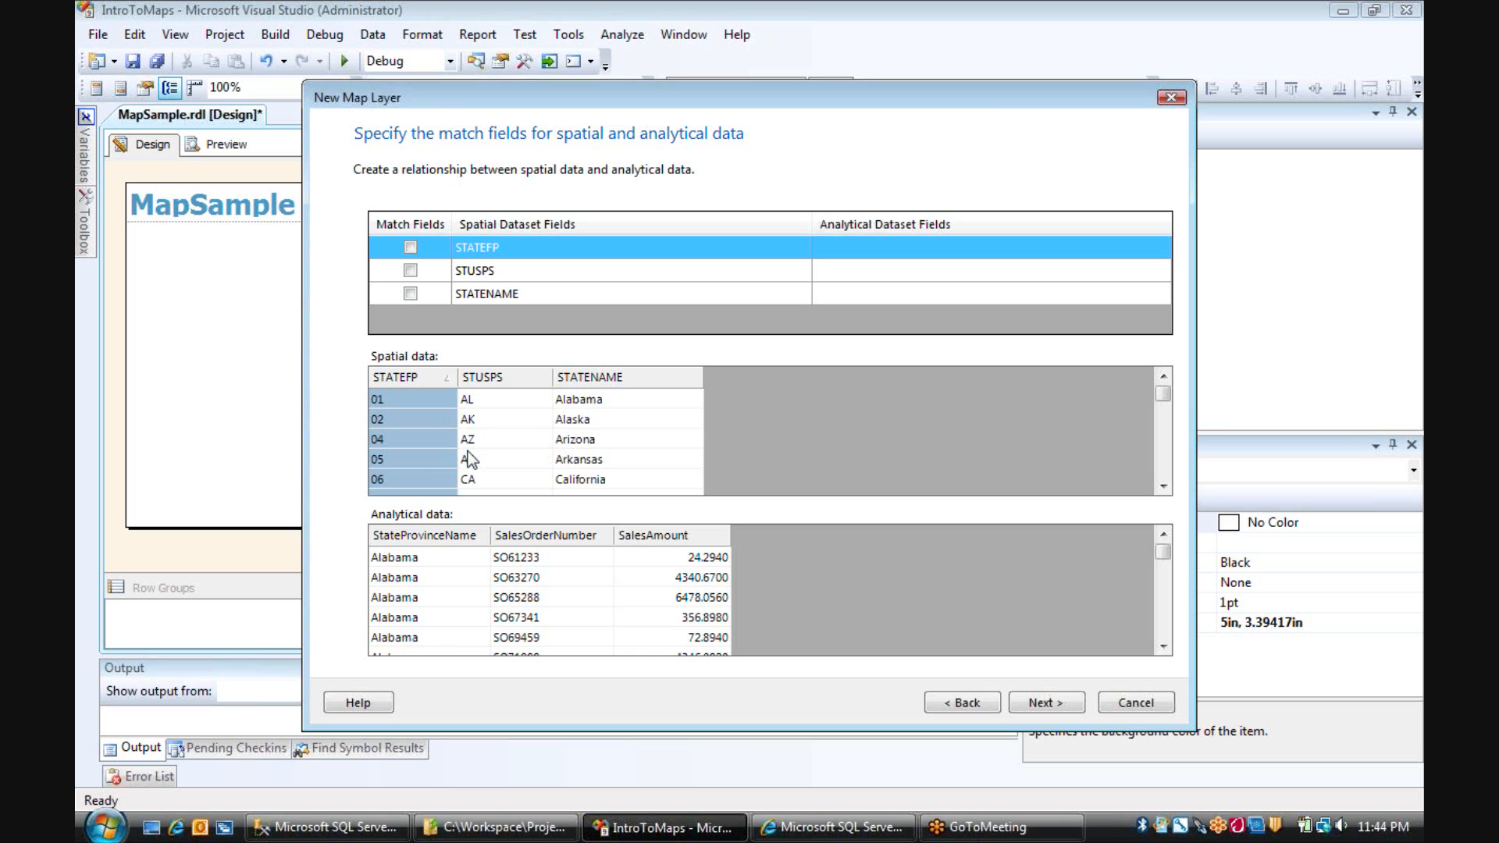
mouse_move(497, 480)
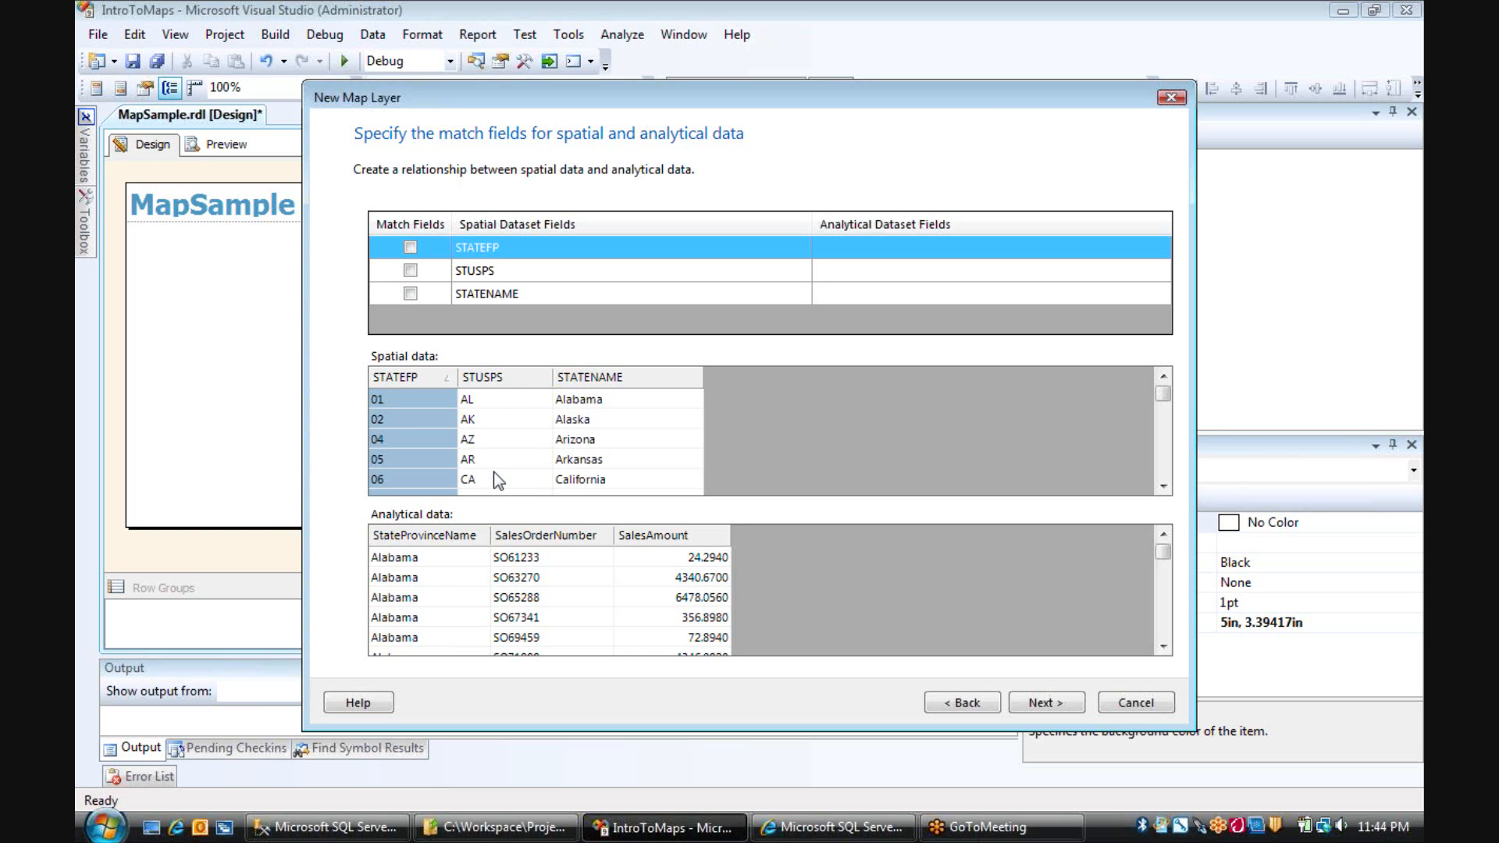
mouse_move(634, 442)
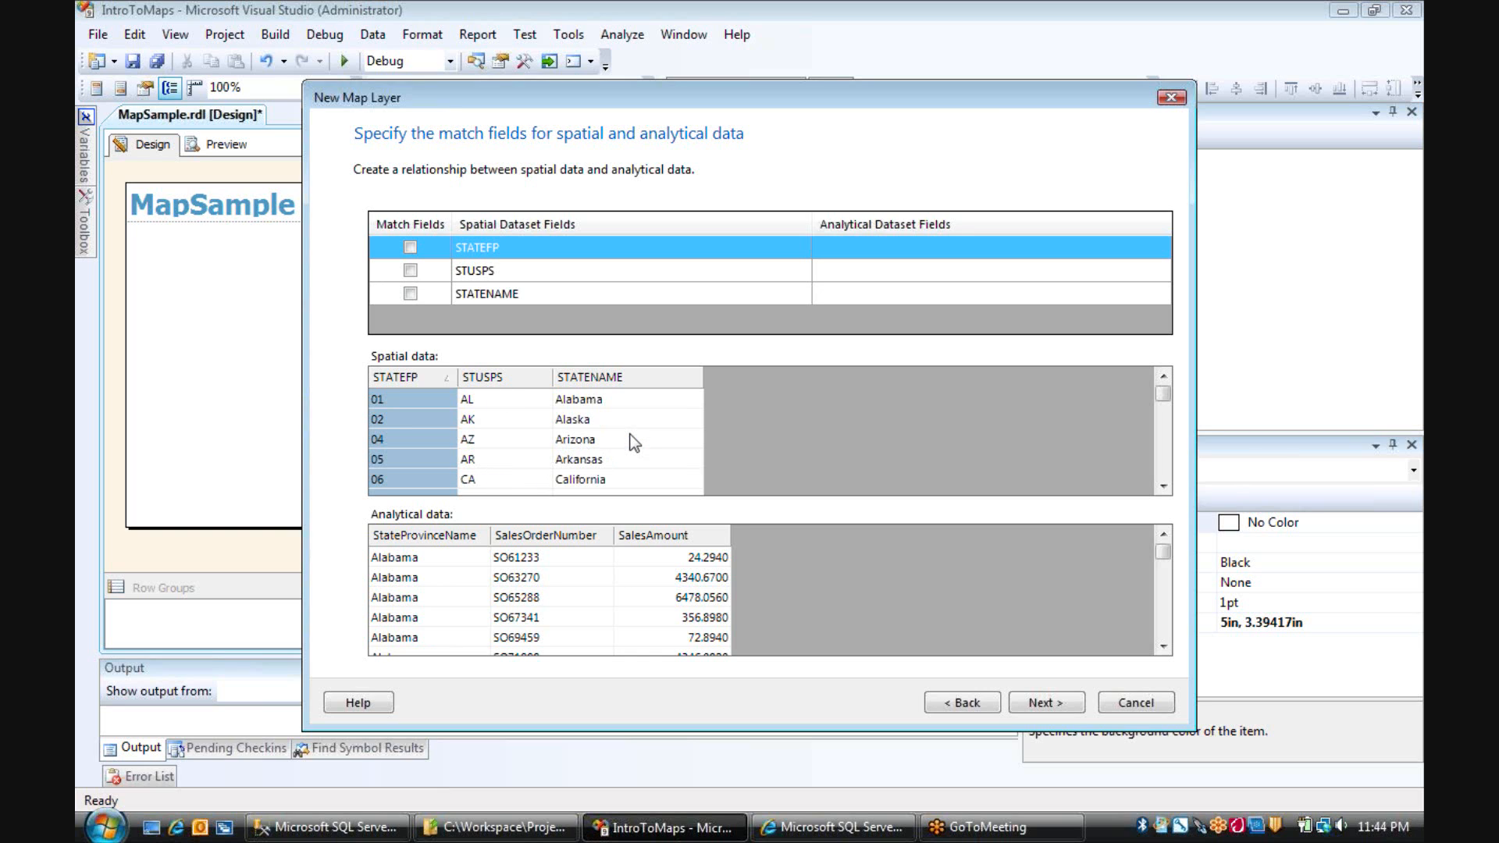
mouse_move(434, 299)
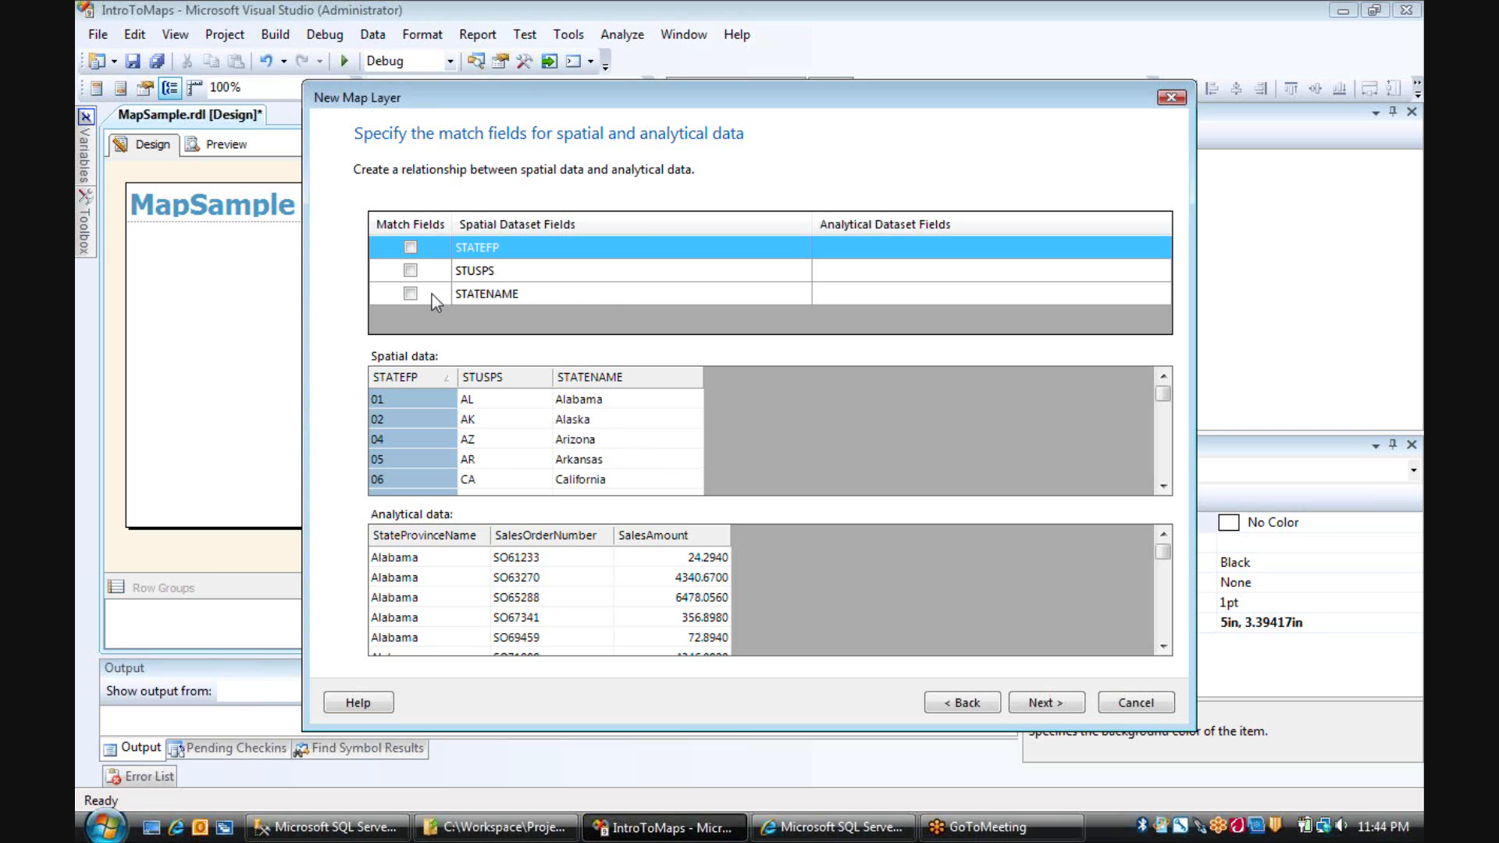
left_click(409, 294)
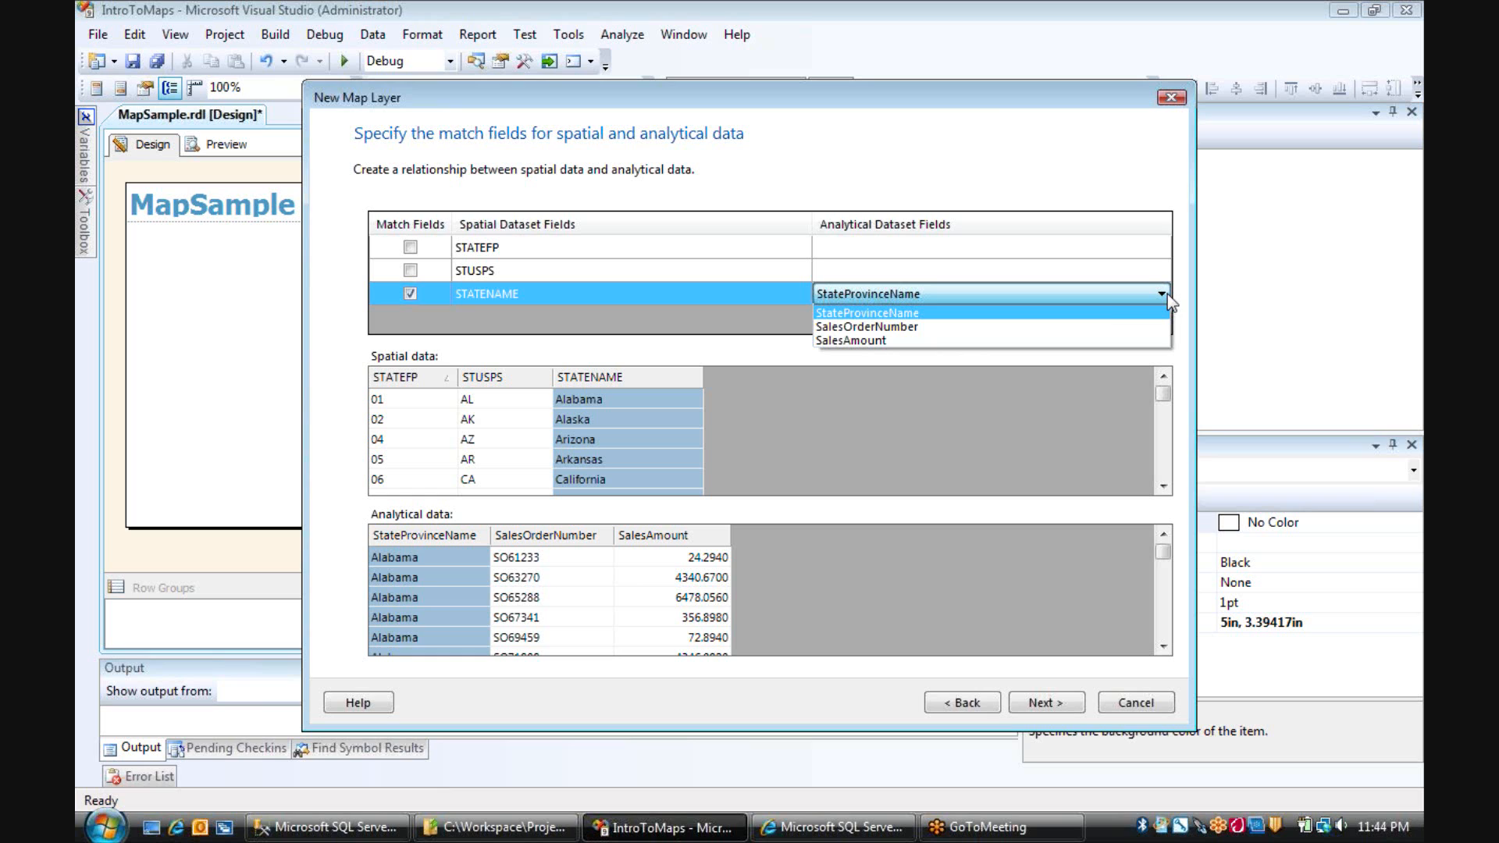
mouse_move(1053, 327)
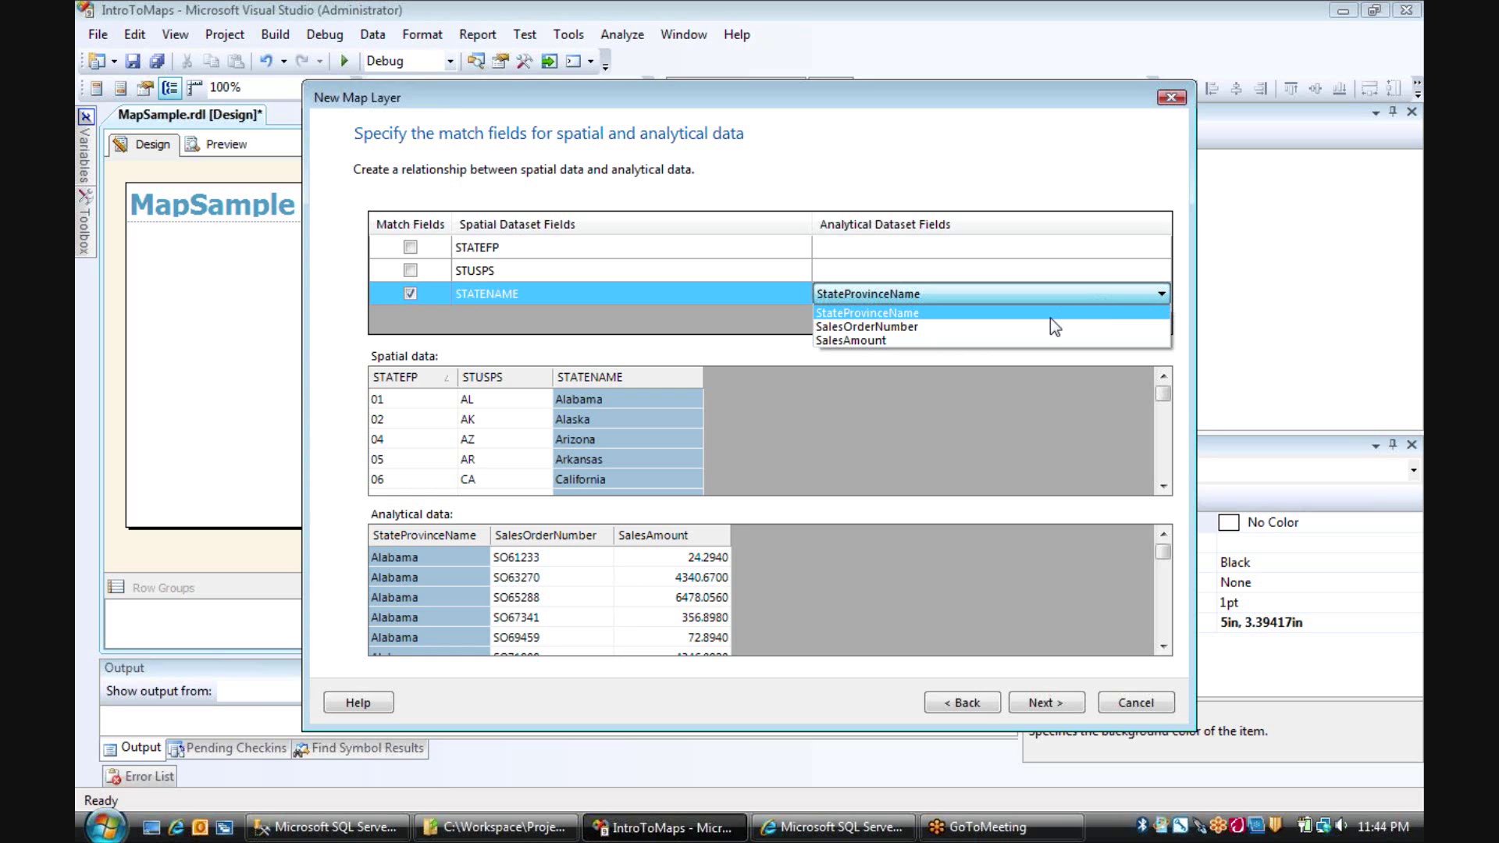
left_click(866, 312)
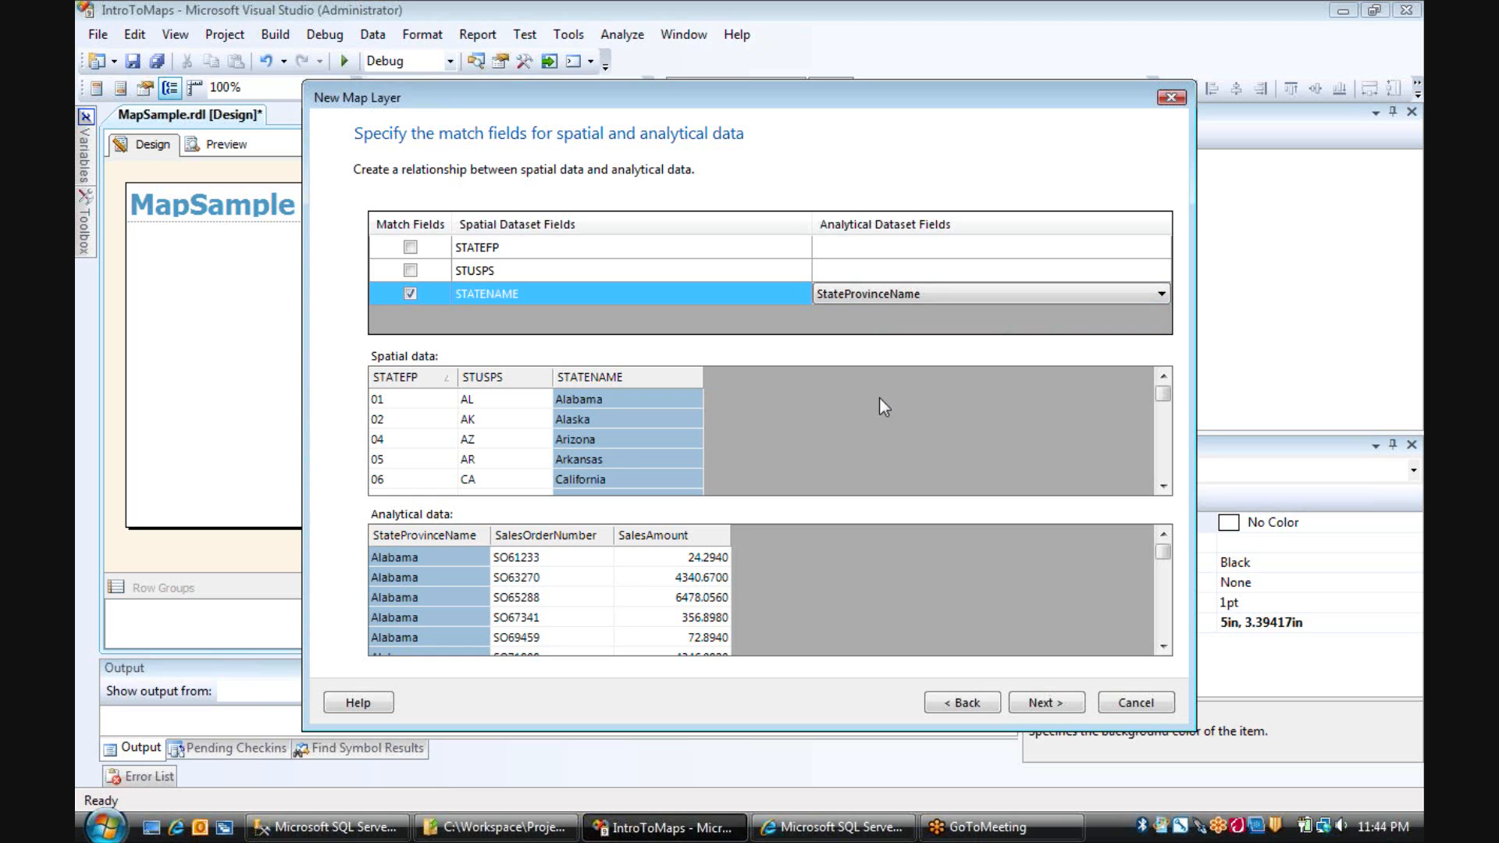
mouse_move(432, 557)
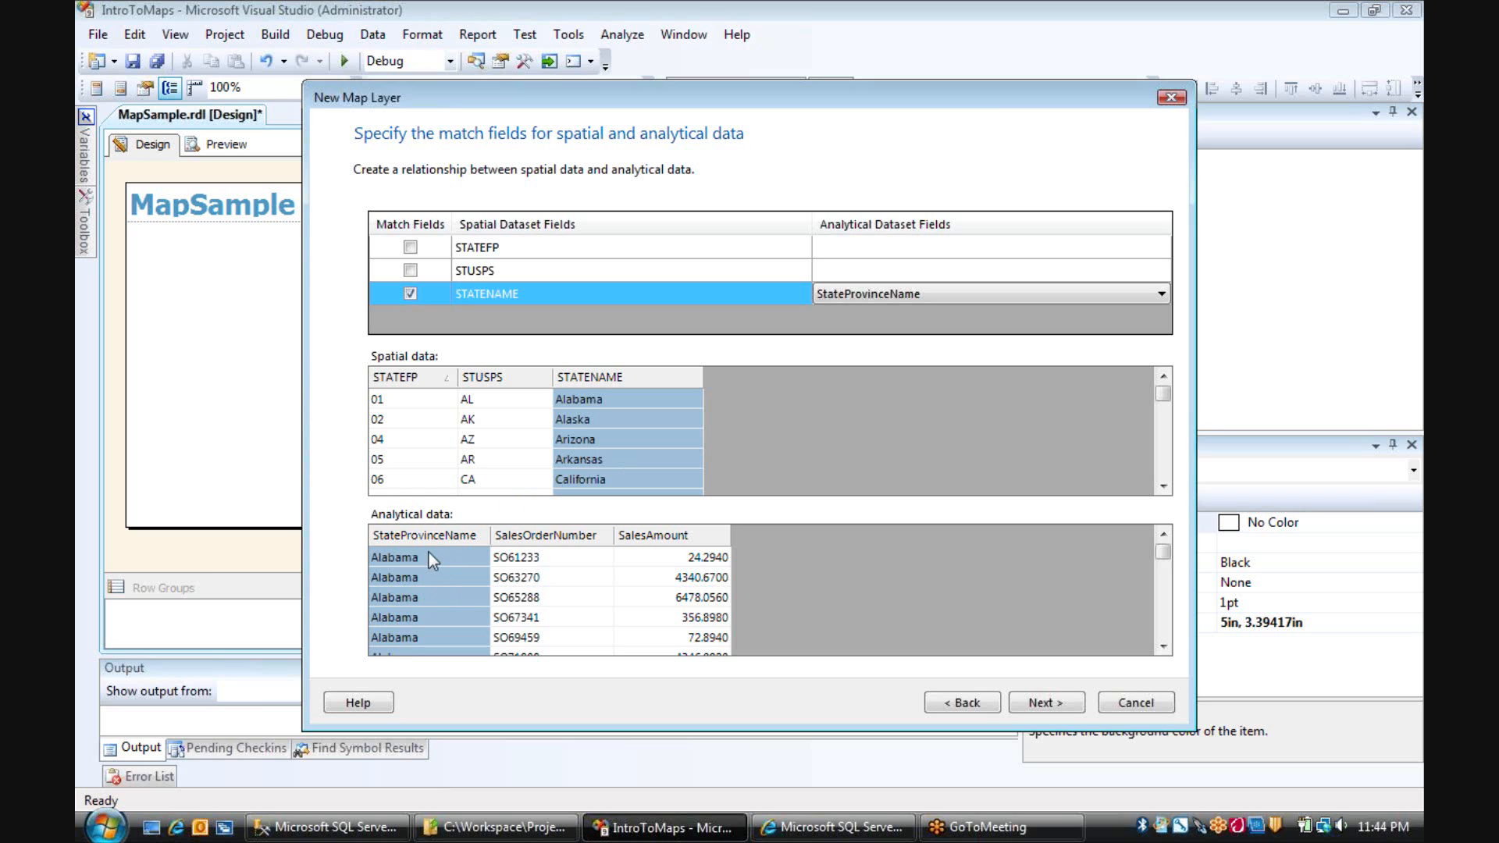
mouse_move(769, 458)
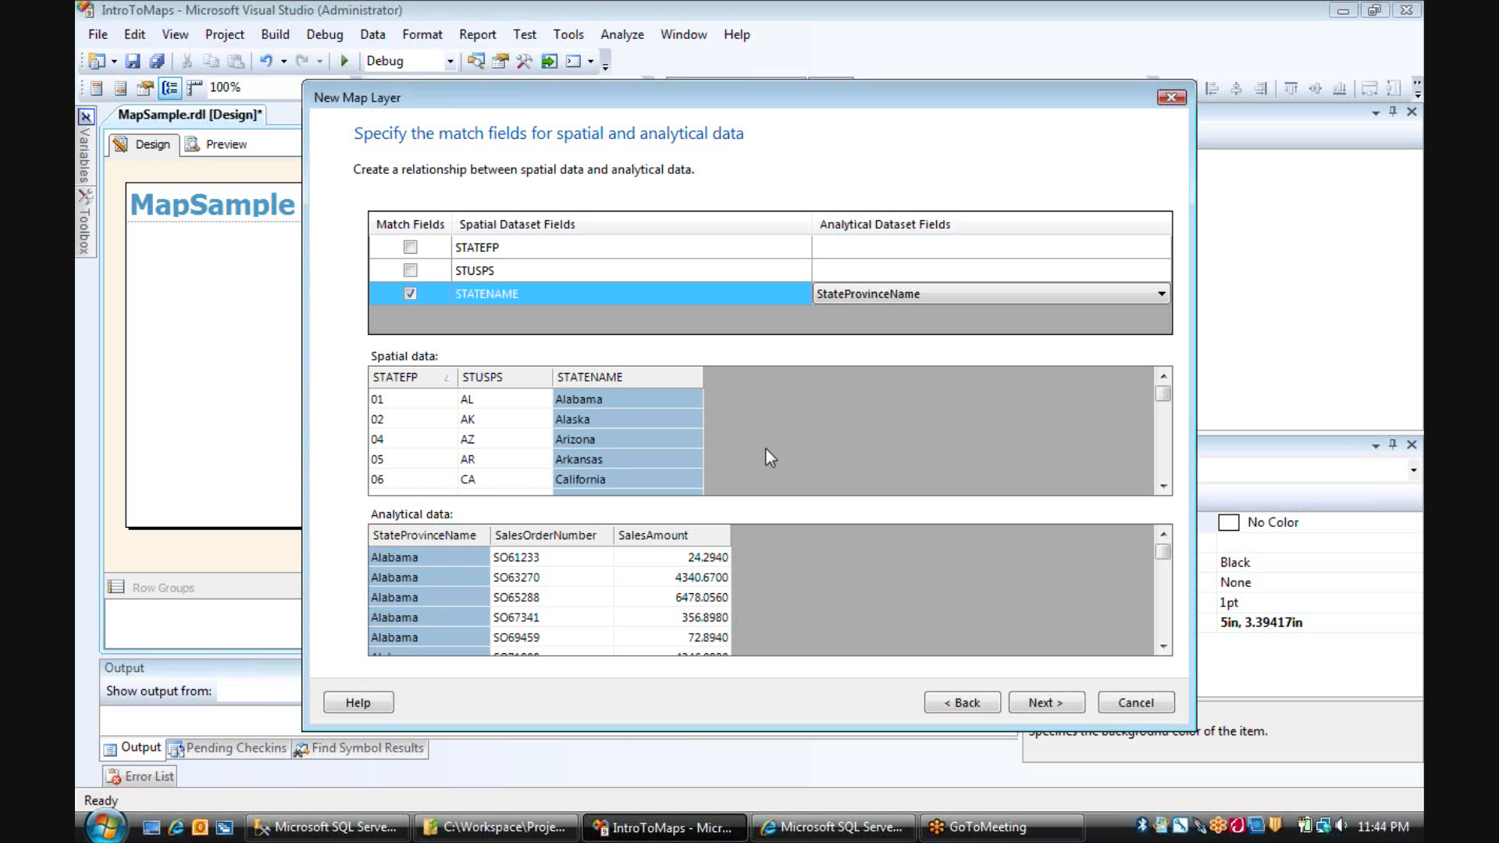
mouse_move(1083, 676)
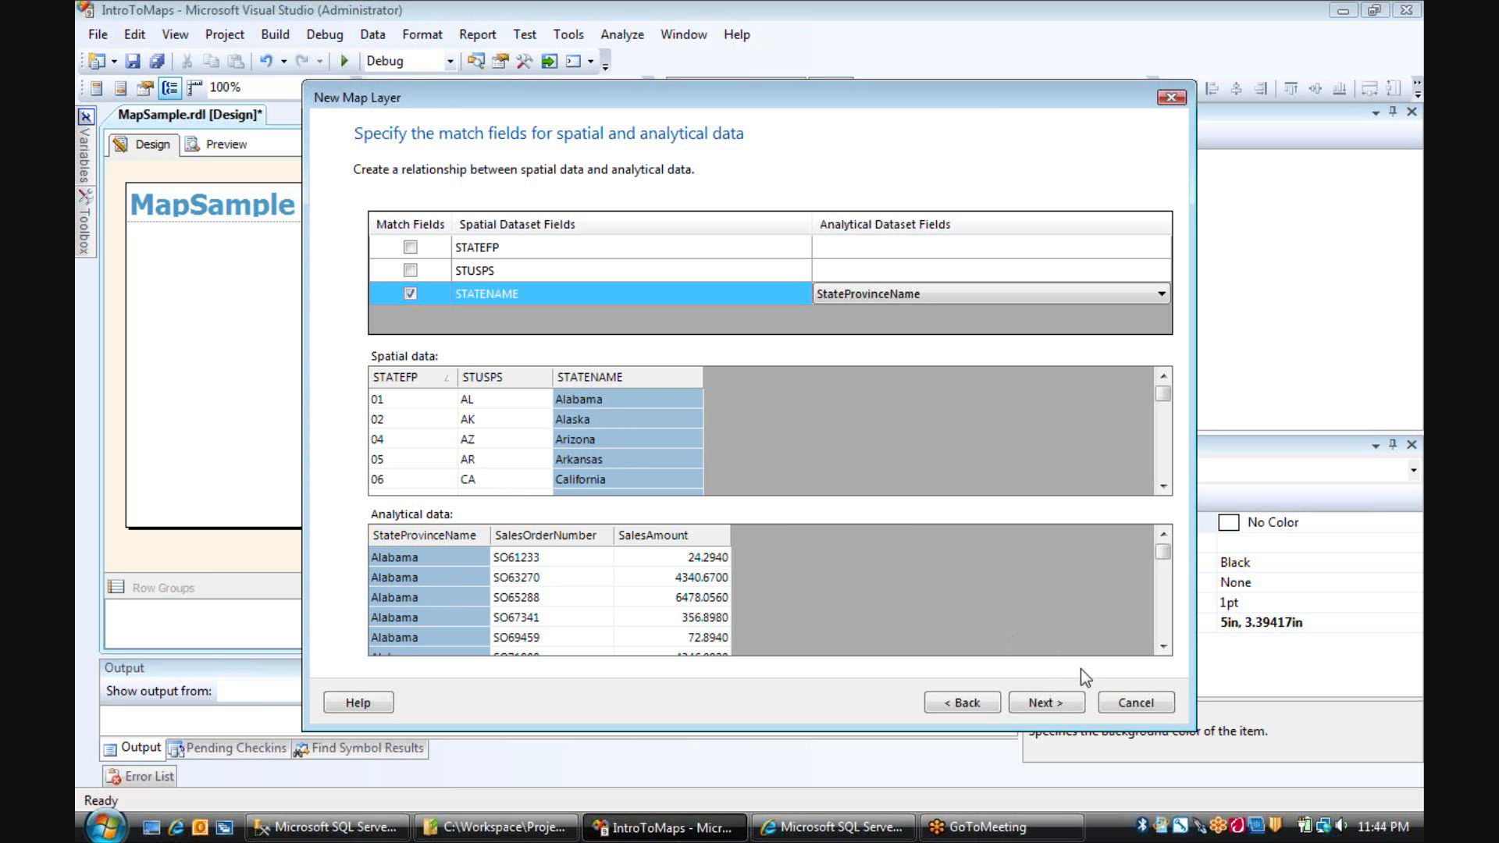
left_click(1046, 703)
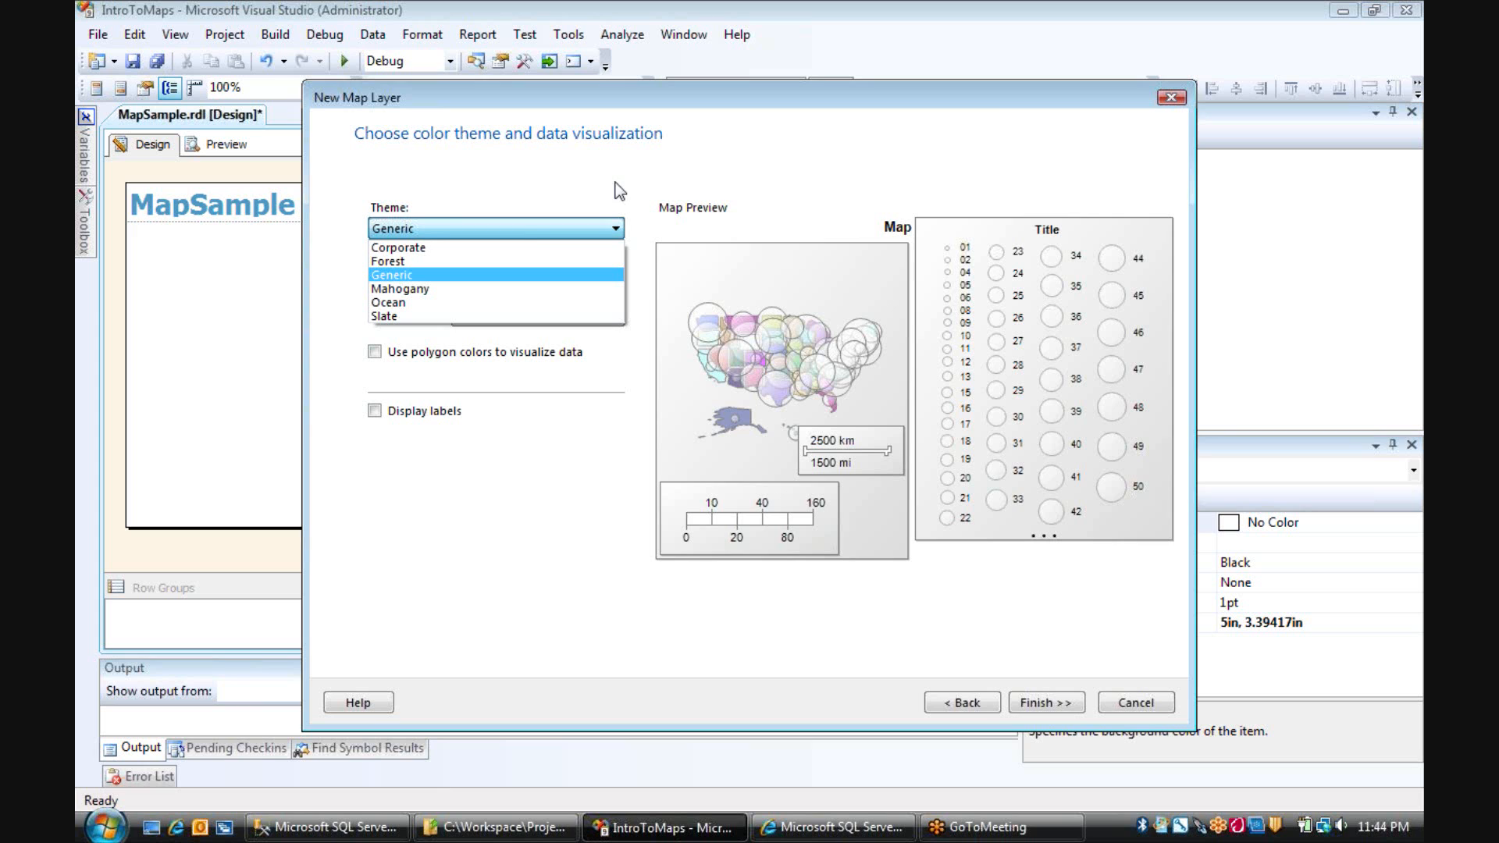
Keep the Generic theme and size bubbles by [Count(SalesOrderNumber)].
left_click(398, 247)
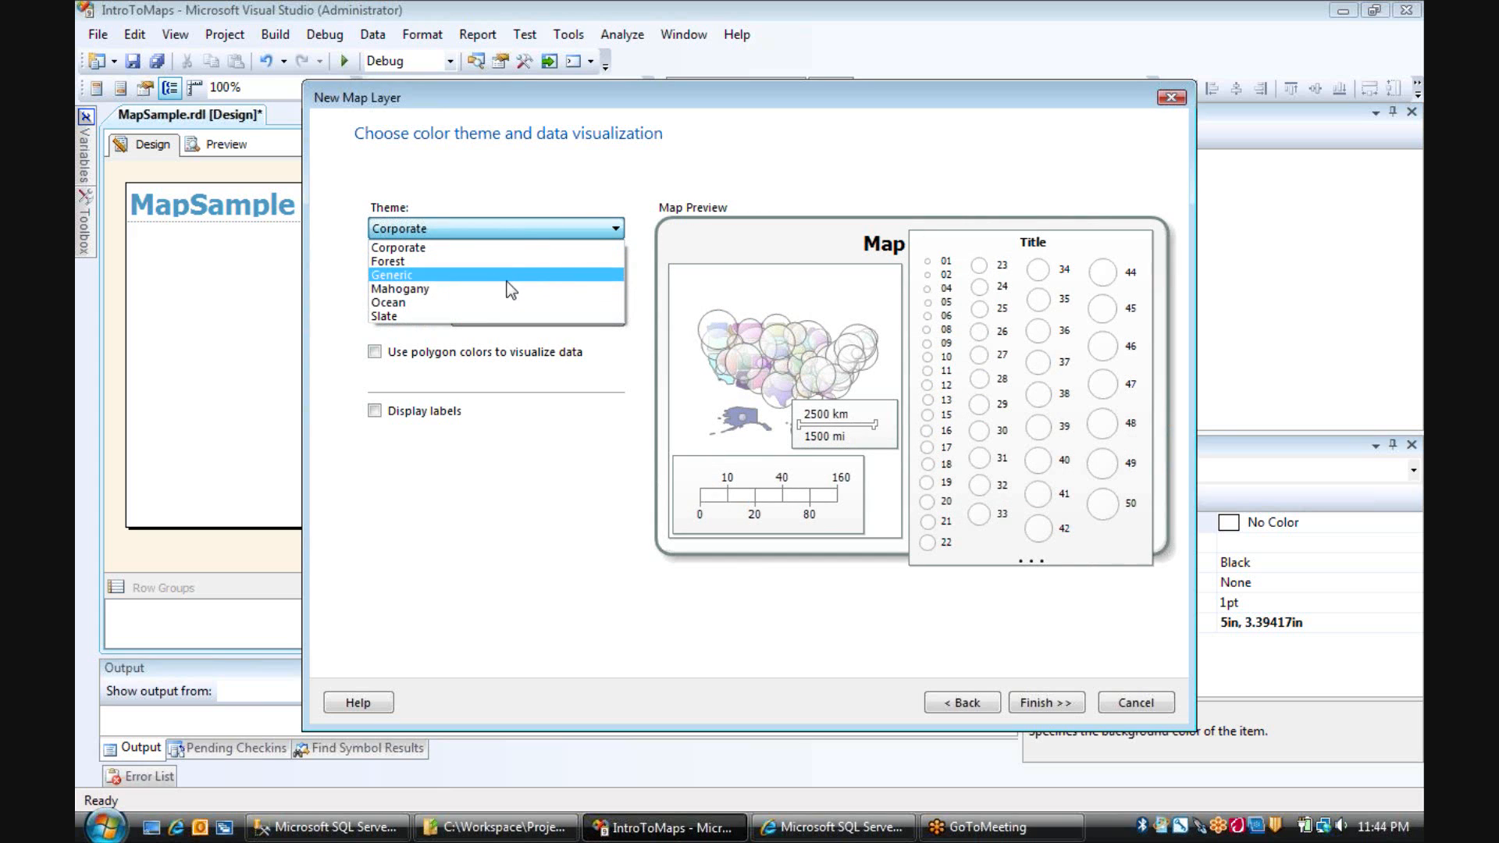
left_click(388, 302)
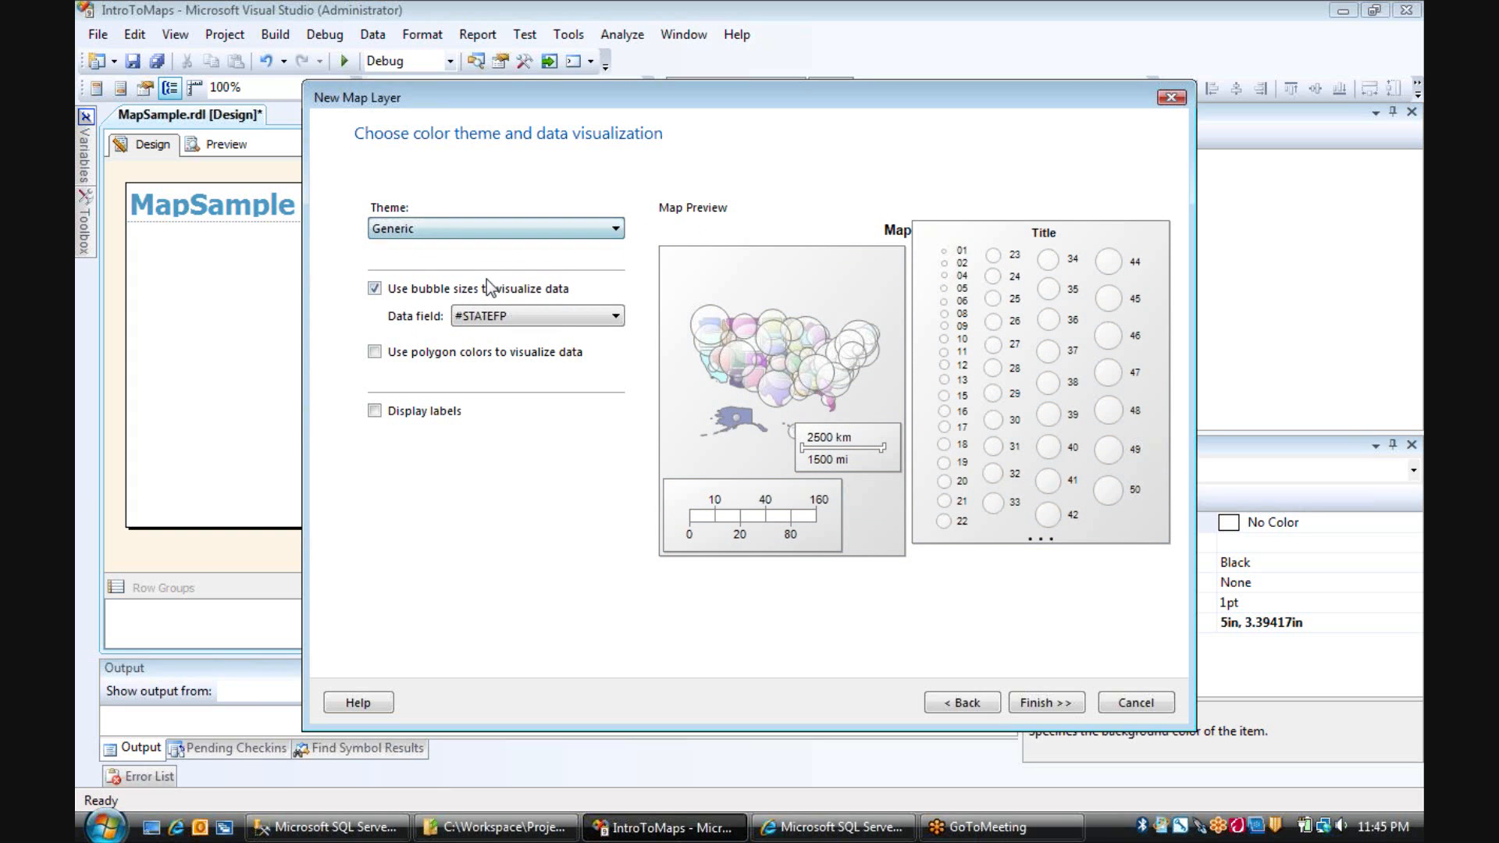
mouse_move(540, 317)
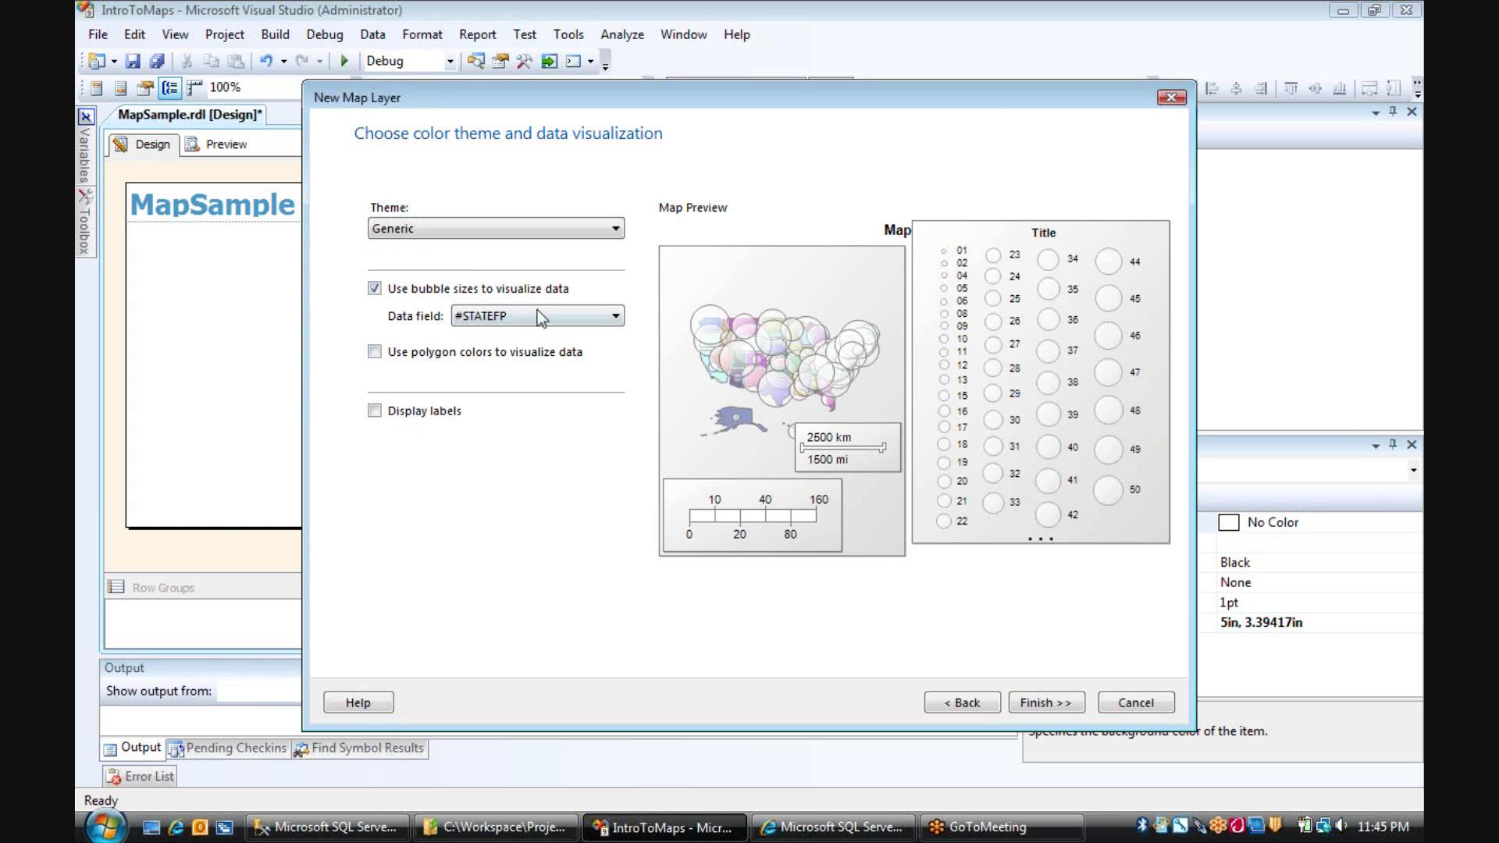
mouse_move(433, 310)
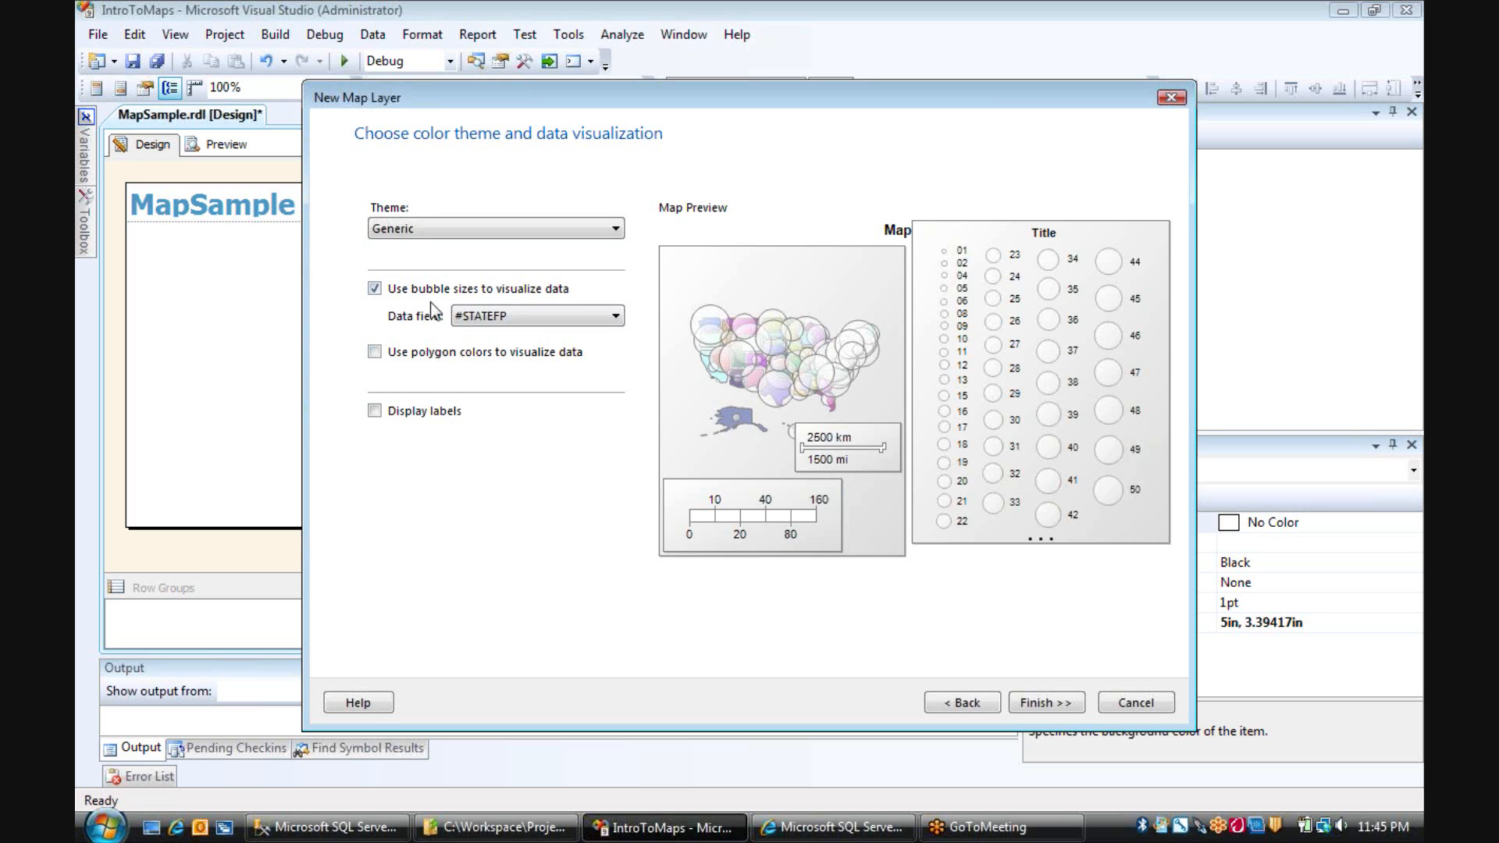
left_click(616, 317)
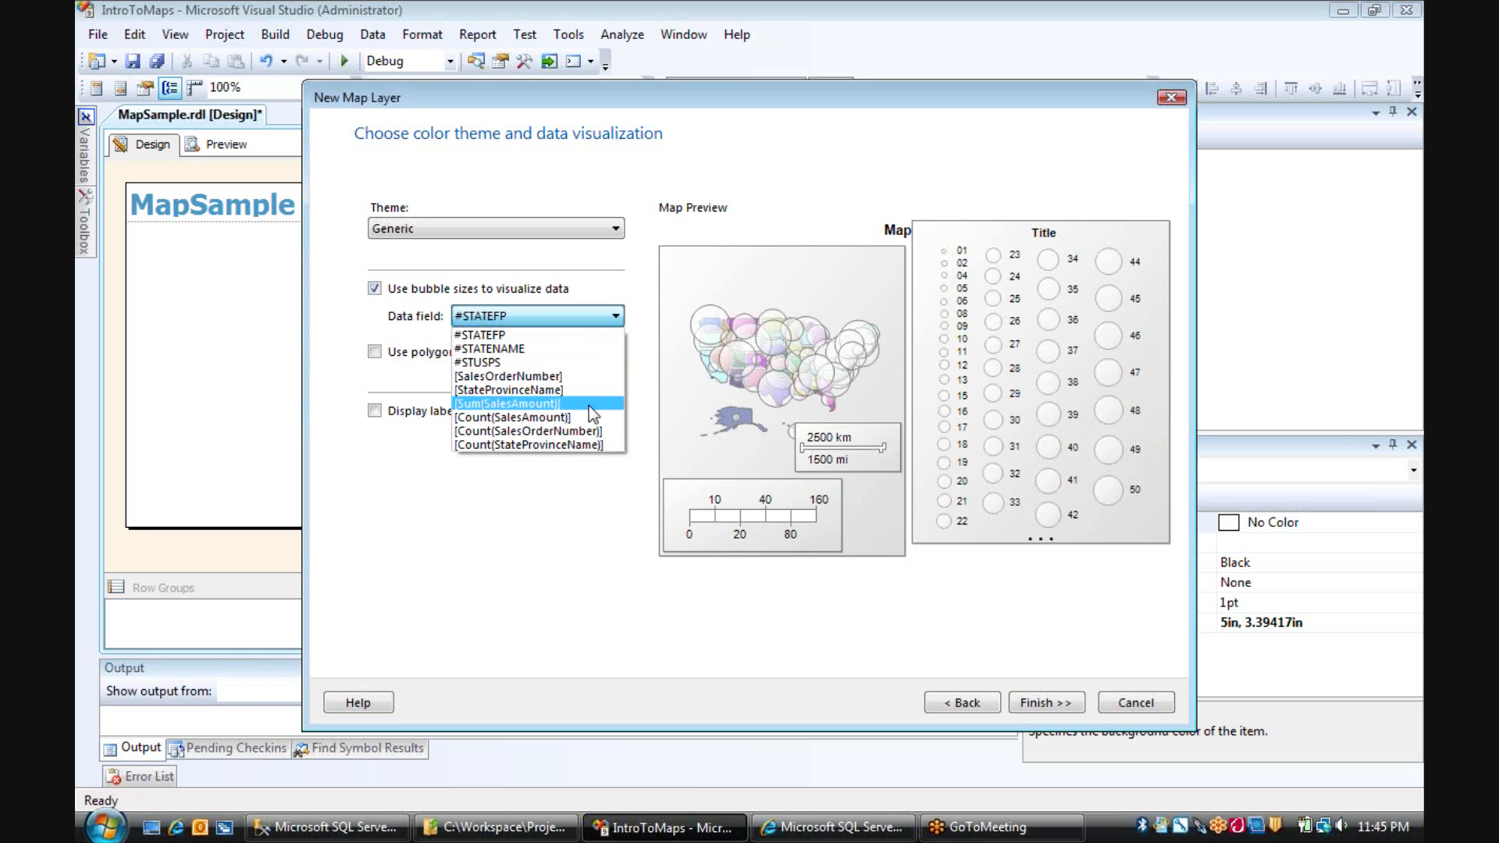
left_click(526, 431)
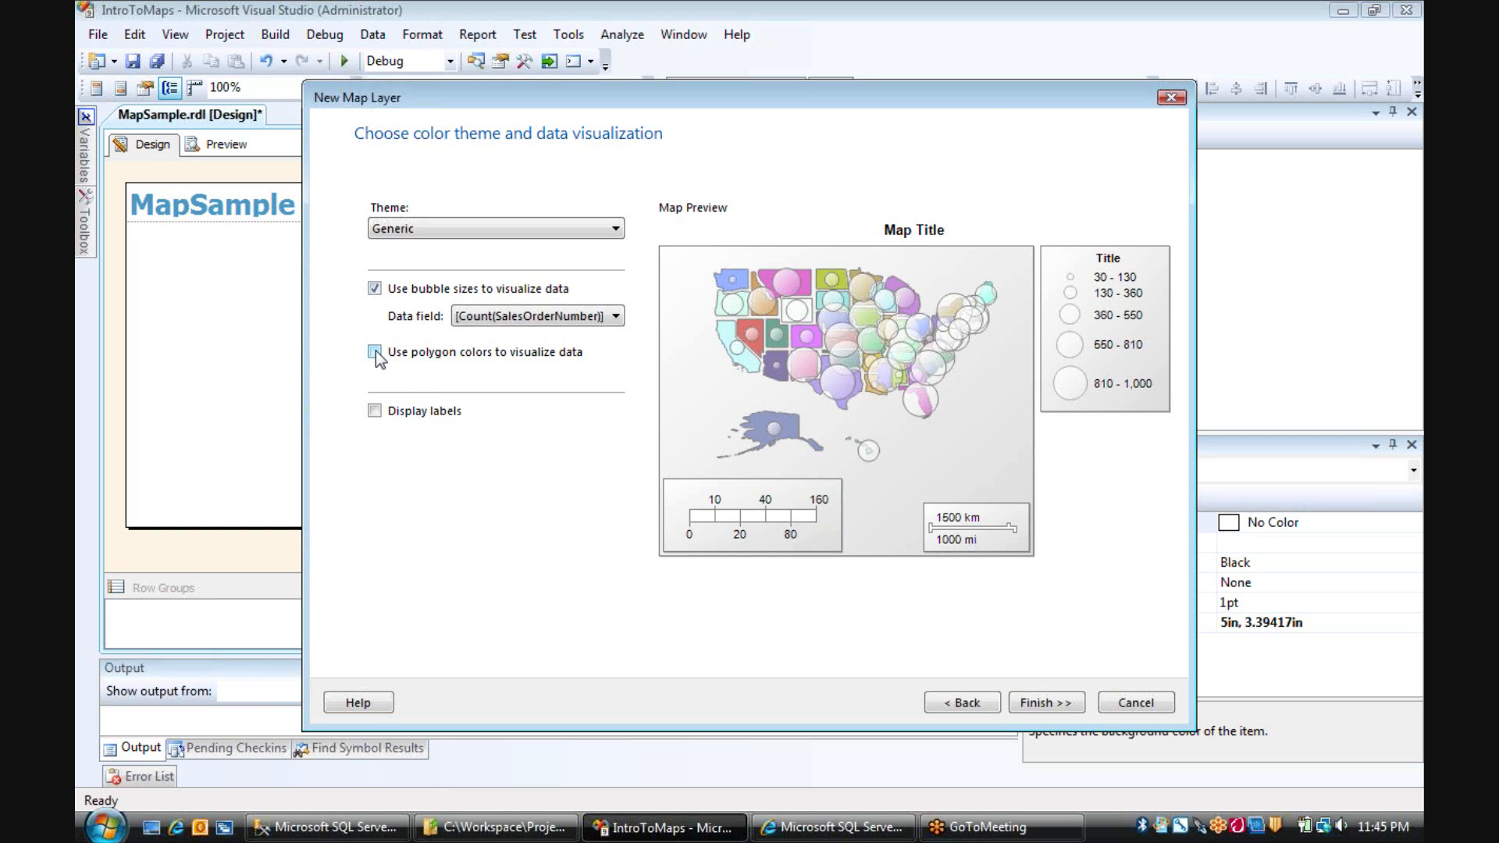
Color states by [Sum(SalesAmount)] using the Red-Yellow-Green rule, with state labels on.
left_click(375, 352)
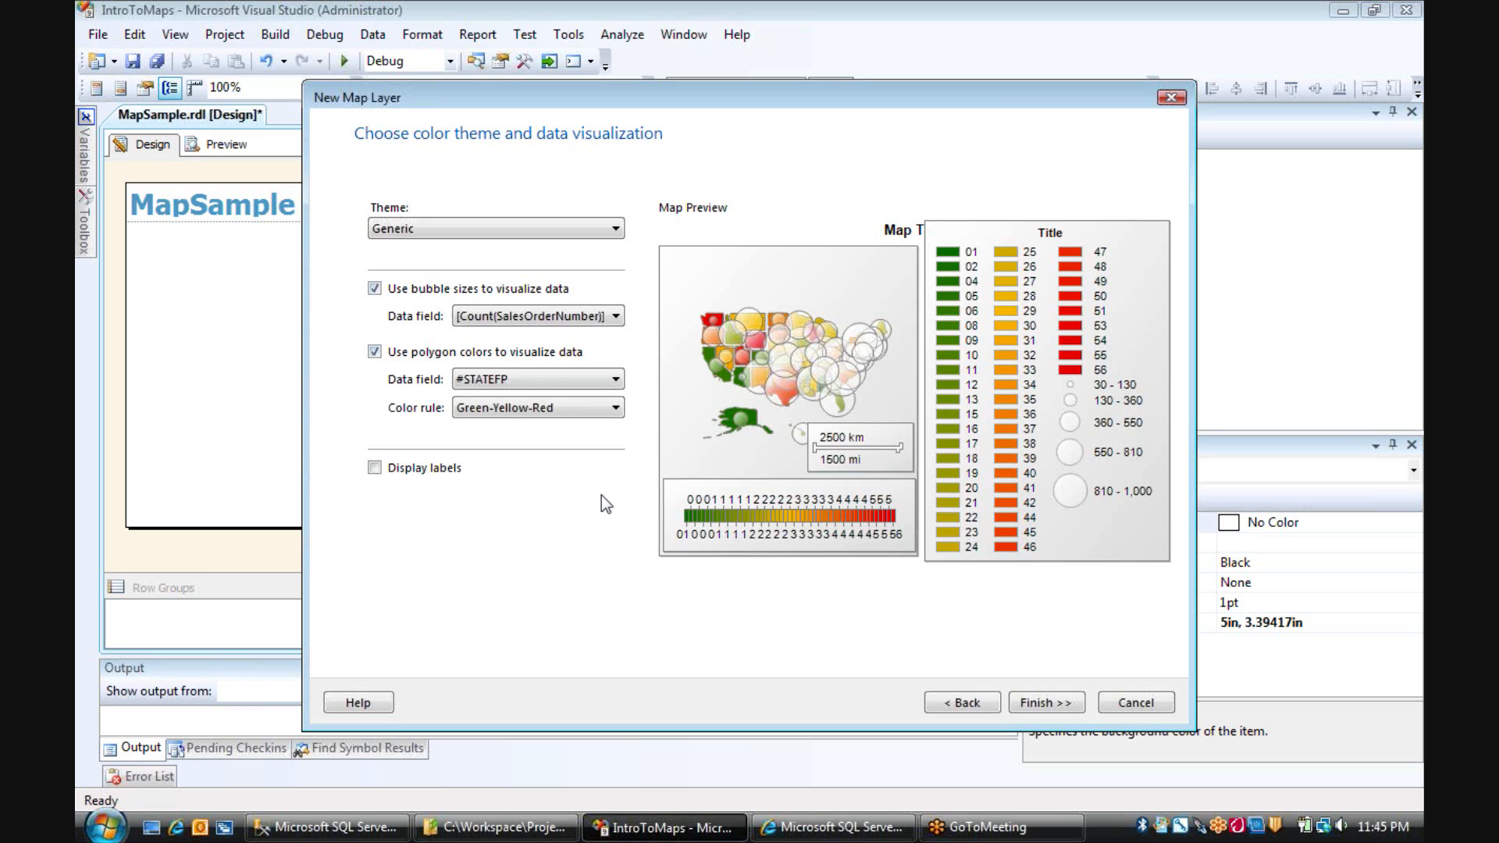
left_click(612, 380)
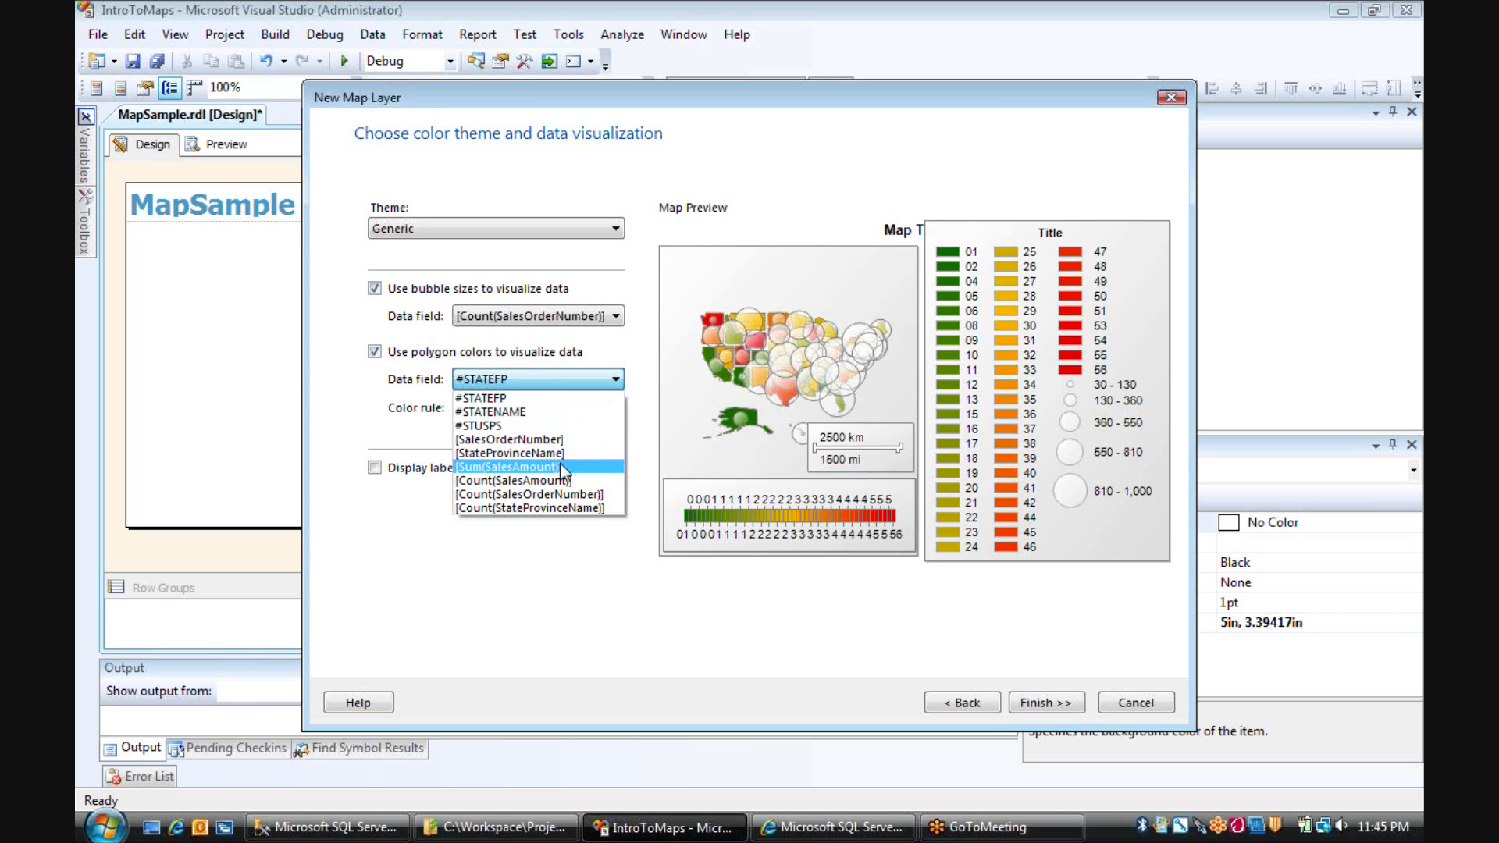
left_click(523, 465)
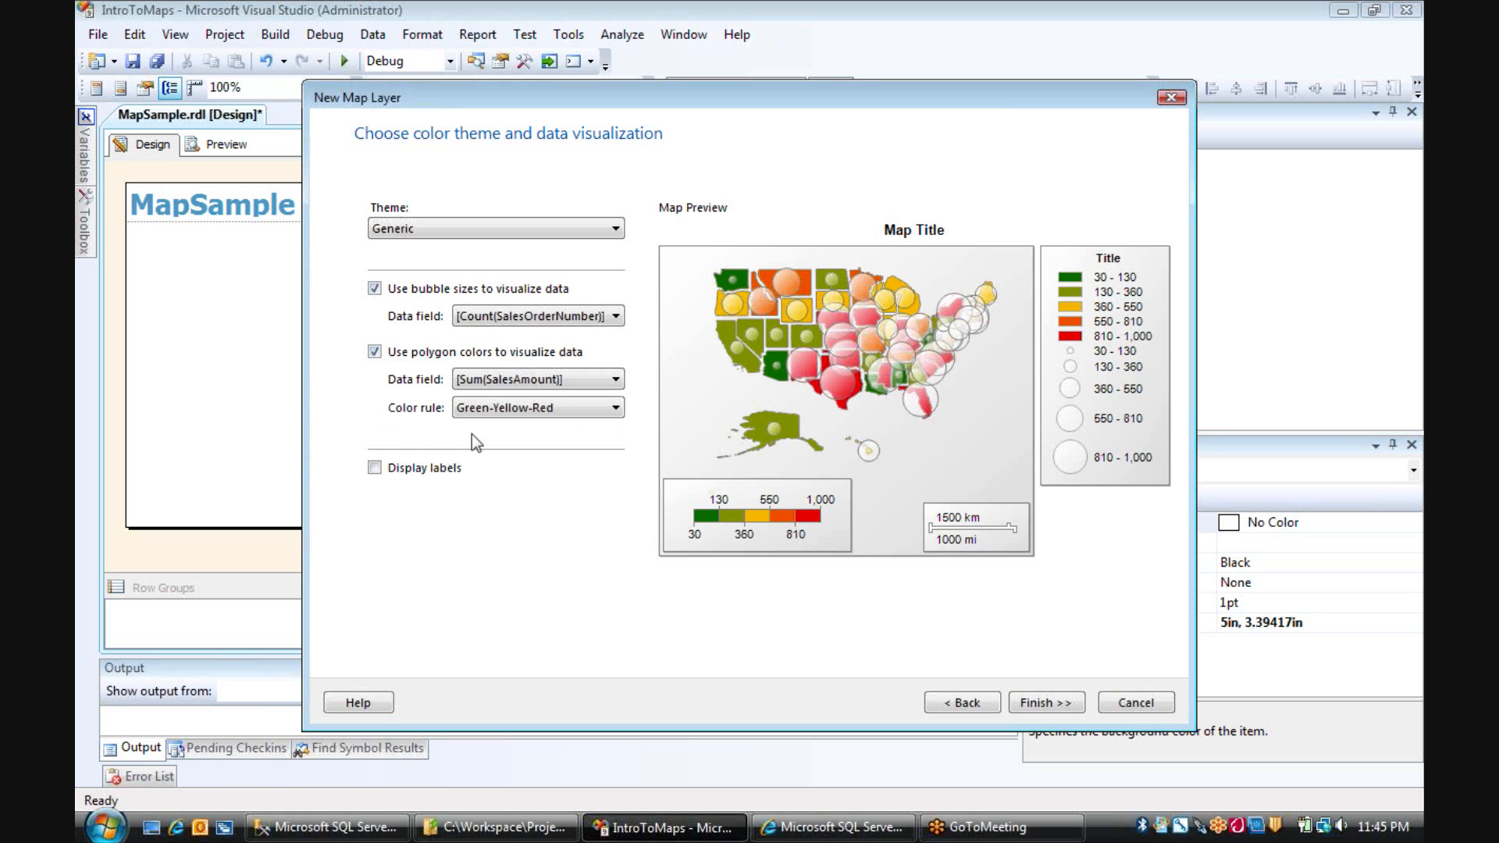
mouse_move(430, 432)
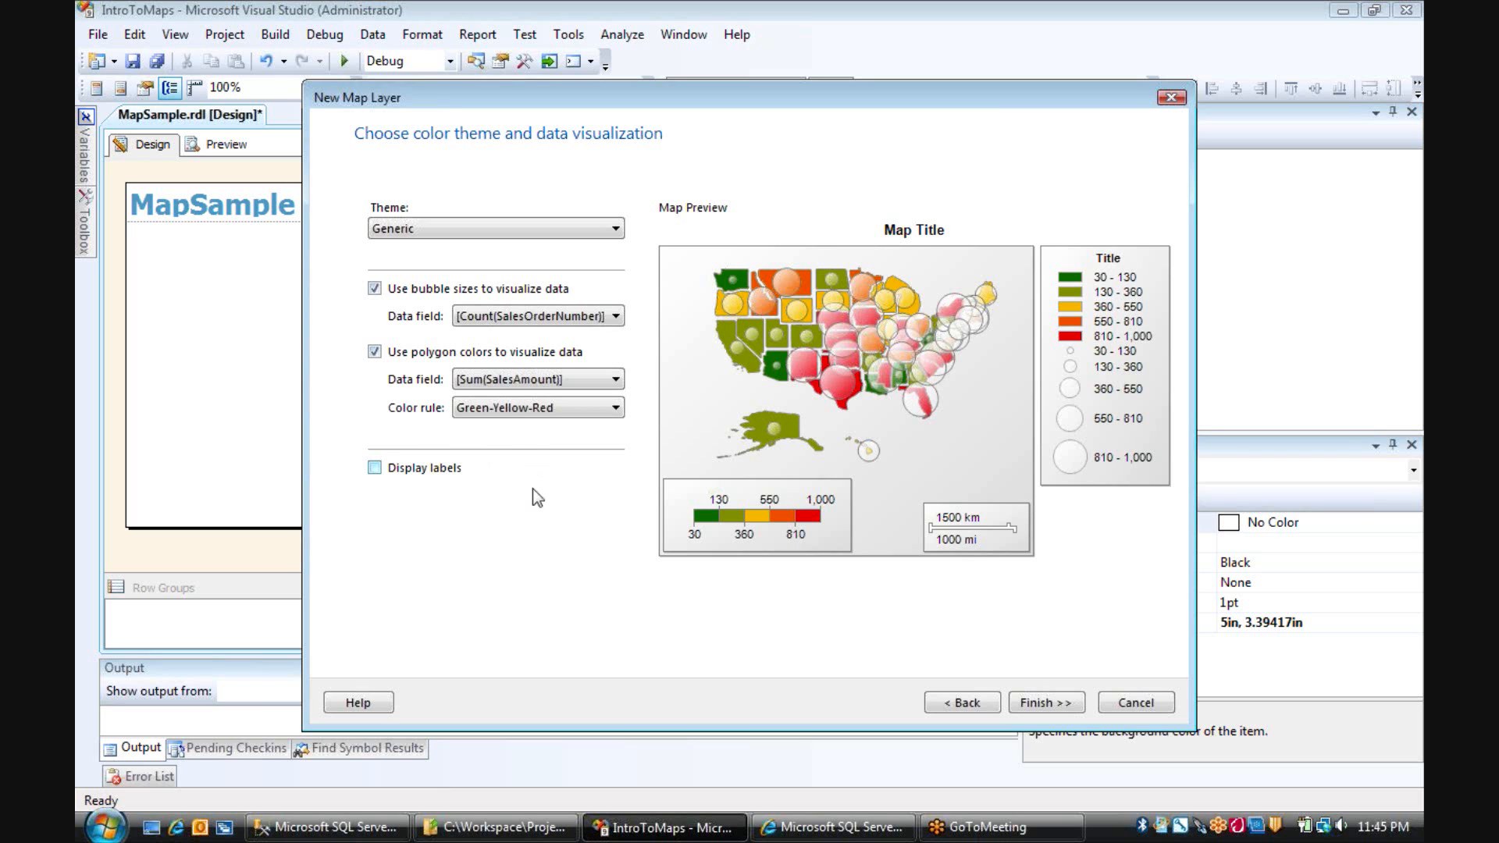
mouse_move(704, 566)
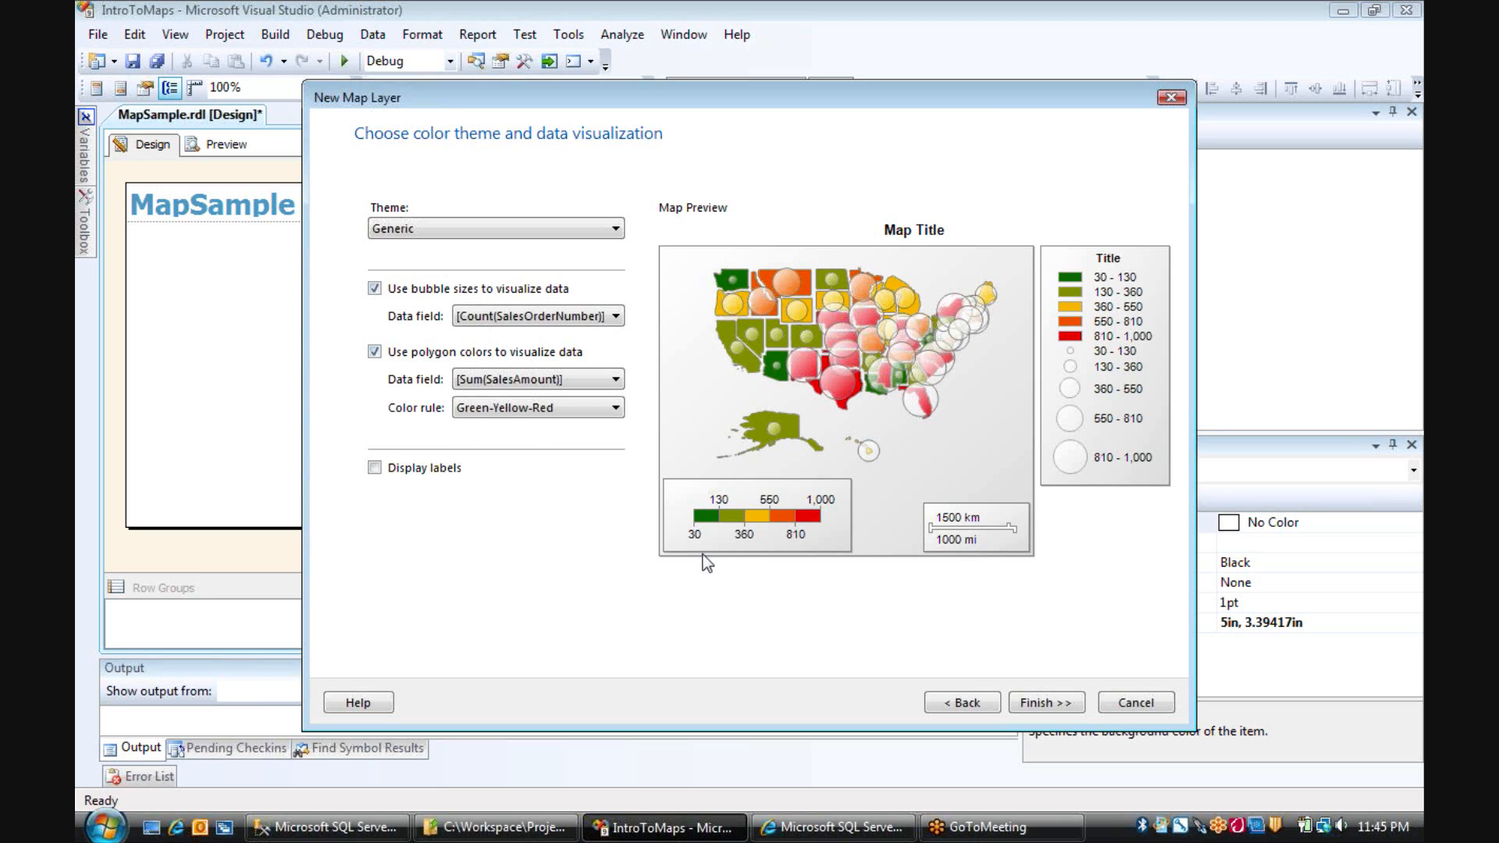
mouse_move(685, 557)
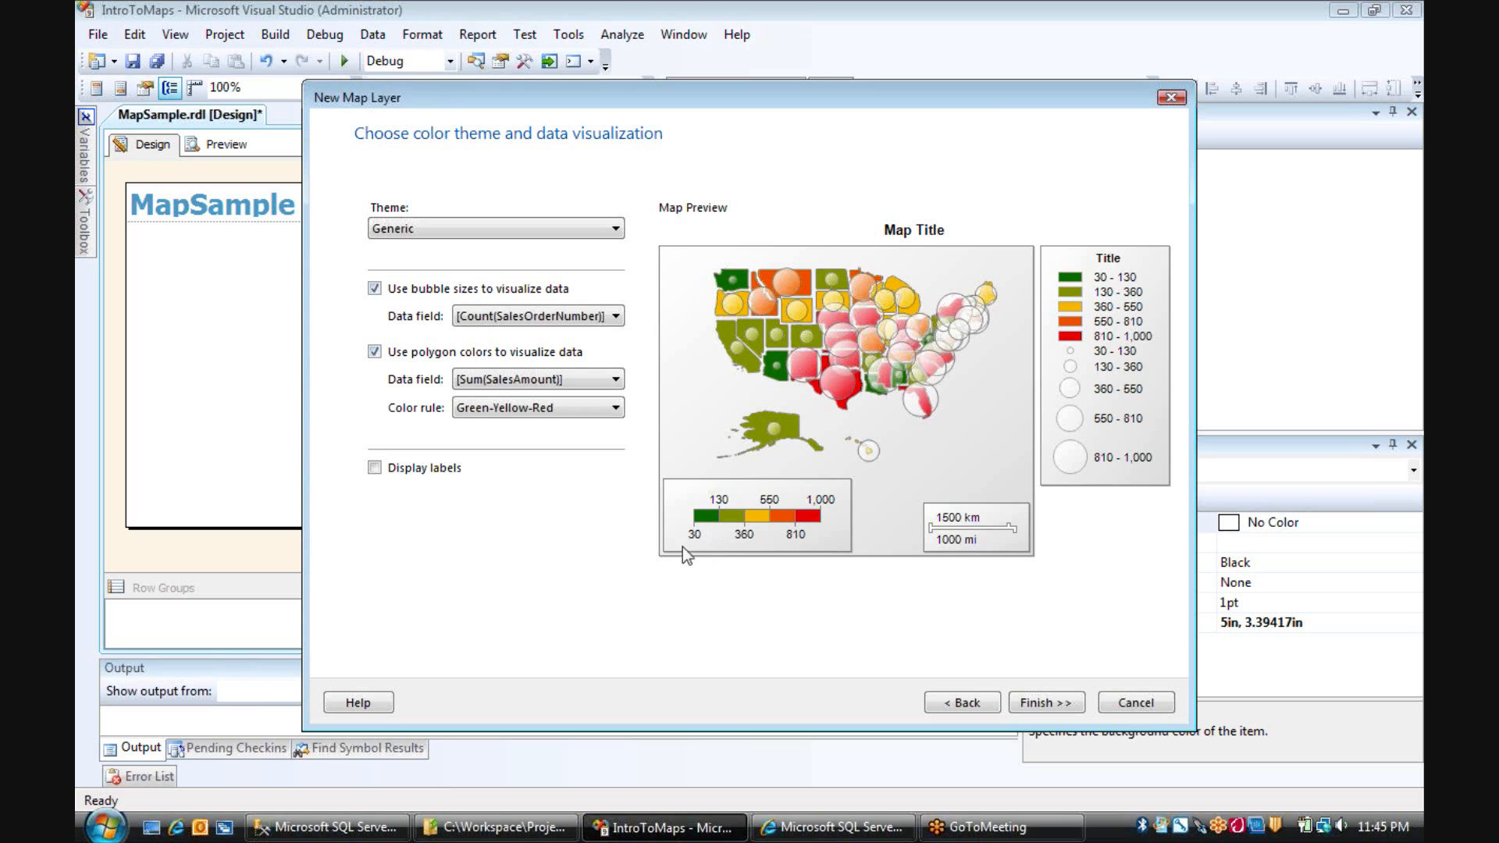
mouse_move(783, 532)
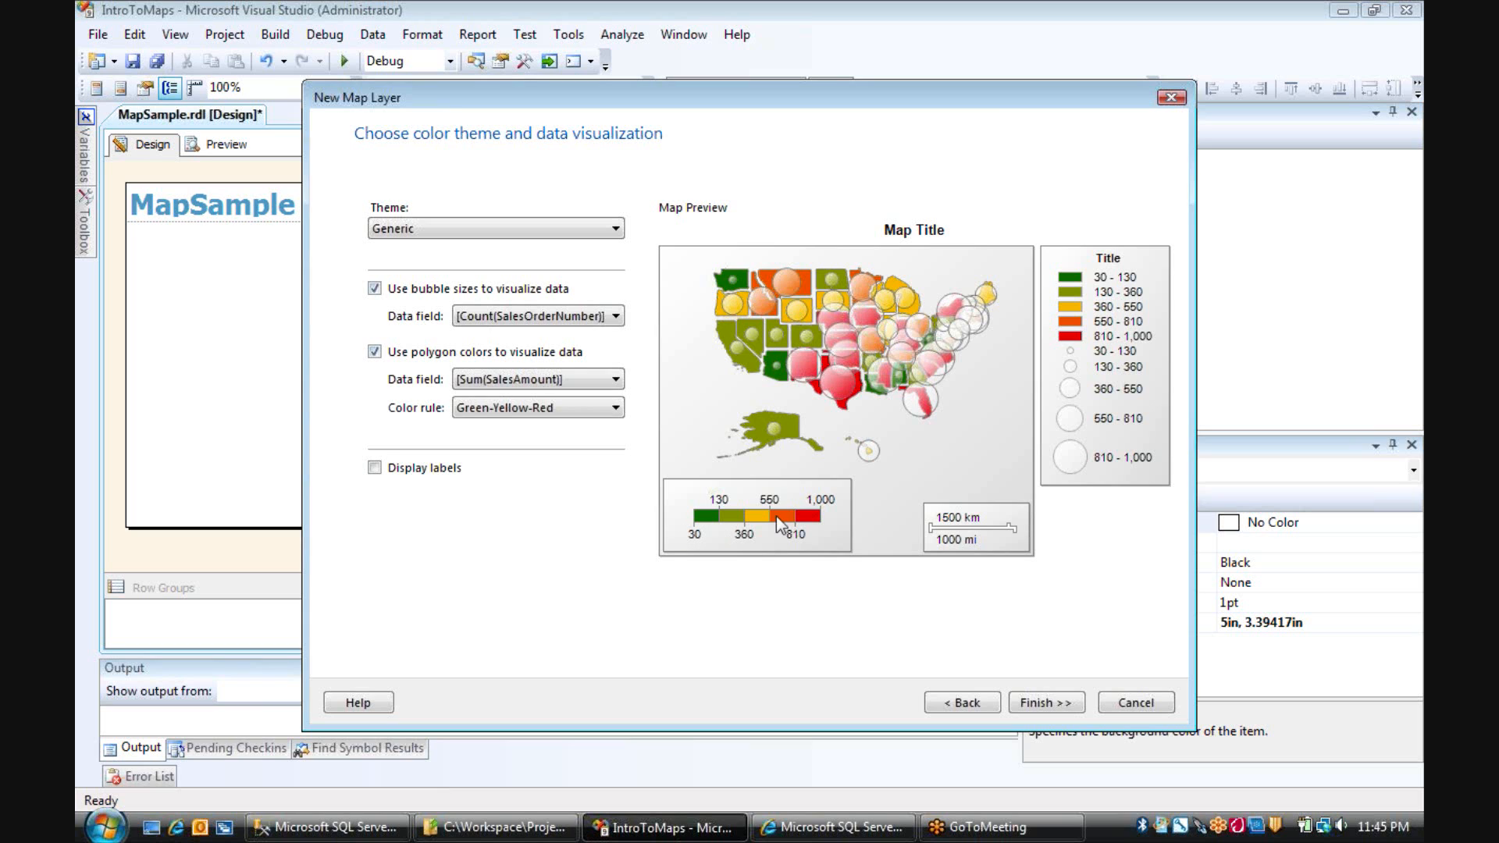
mouse_move(823, 541)
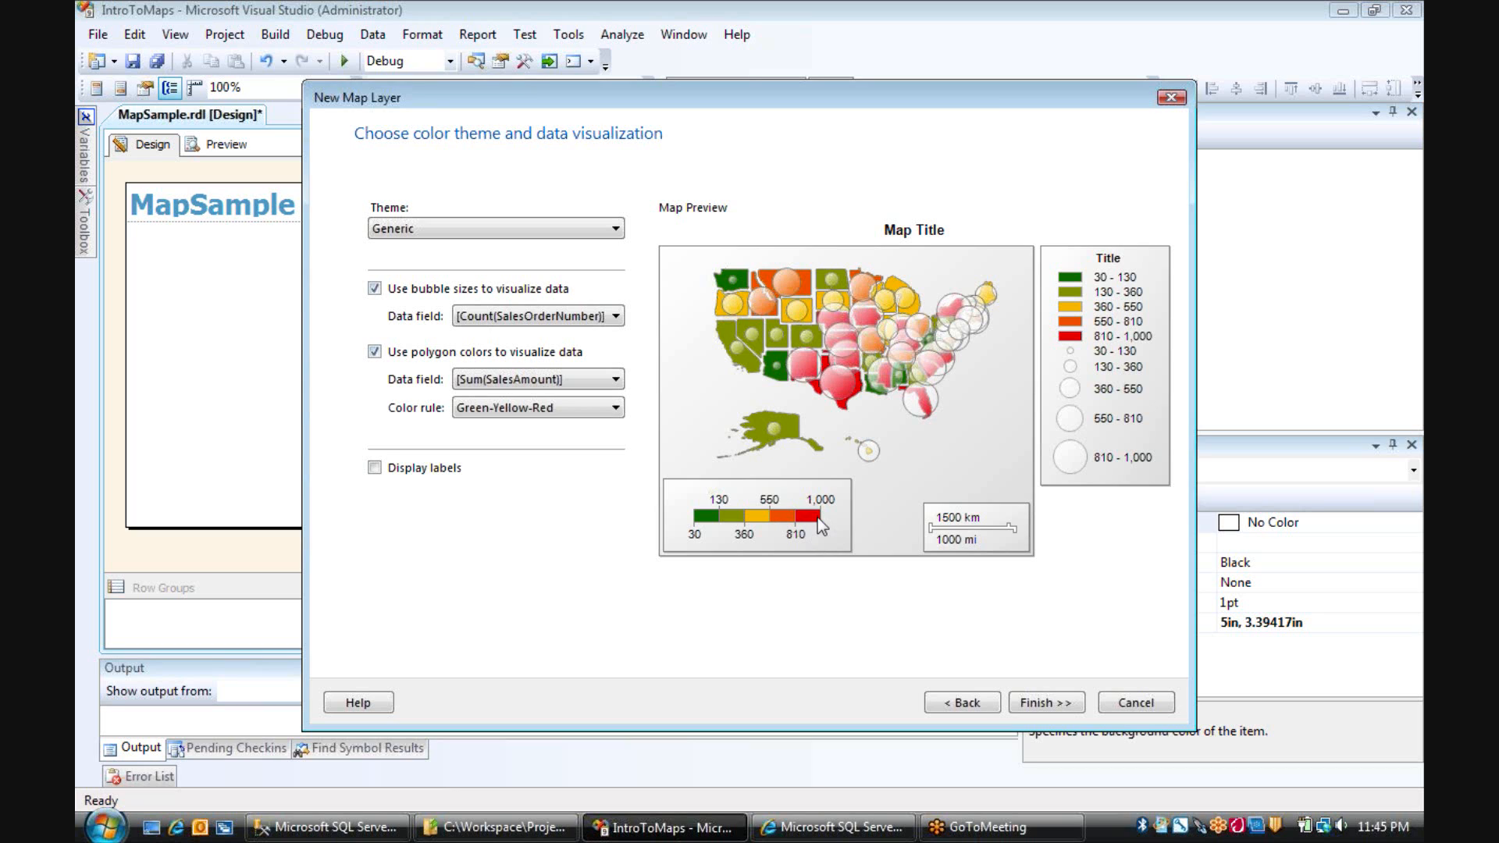
left_click(614, 408)
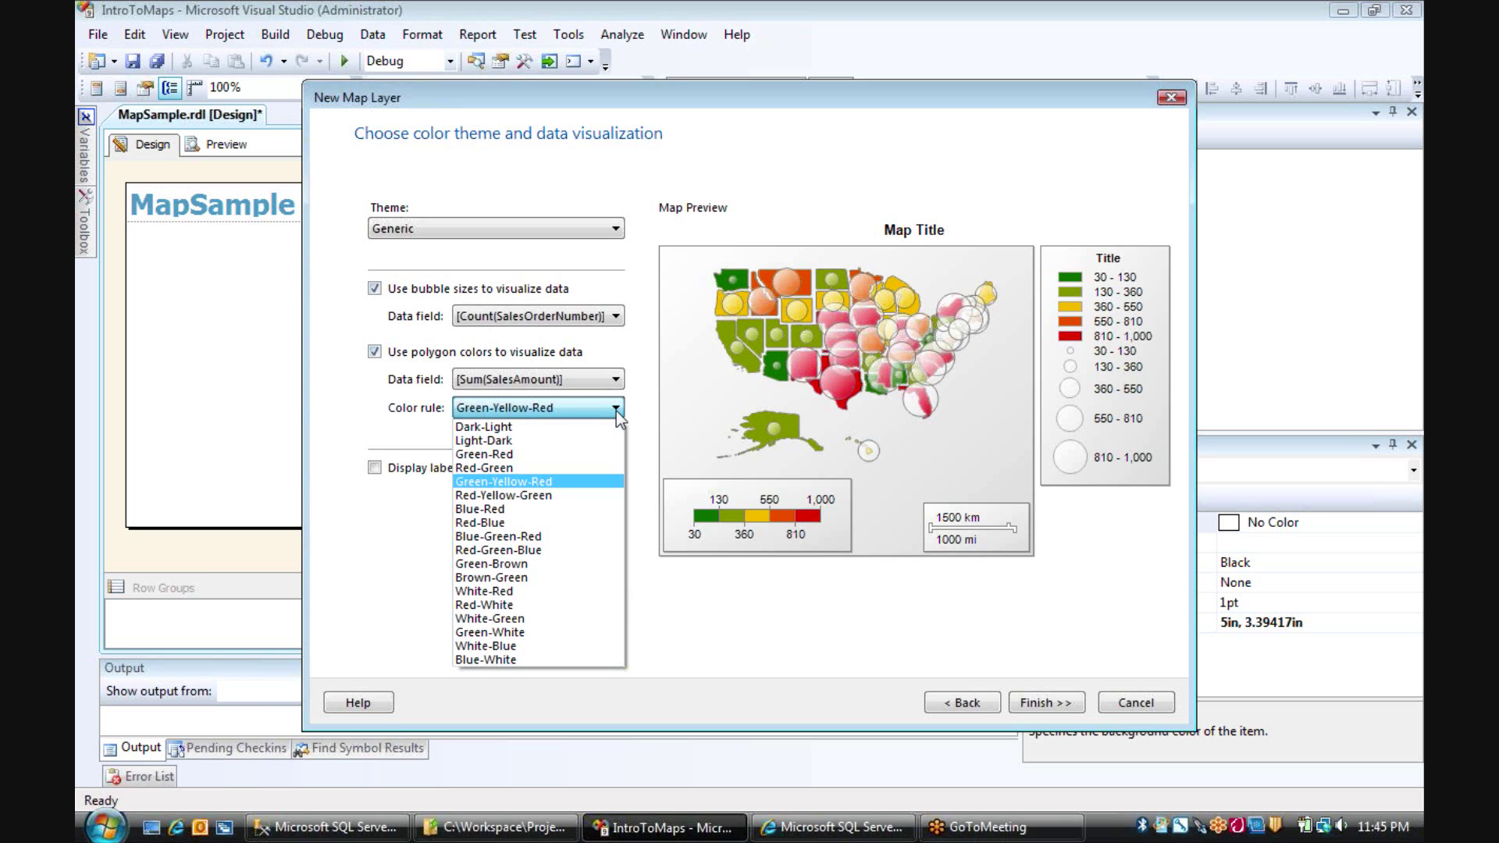
mouse_move(552, 504)
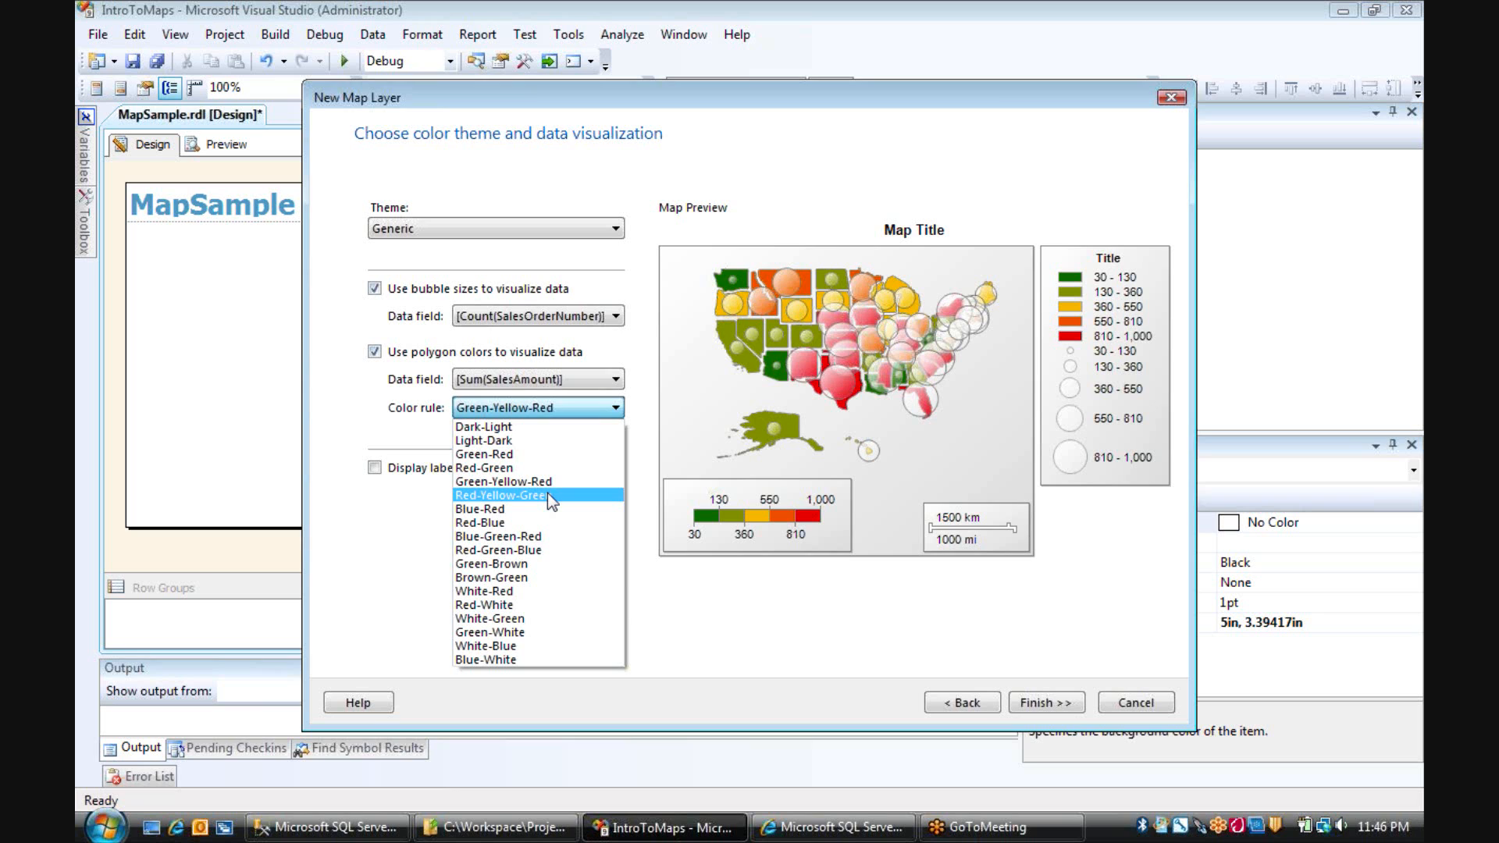
left_click(508, 495)
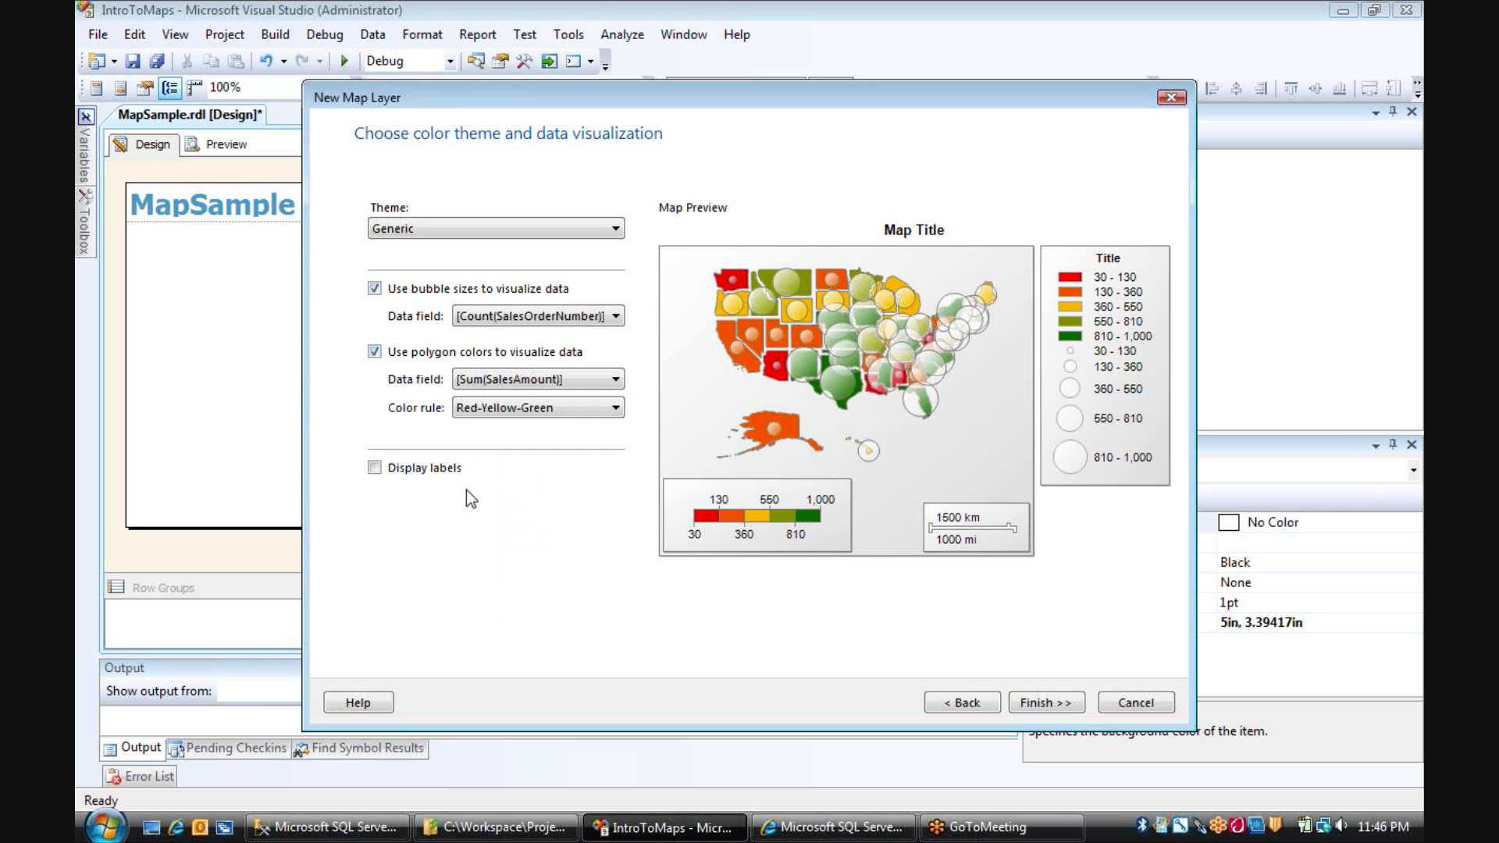
left_click(374, 467)
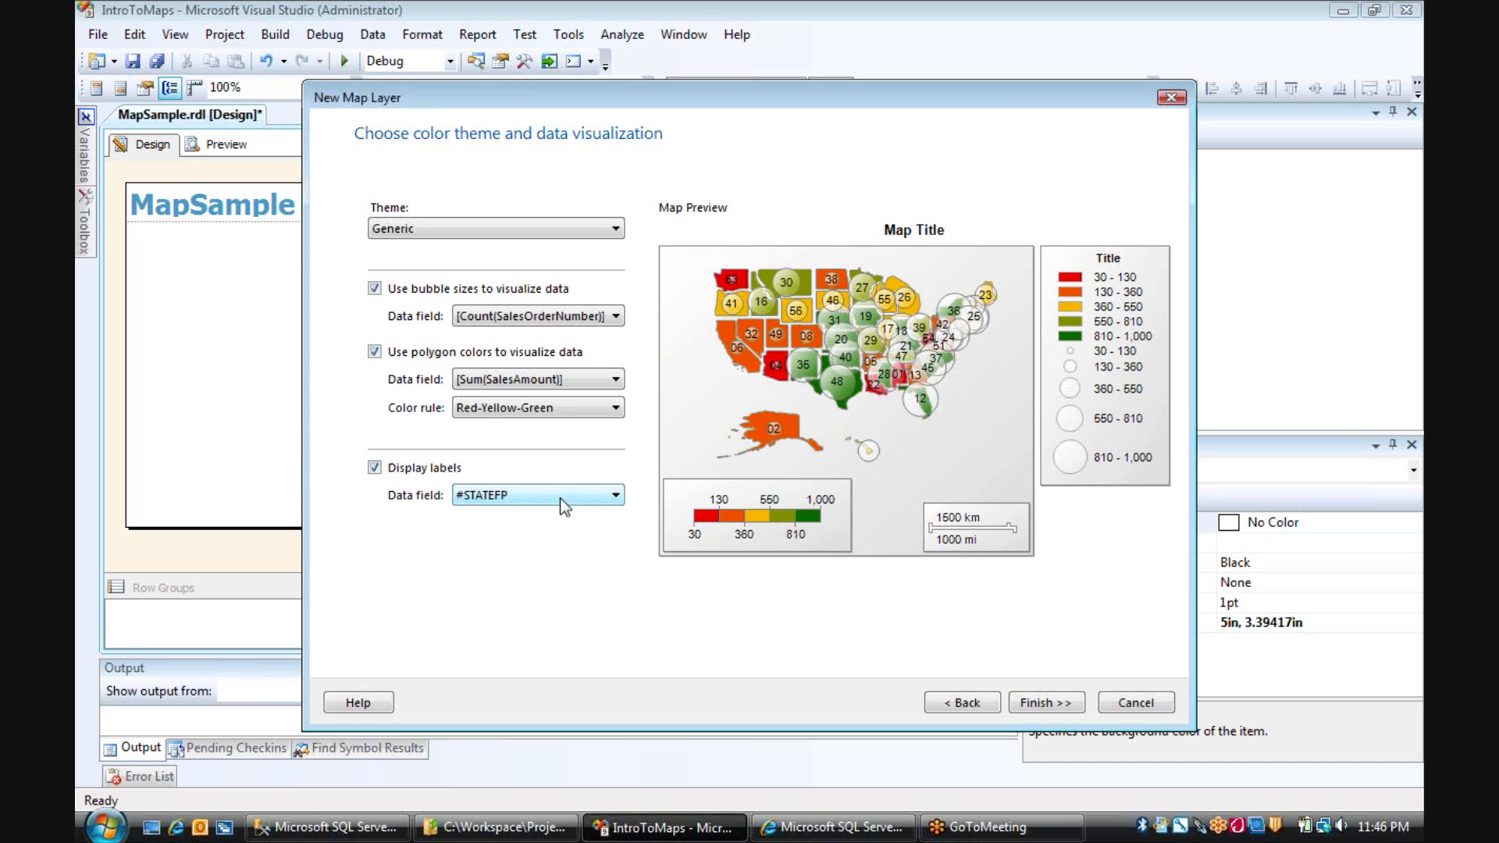
Turn state labels back off and finish the New Map Layer wizard.
left_click(613, 494)
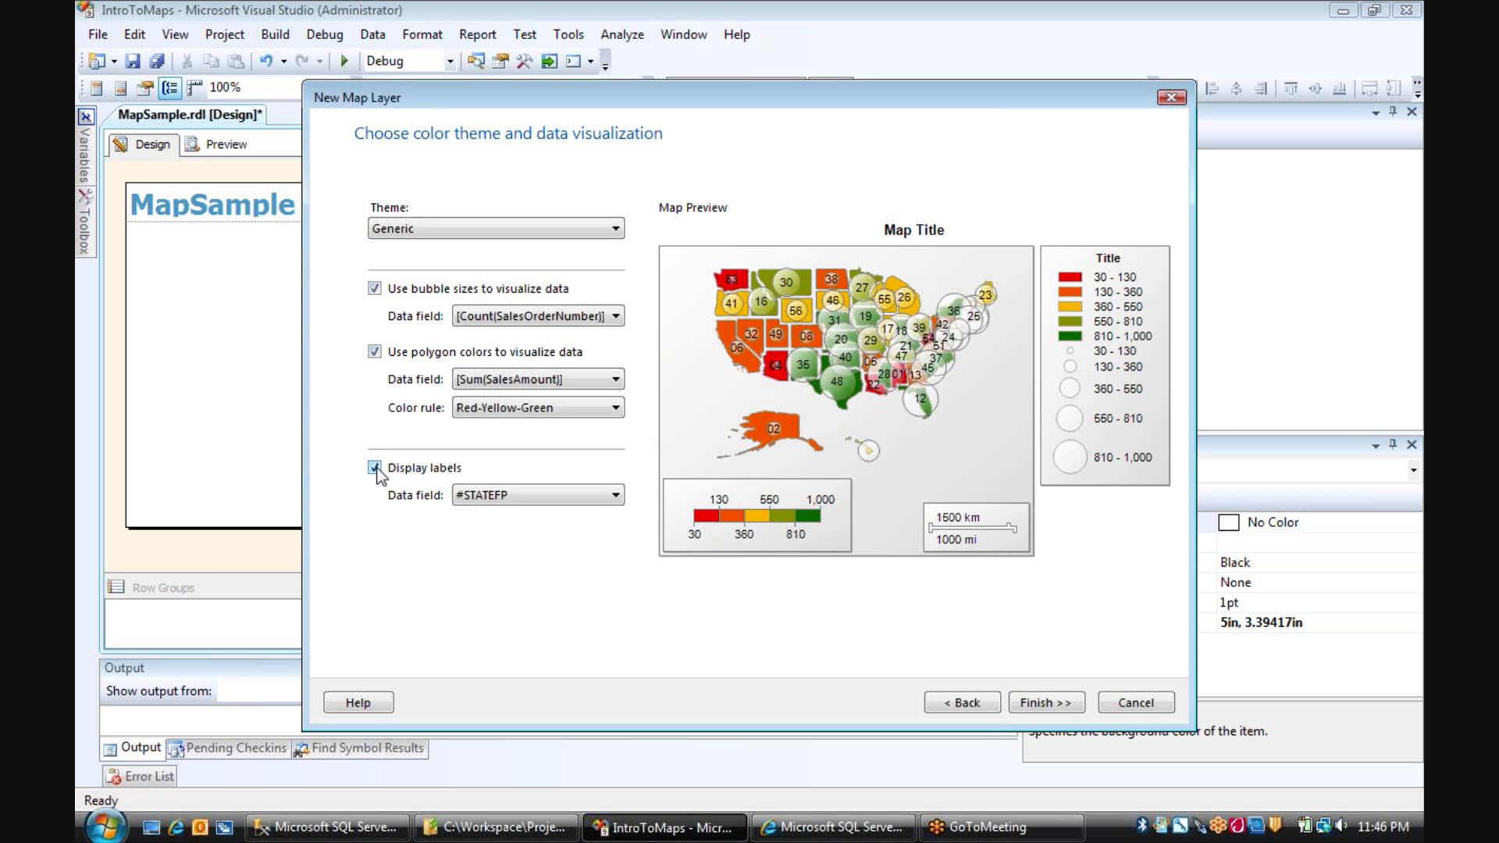
left_click(373, 468)
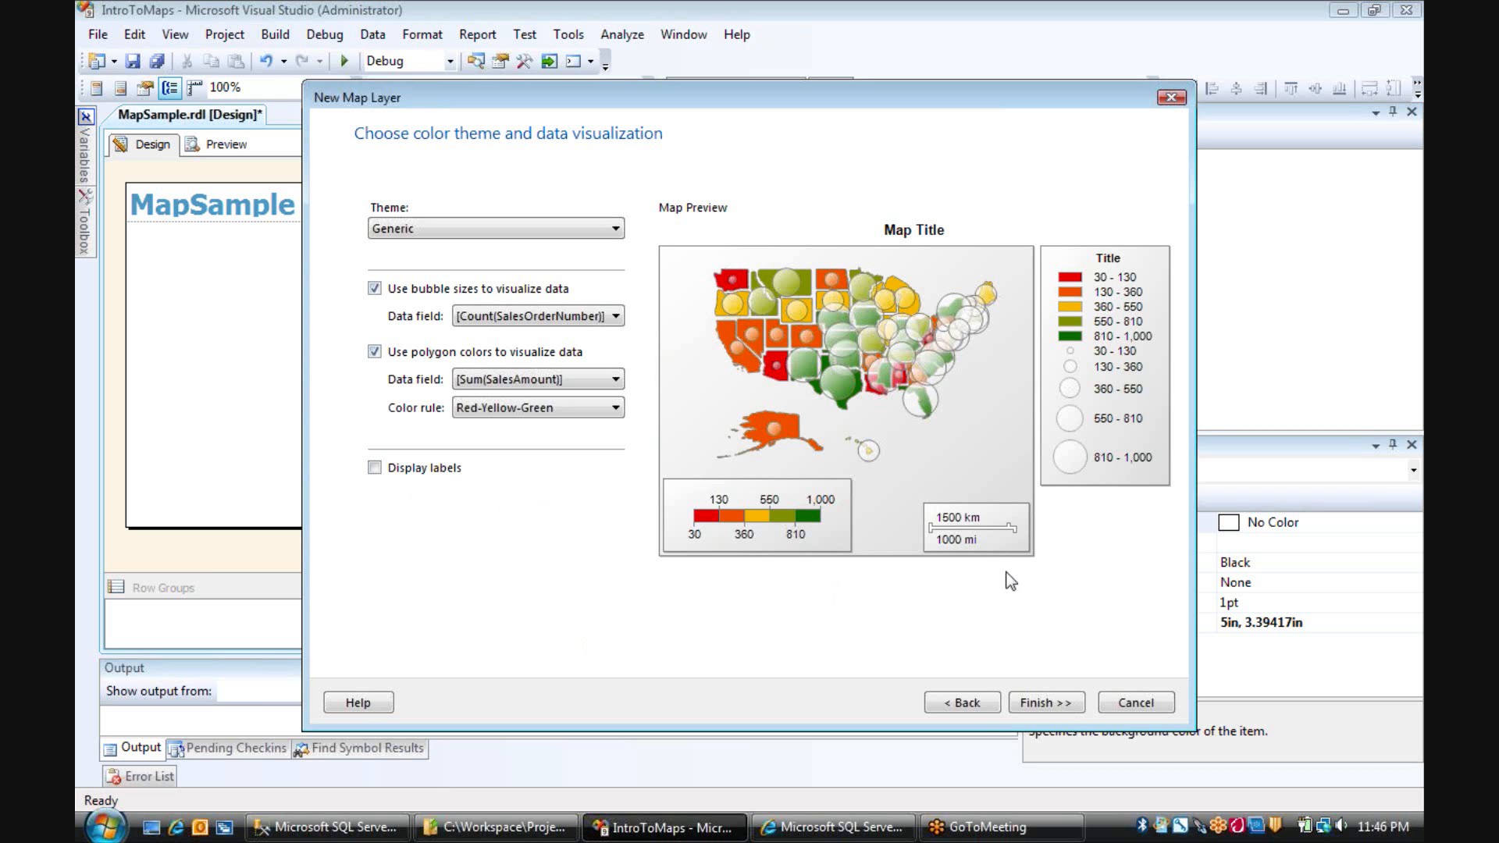
left_click(1047, 702)
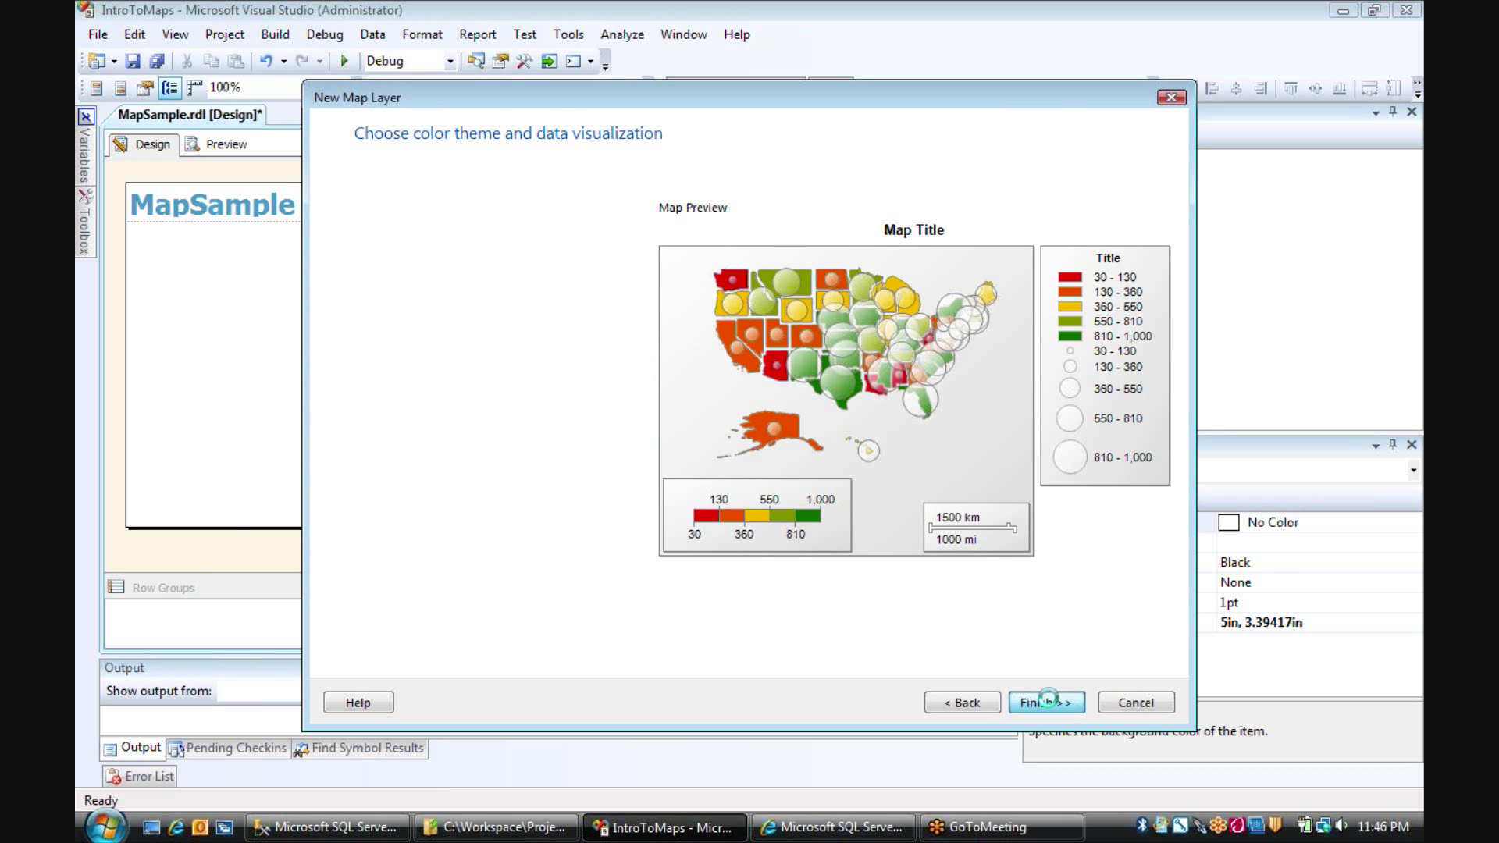
left_click(1046, 702)
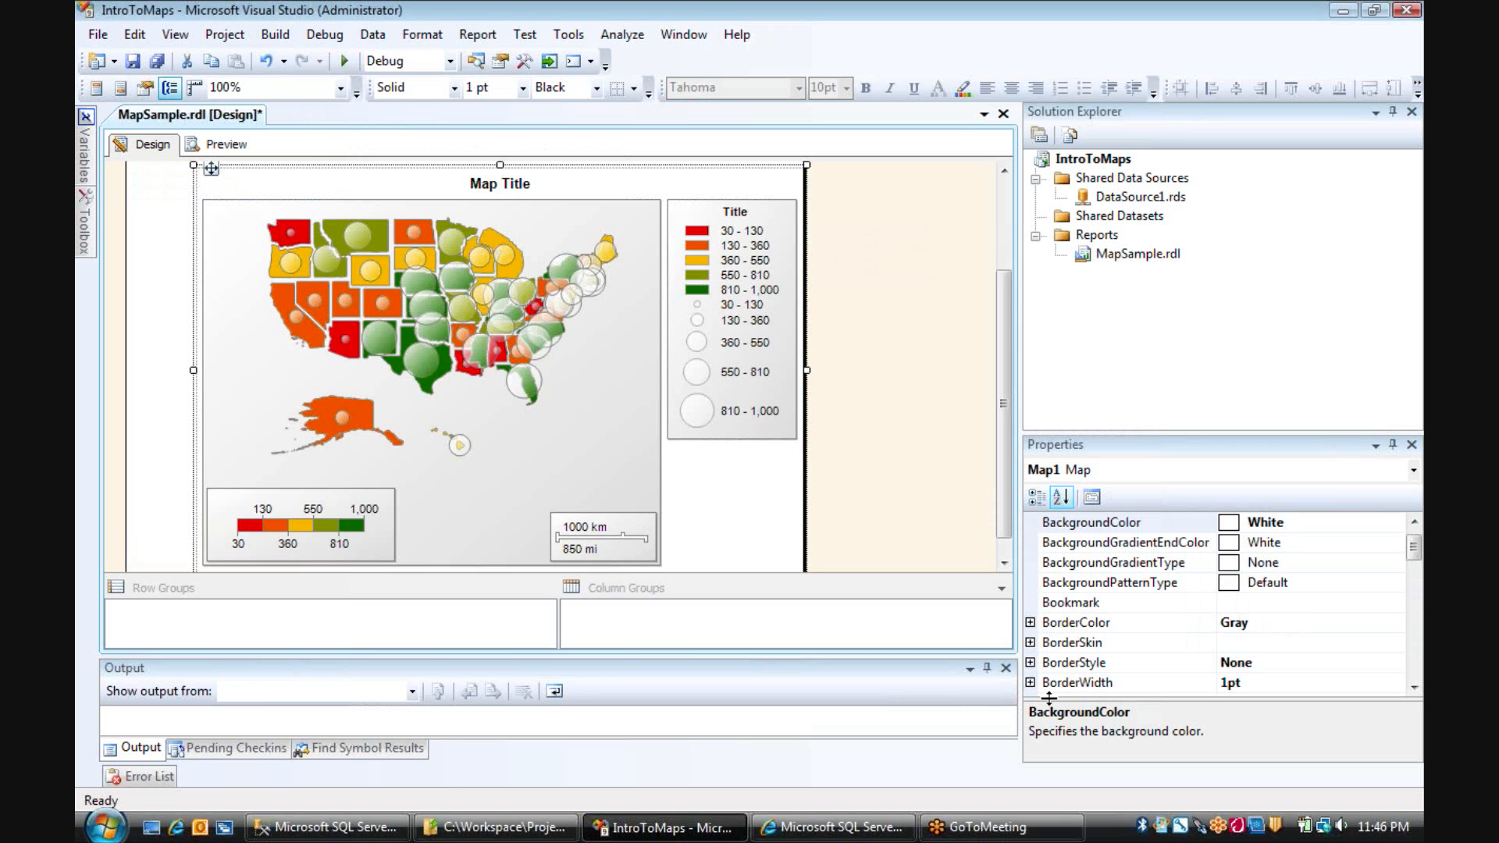
mouse_move(909, 381)
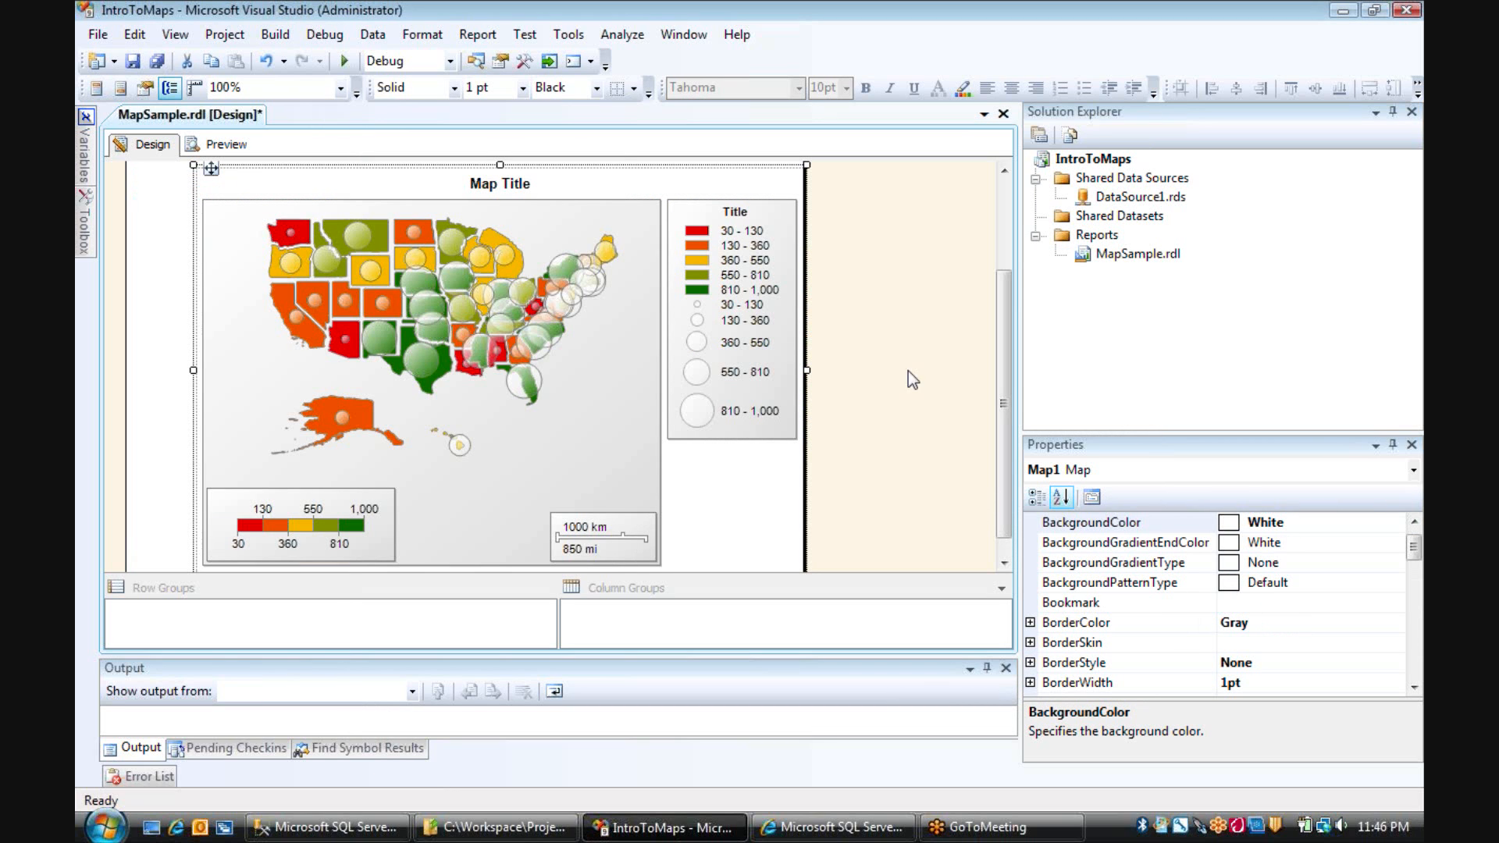
Switch to Preview to view the rendered USA sales bubble map and legends.
left_click(225, 144)
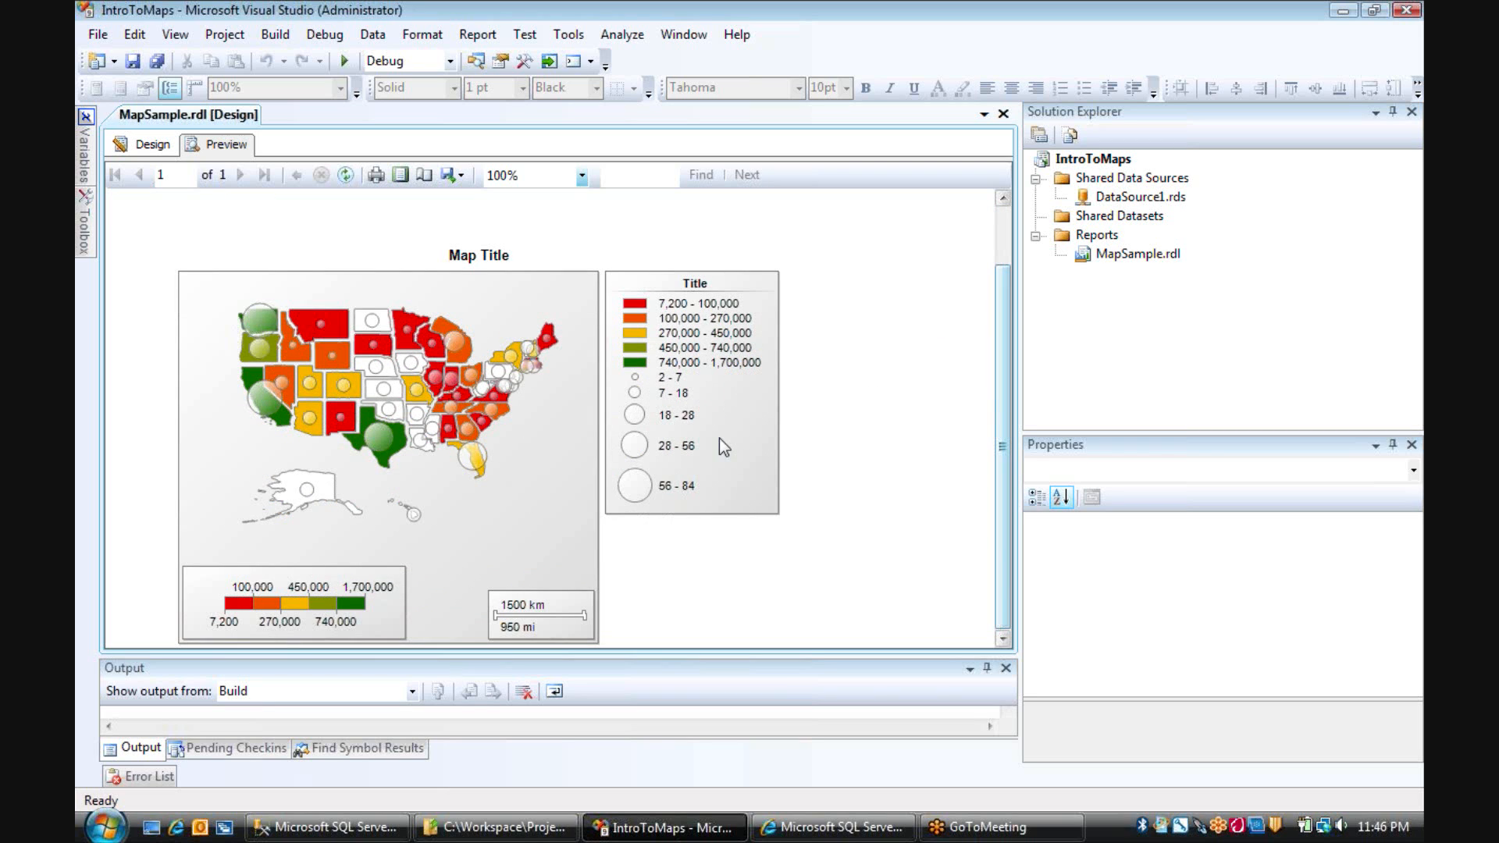
mouse_move(408, 339)
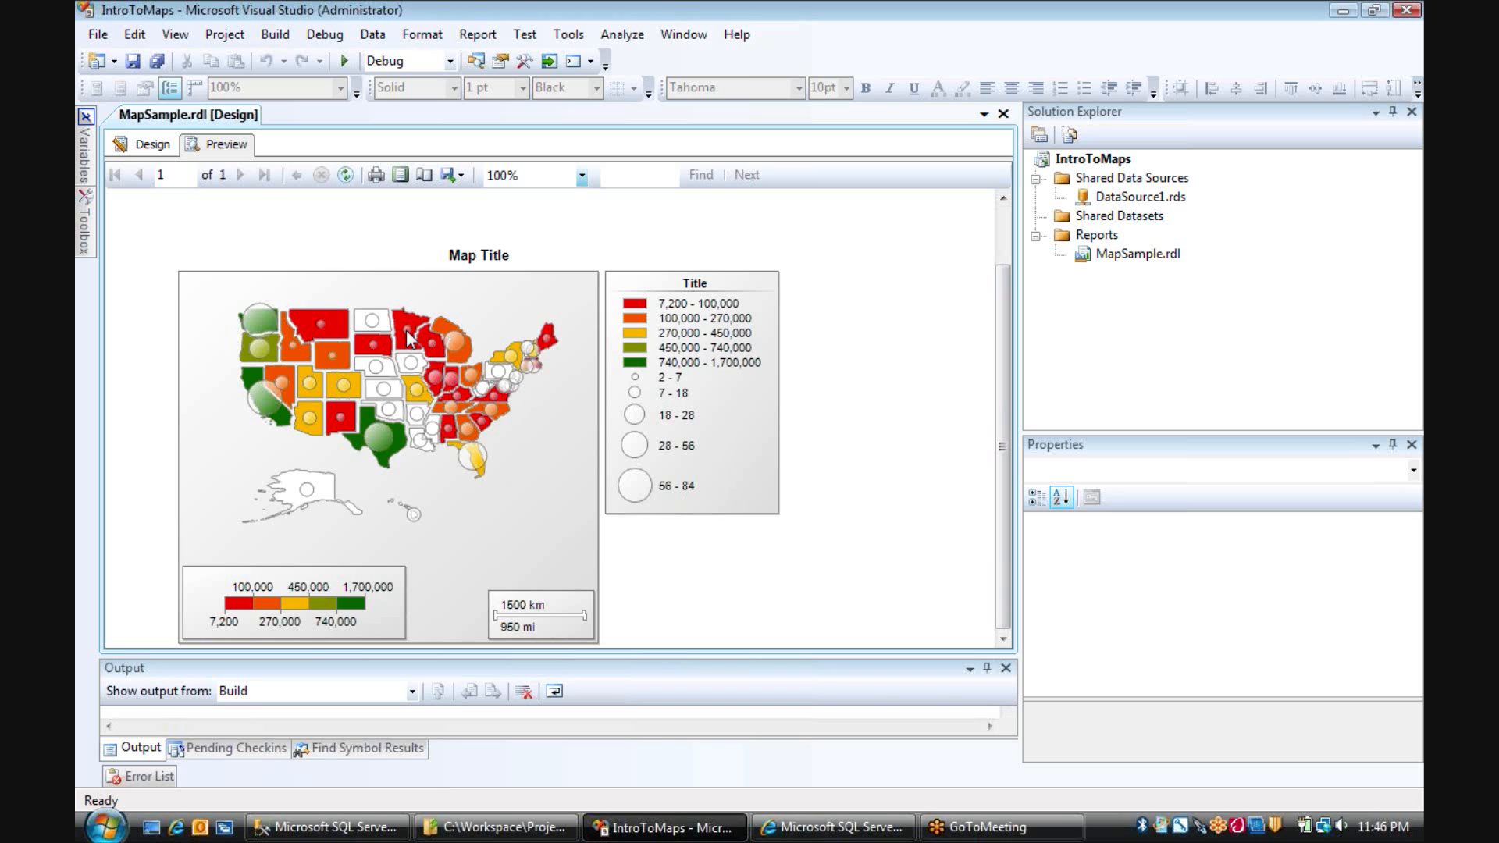
mouse_move(380, 594)
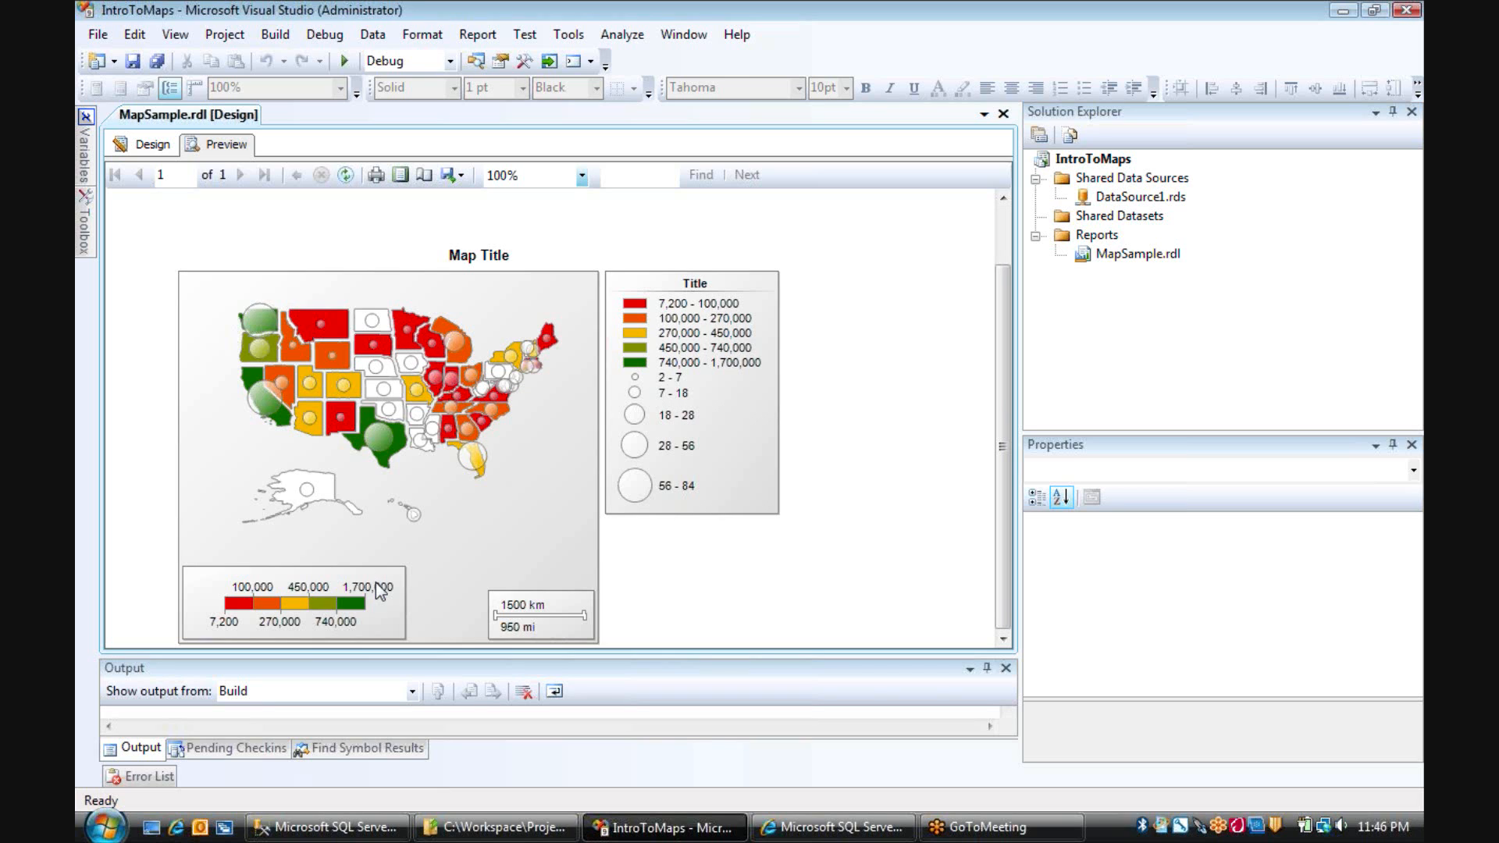
mouse_move(819, 487)
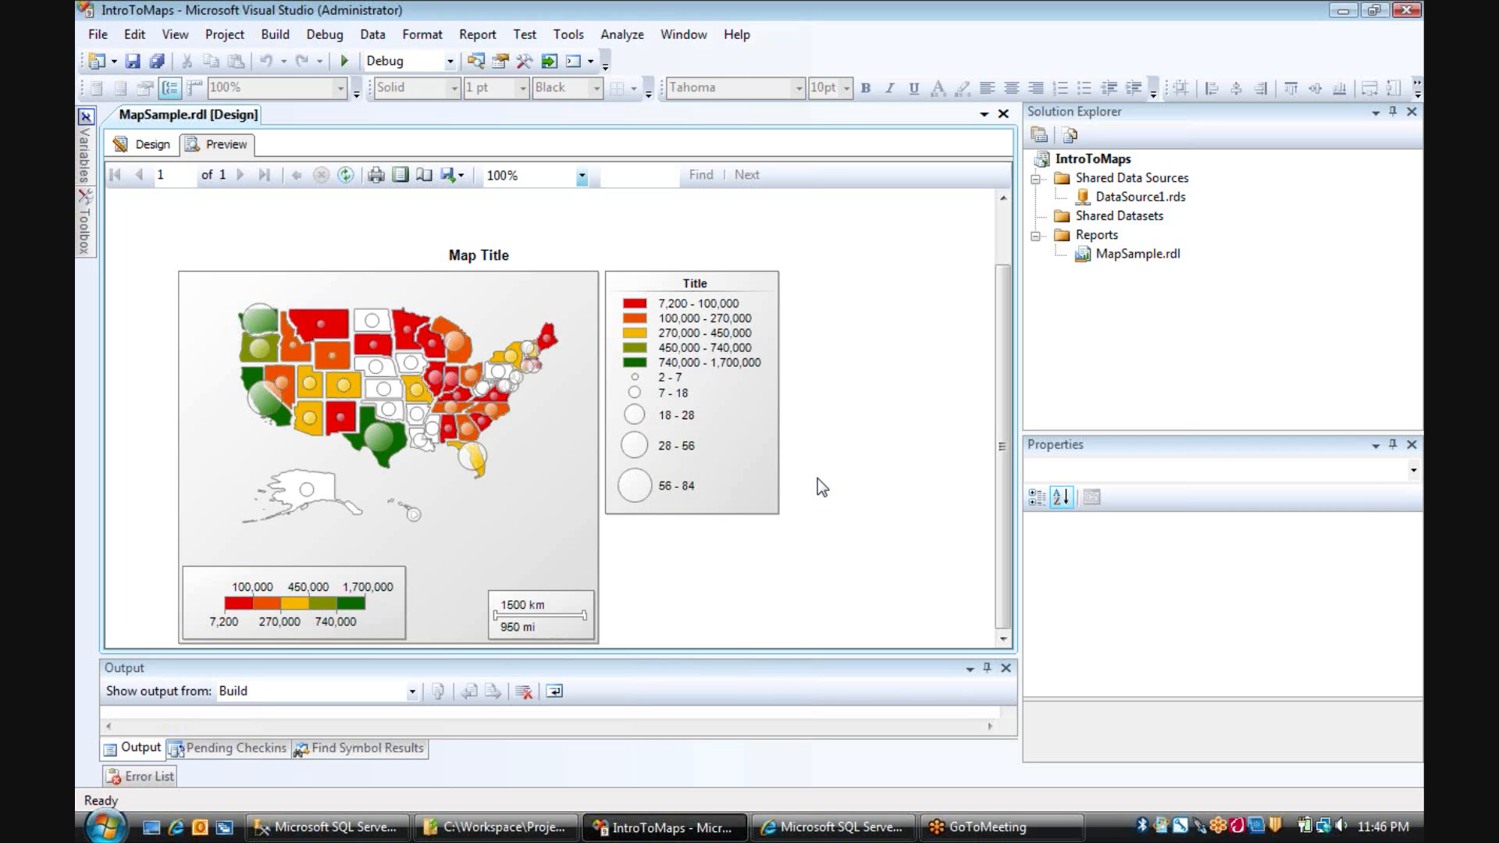
mouse_move(533, 505)
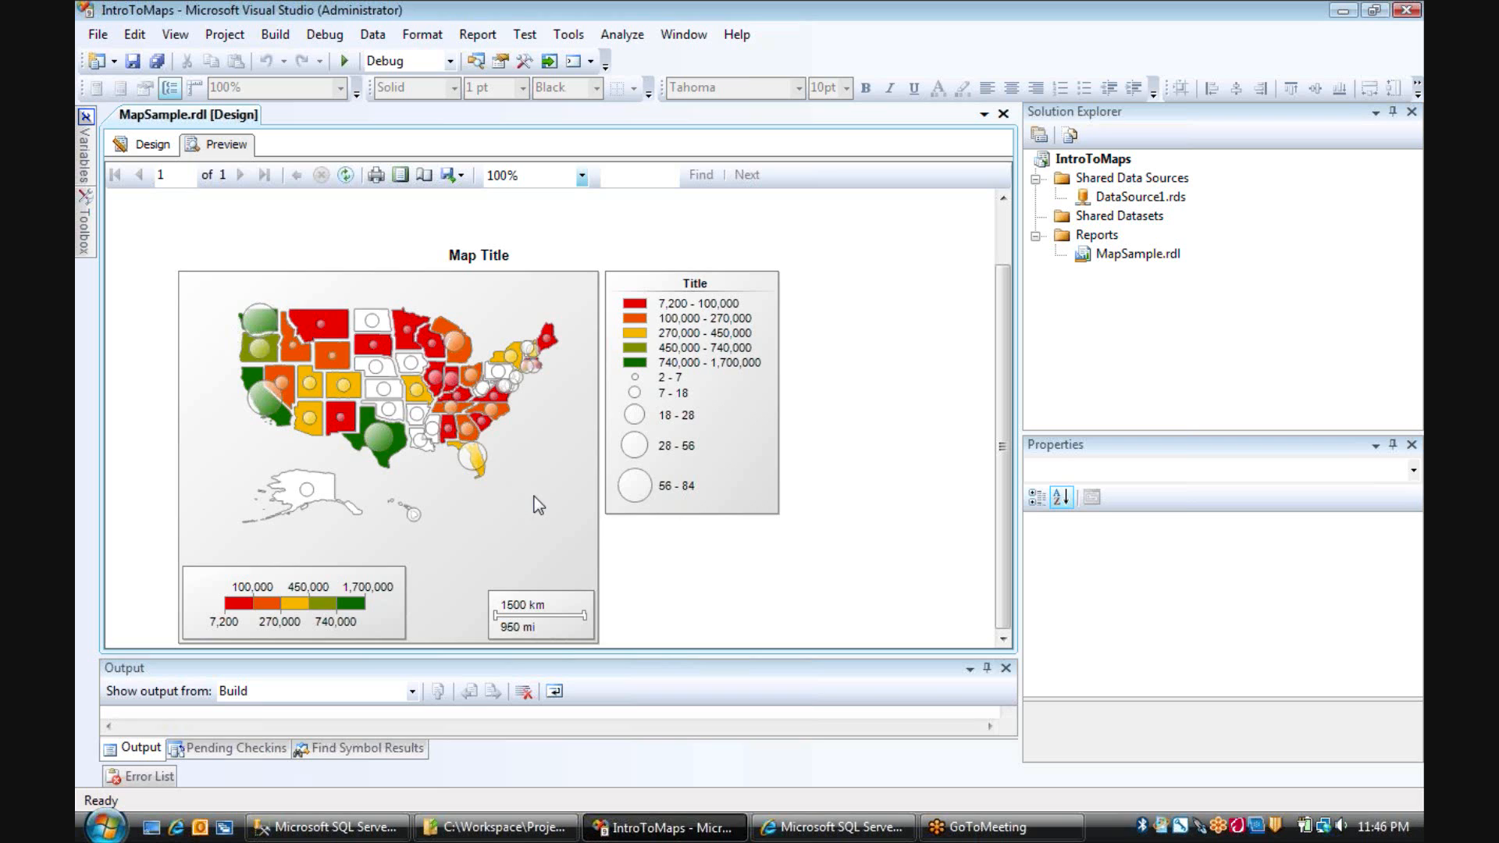
mouse_move(413, 346)
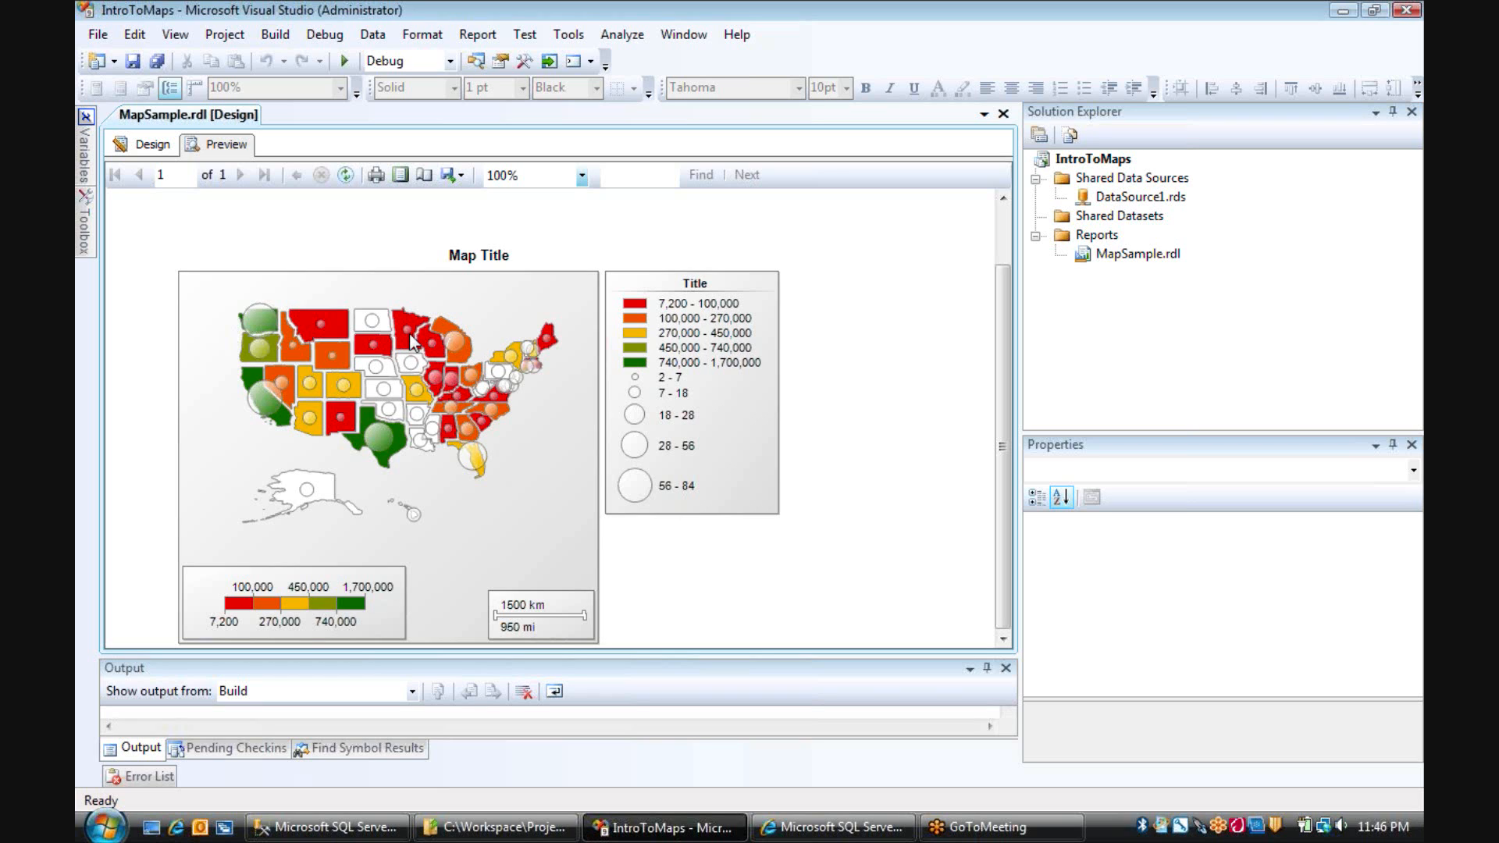
mouse_move(660, 314)
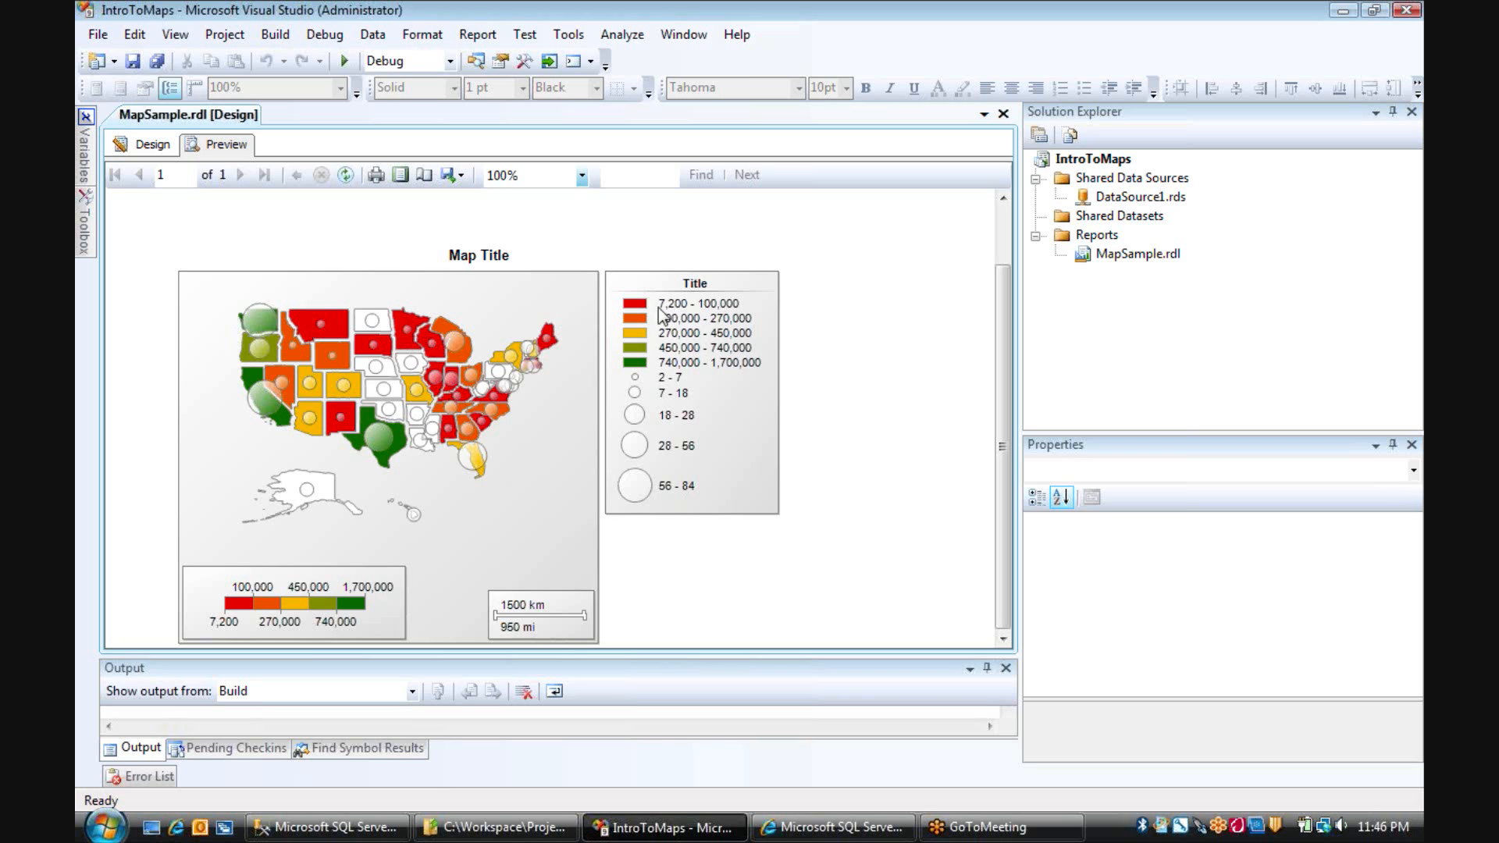
mouse_move(686, 318)
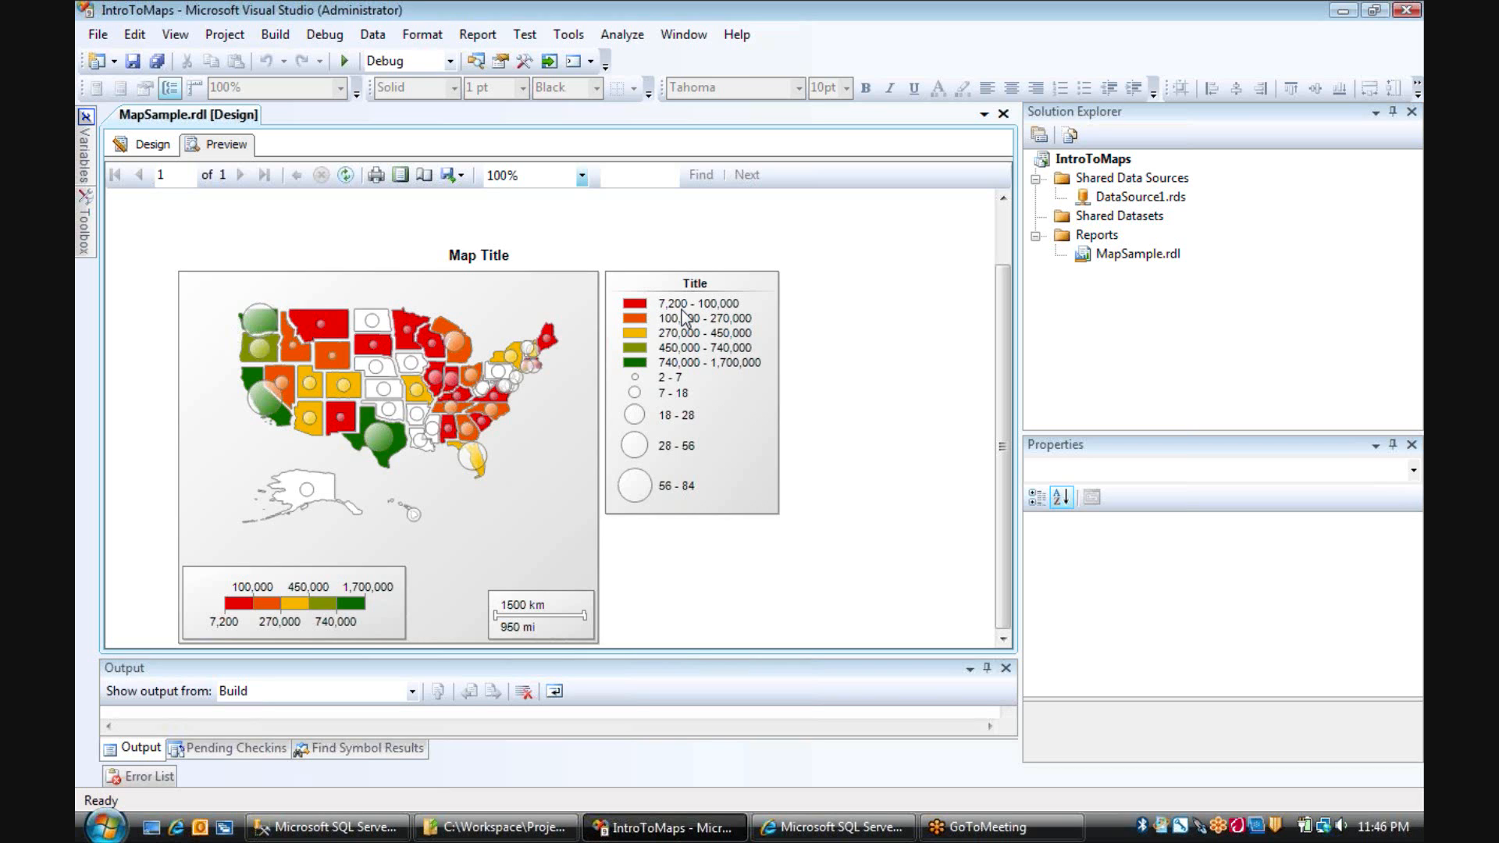
mouse_move(531, 473)
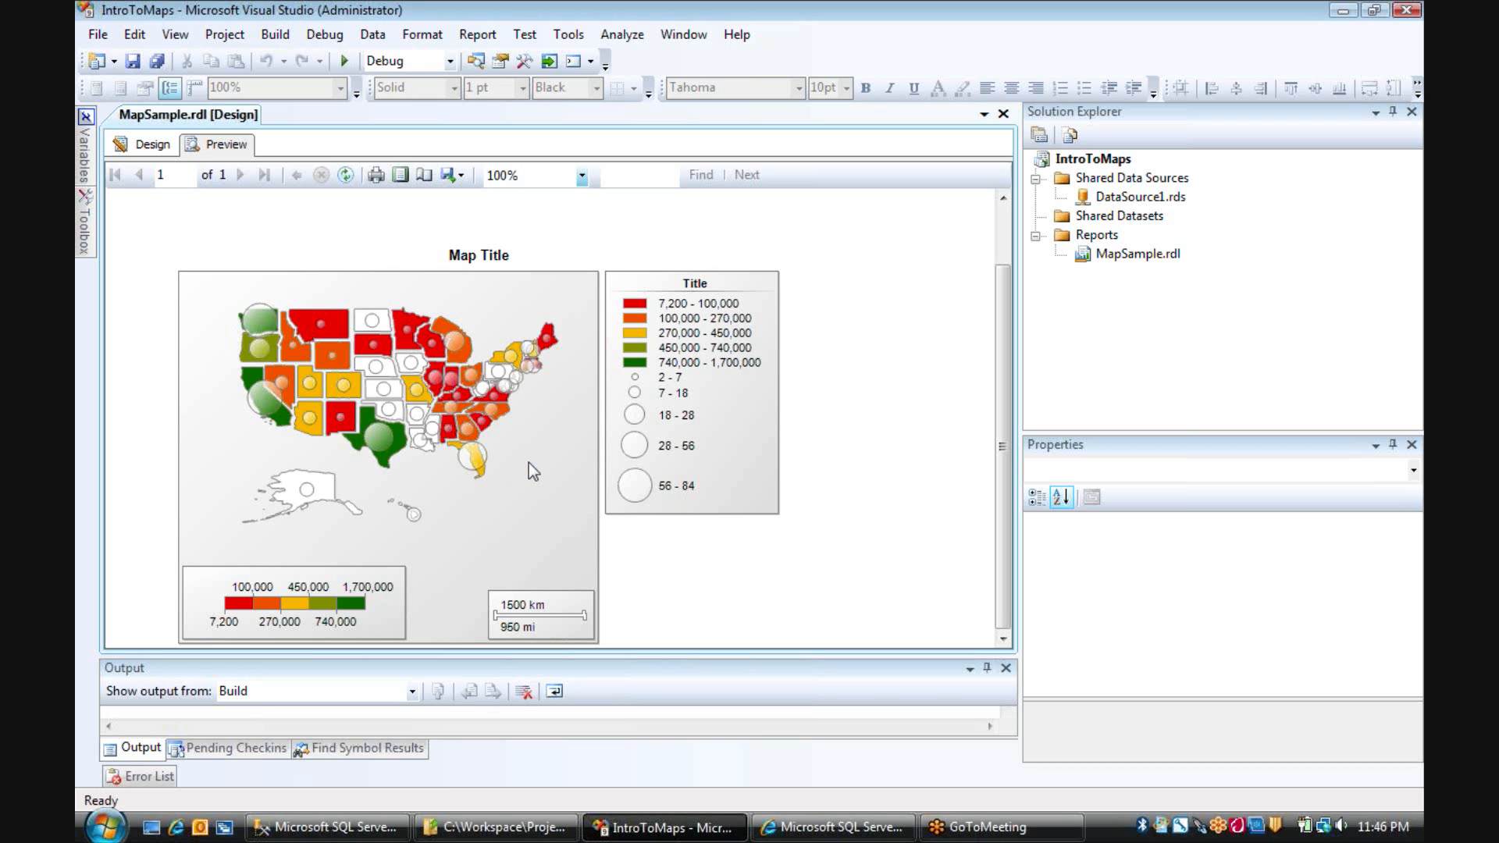
mouse_move(470, 466)
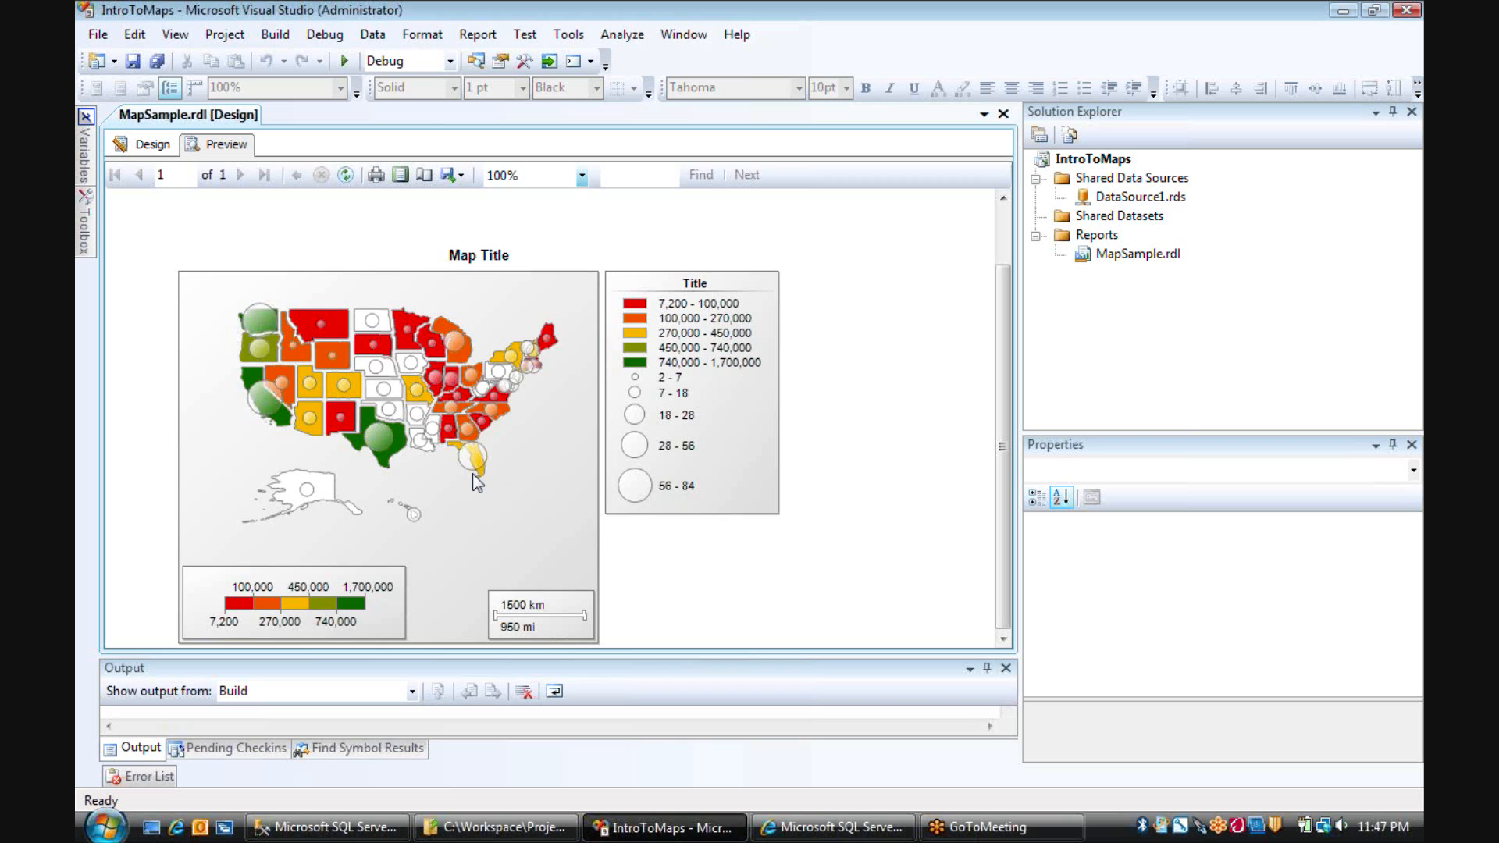
mouse_move(491, 491)
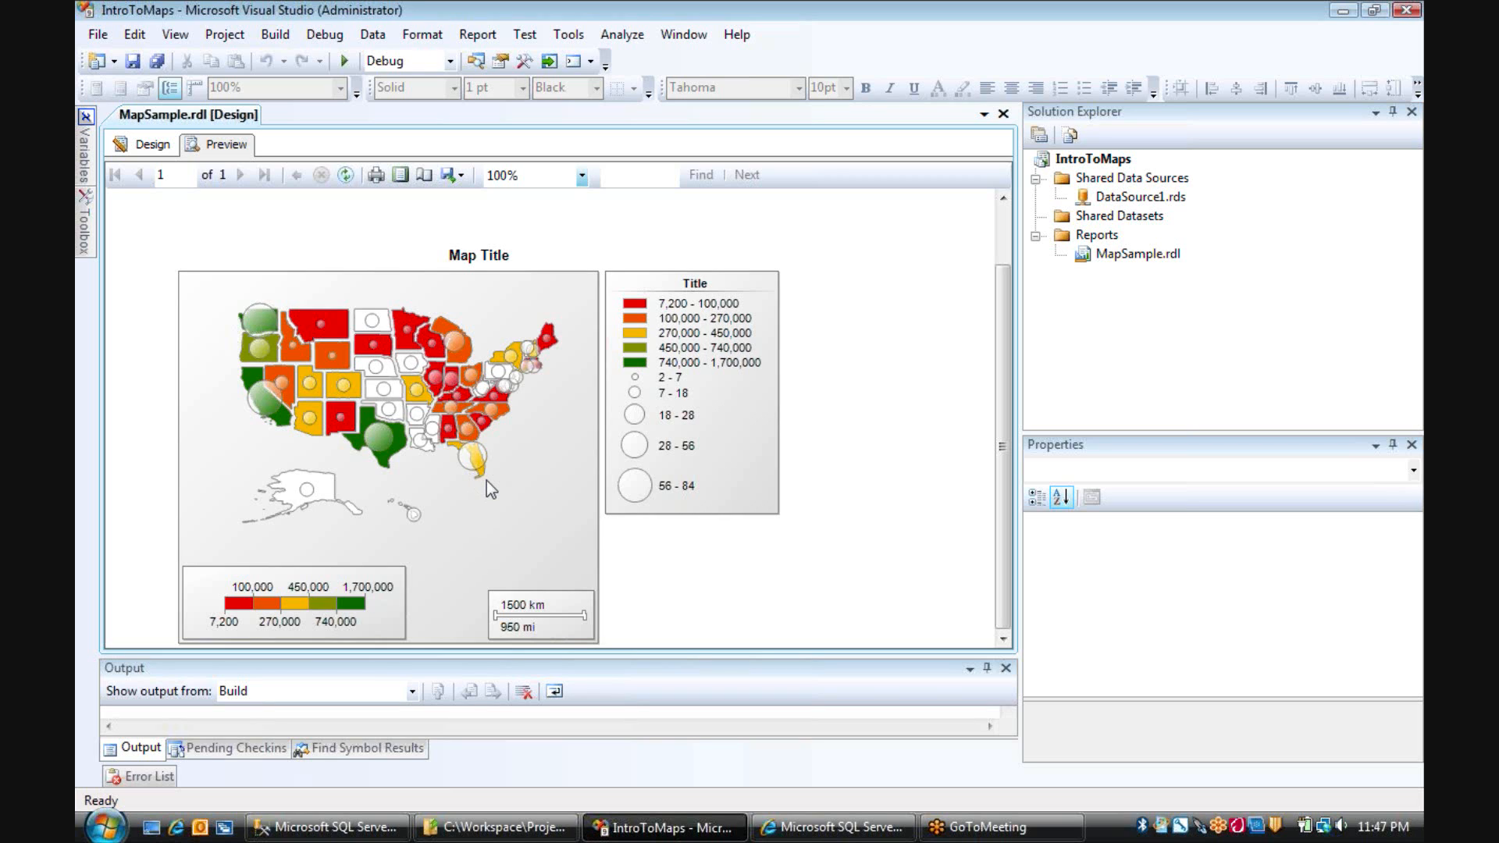
mouse_move(766, 353)
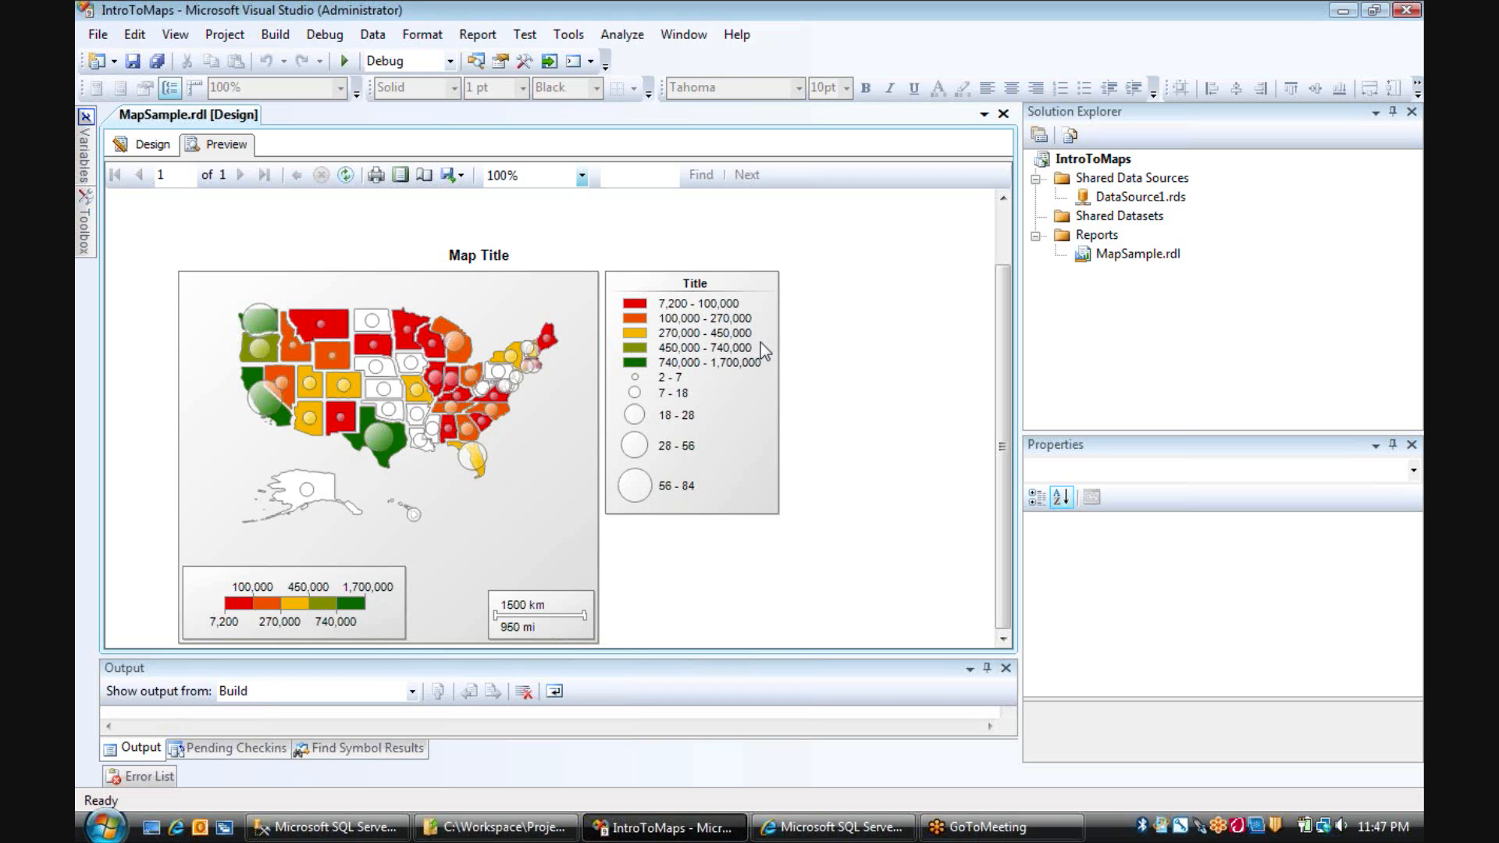
mouse_move(679, 414)
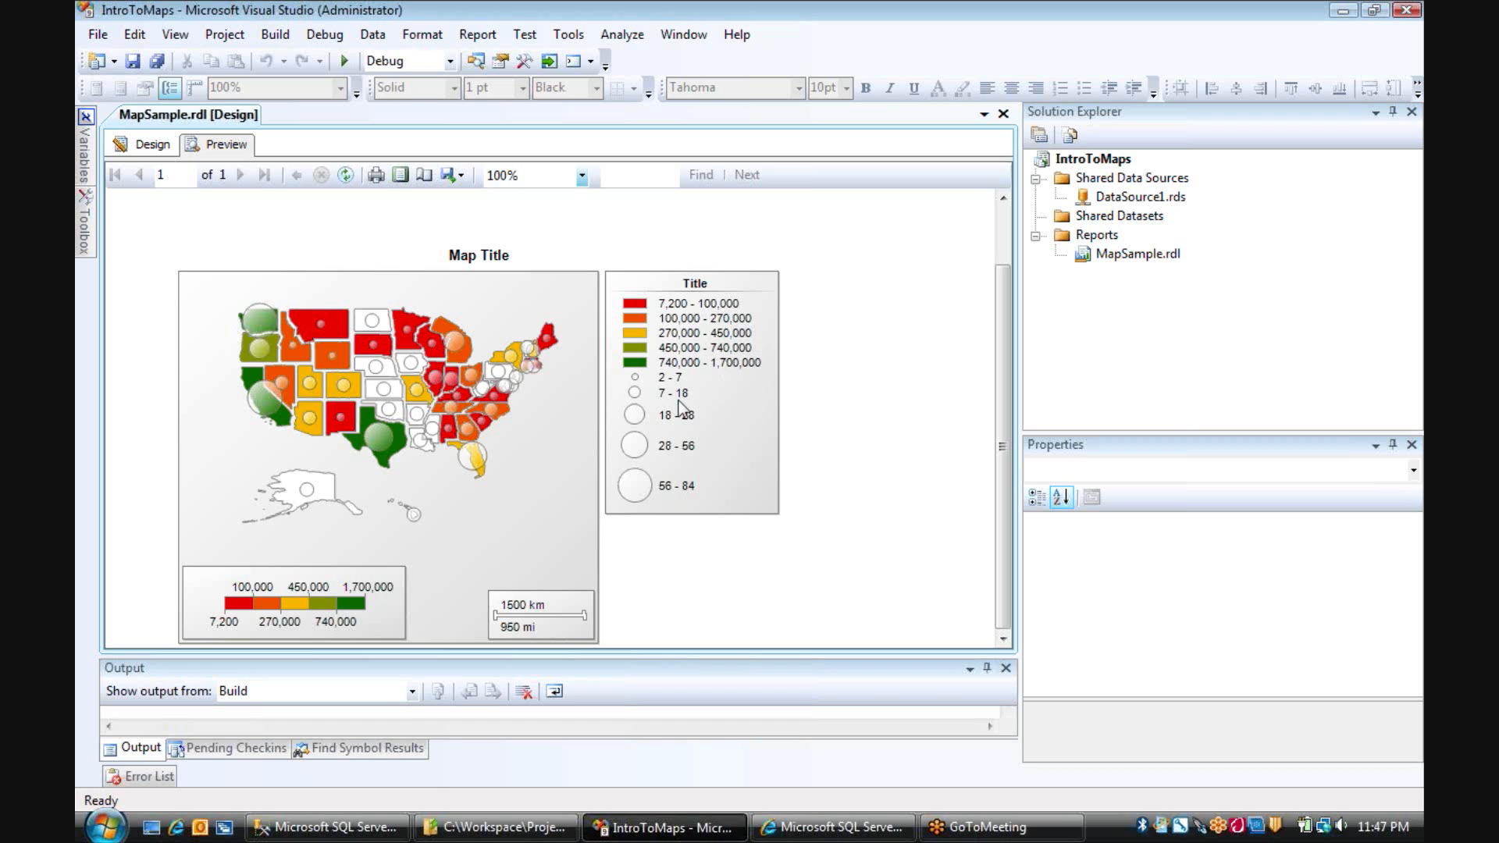
mouse_move(253, 364)
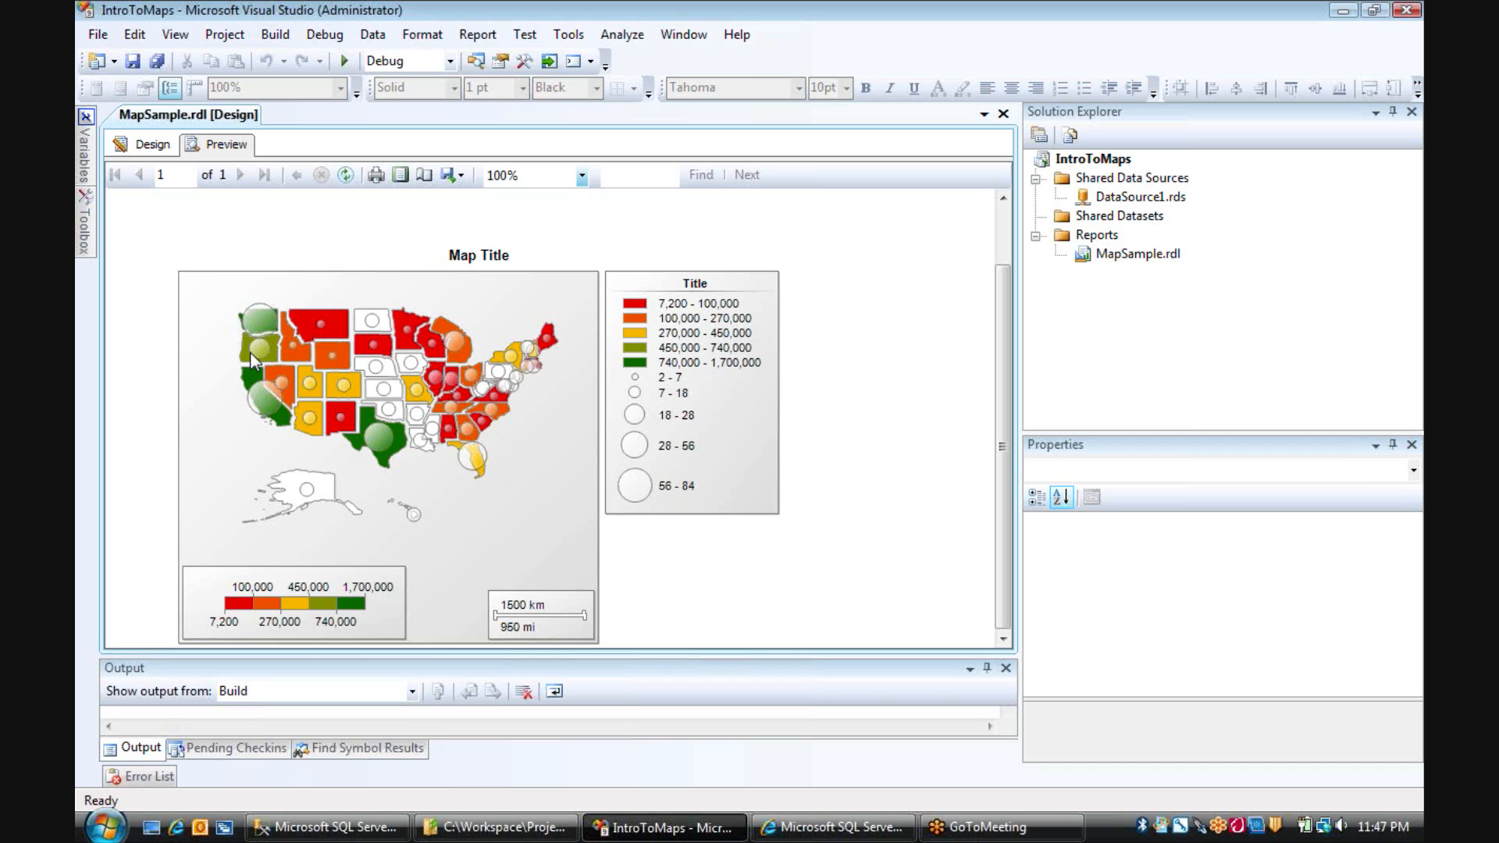
mouse_move(241, 368)
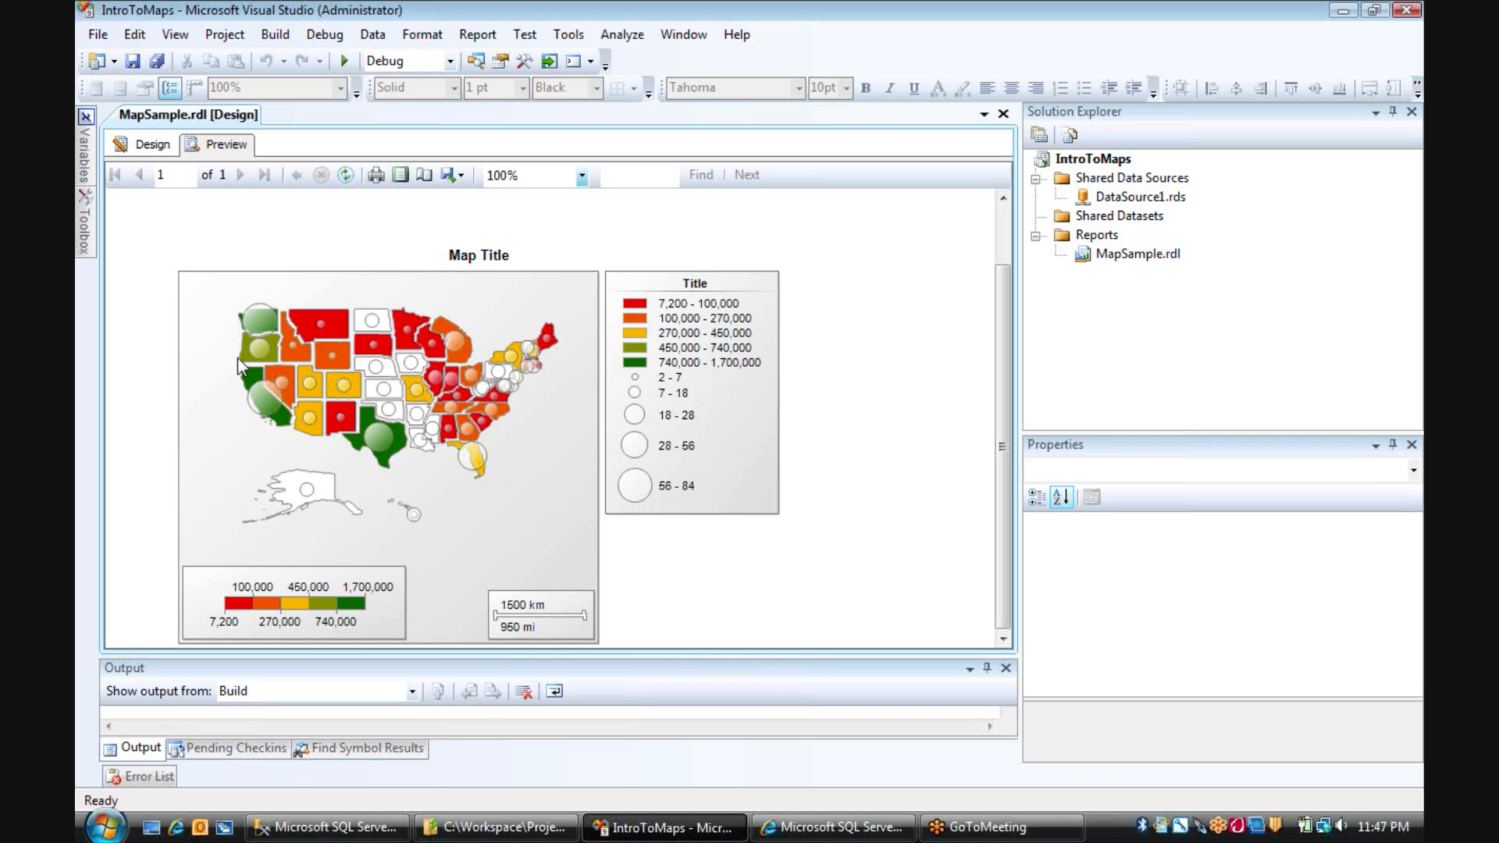
mouse_move(251, 365)
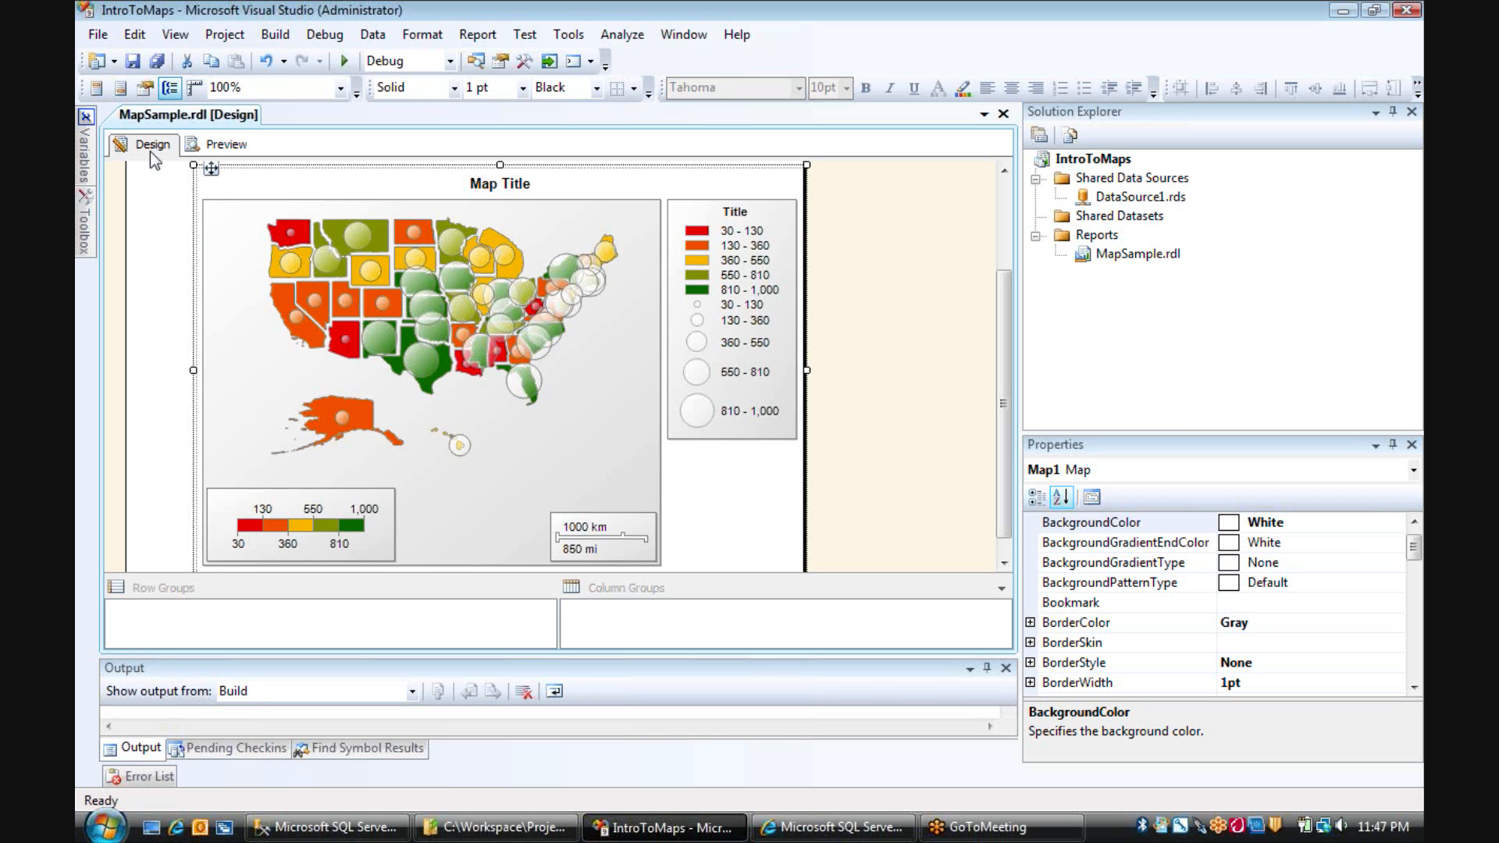
mouse_move(144, 370)
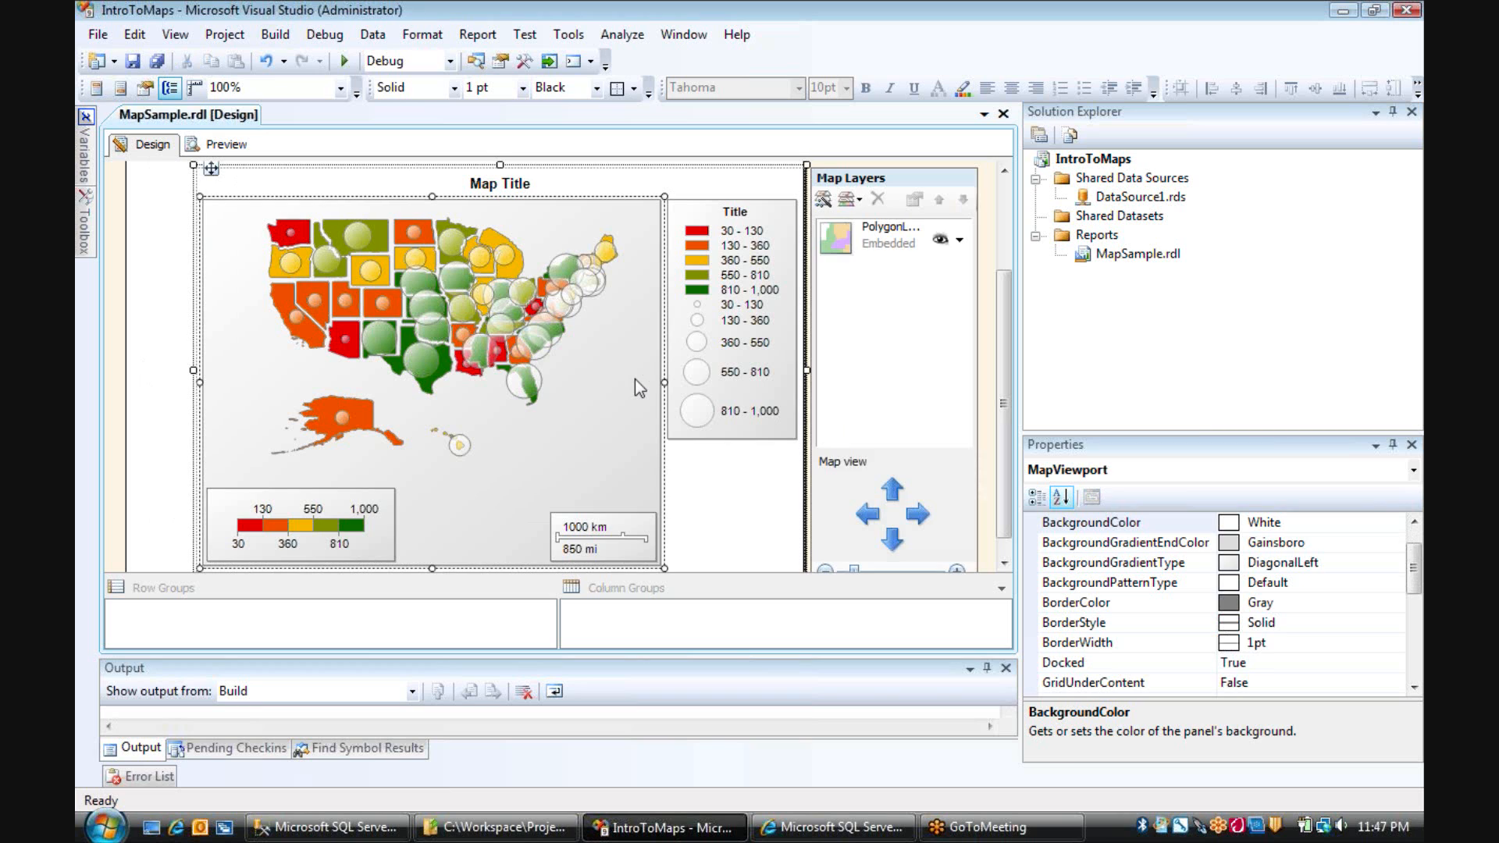
Select PolygonLayer1, the states polygon layer, to show its properties.
left_click(888, 234)
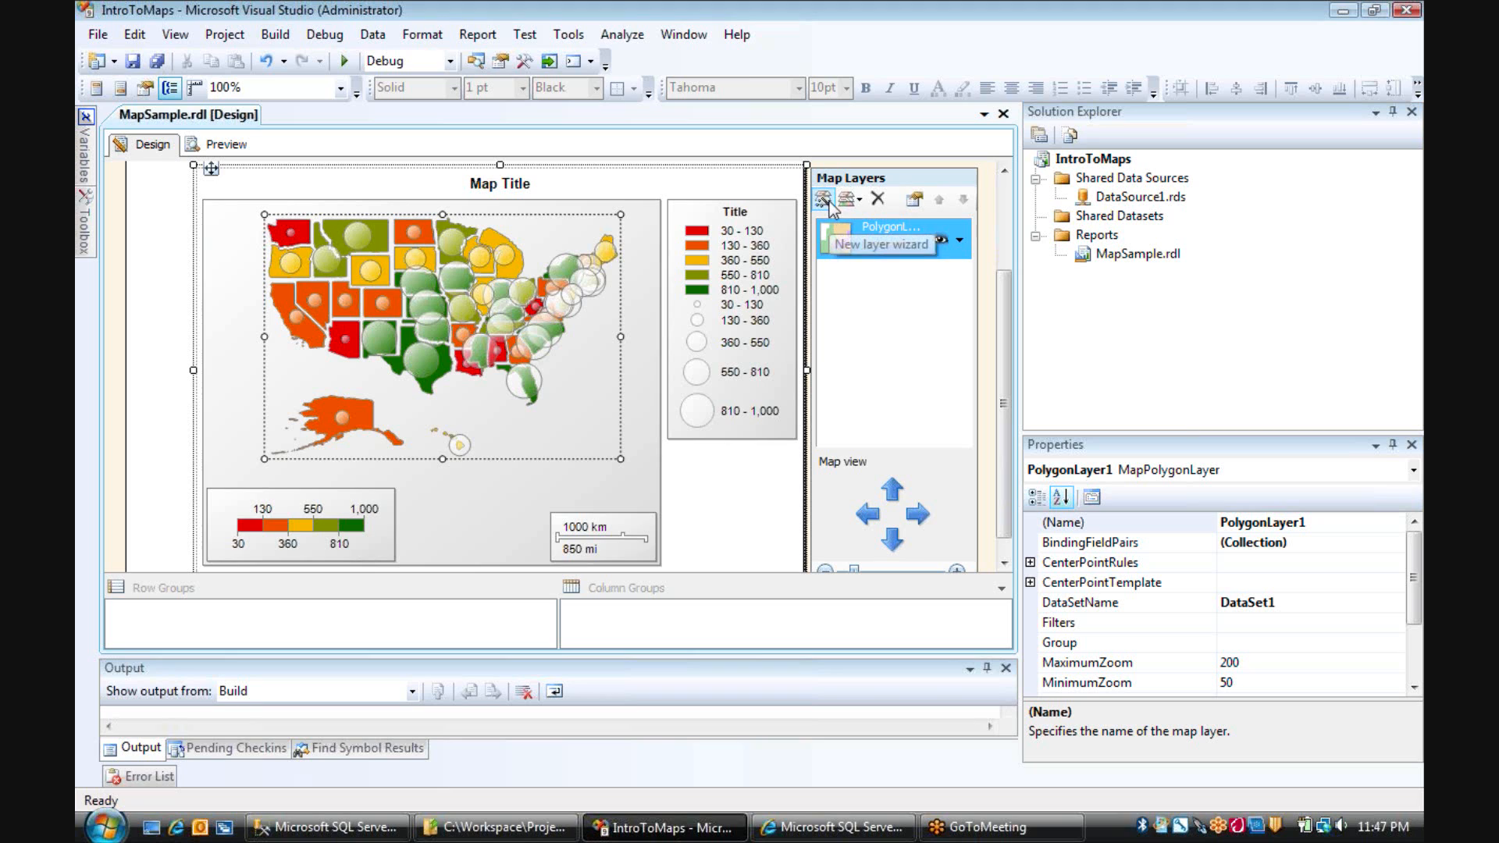
mouse_move(848, 203)
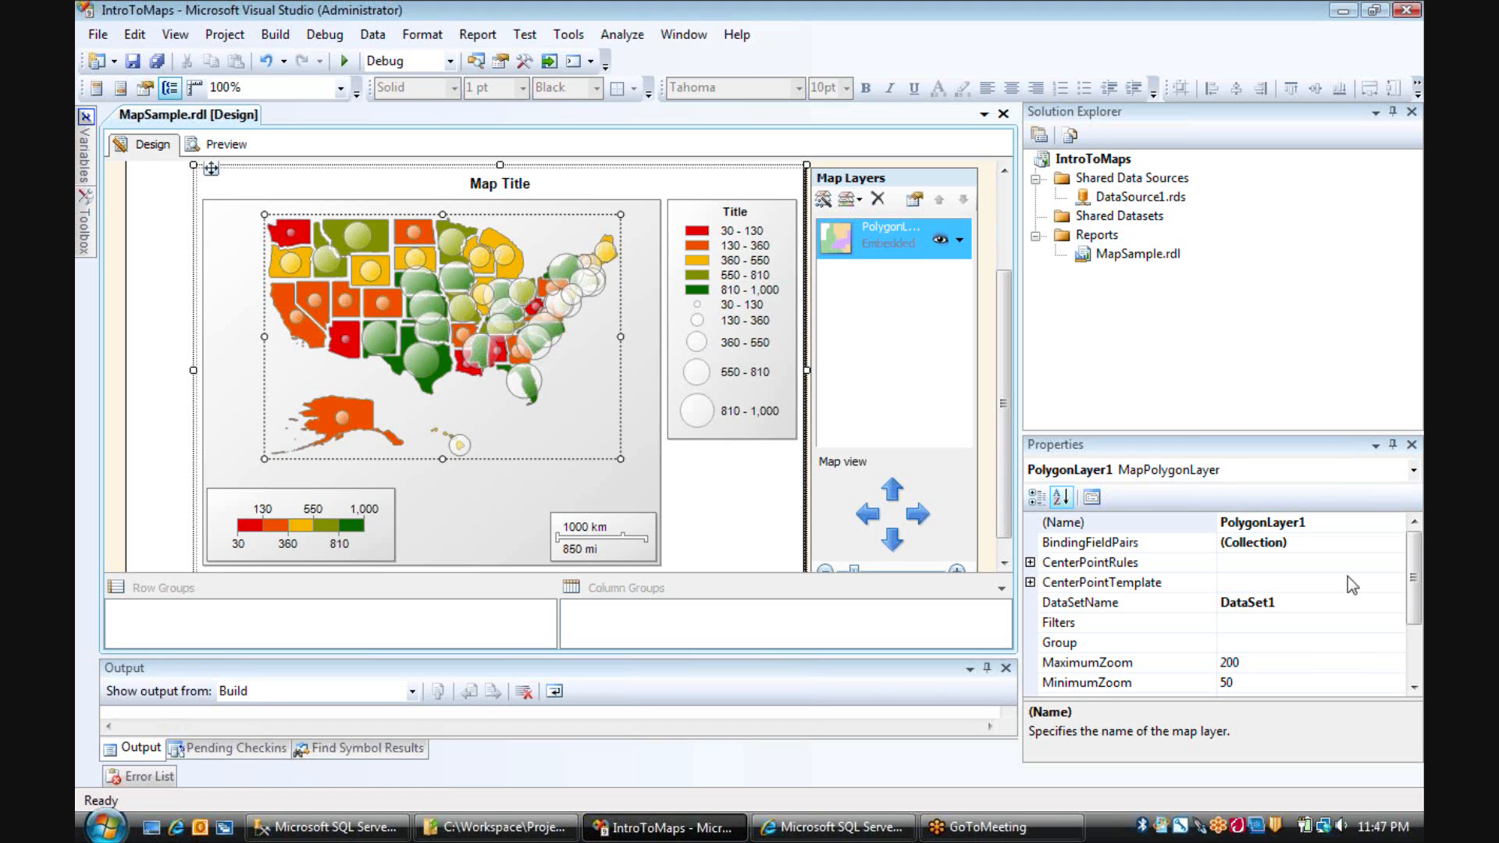
Set the polygon layer's ColorRule BucketCount to 7 under SpatialData and PolygonRules.
scroll("down", 3)
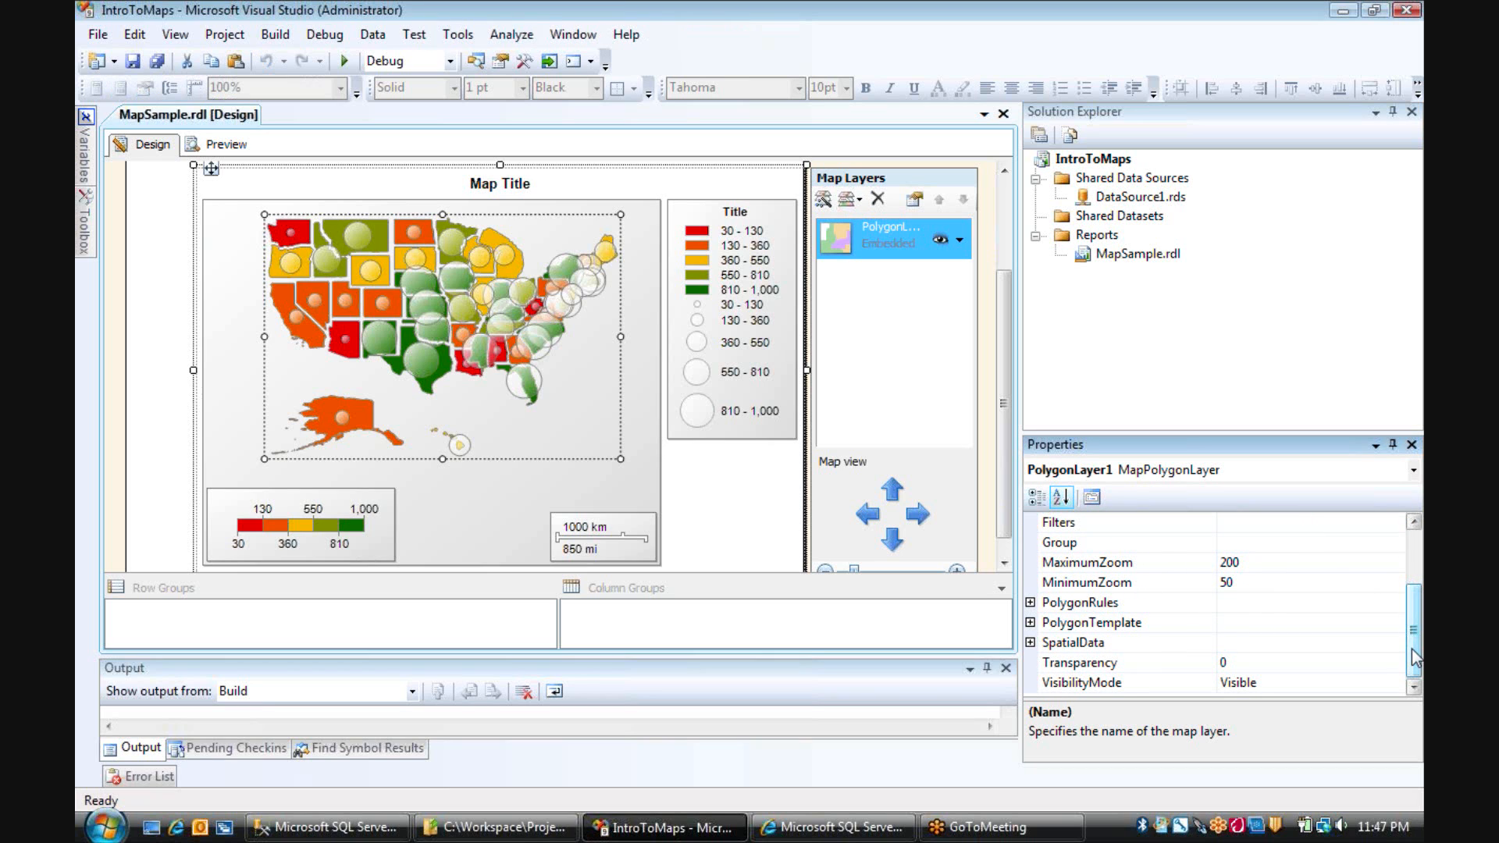
left_click(1073, 643)
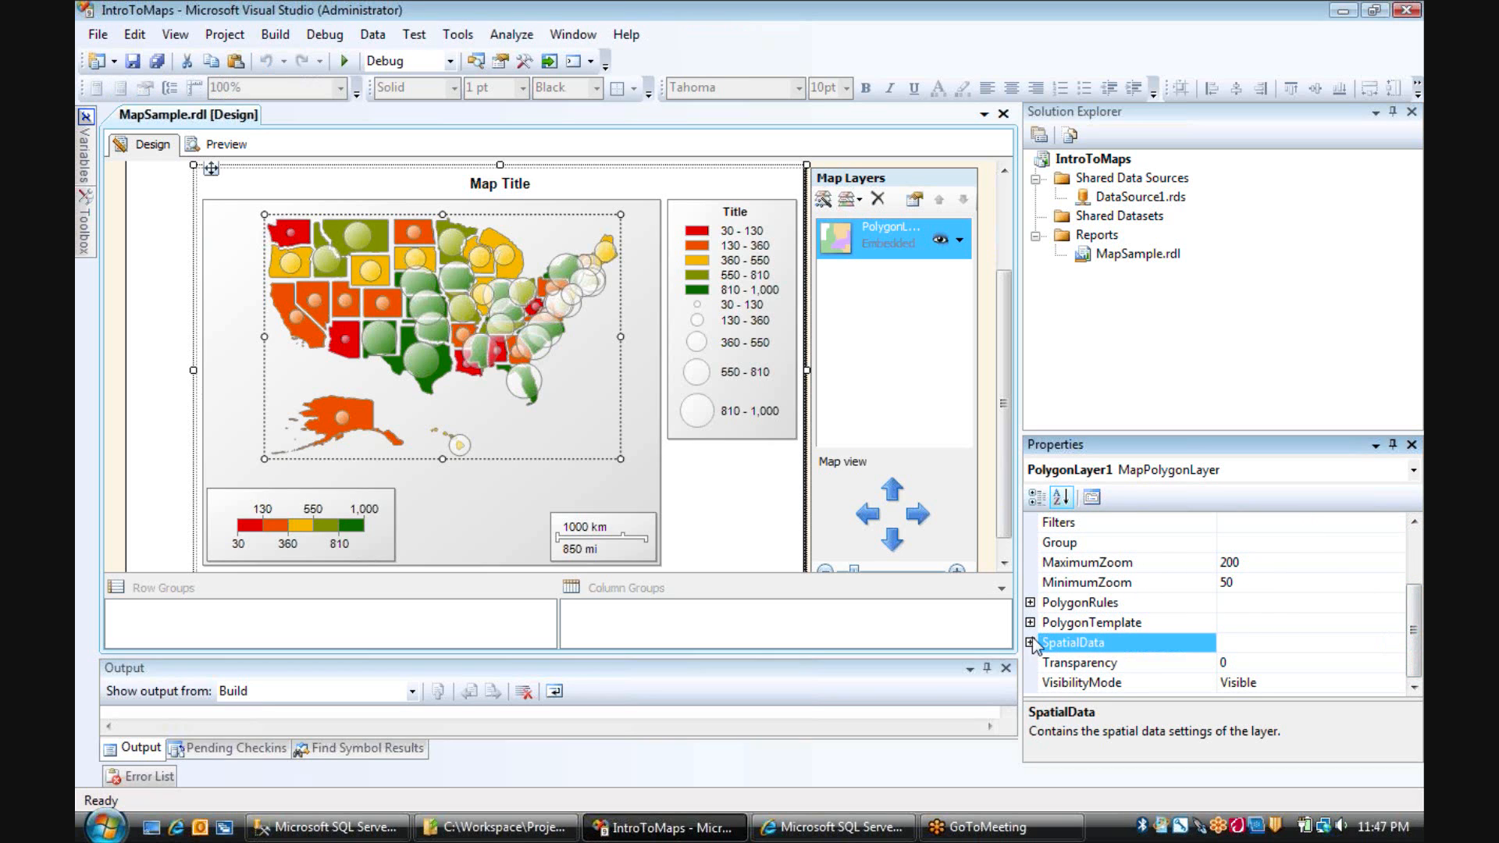
left_click(1030, 643)
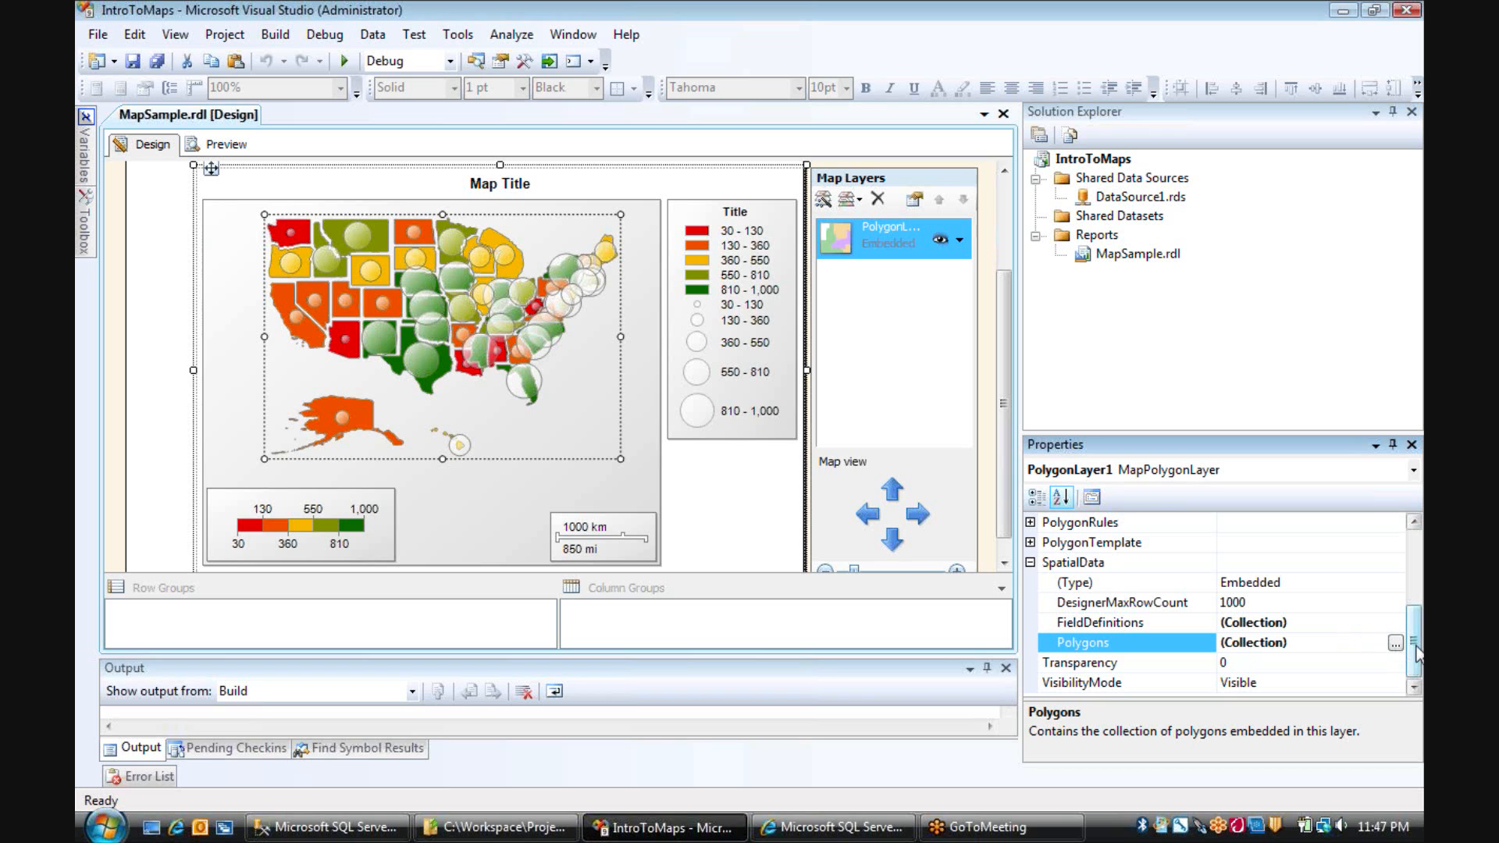
left_click(1030, 522)
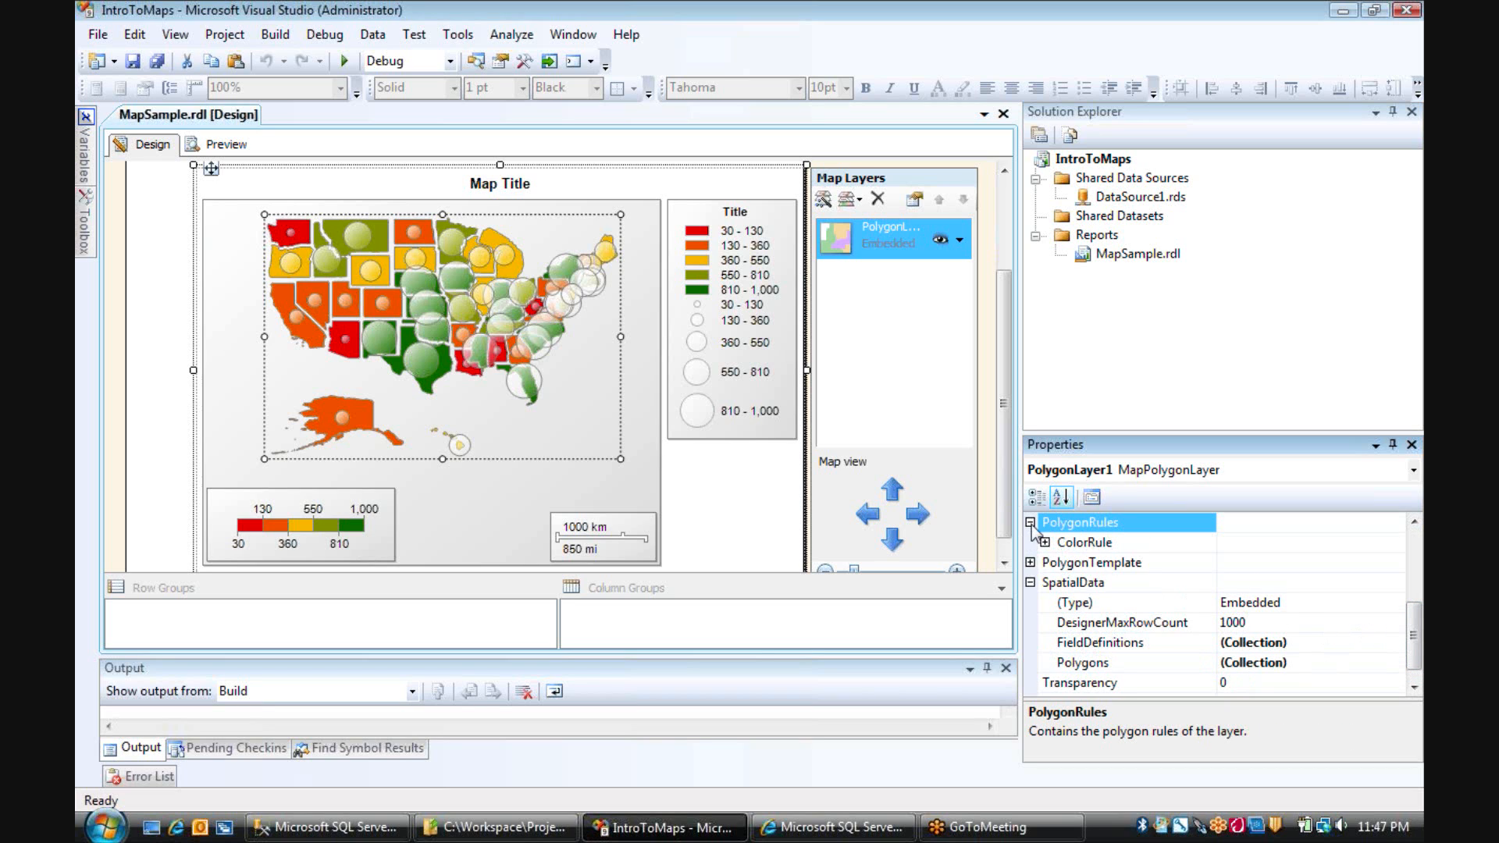
left_click(1044, 543)
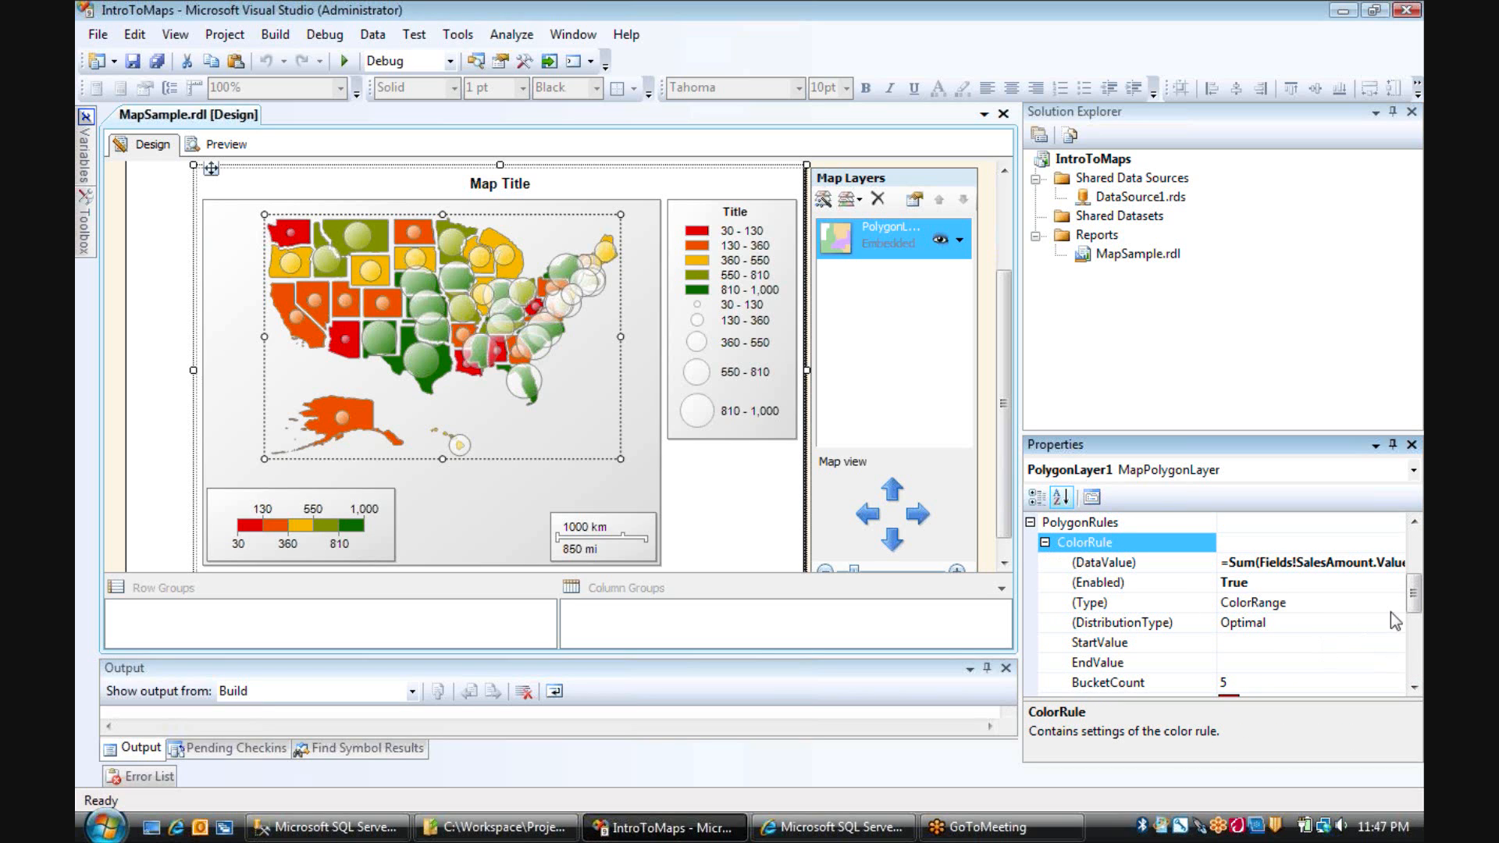
scroll("down", 3)
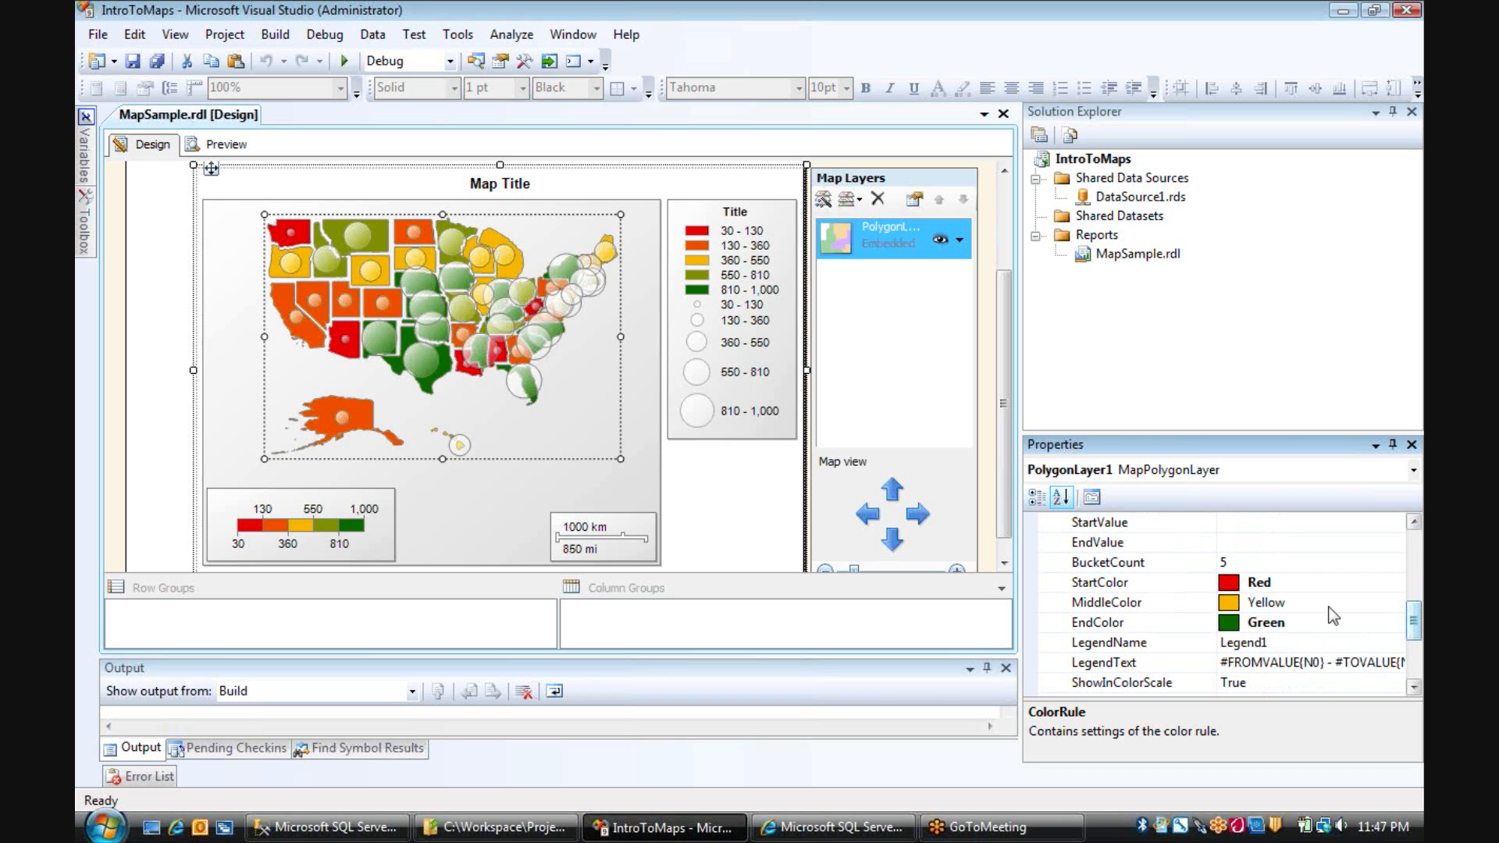
mouse_move(1320, 590)
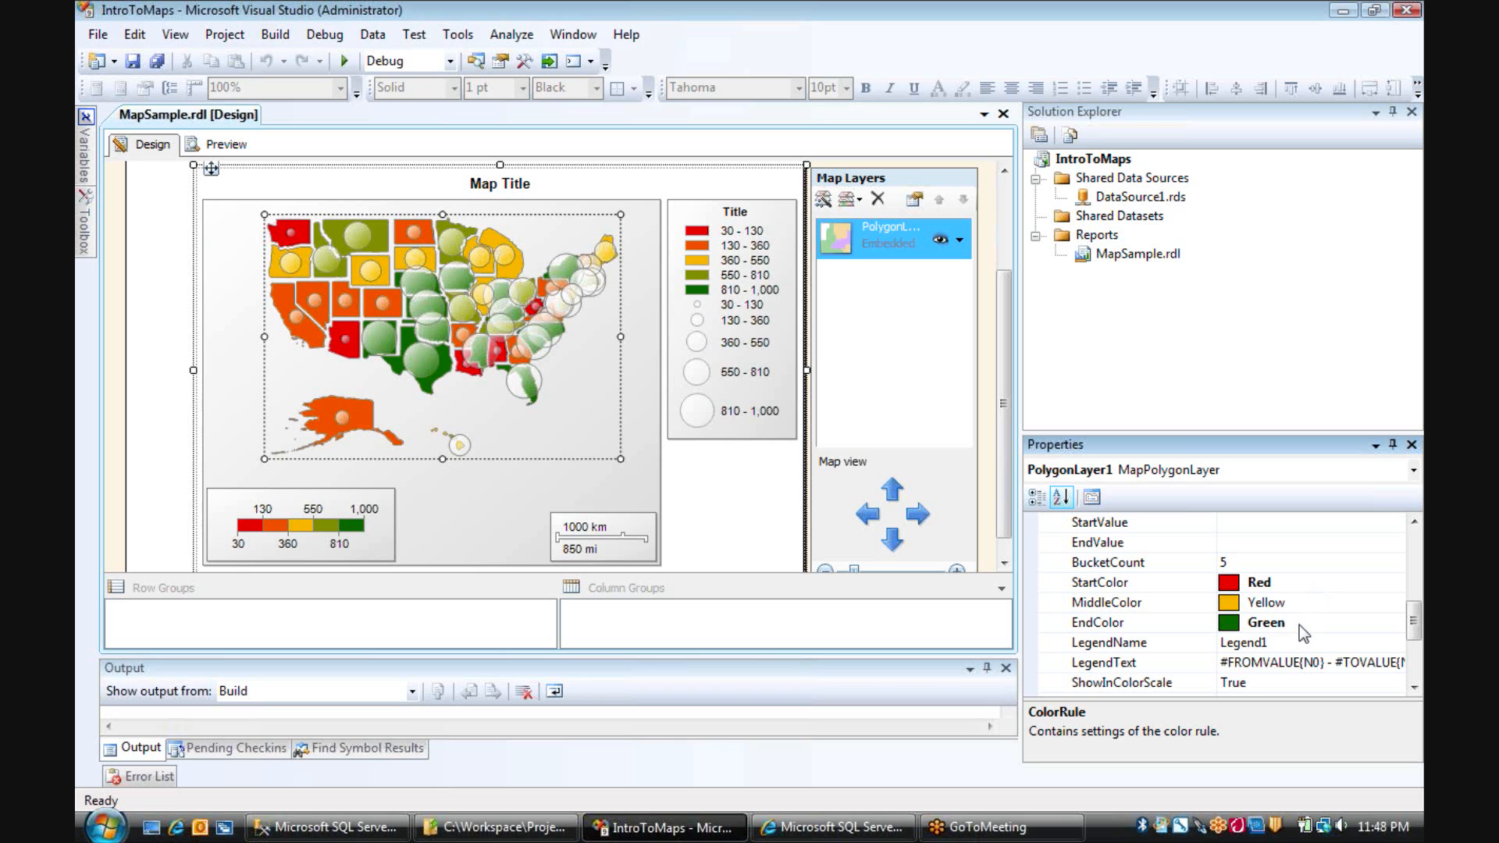
mouse_move(1262, 606)
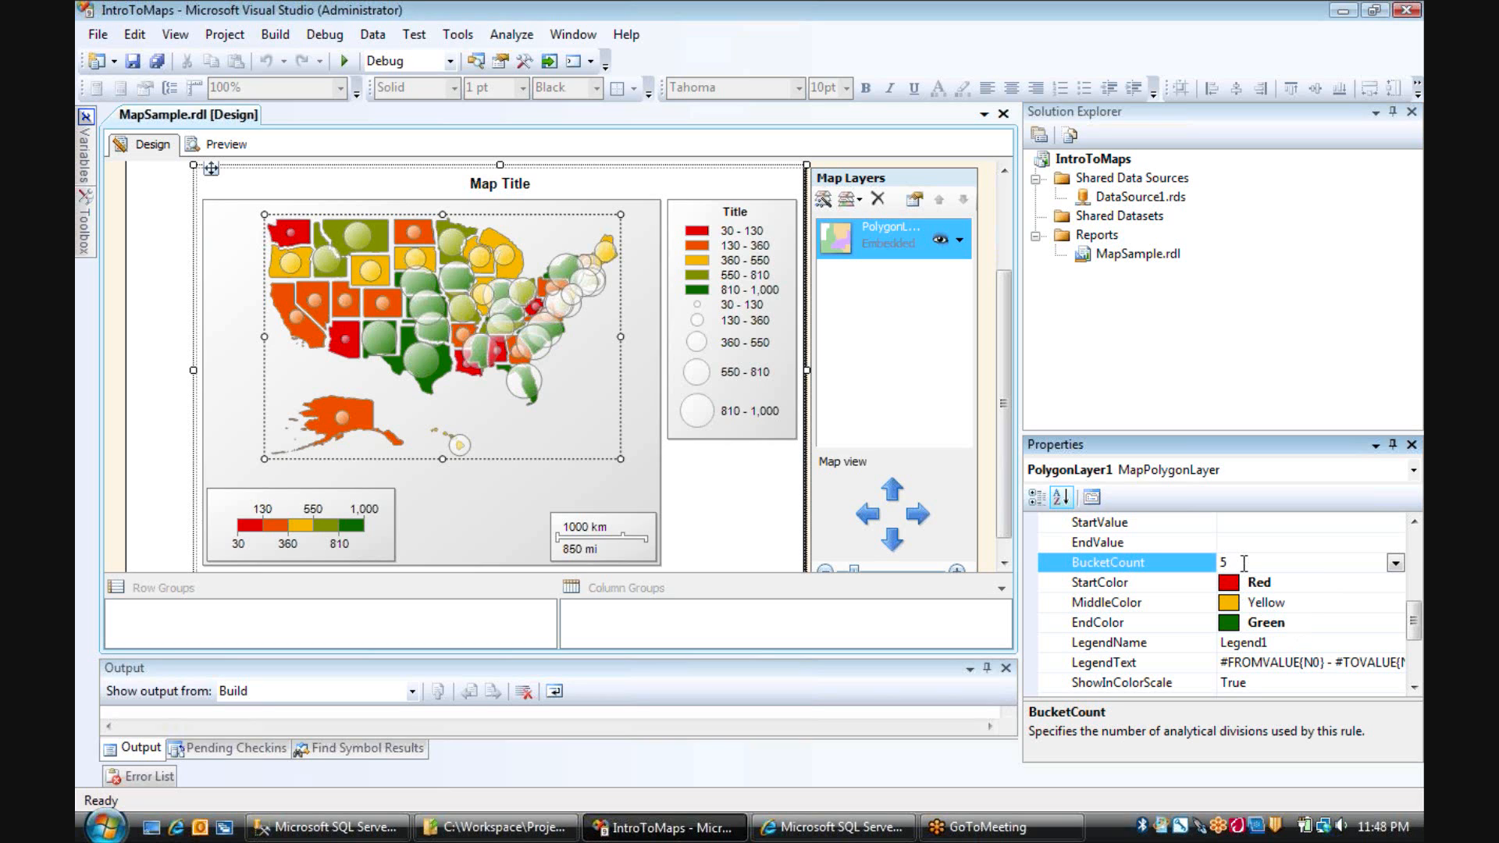
type("7")
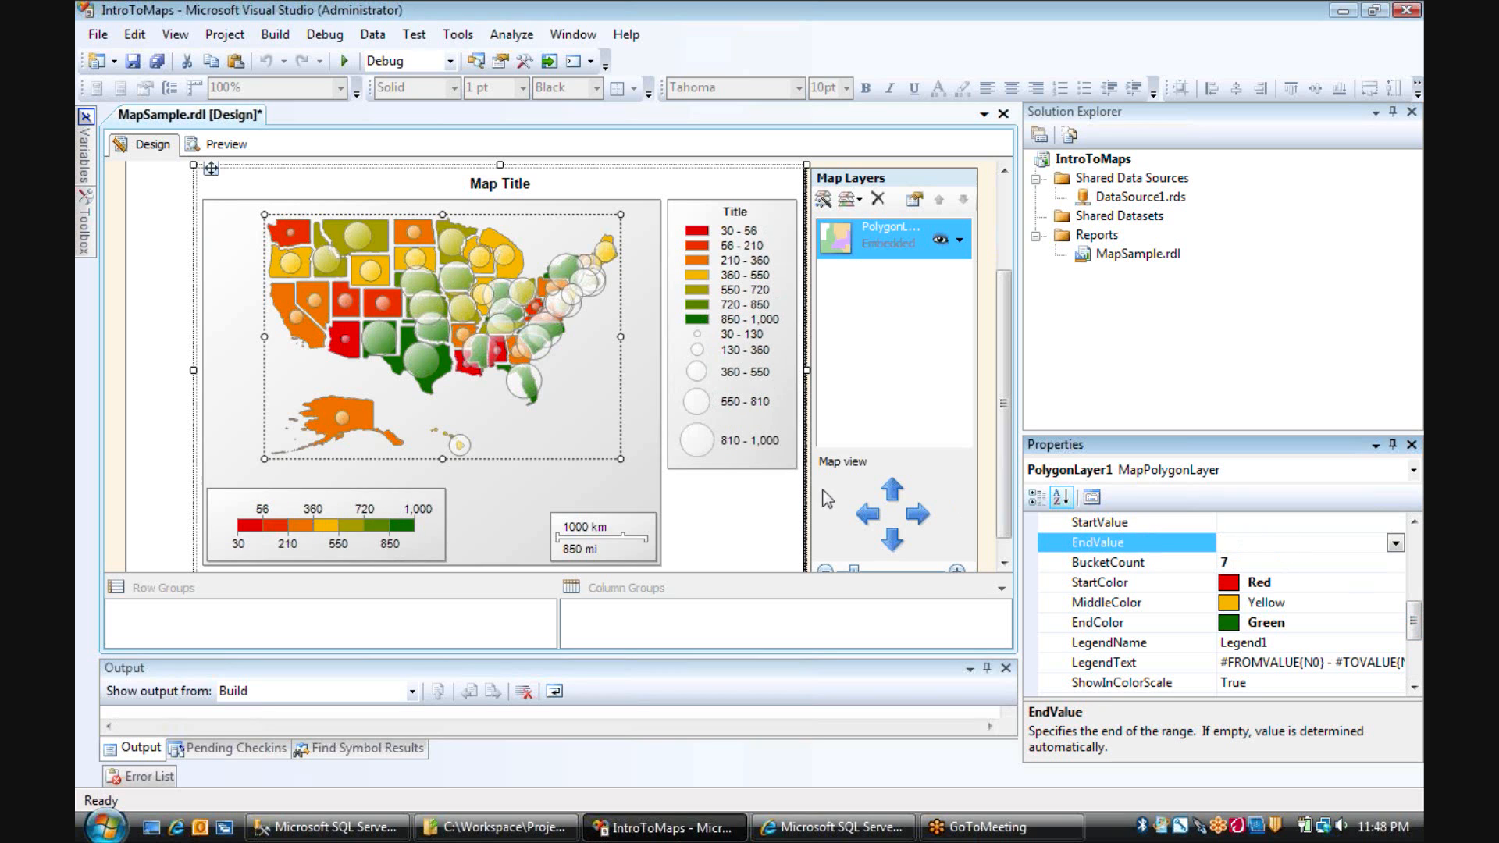
mouse_move(725, 244)
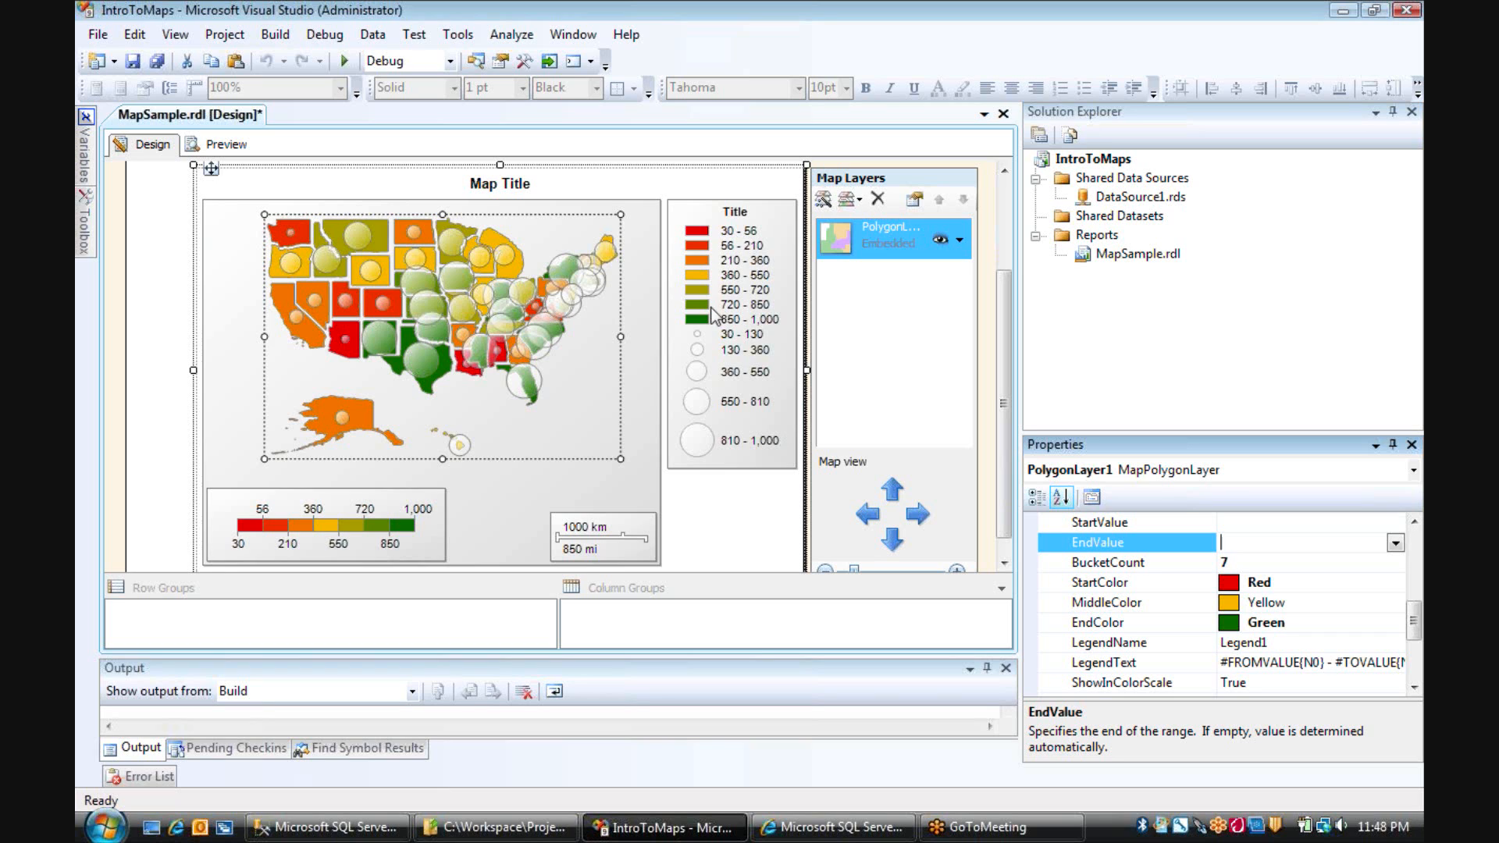
mouse_move(716, 342)
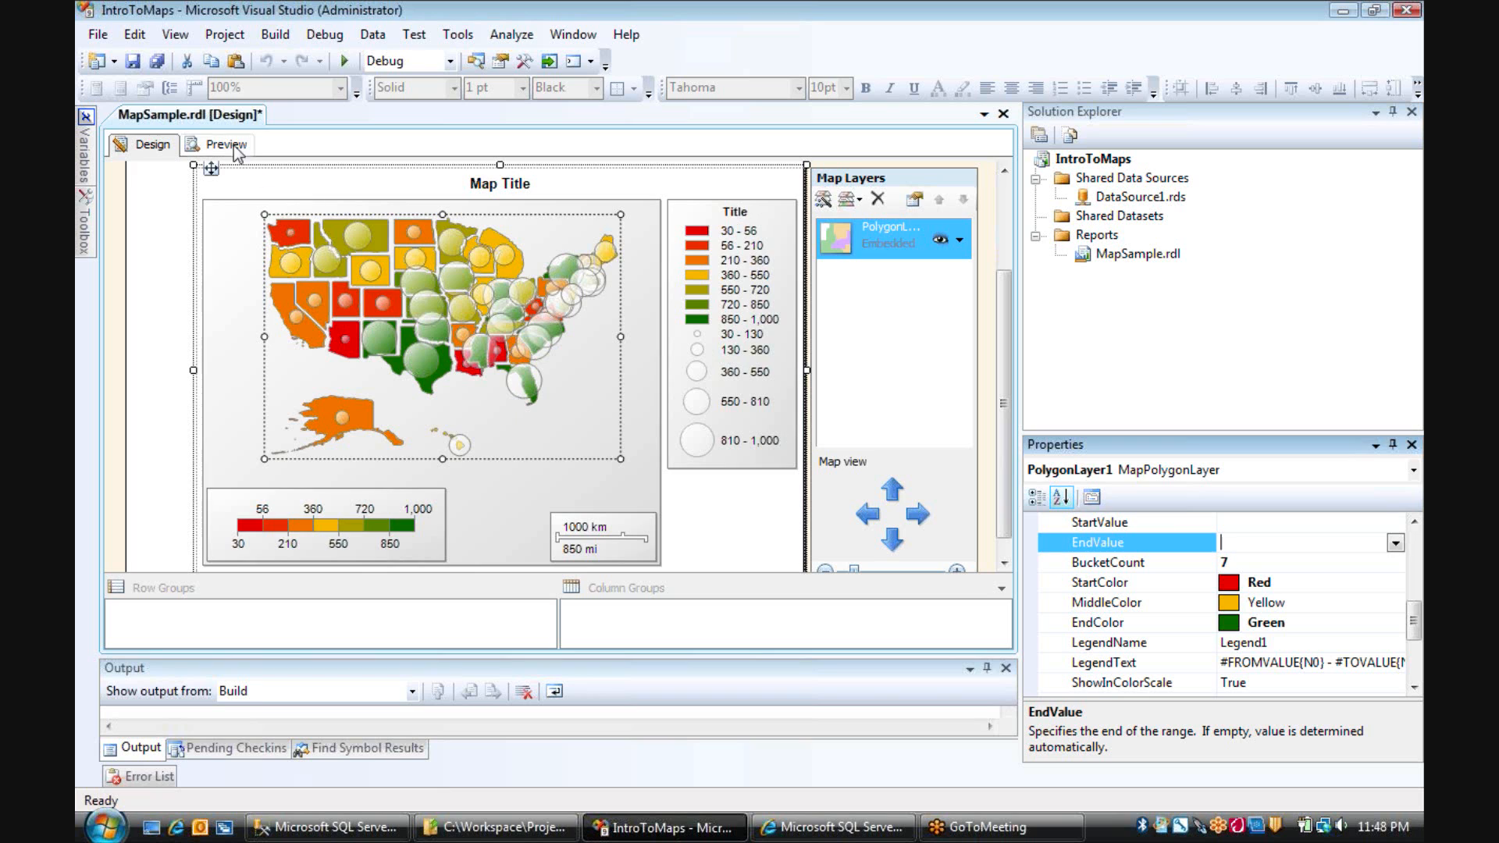
Preview the report to see seven sales ranges, 7,200 to 1,700,000.
left_click(226, 144)
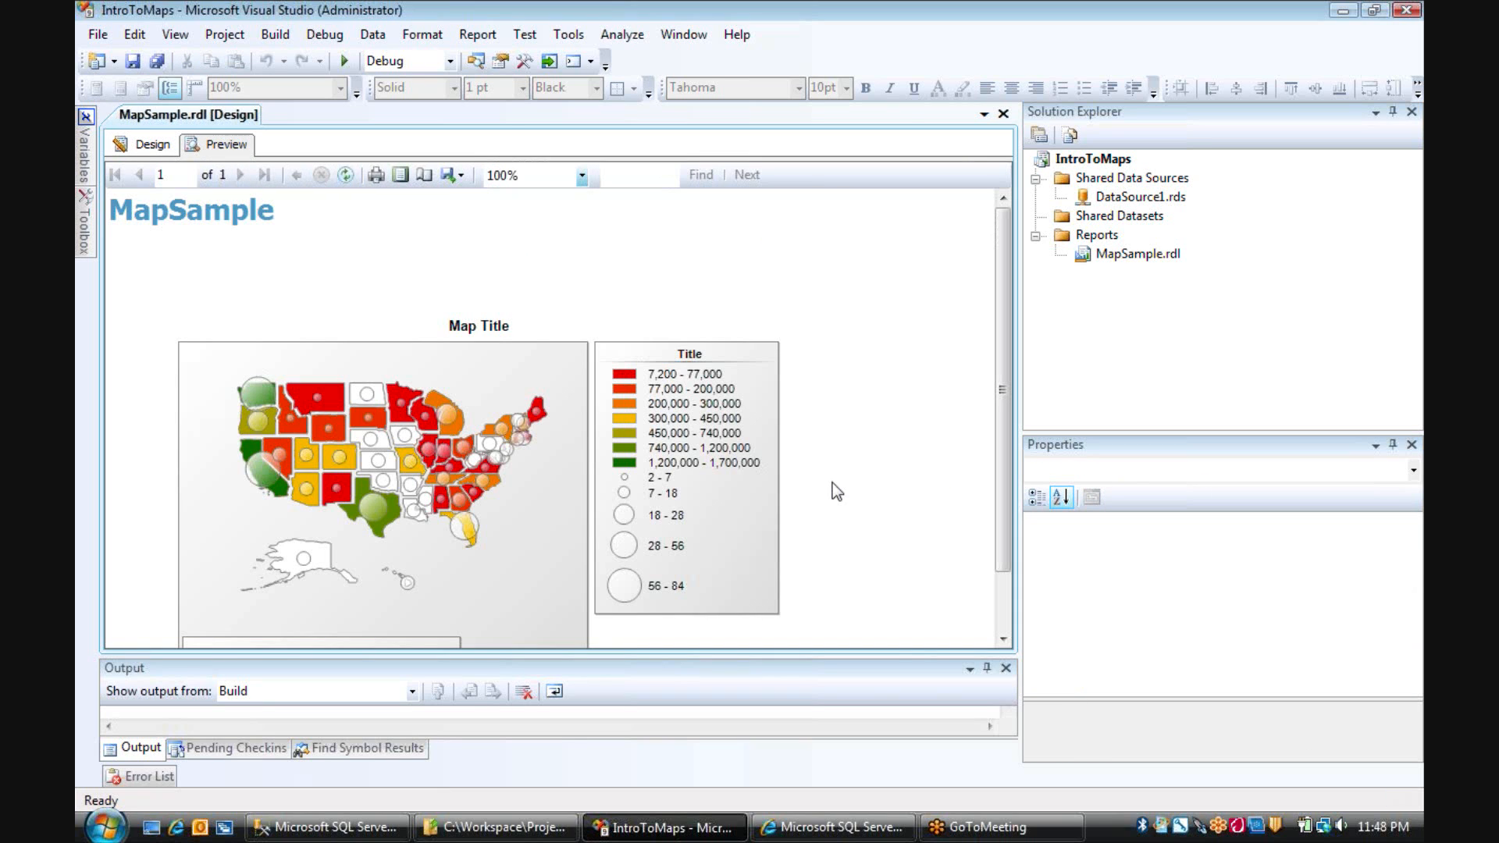
mouse_move(645, 439)
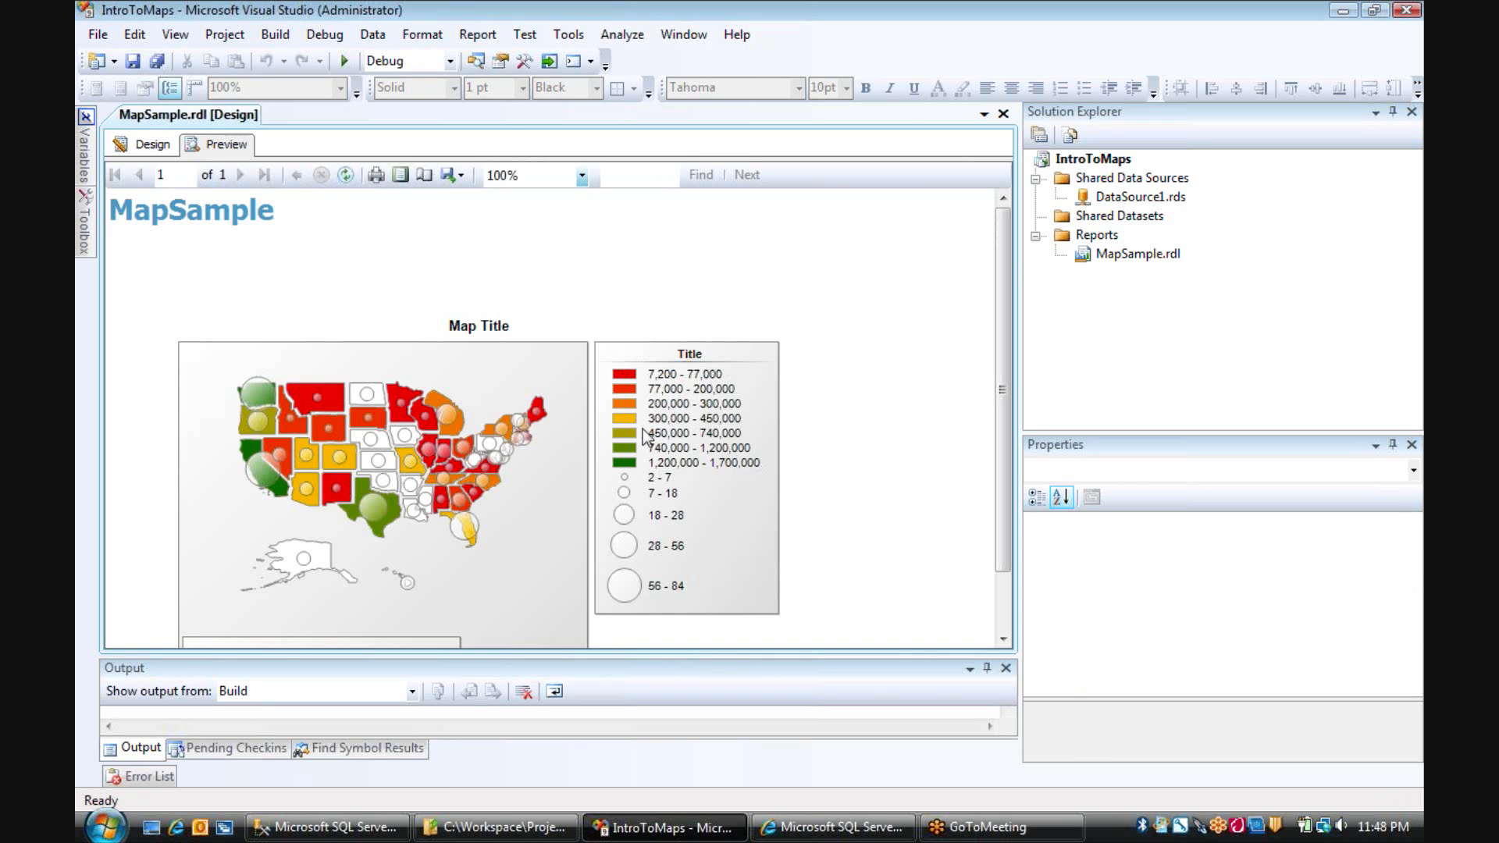
mouse_move(311, 460)
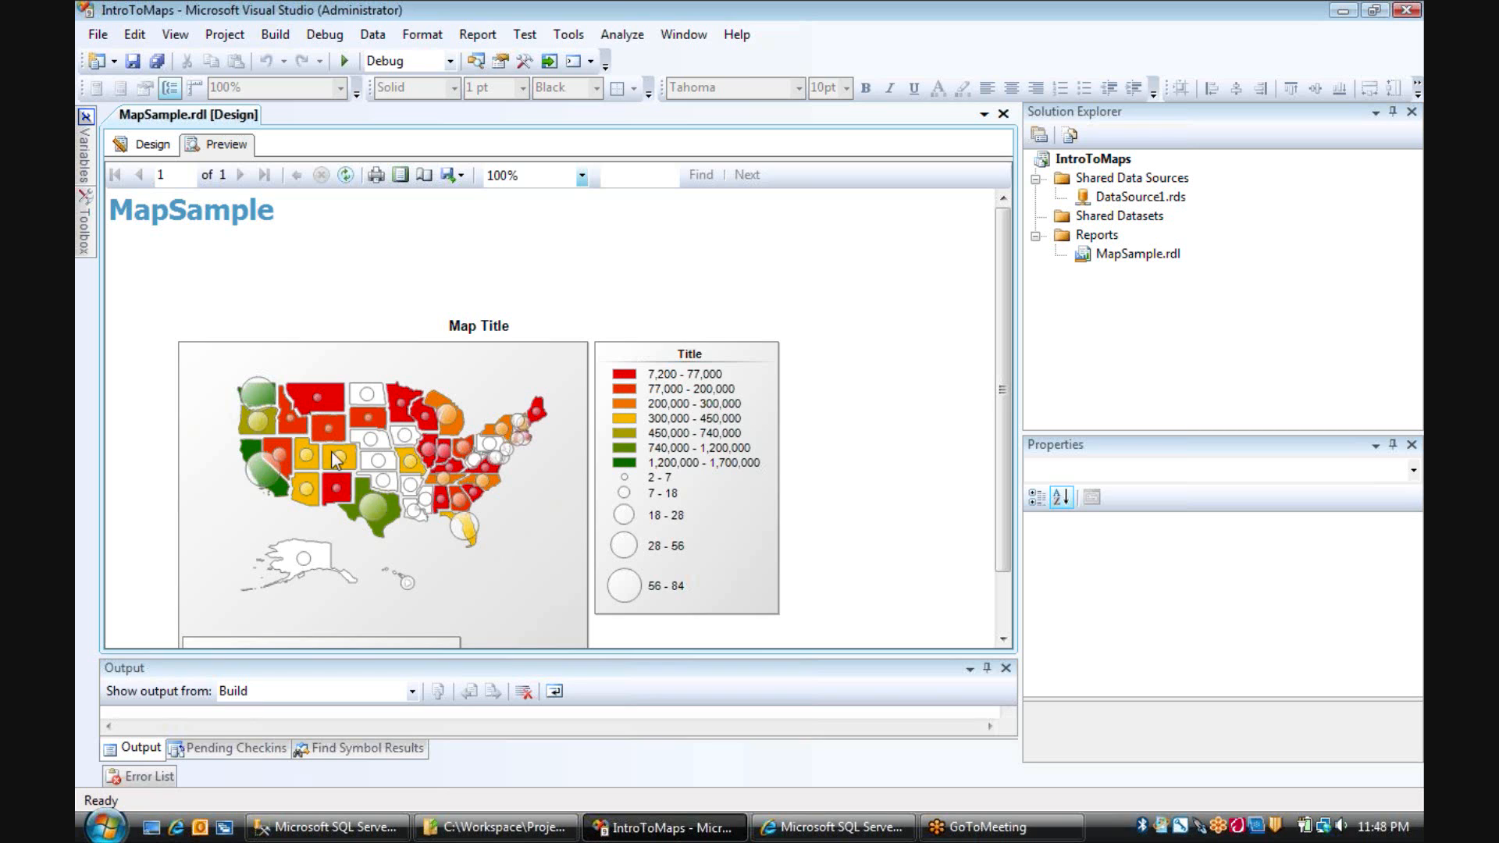
mouse_move(787, 502)
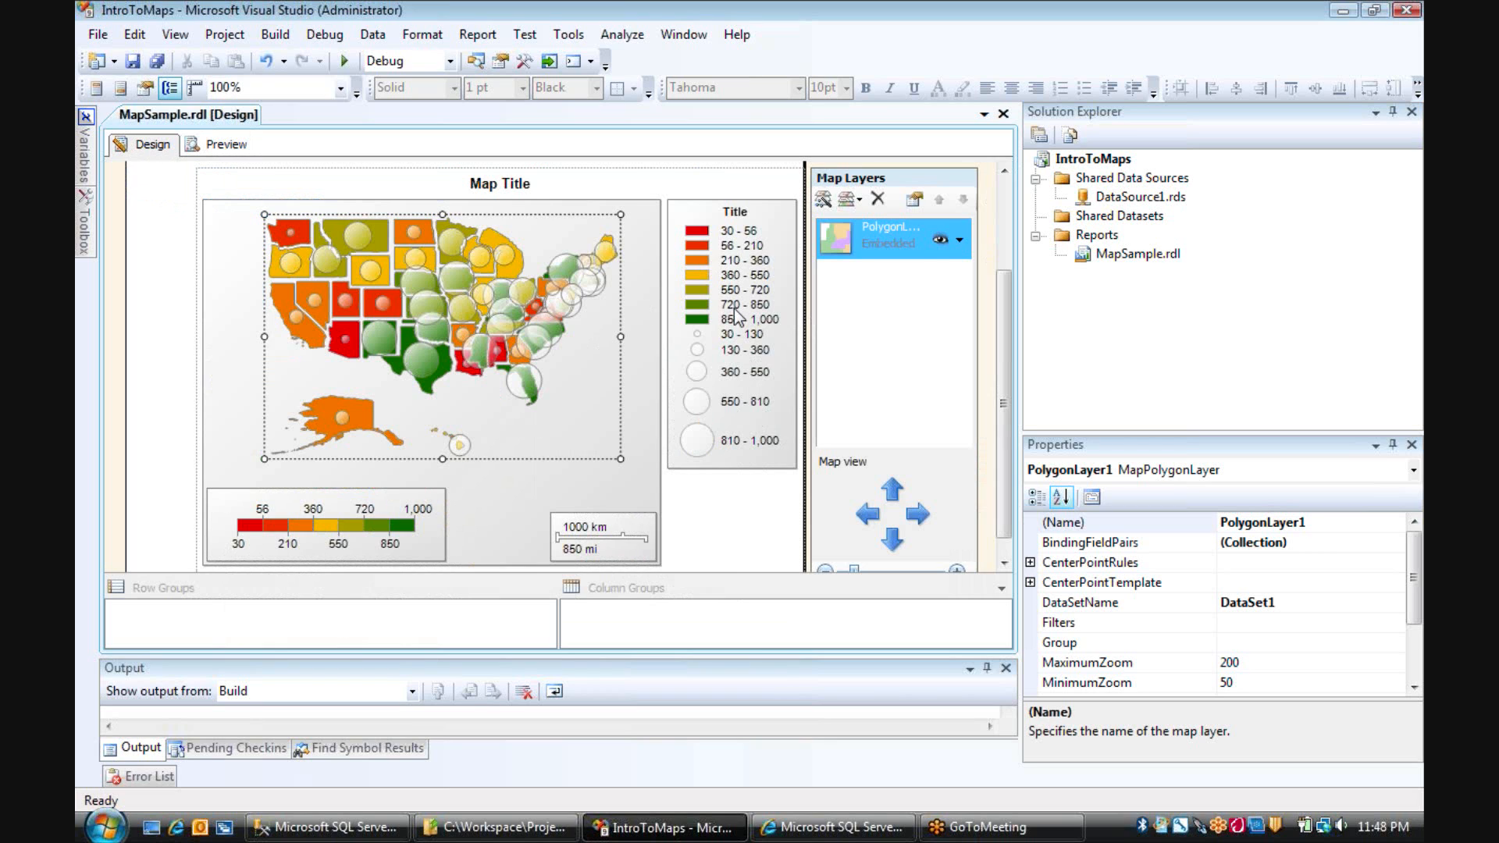
mouse_move(333, 498)
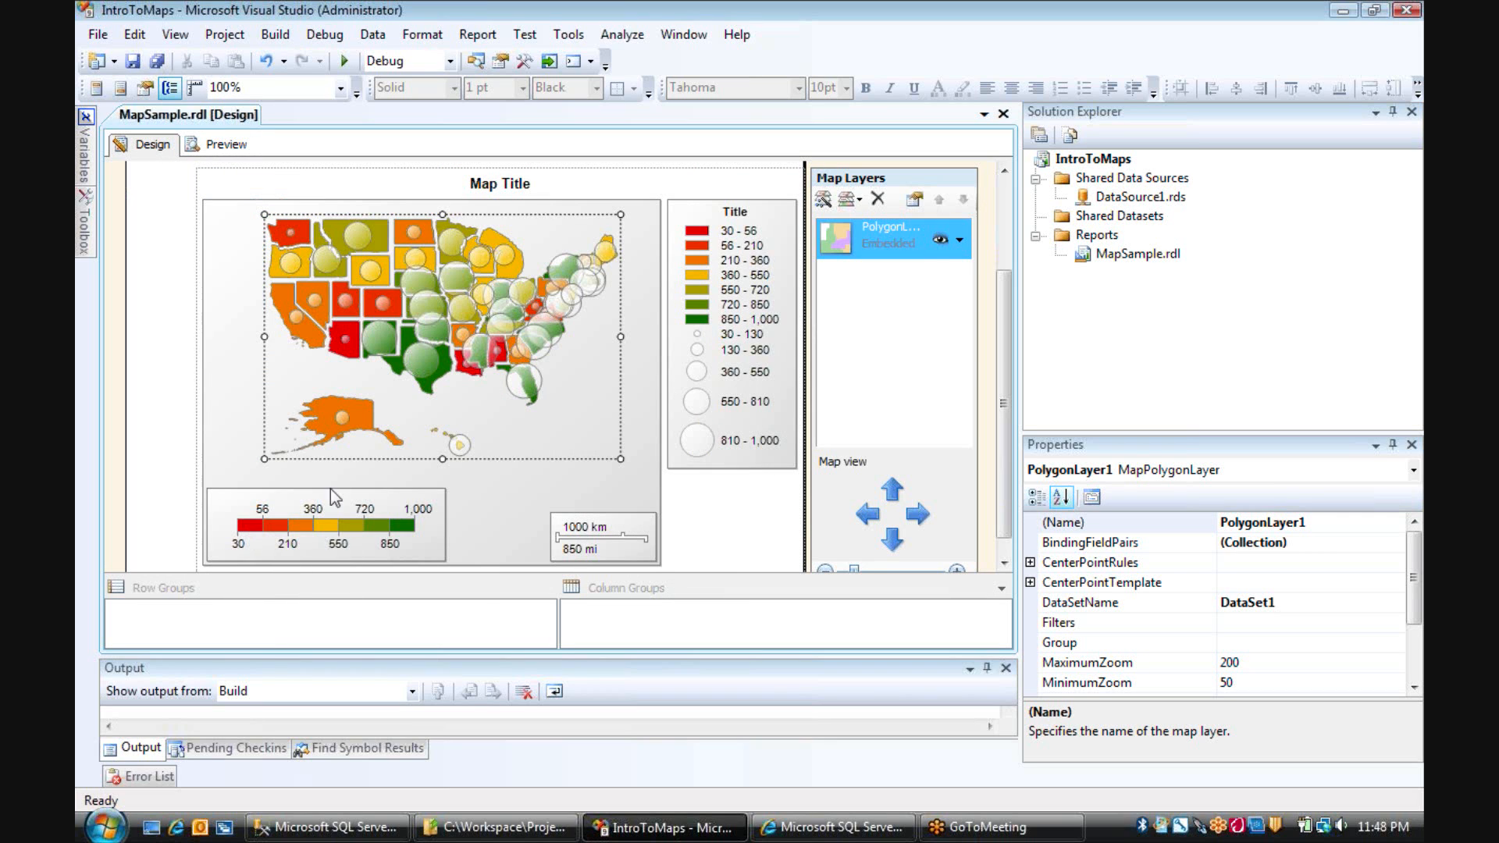
mouse_move(470, 505)
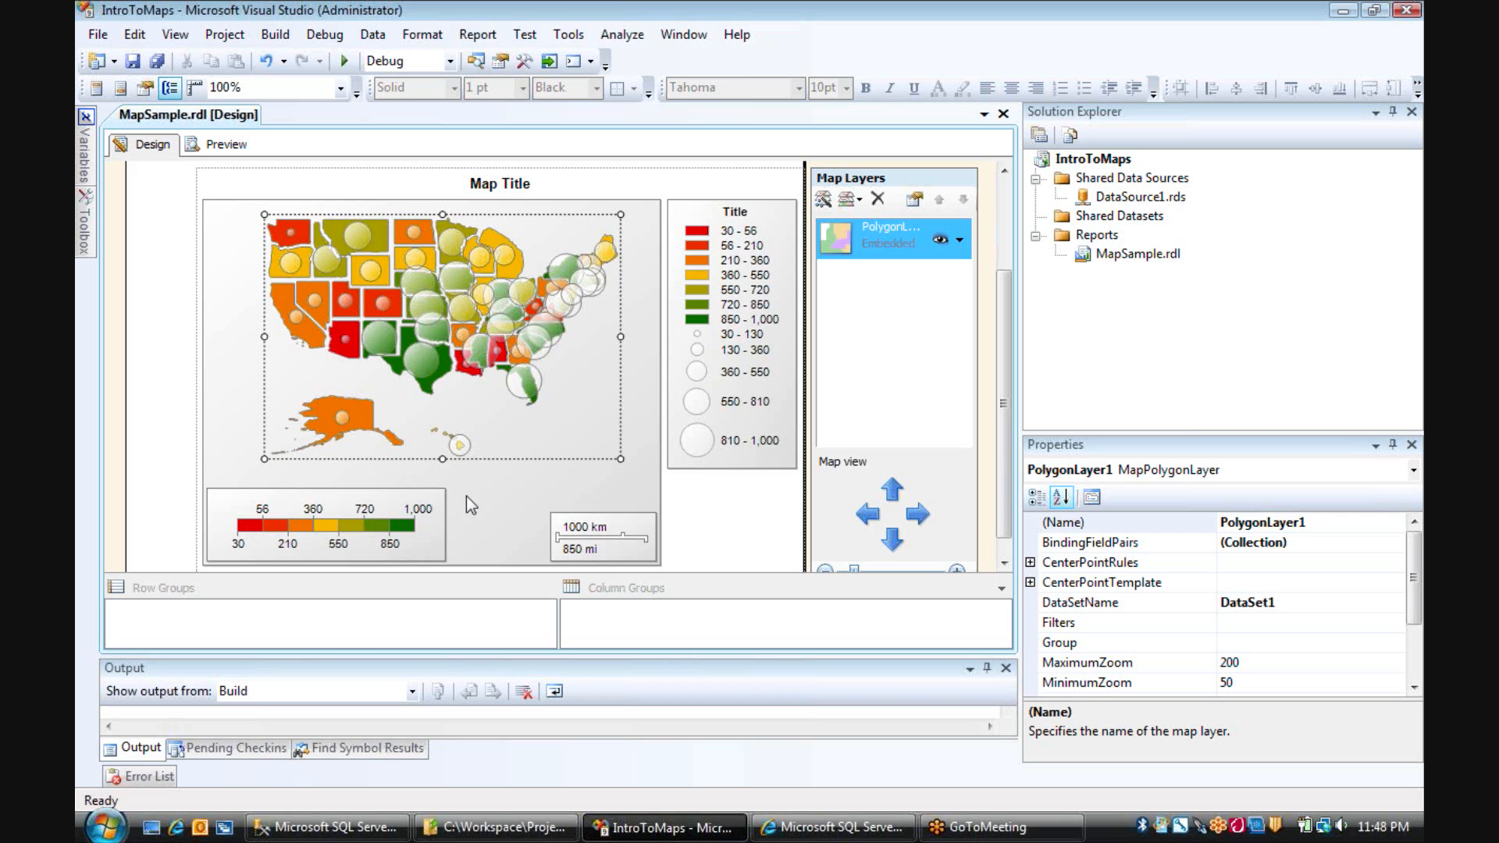
mouse_move(585, 535)
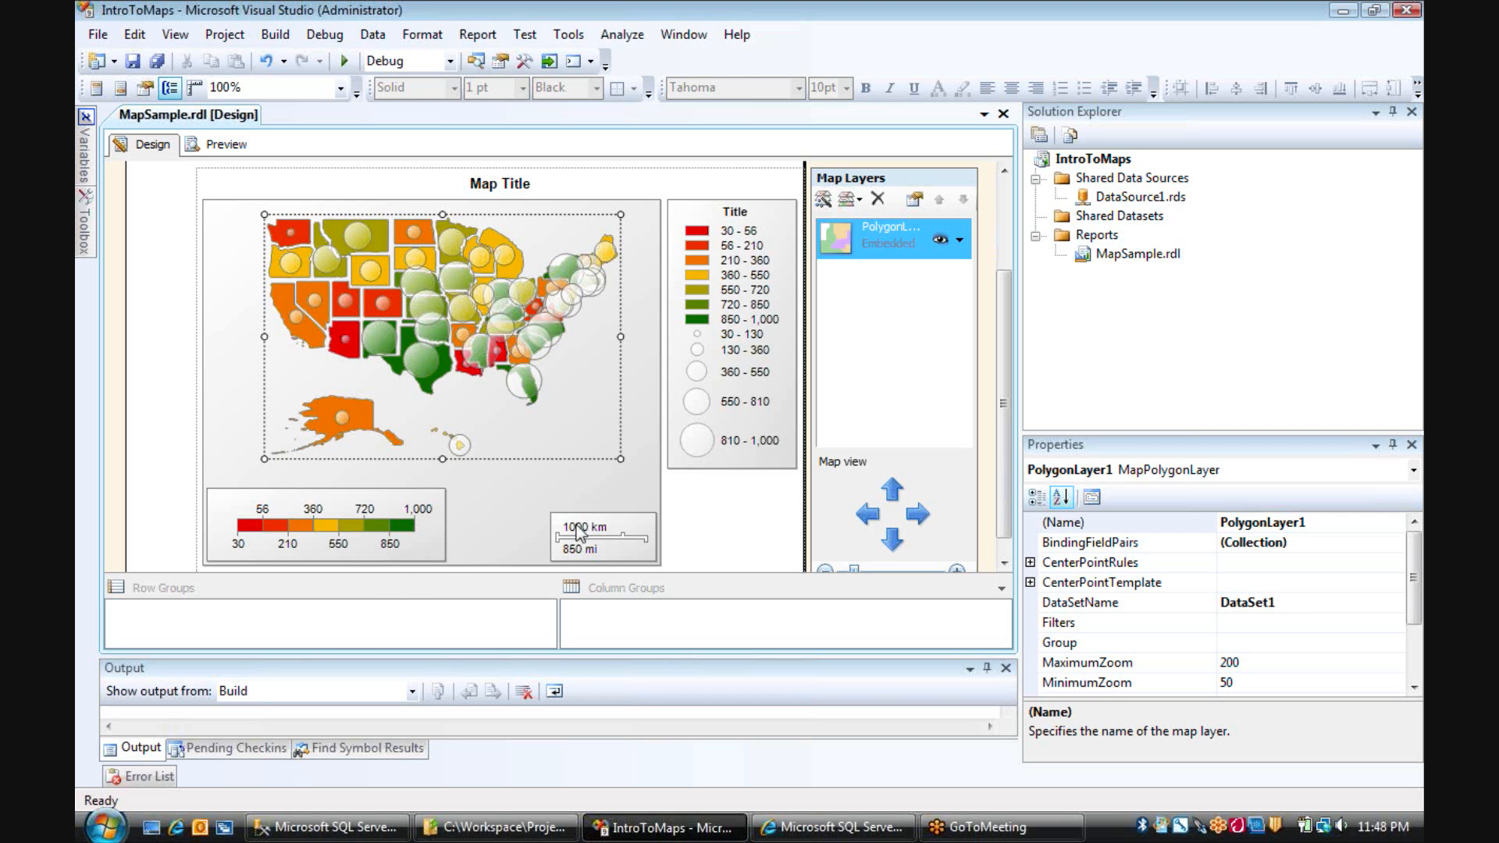
Select the color scale at the map's bottom left for deletion.
left_click(325, 526)
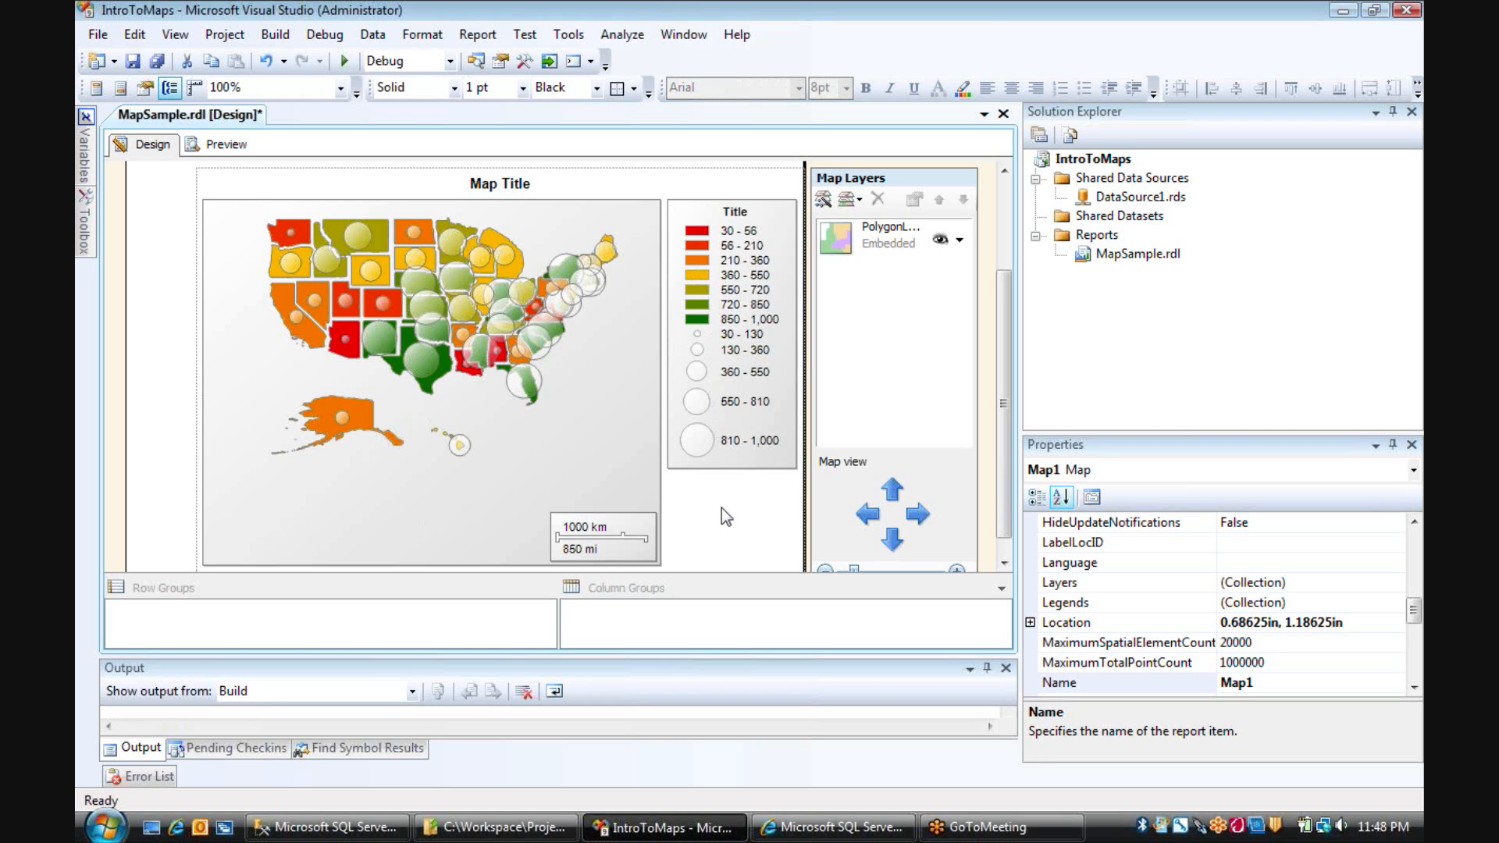
mouse_move(740, 242)
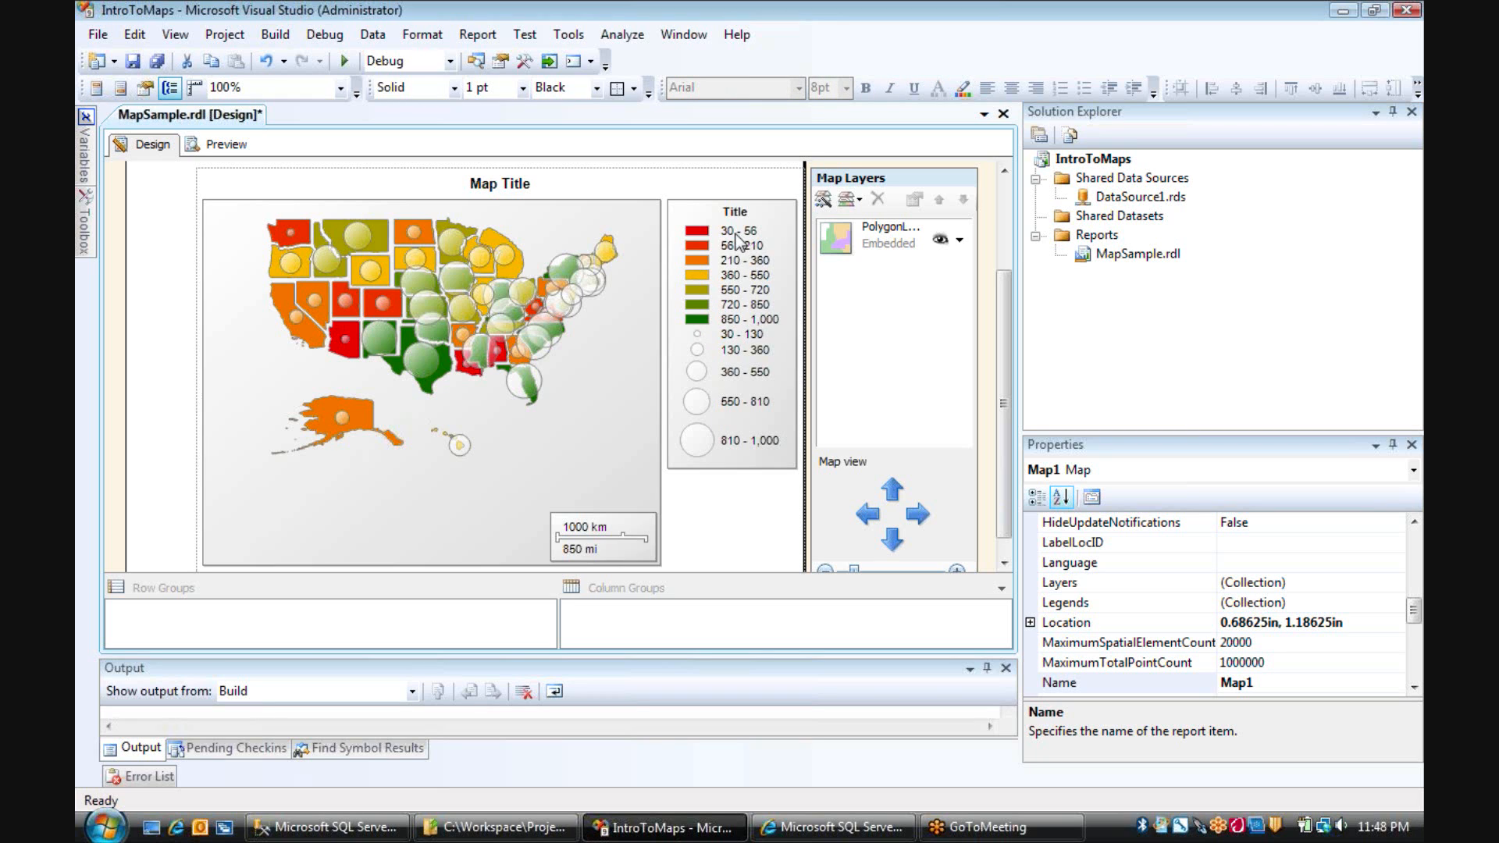
mouse_move(768, 247)
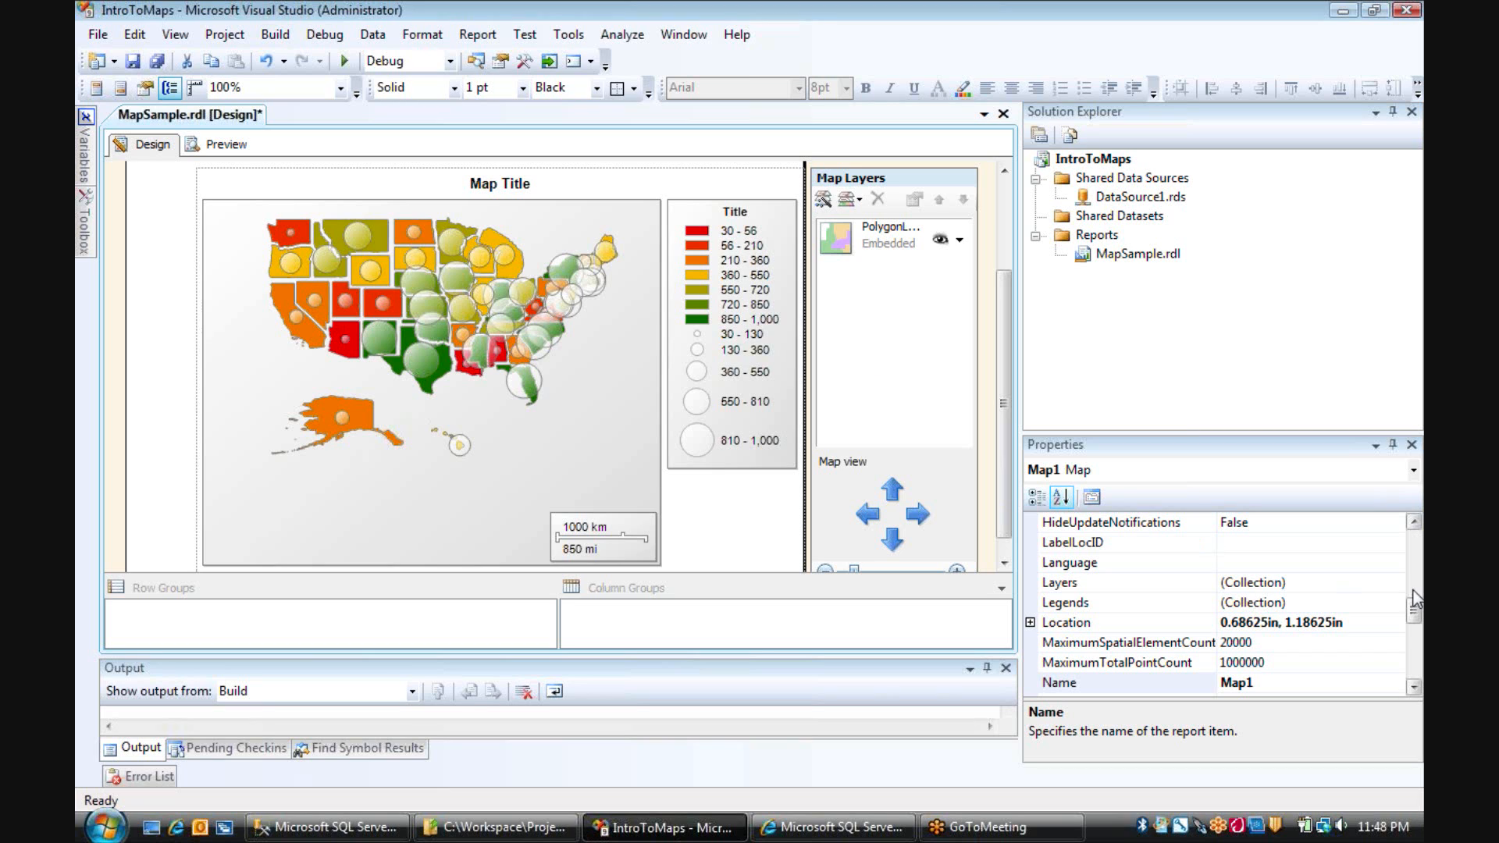
mouse_move(719, 501)
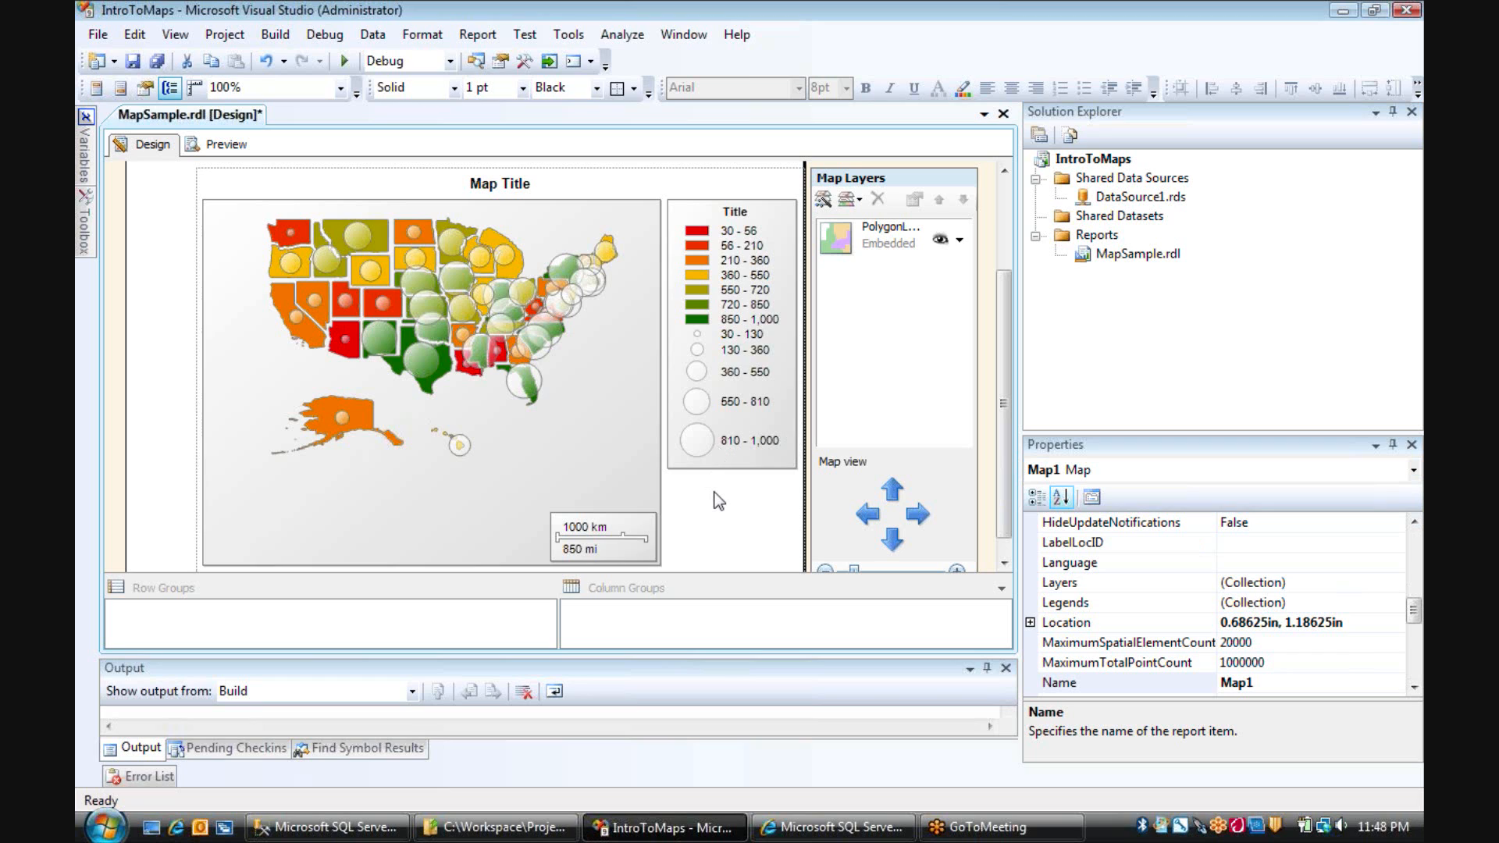